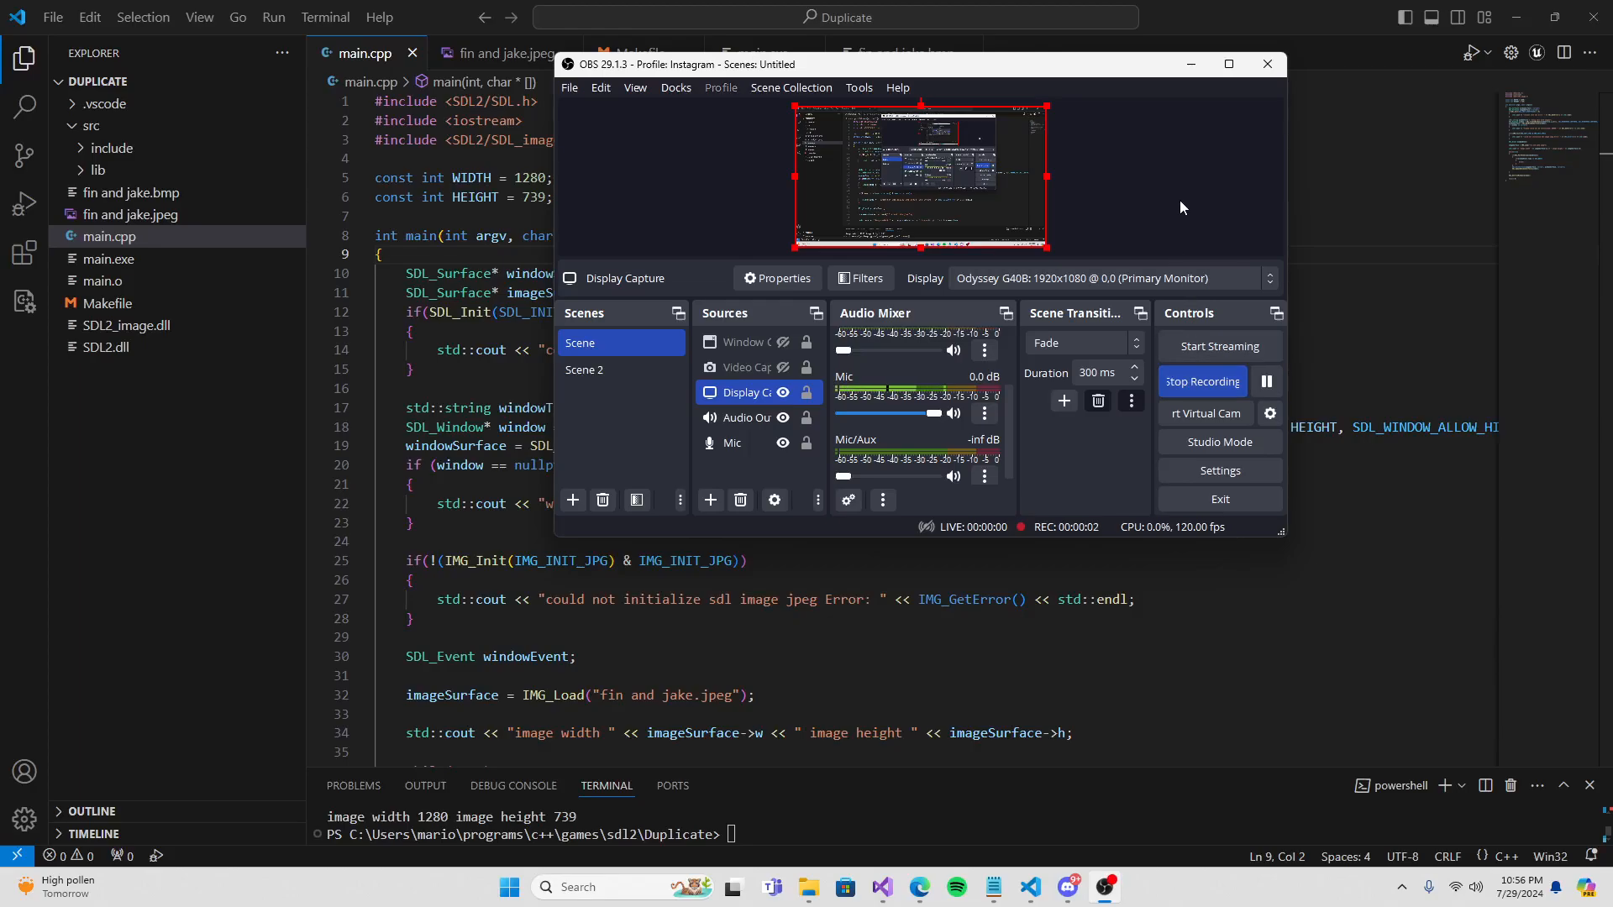
Rebuild with make, run the program to show the Fin and Jake window, then close it.
click(1266, 63)
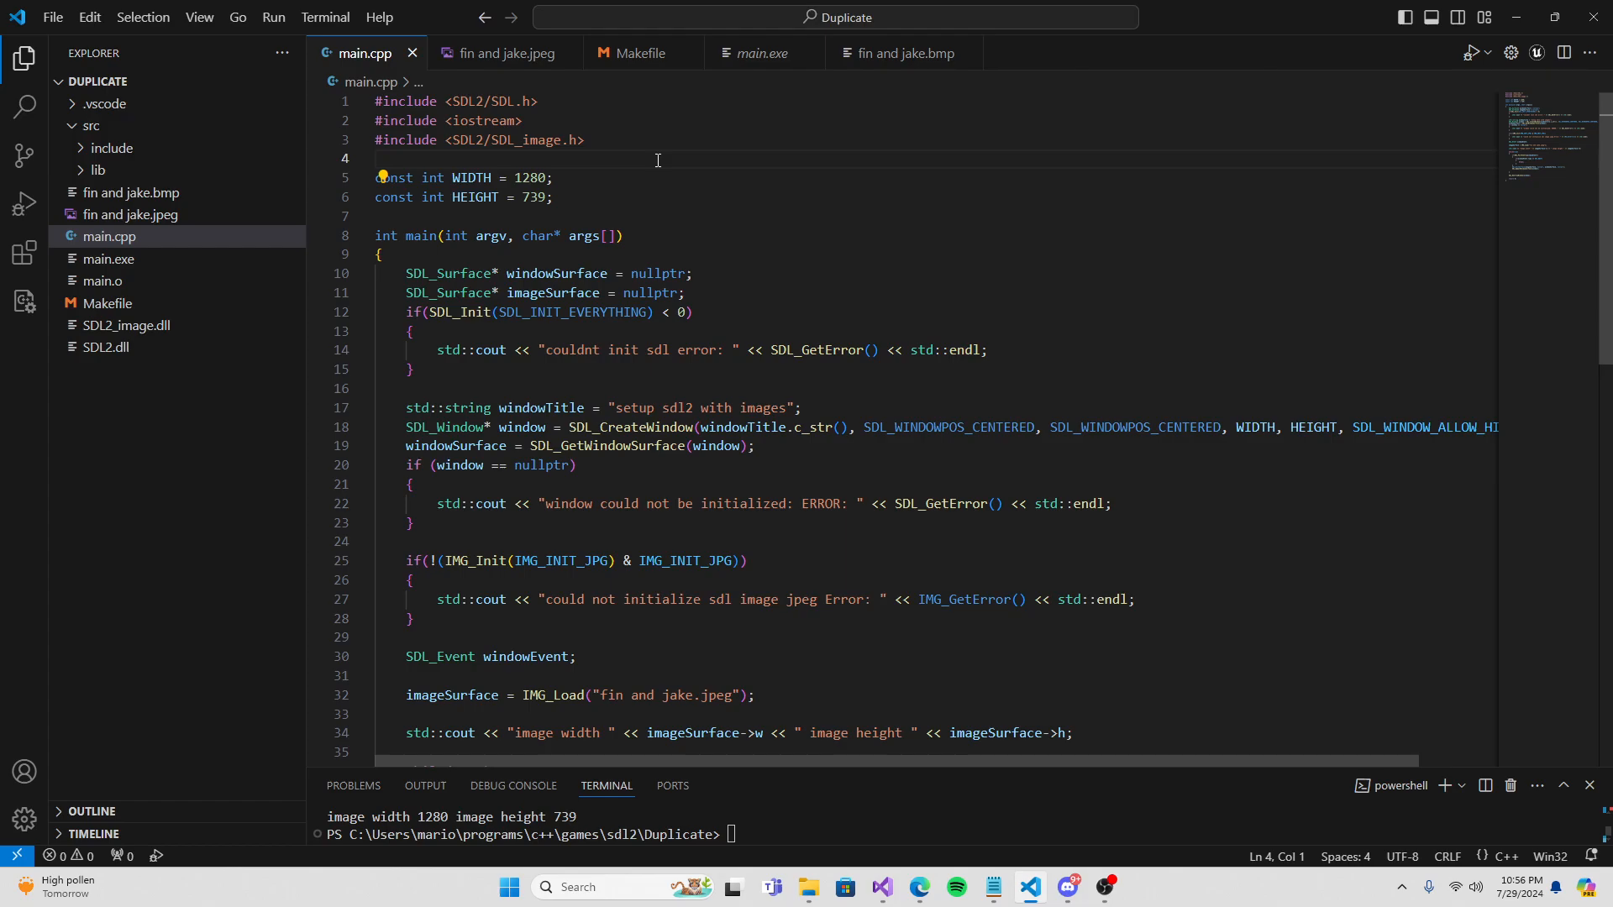
click(789, 406)
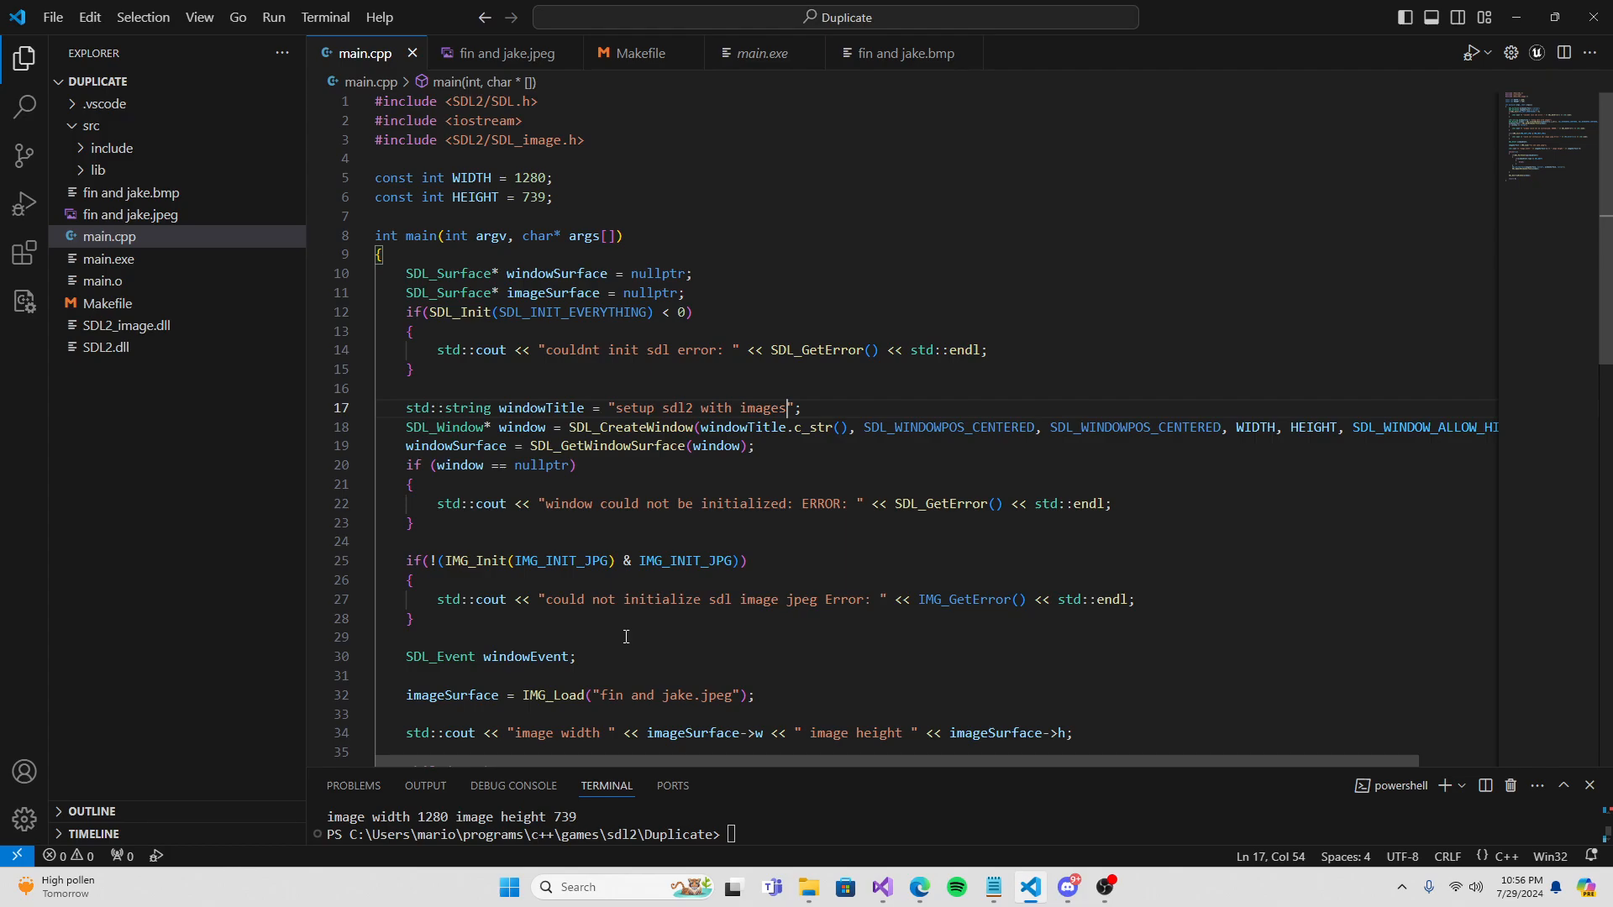
mouse_move(316, 166)
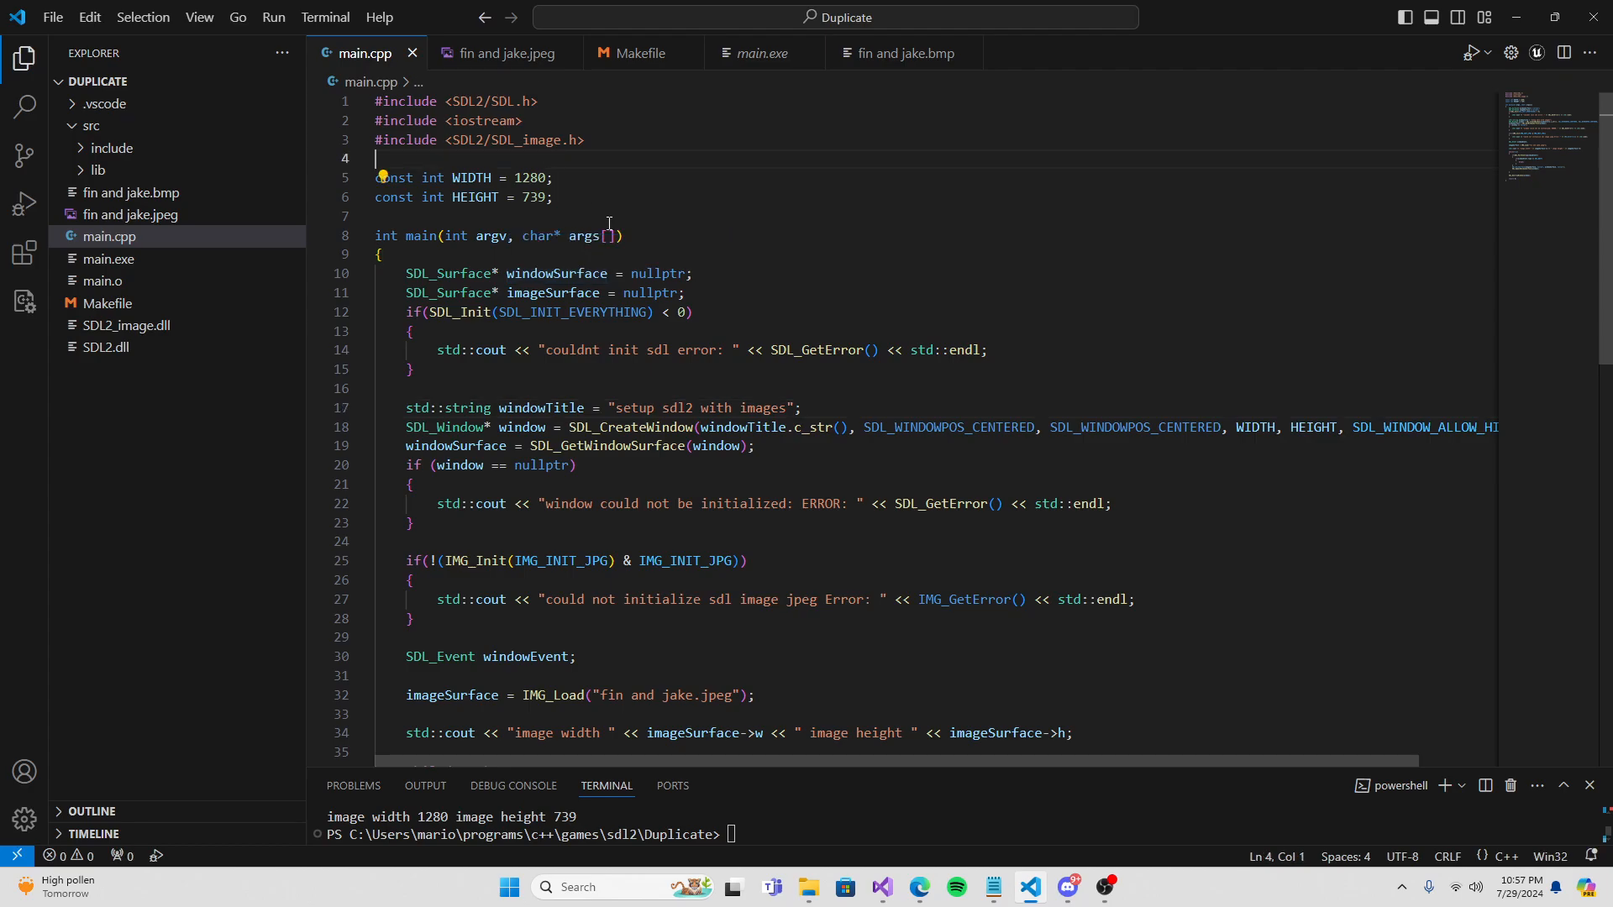
mouse_move(773, 783)
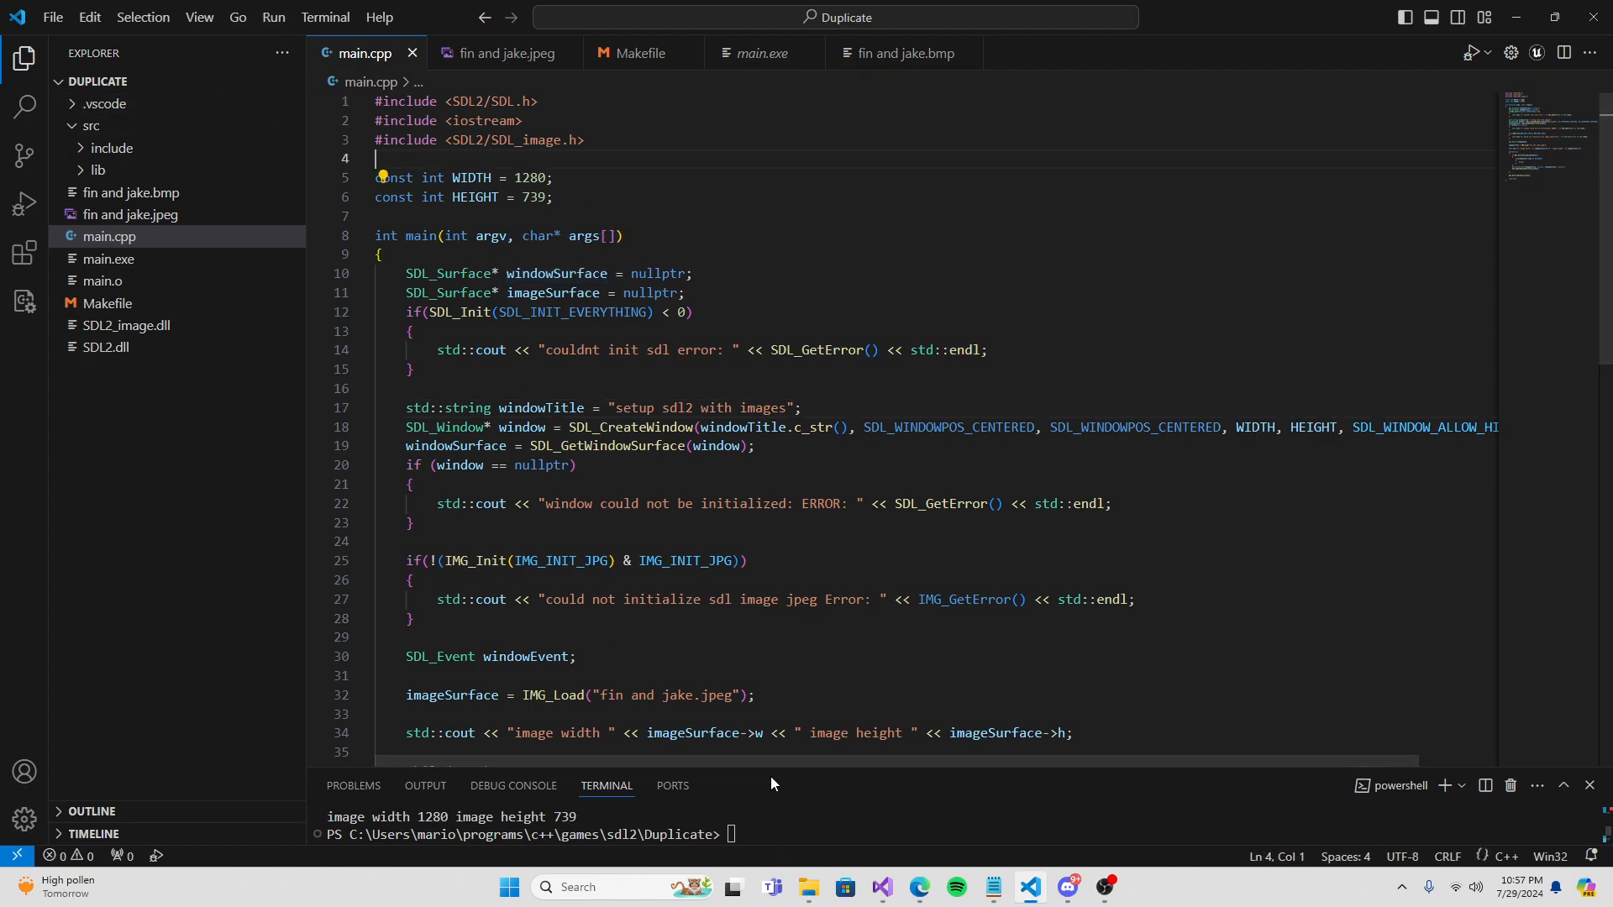
text(make)
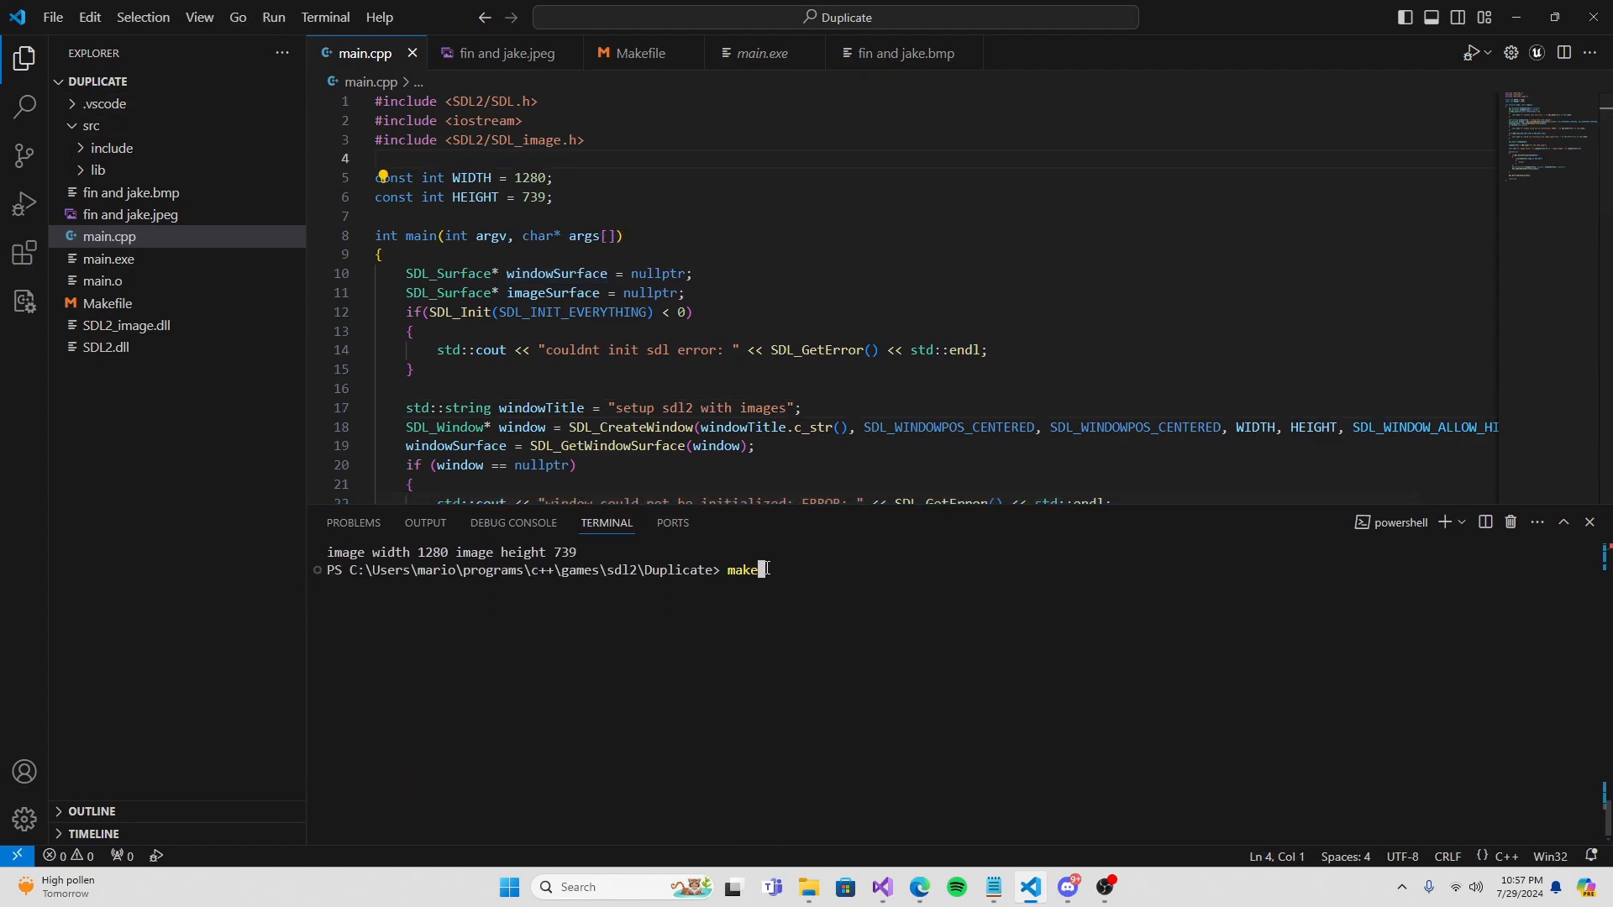
key(Enter)
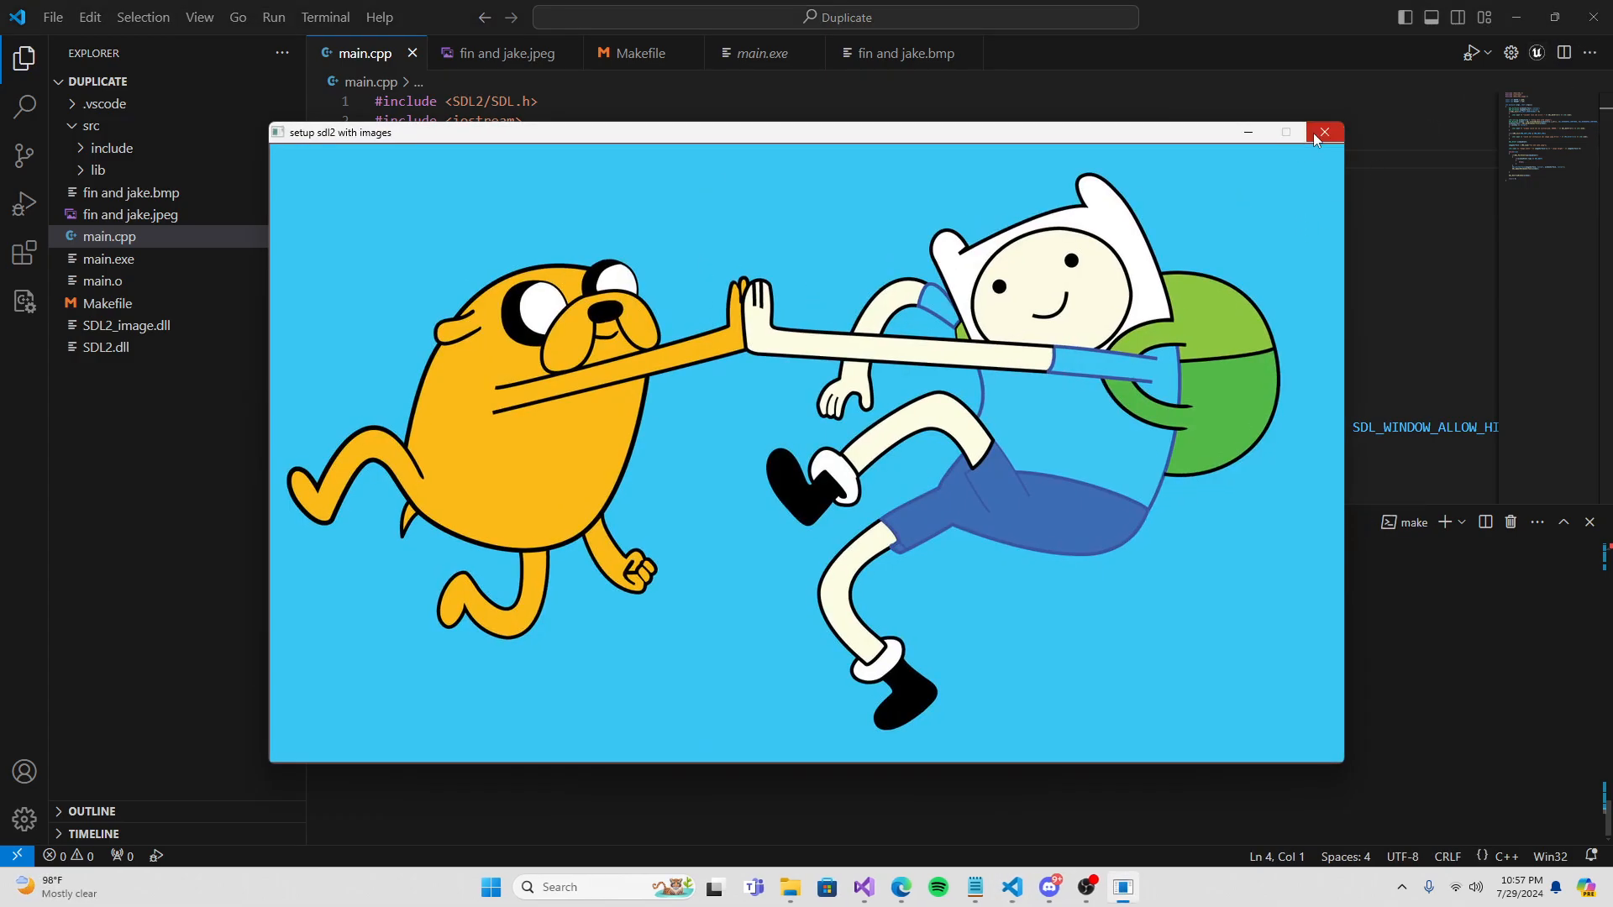
click(1324, 131)
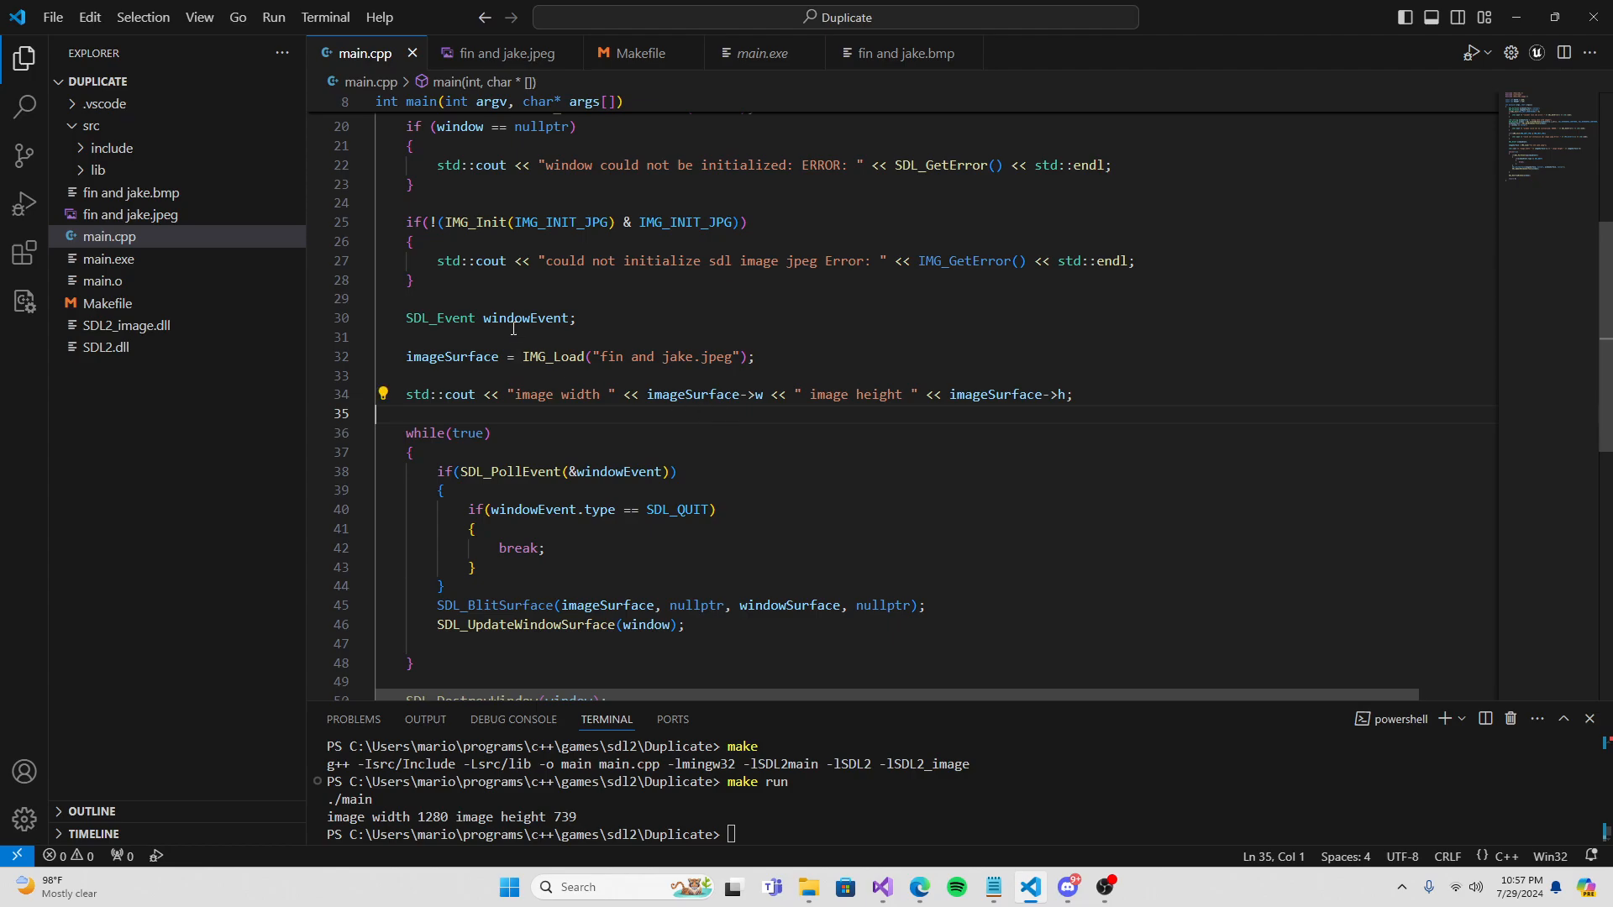
Download the SDL2-devel-2.30.5-mingw.tar.gz asset in Edge.
double_click(475, 221)
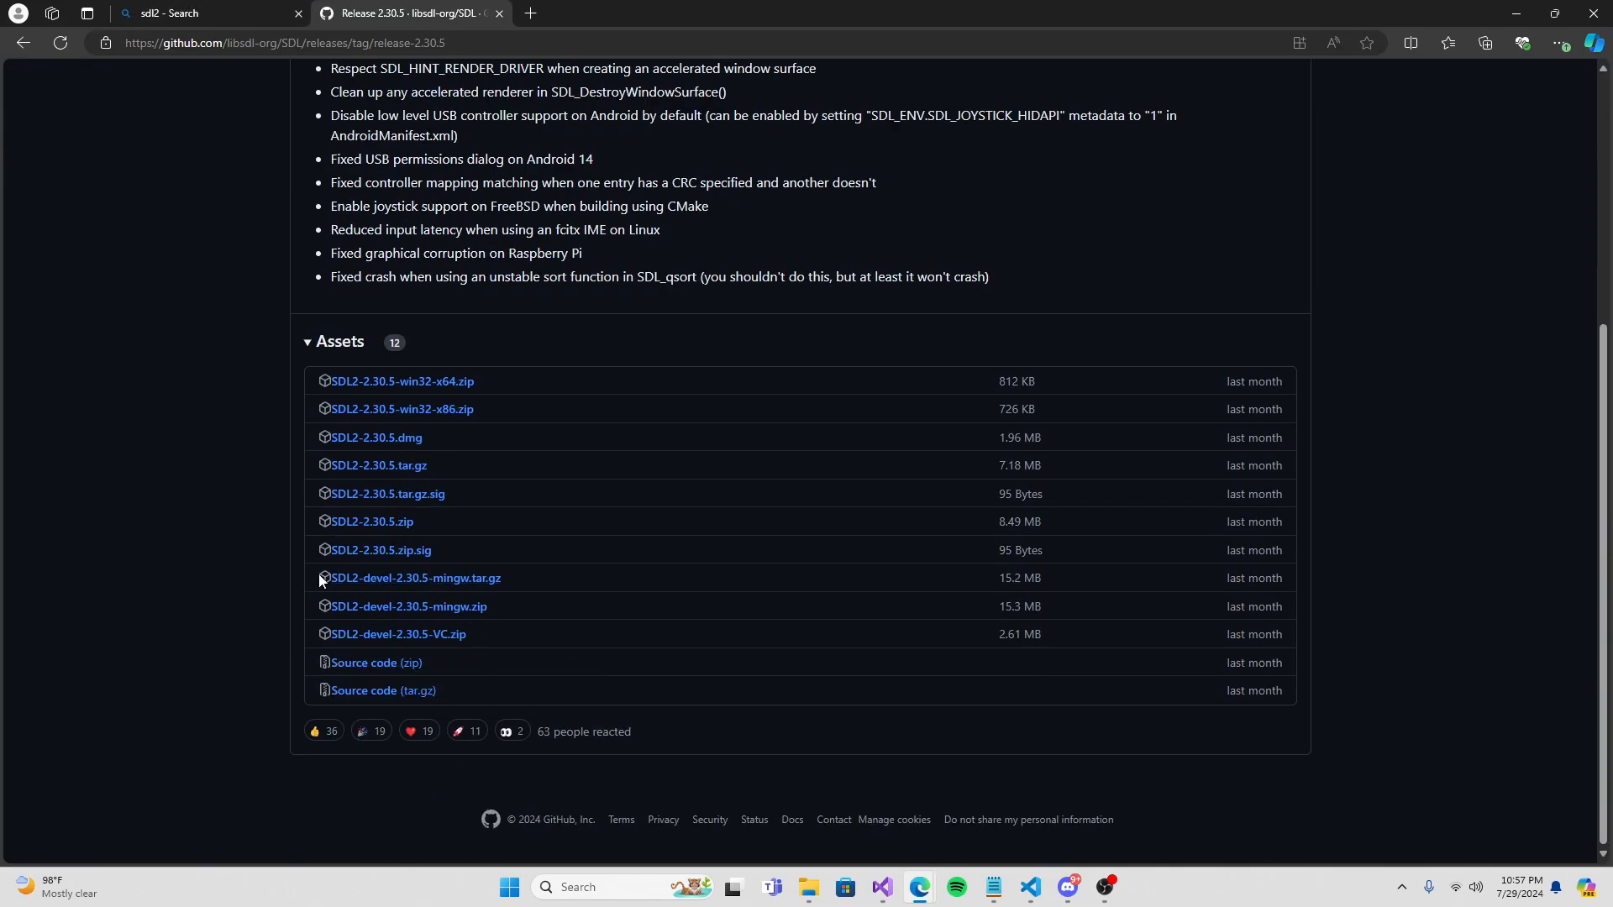
mouse_move(500, 597)
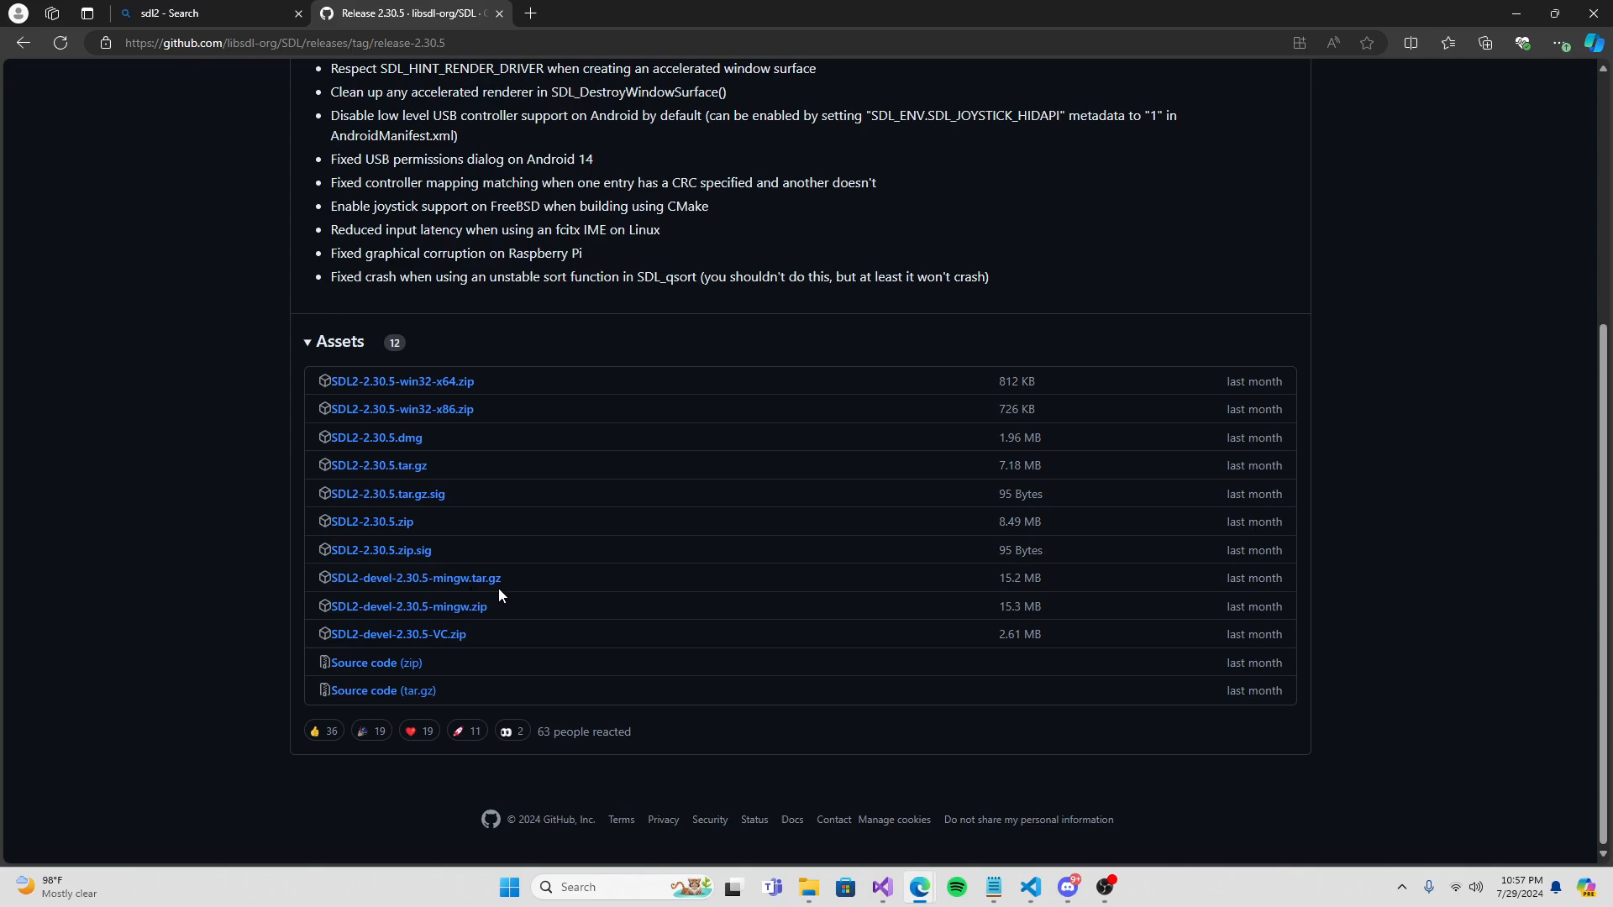
click(415, 578)
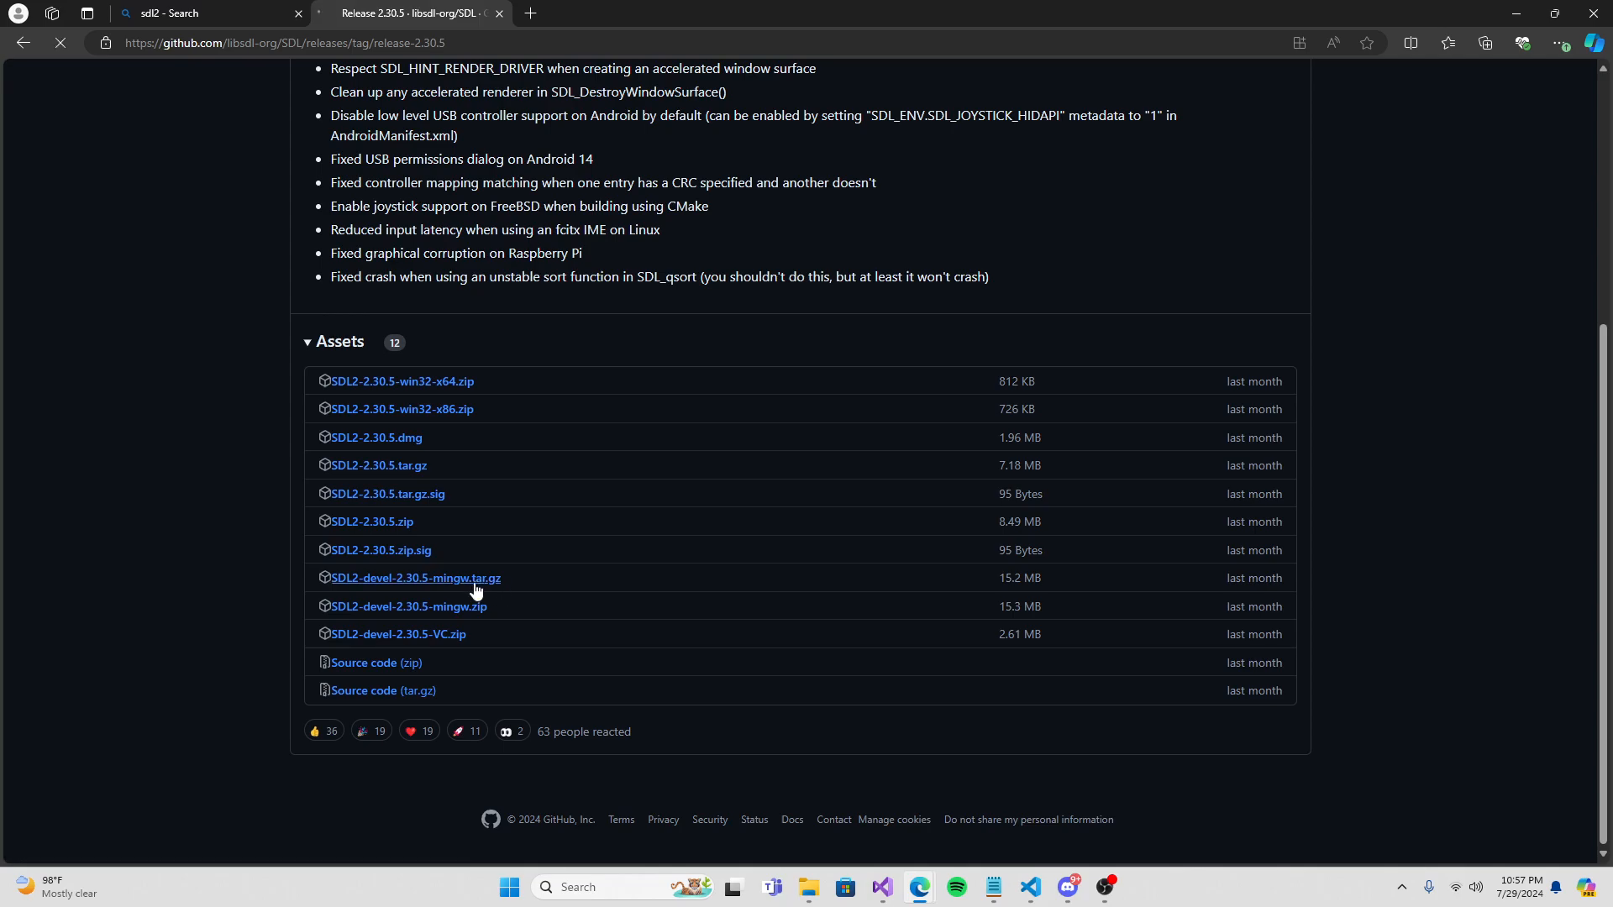
click(413, 578)
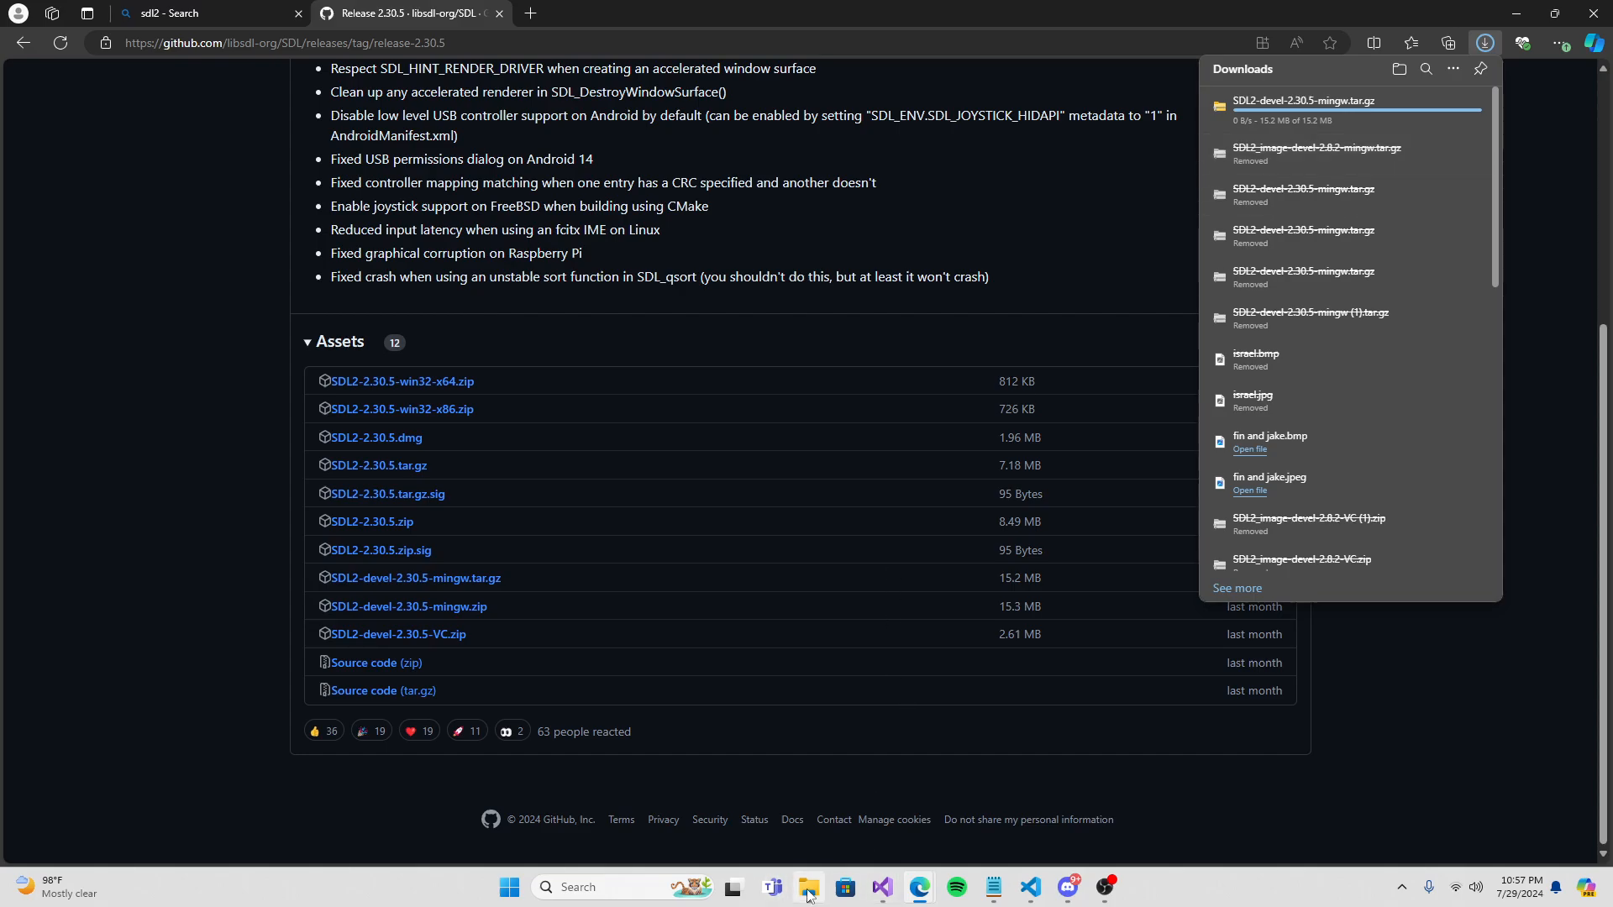
Open Downloads from the File Explorer jump list and launch Command Prompt.
right_click(810, 887)
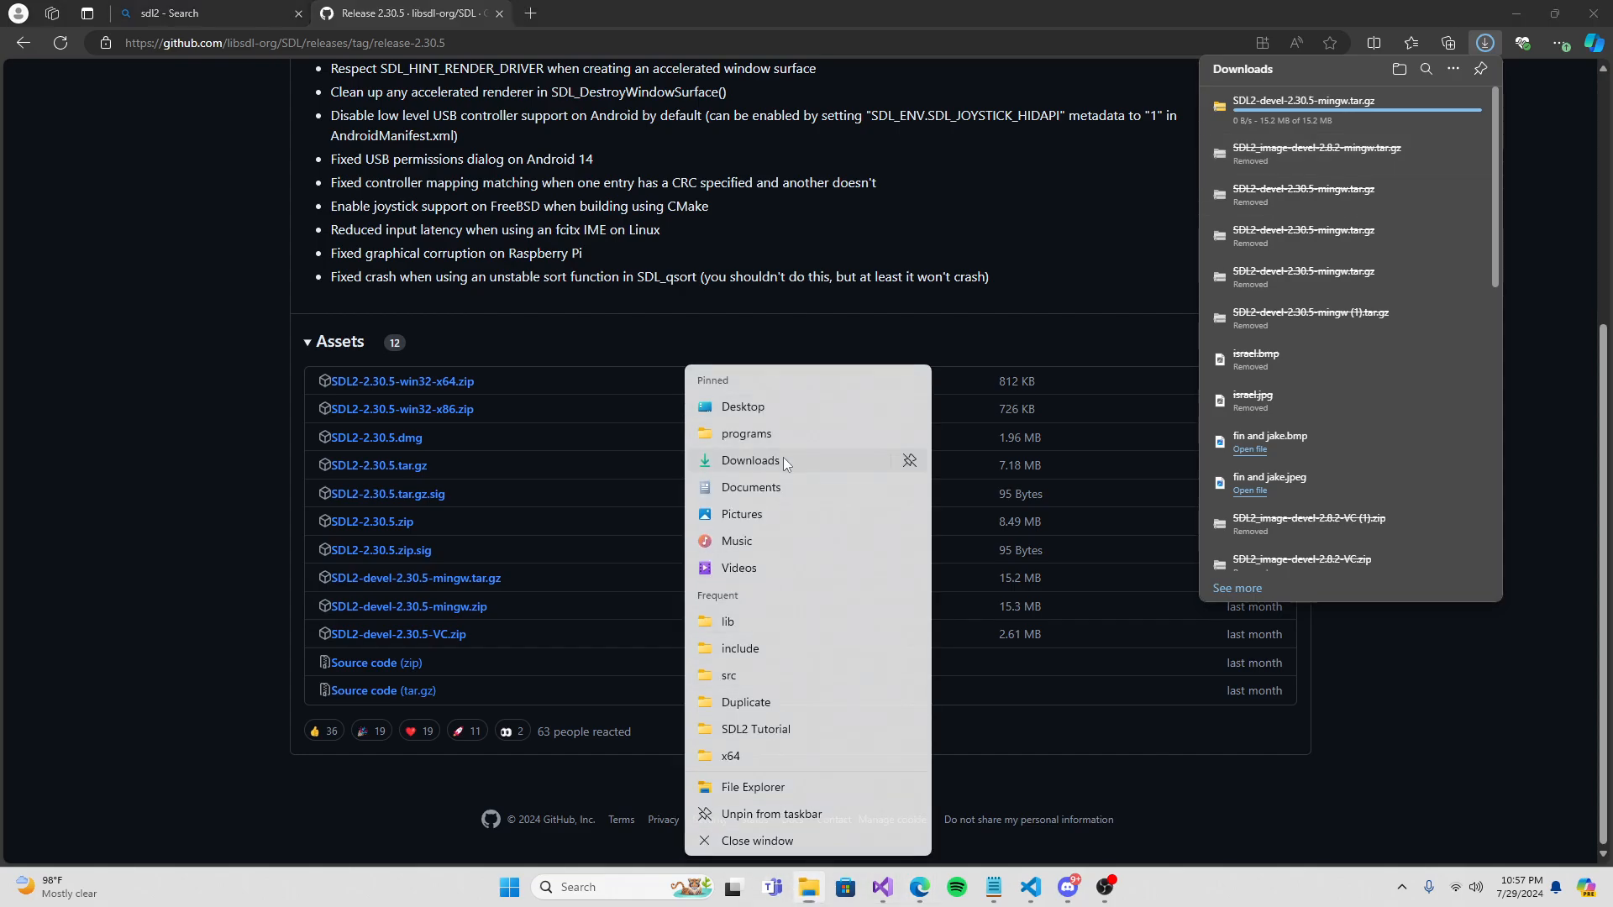
click(749, 460)
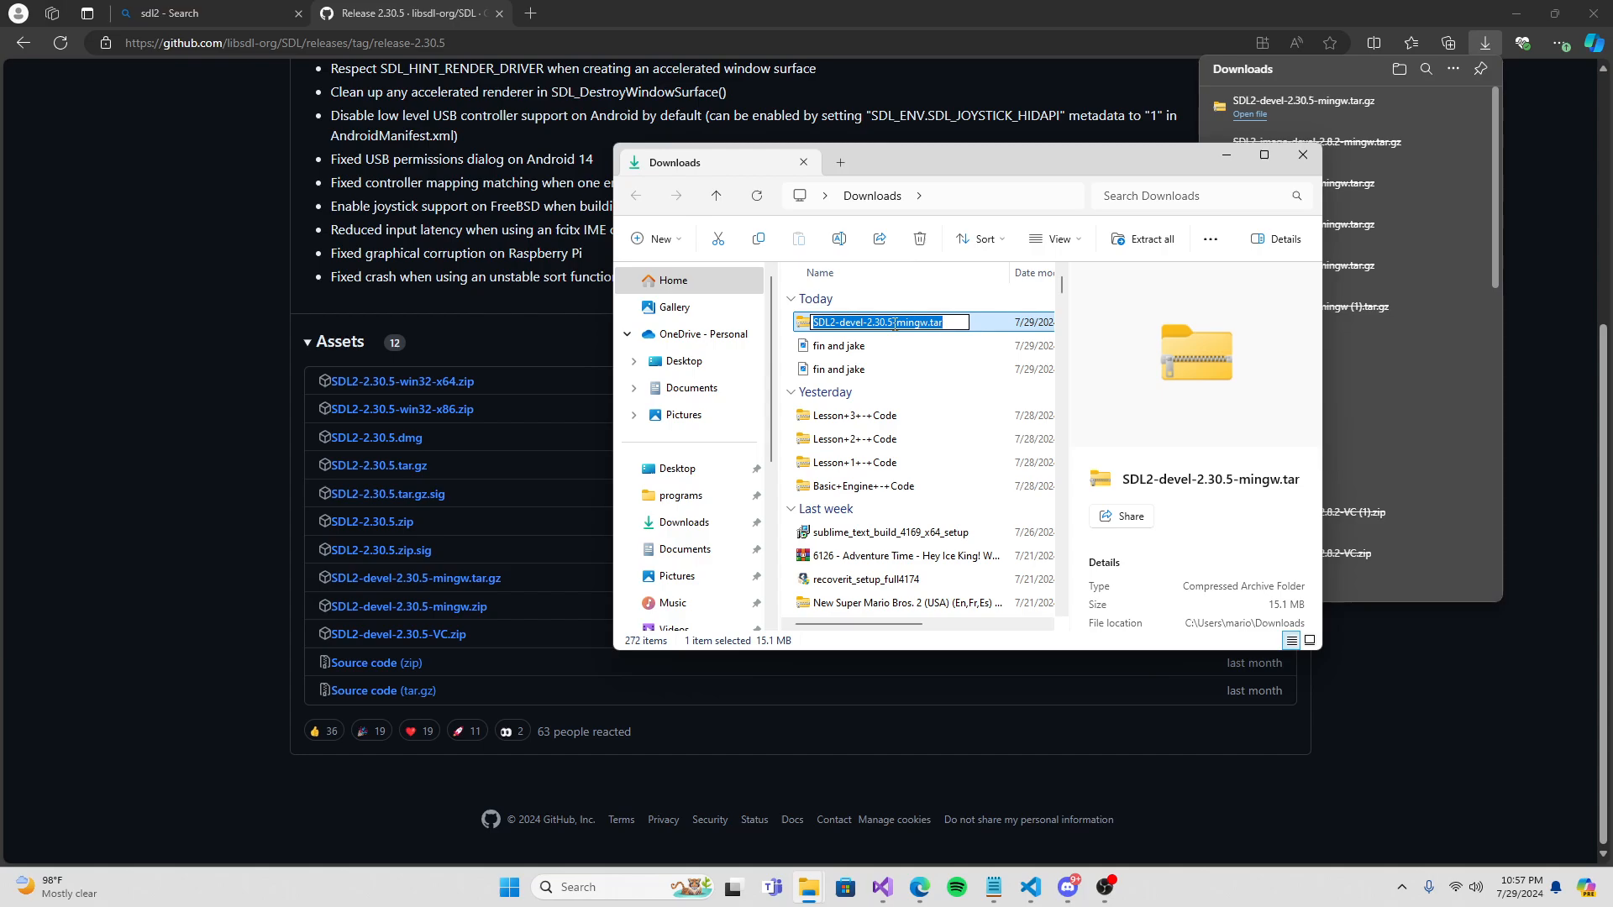
click(596, 887)
text(cd)
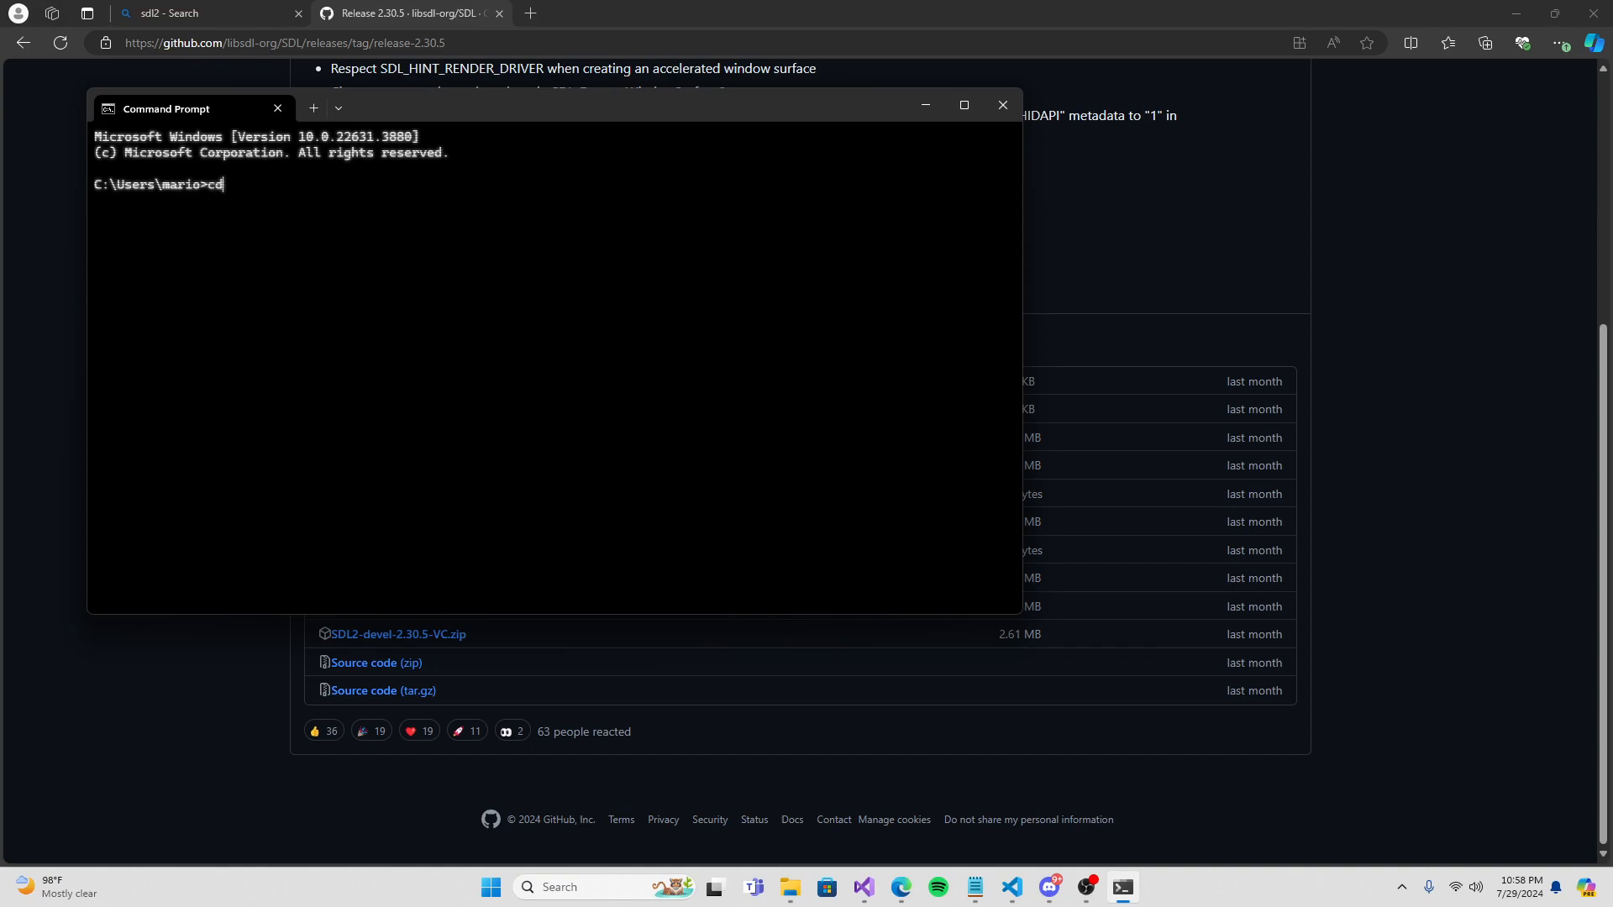
Change into Downloads and create an SDL2-Files folder with mkdir.
text(Downloads)
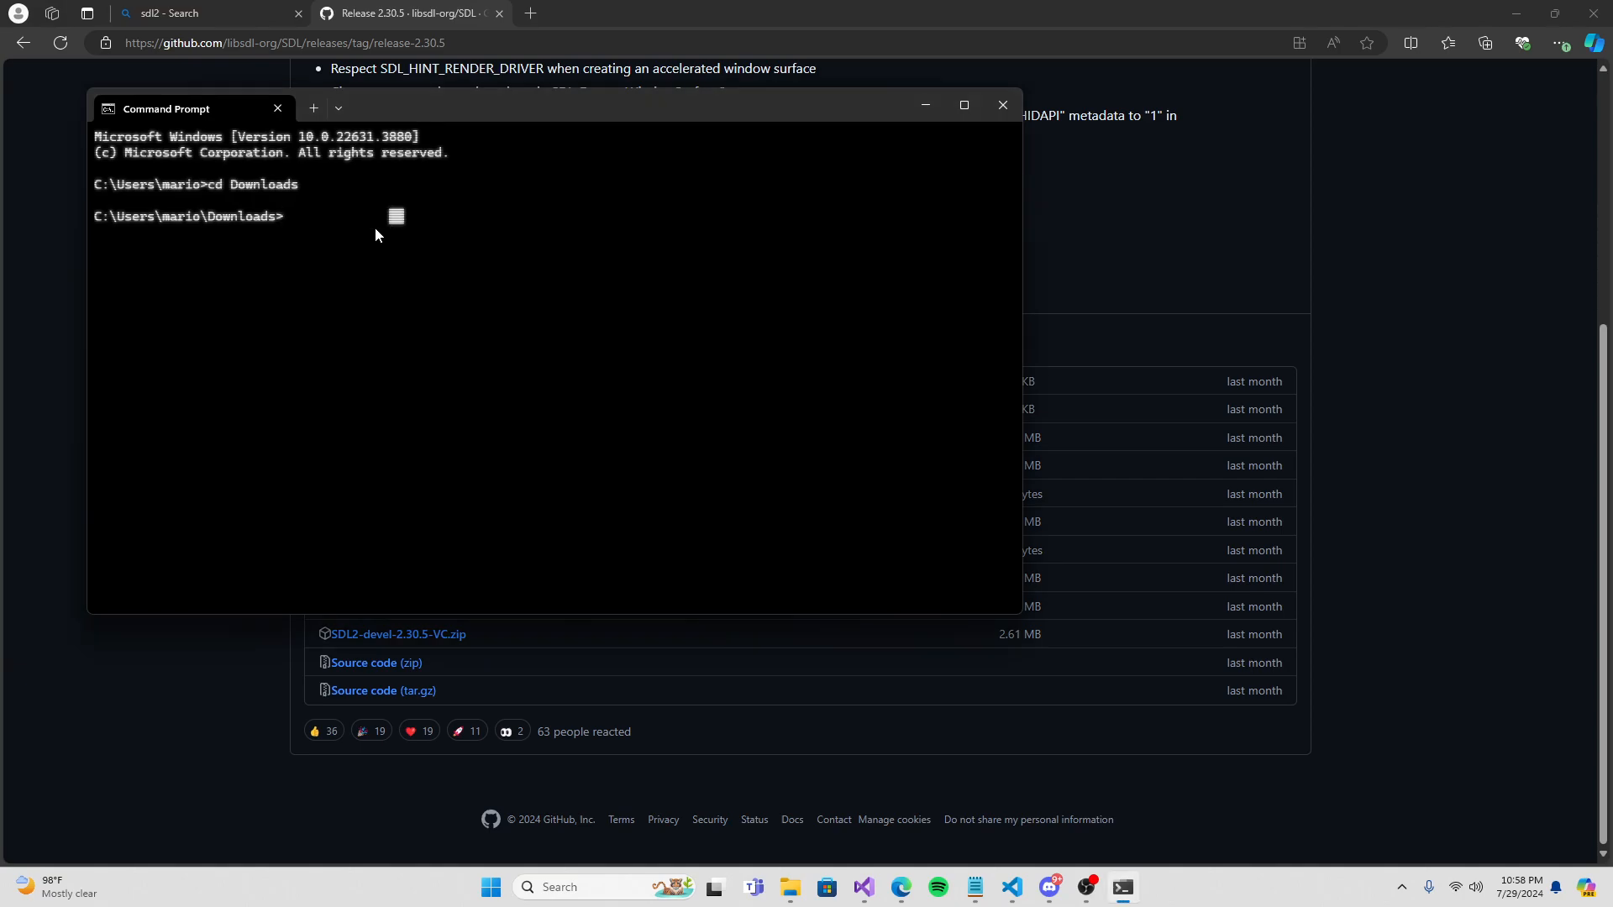
text(mkdir)
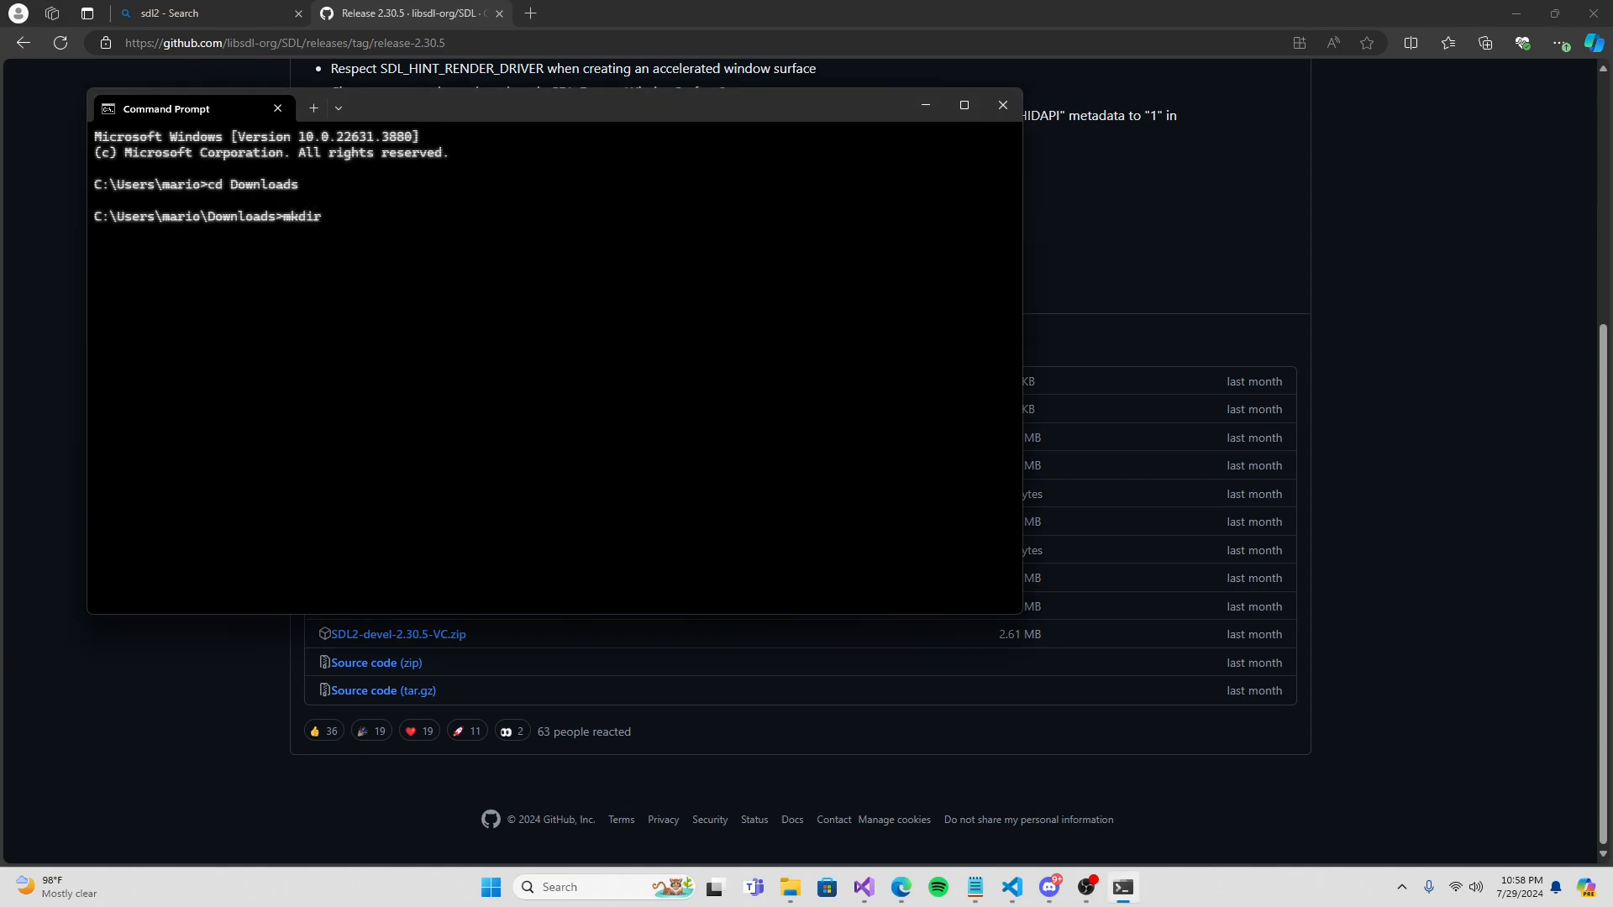
text(SDL2-Files)
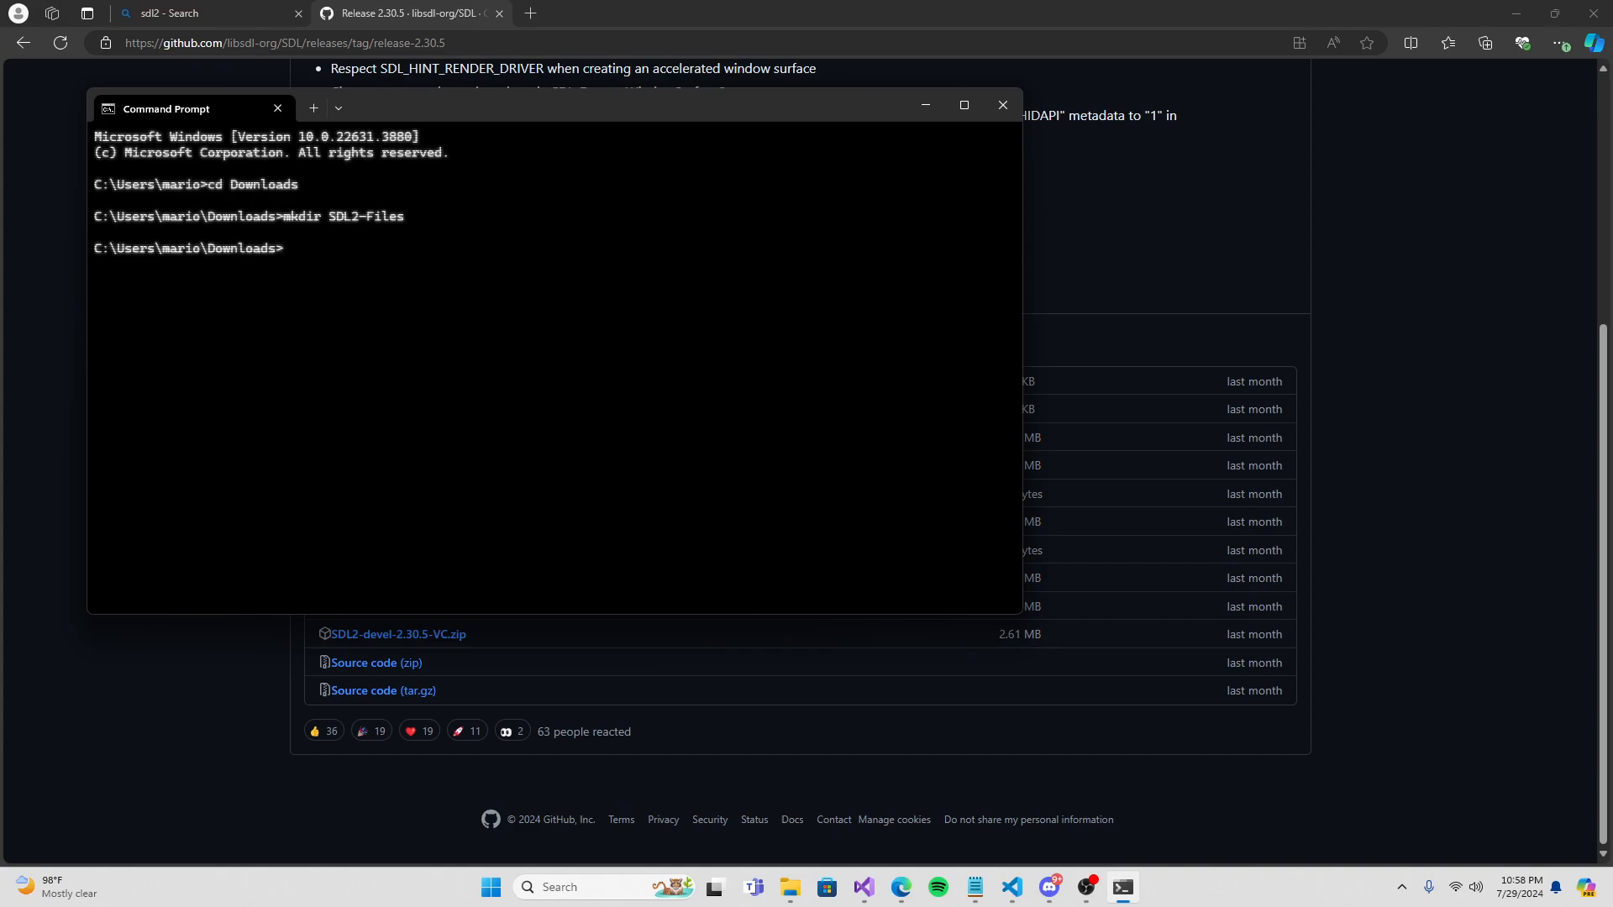
Extract SDL2-devel-2.30.5-mingw.tar.gz into SDL2-Files with tar -xvzf -C.
text(tar SDL2-devel-2.30.5-mingw.tar)
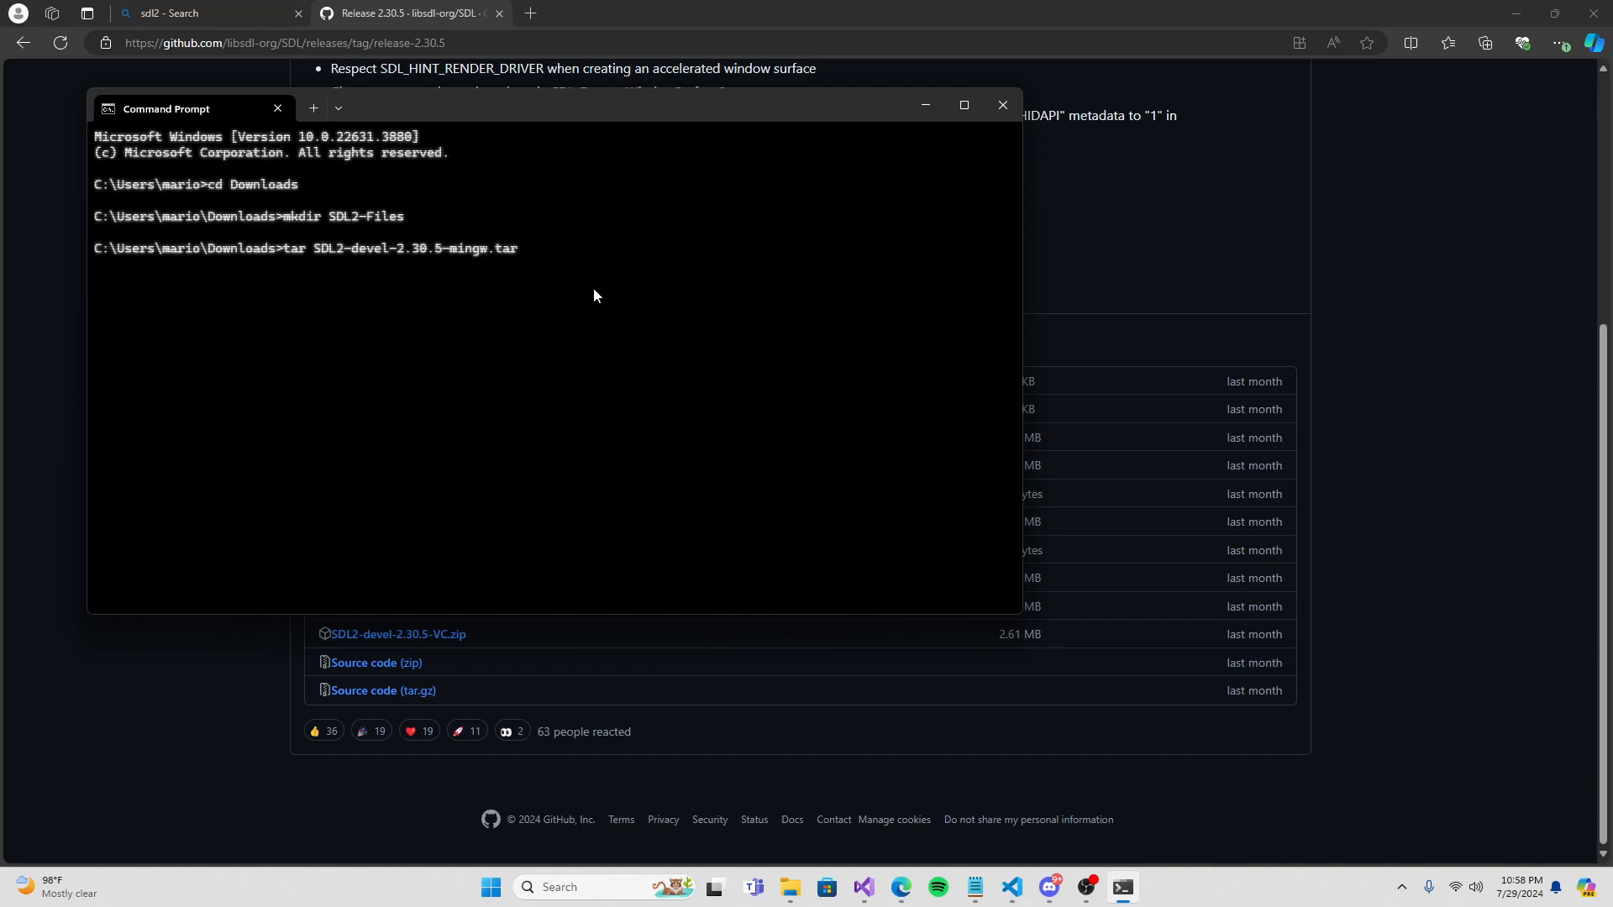
text(.gz -)
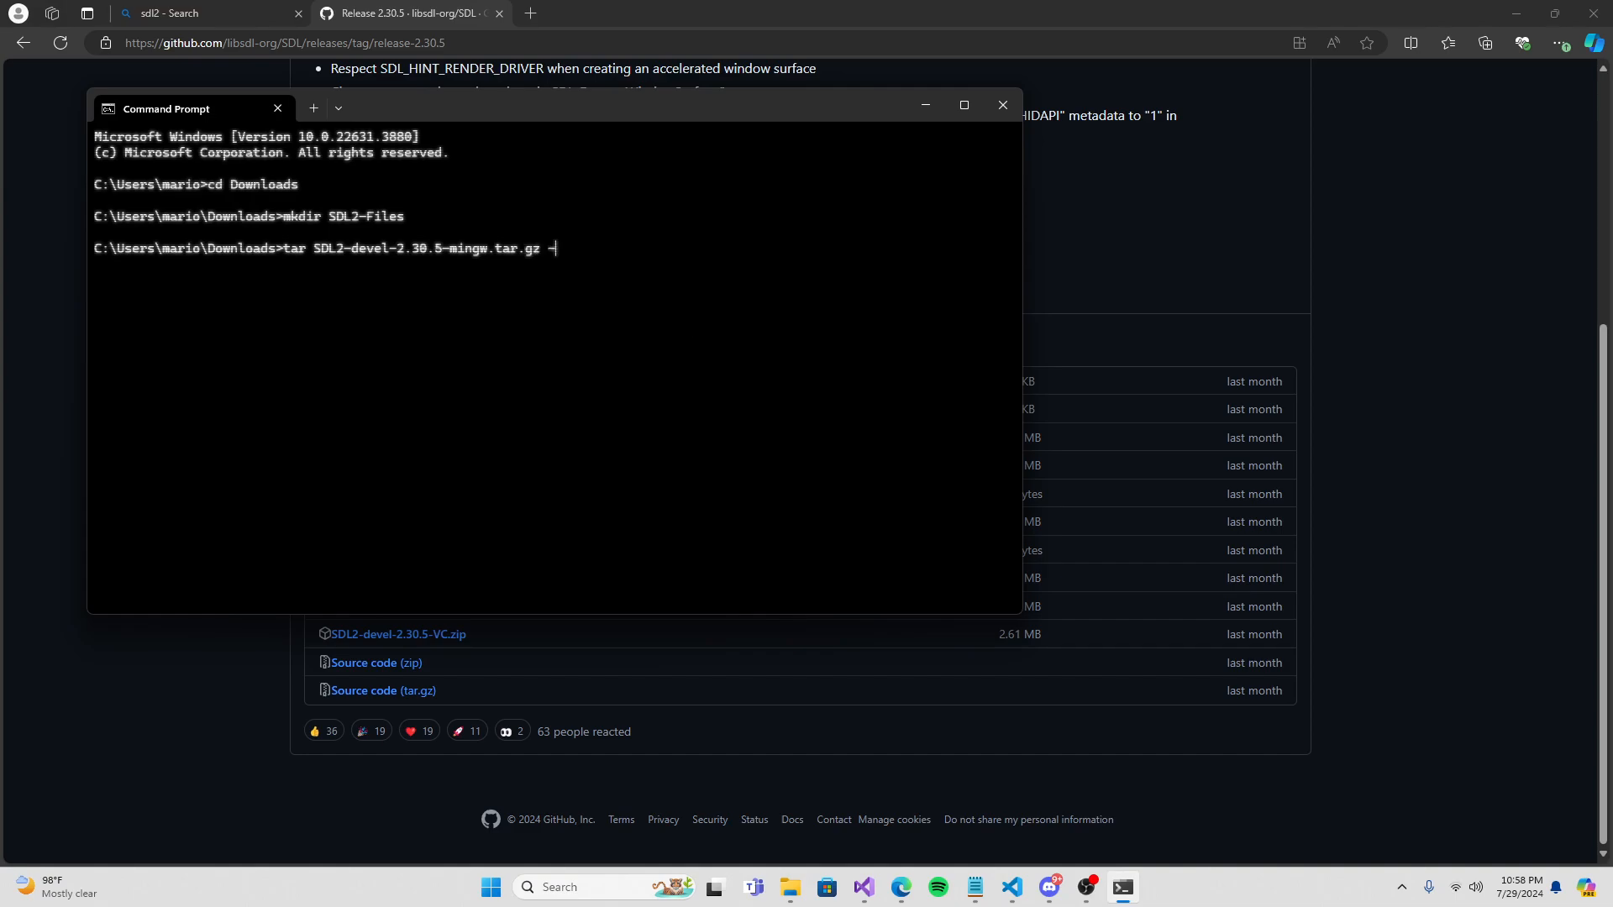
text(C)
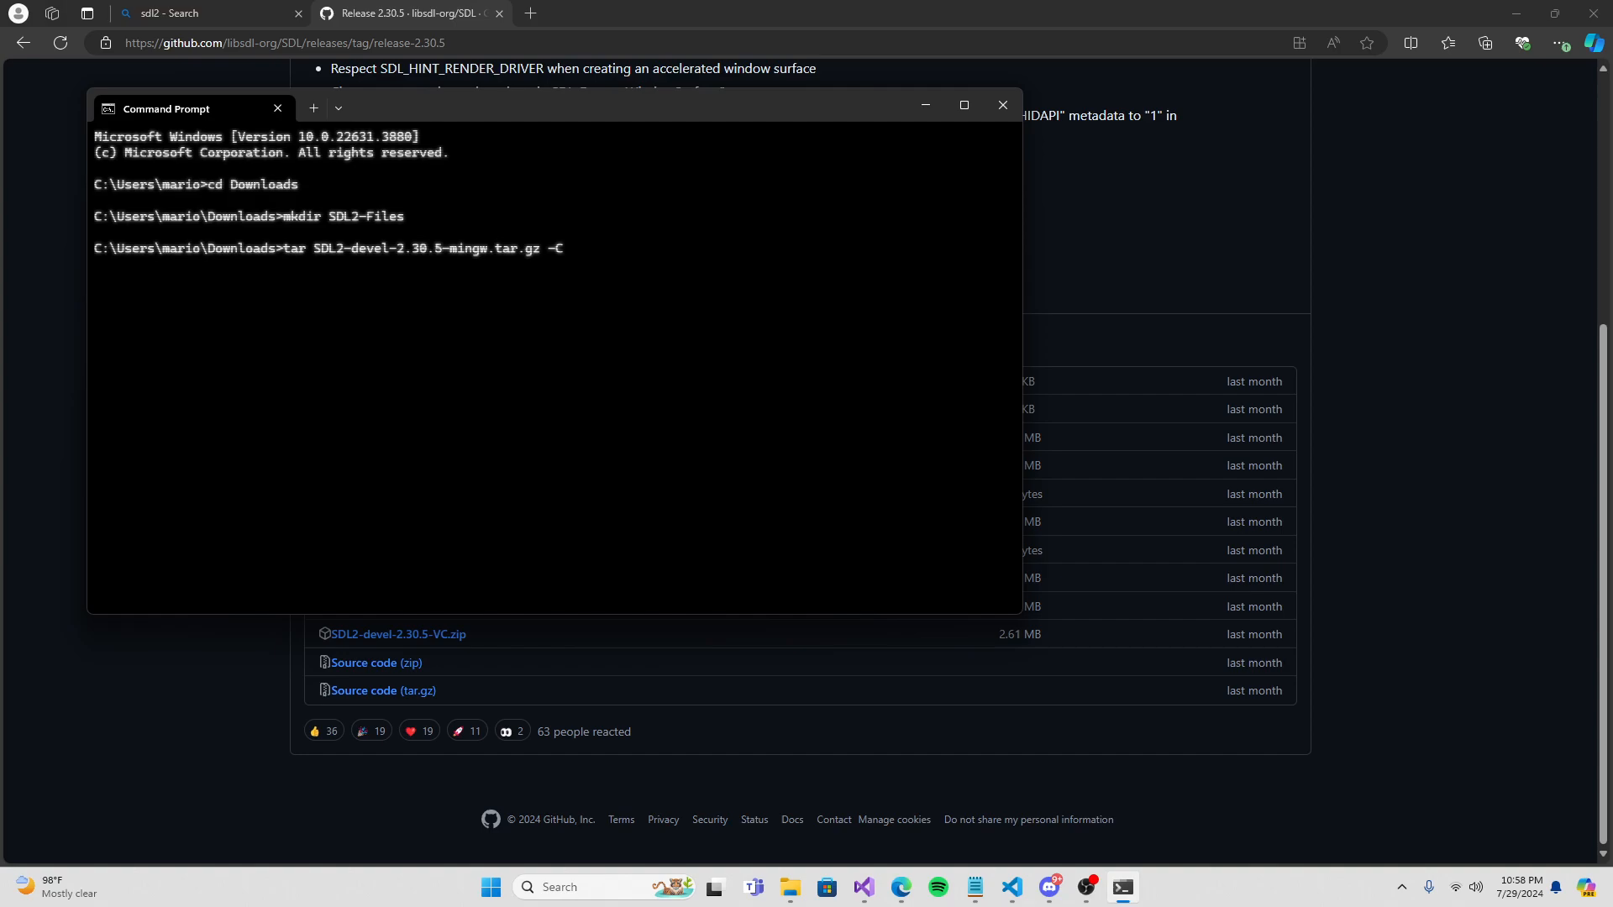
text(SDL2-Files)
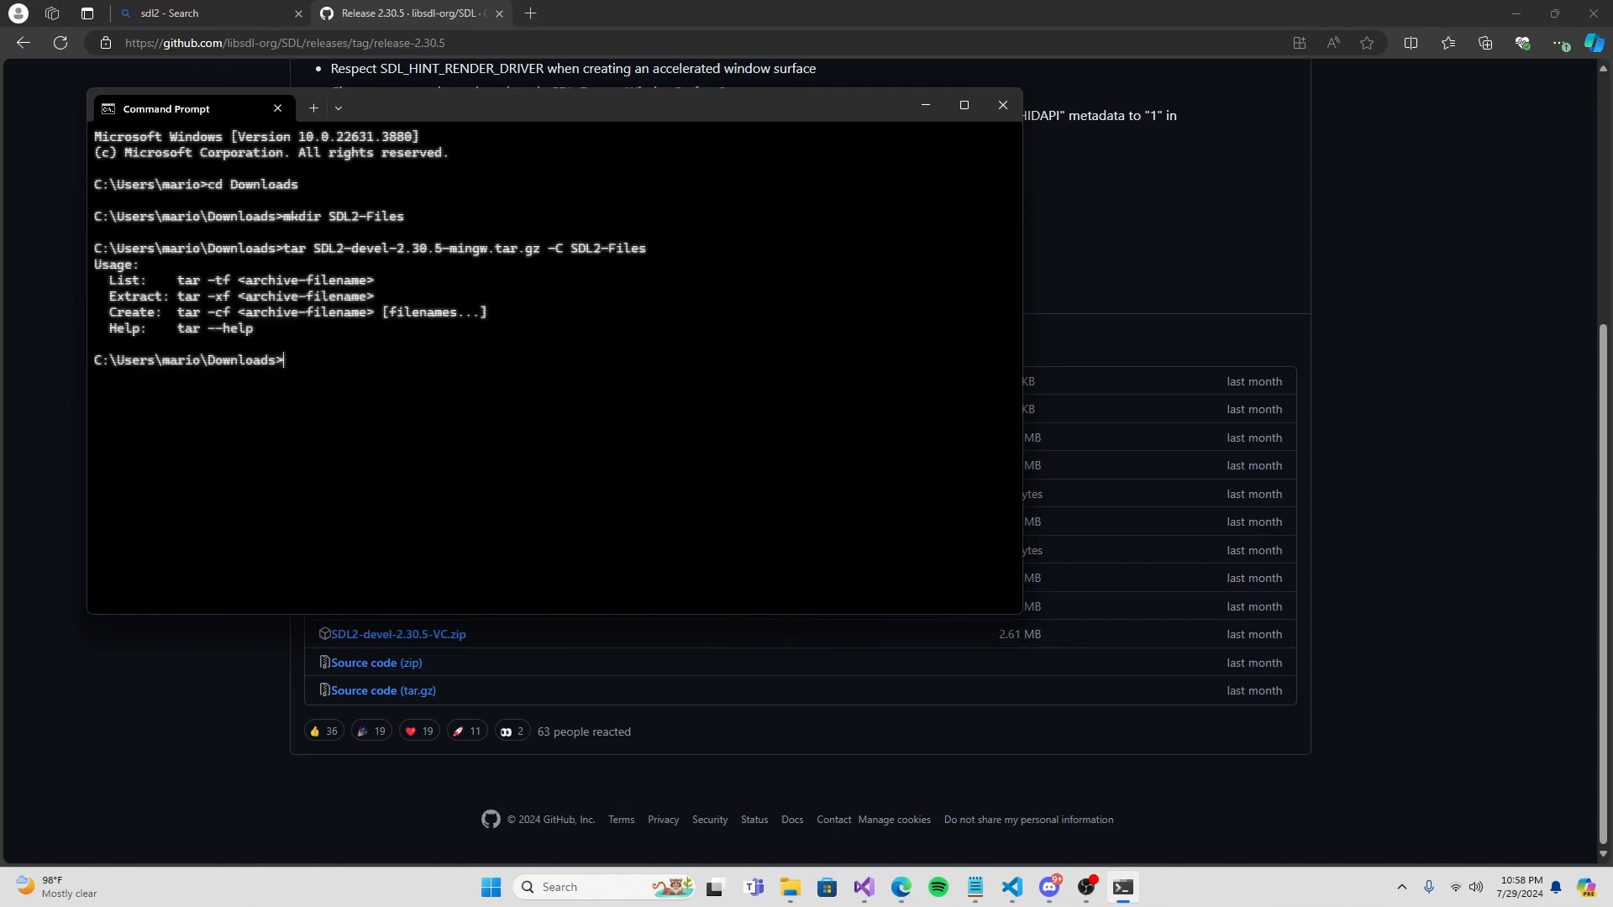
mouse_move(116, 367)
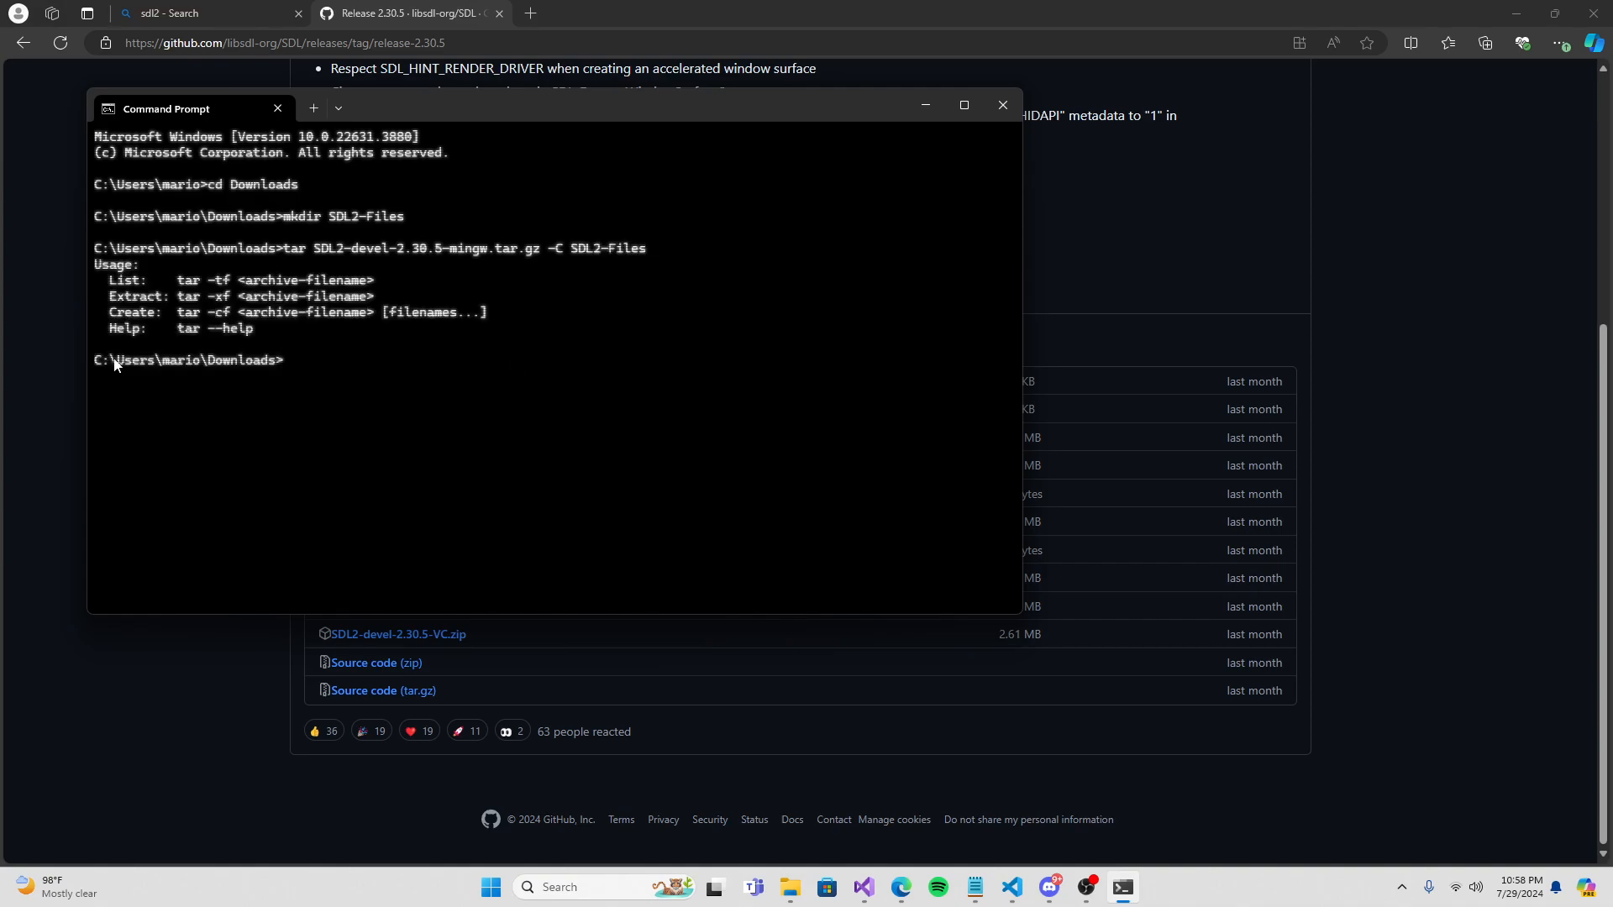
mouse_move(457, 383)
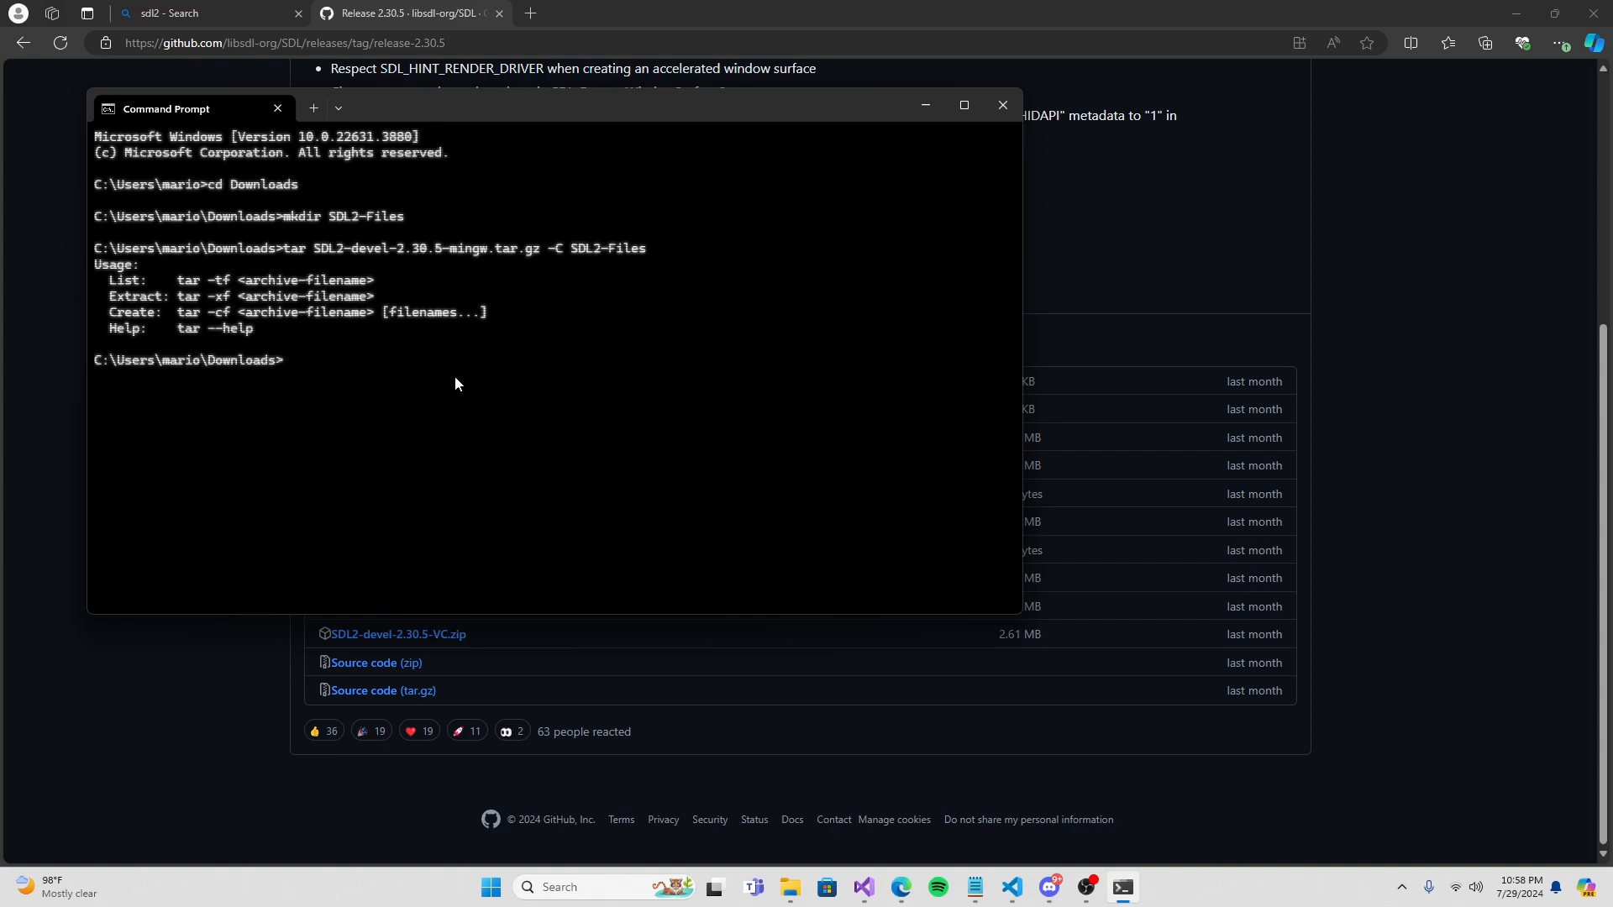
text(tar SDL2-devel-2.30.5-mingw.tar.gz -C SDL2-Files)
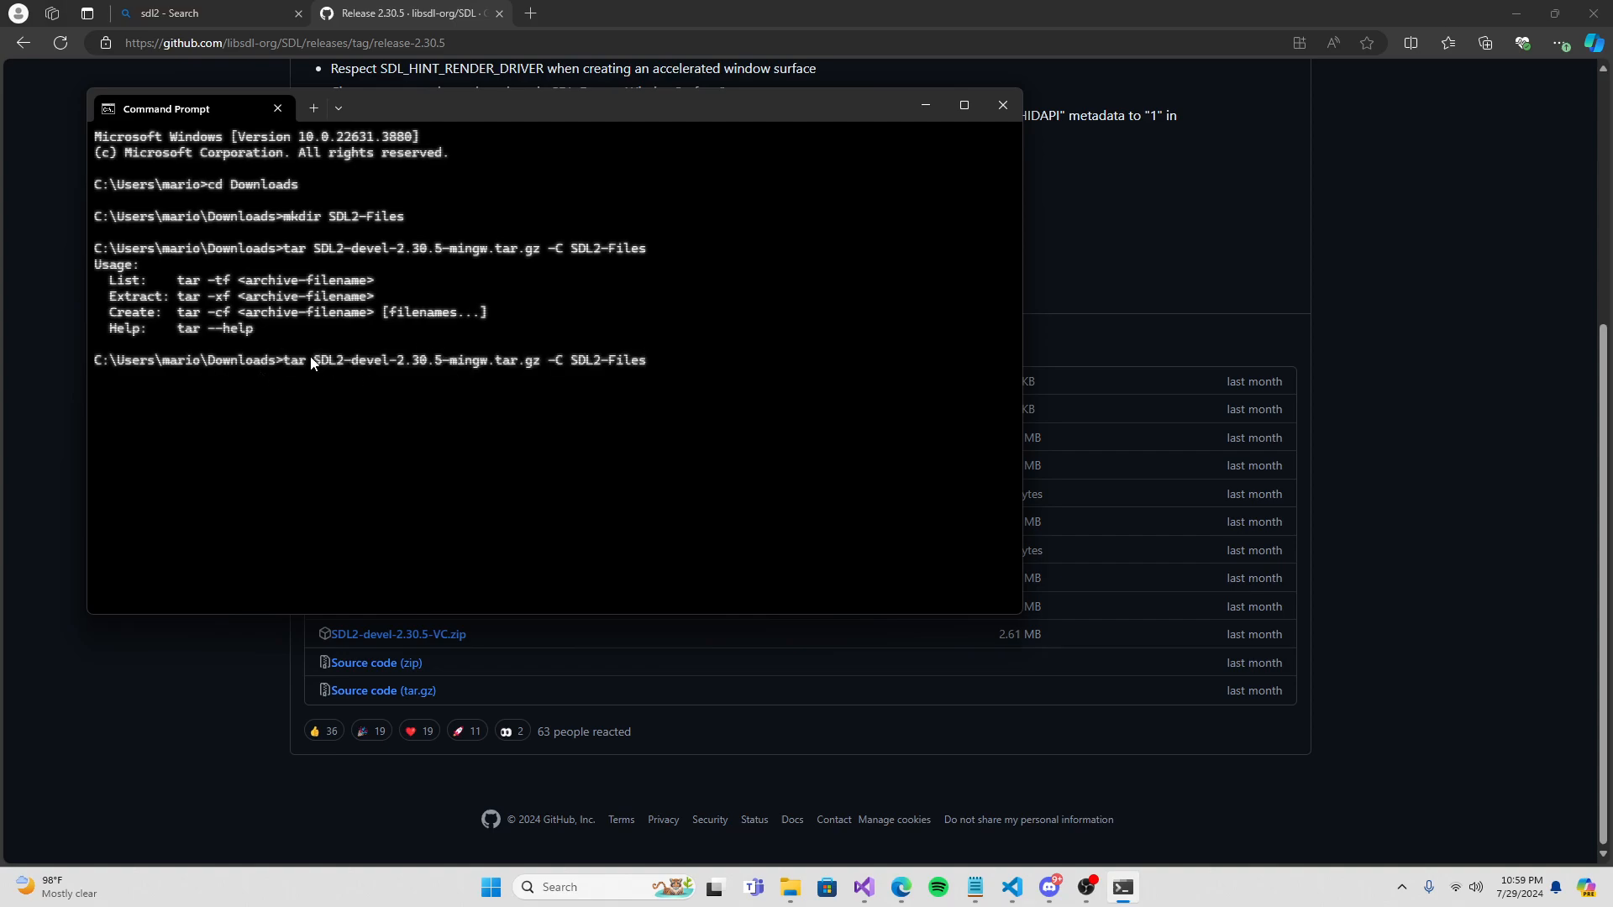
mouse_move(427, 388)
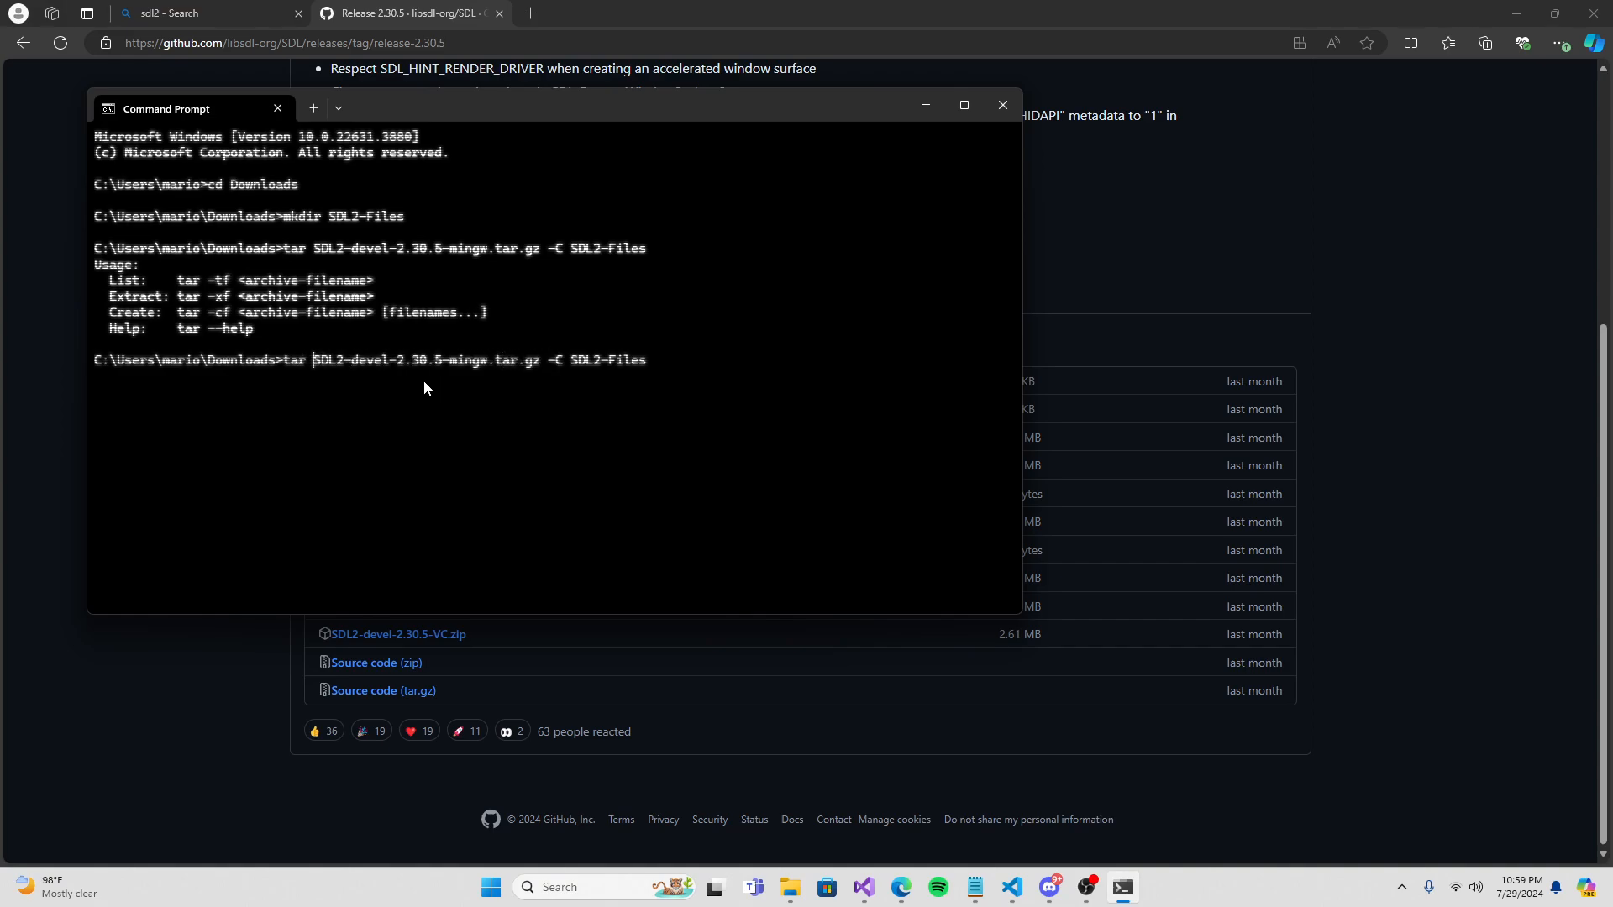
text(-xv)
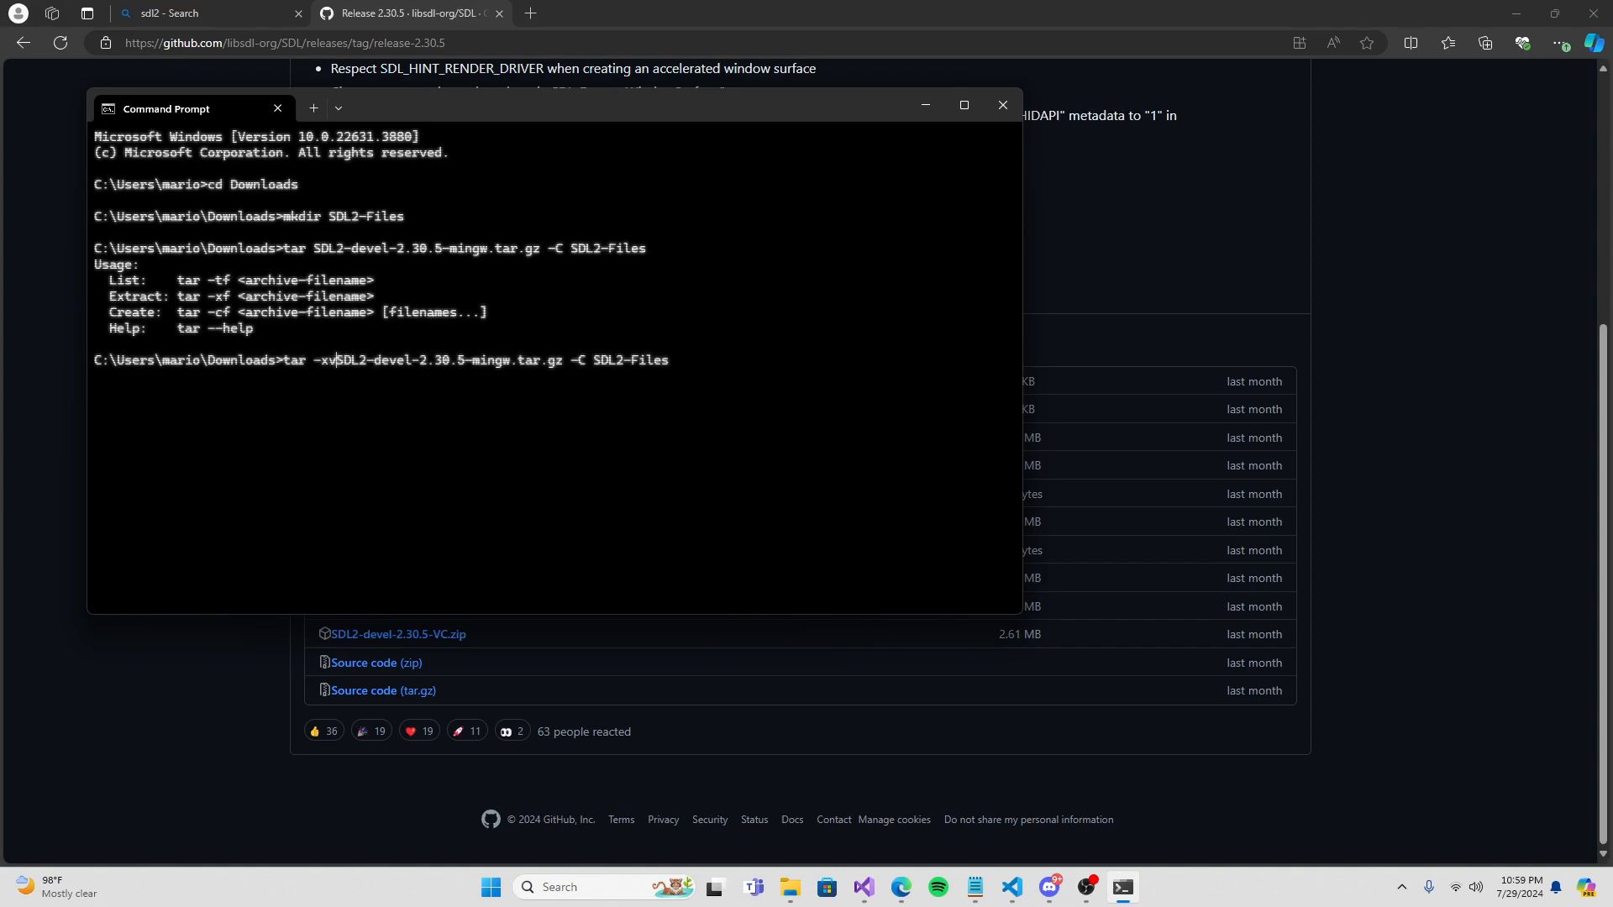
text(zf)
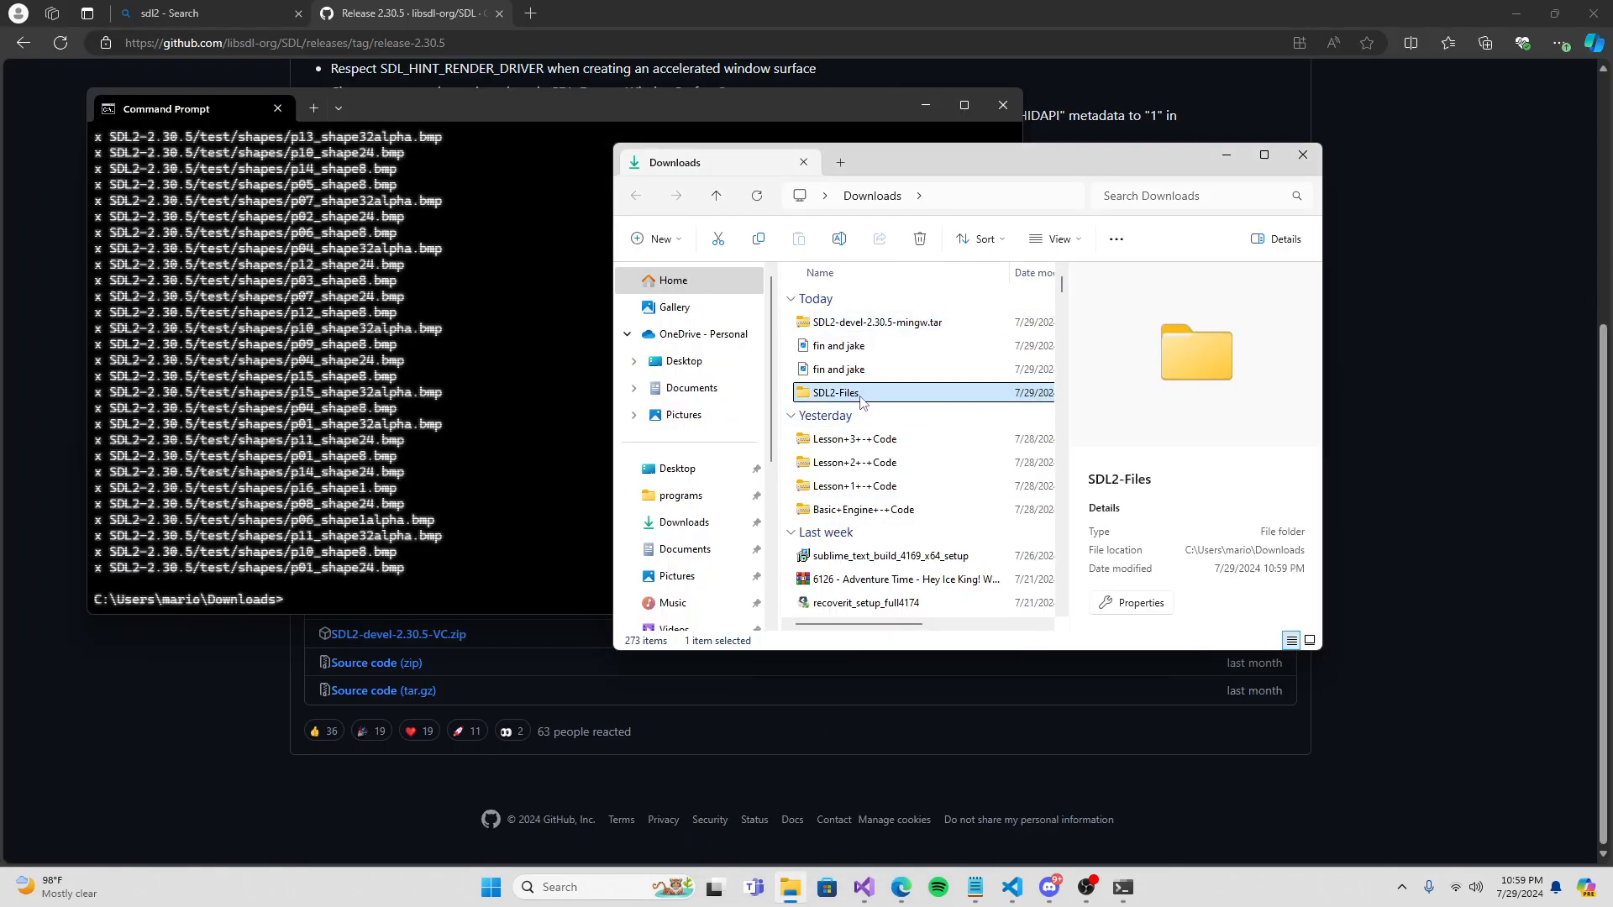
Browse into SDL2-Files and open the extracted SDL2-2.30.5 folder.
double_click(833, 393)
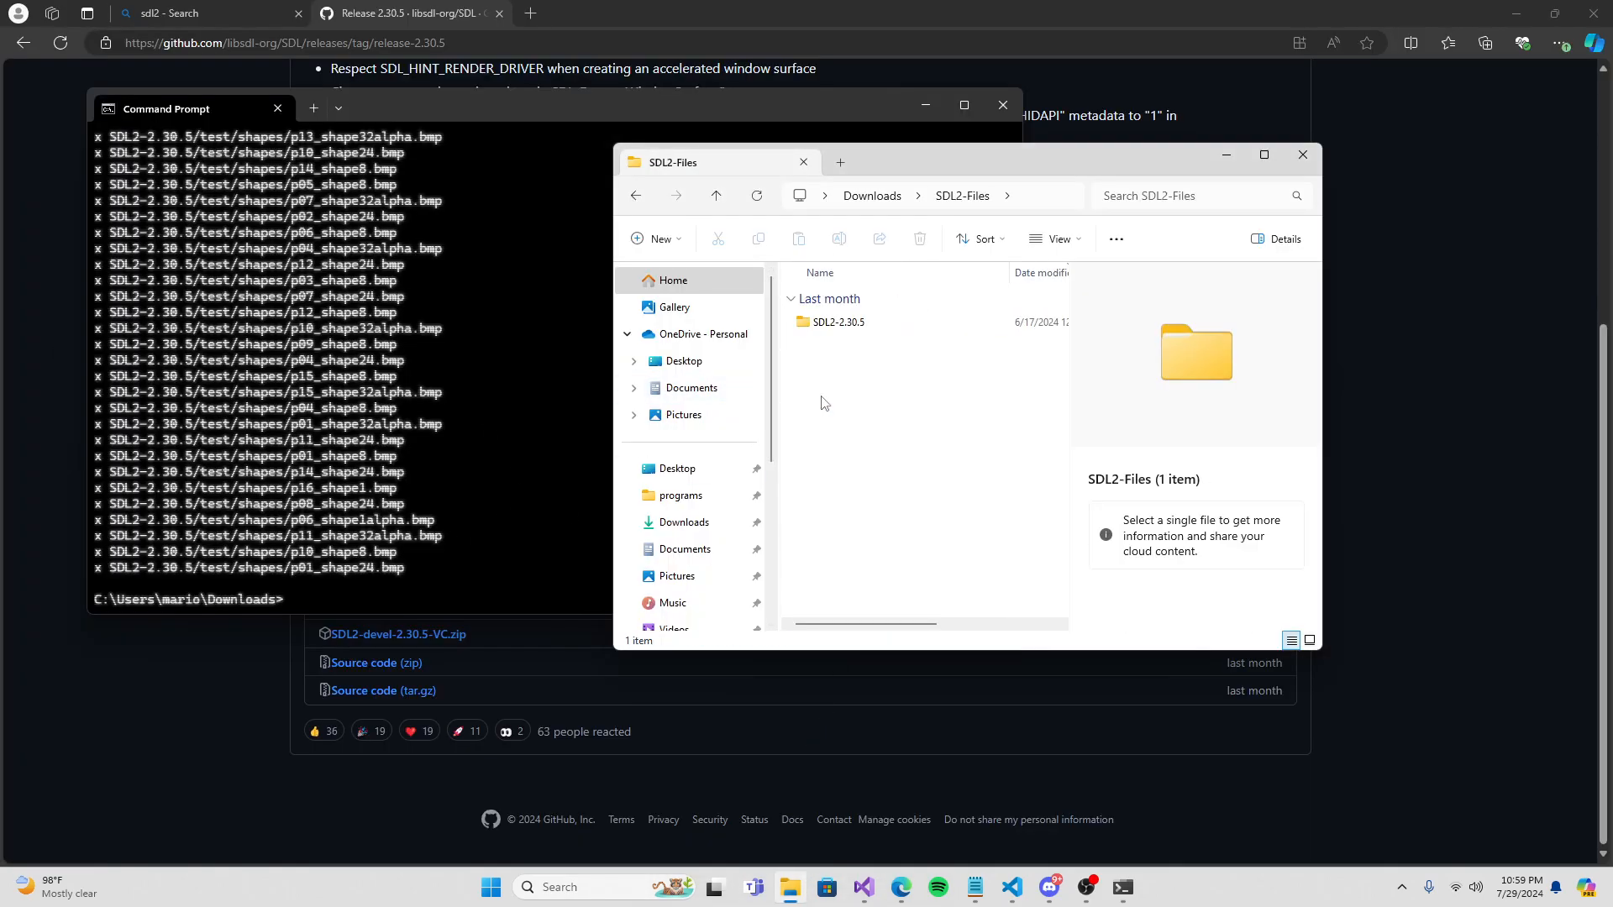
click(837, 321)
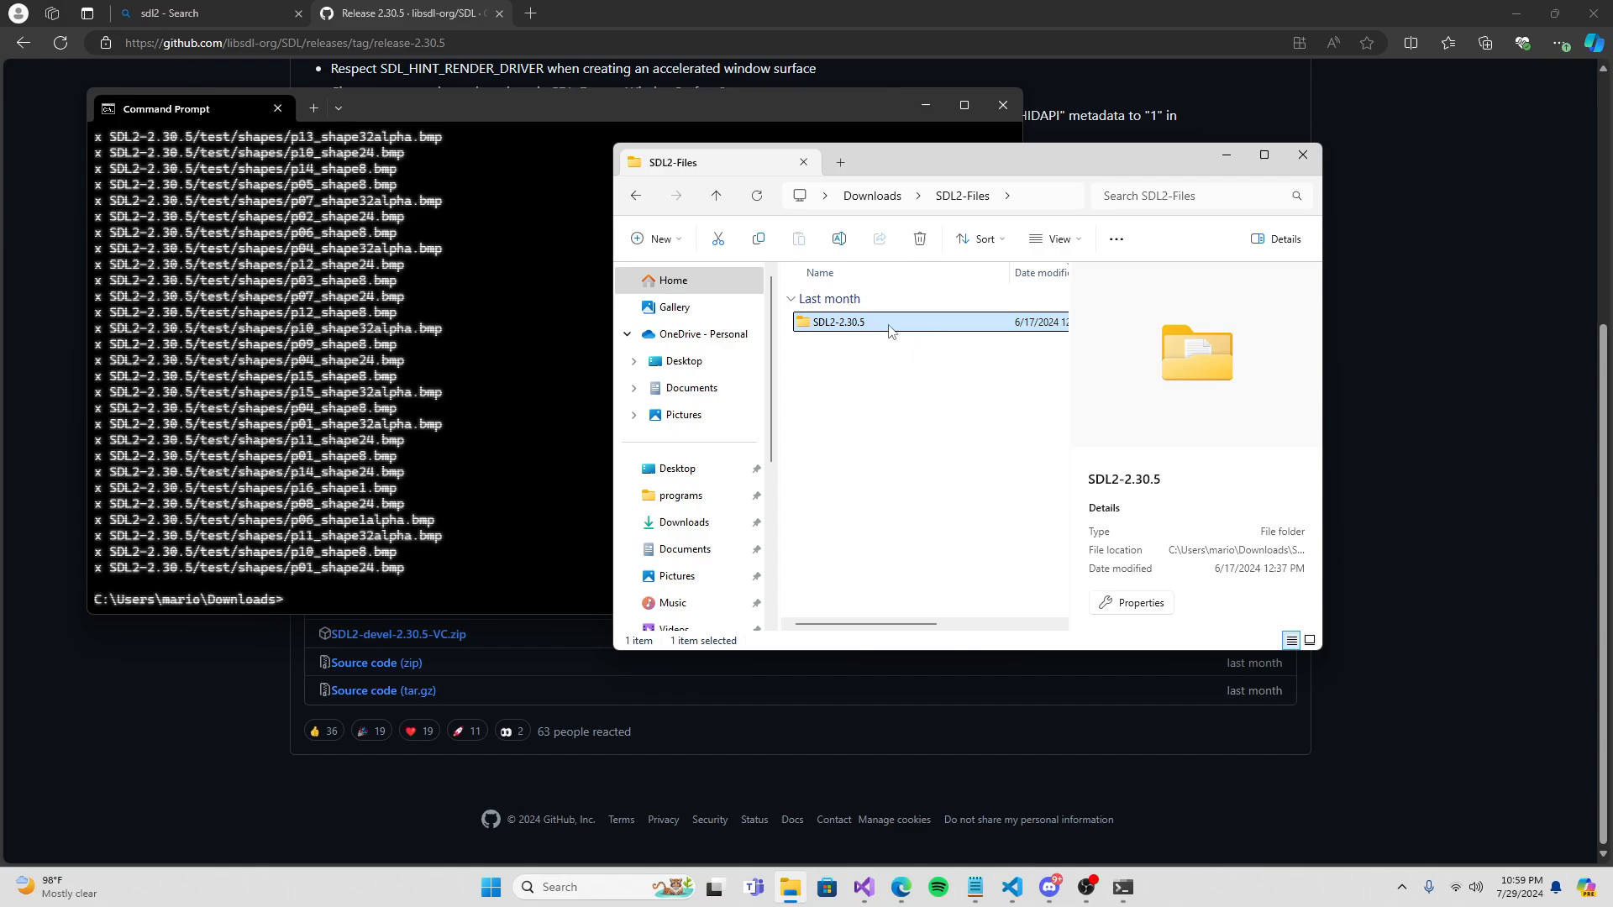
double_click(838, 321)
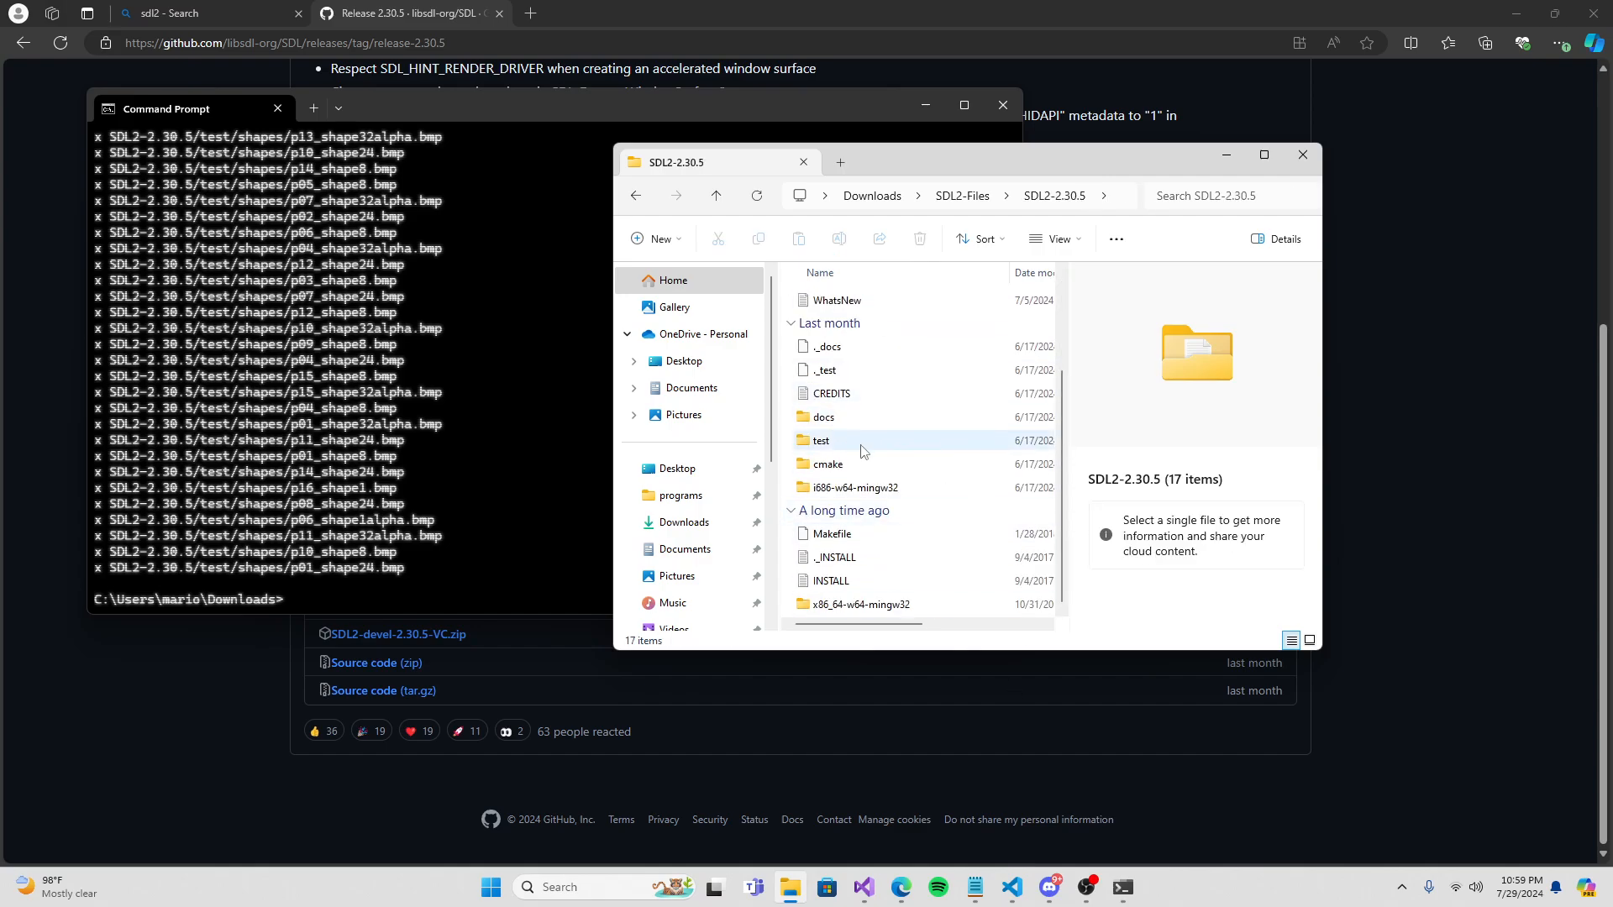
mouse_move(978, 491)
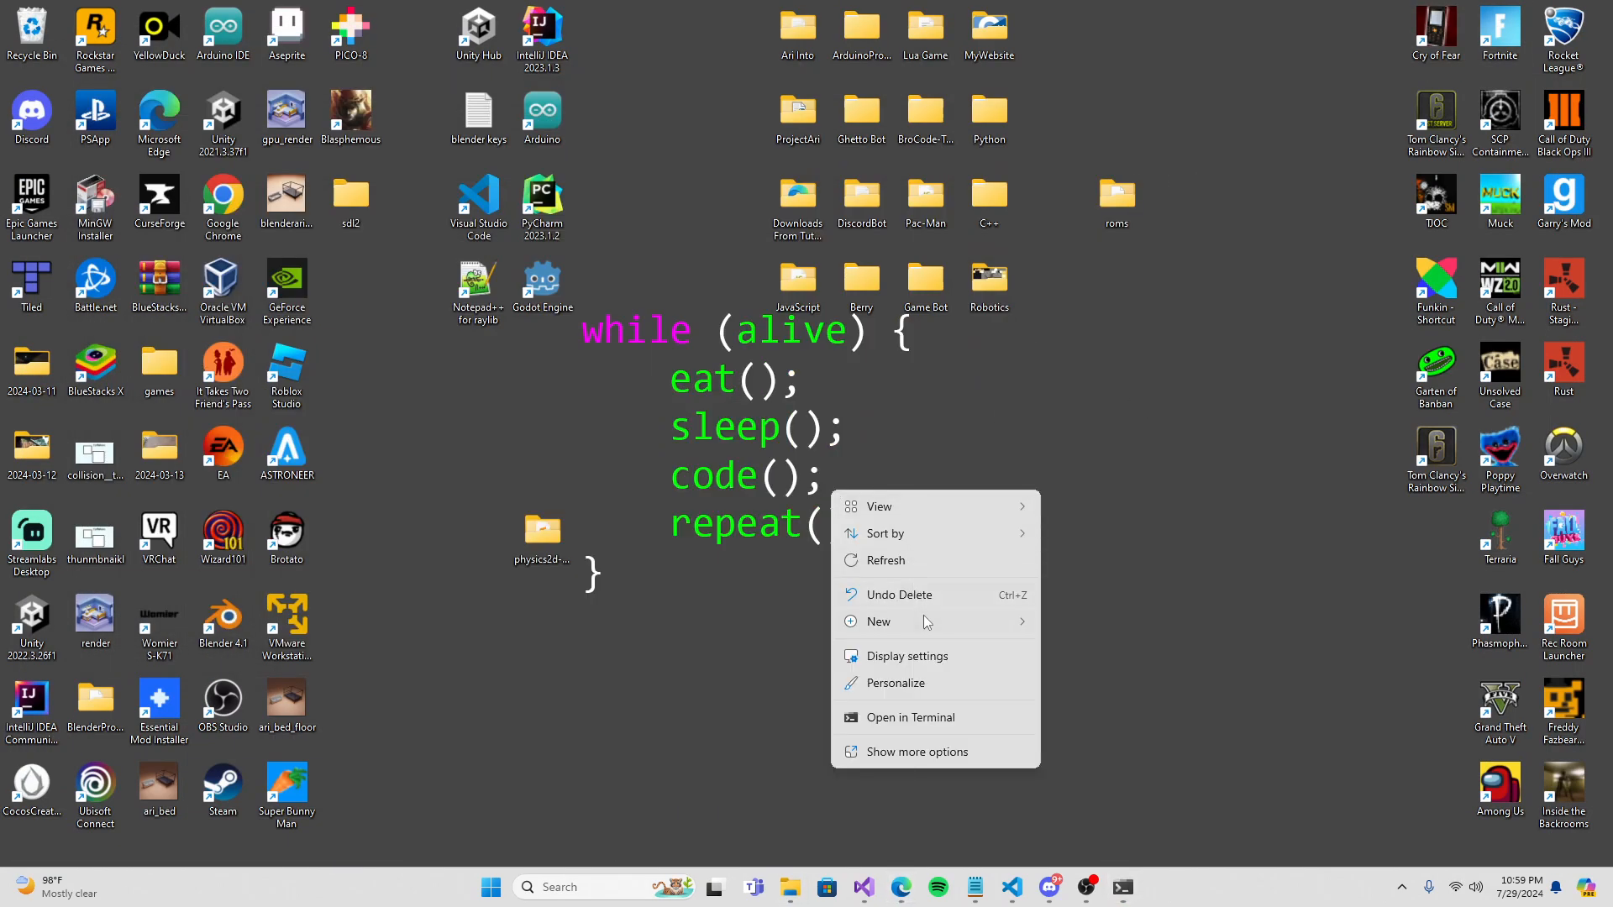
Create a new SDL2-Developement folder on the desktop and open it.
click(878, 621)
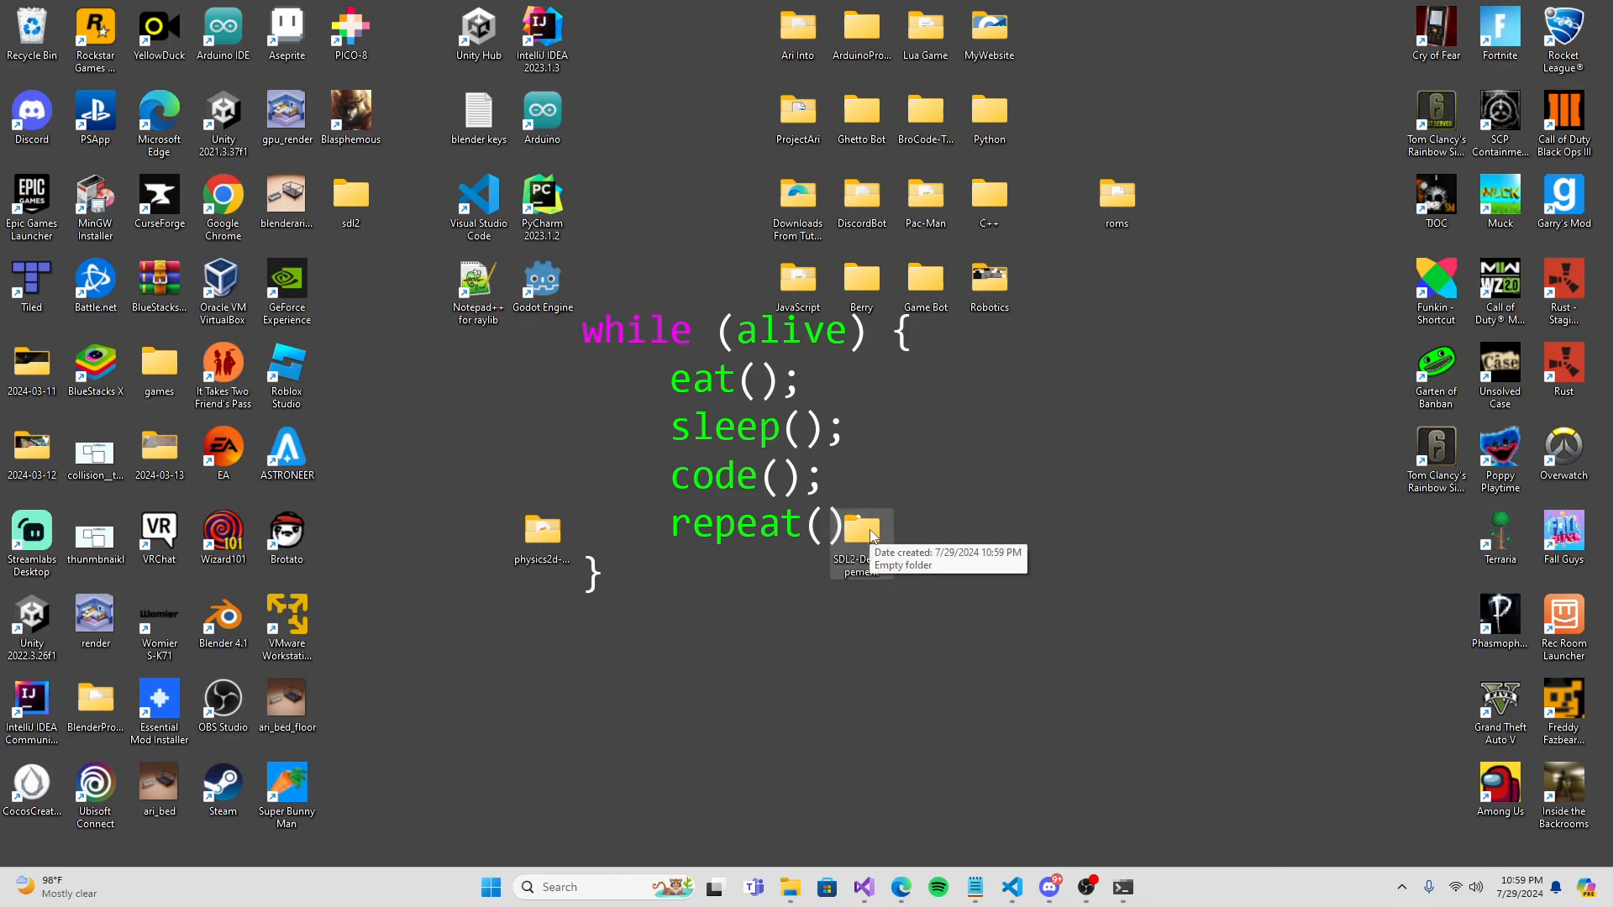
double_click(861, 527)
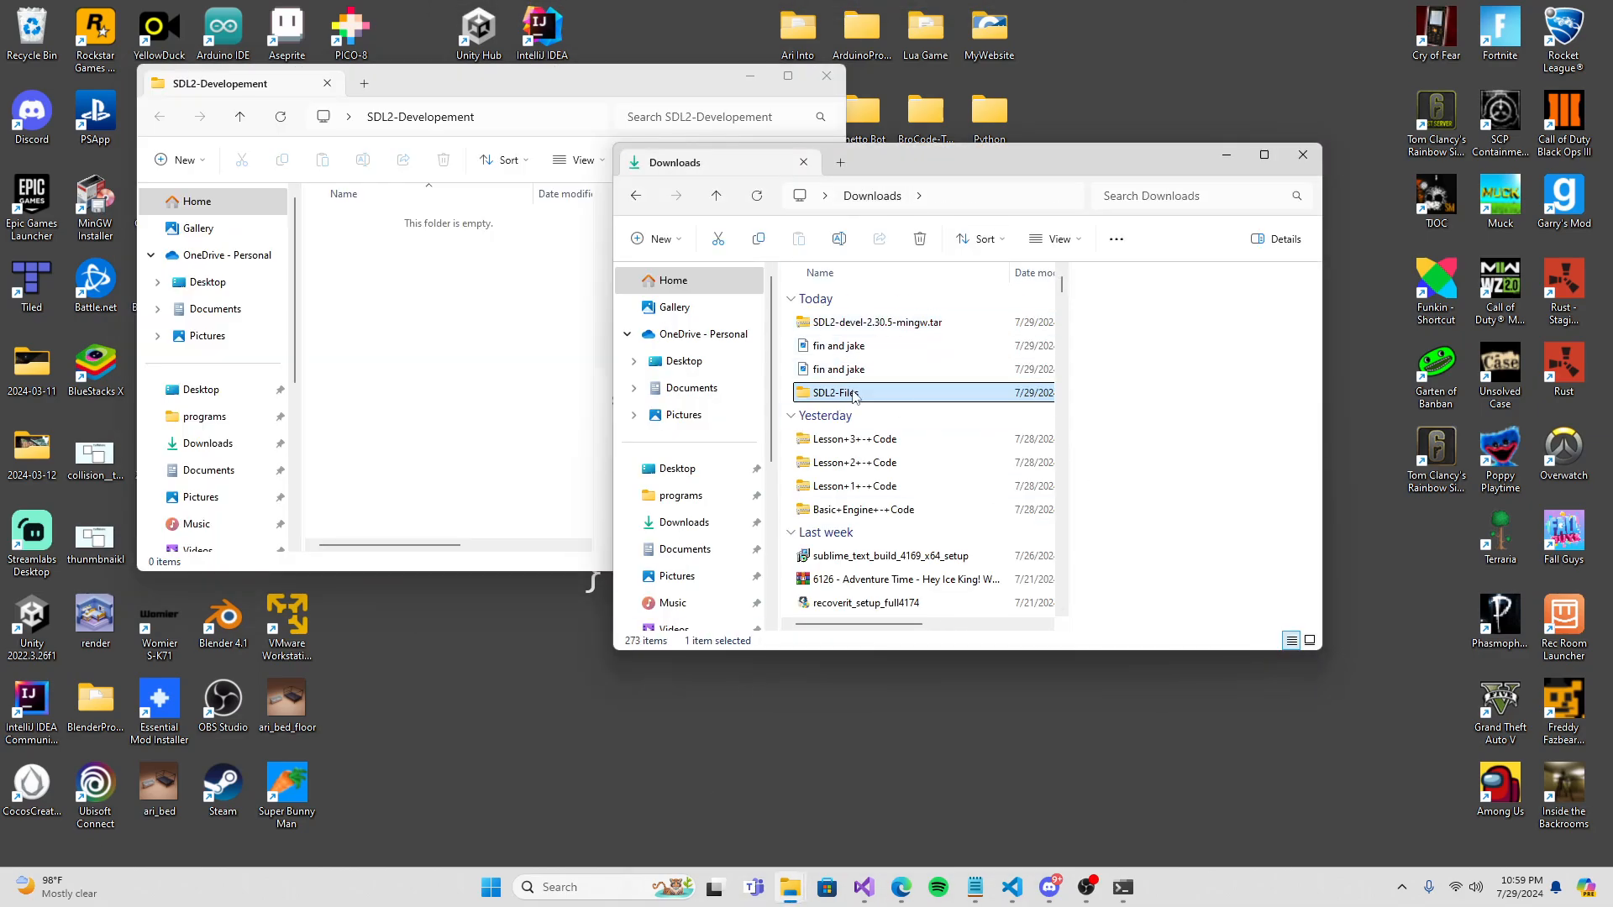
Navigate through SDL2-Files and SDL2-2.30.5 into the i686-w64-mingw32 folder.
double_click(833, 393)
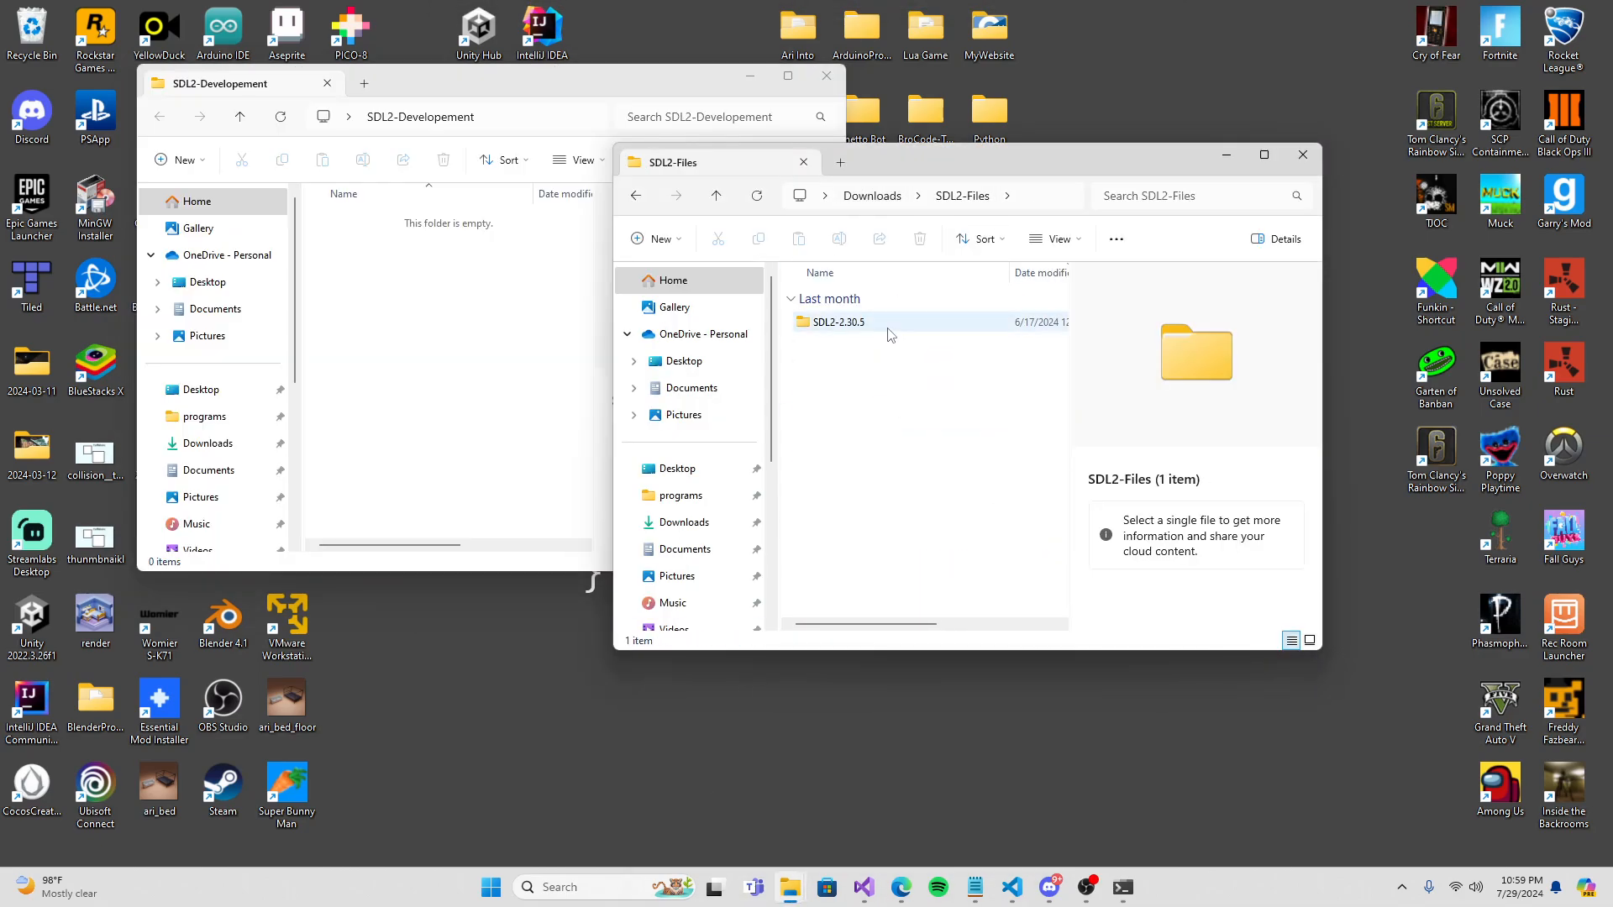
double_click(838, 321)
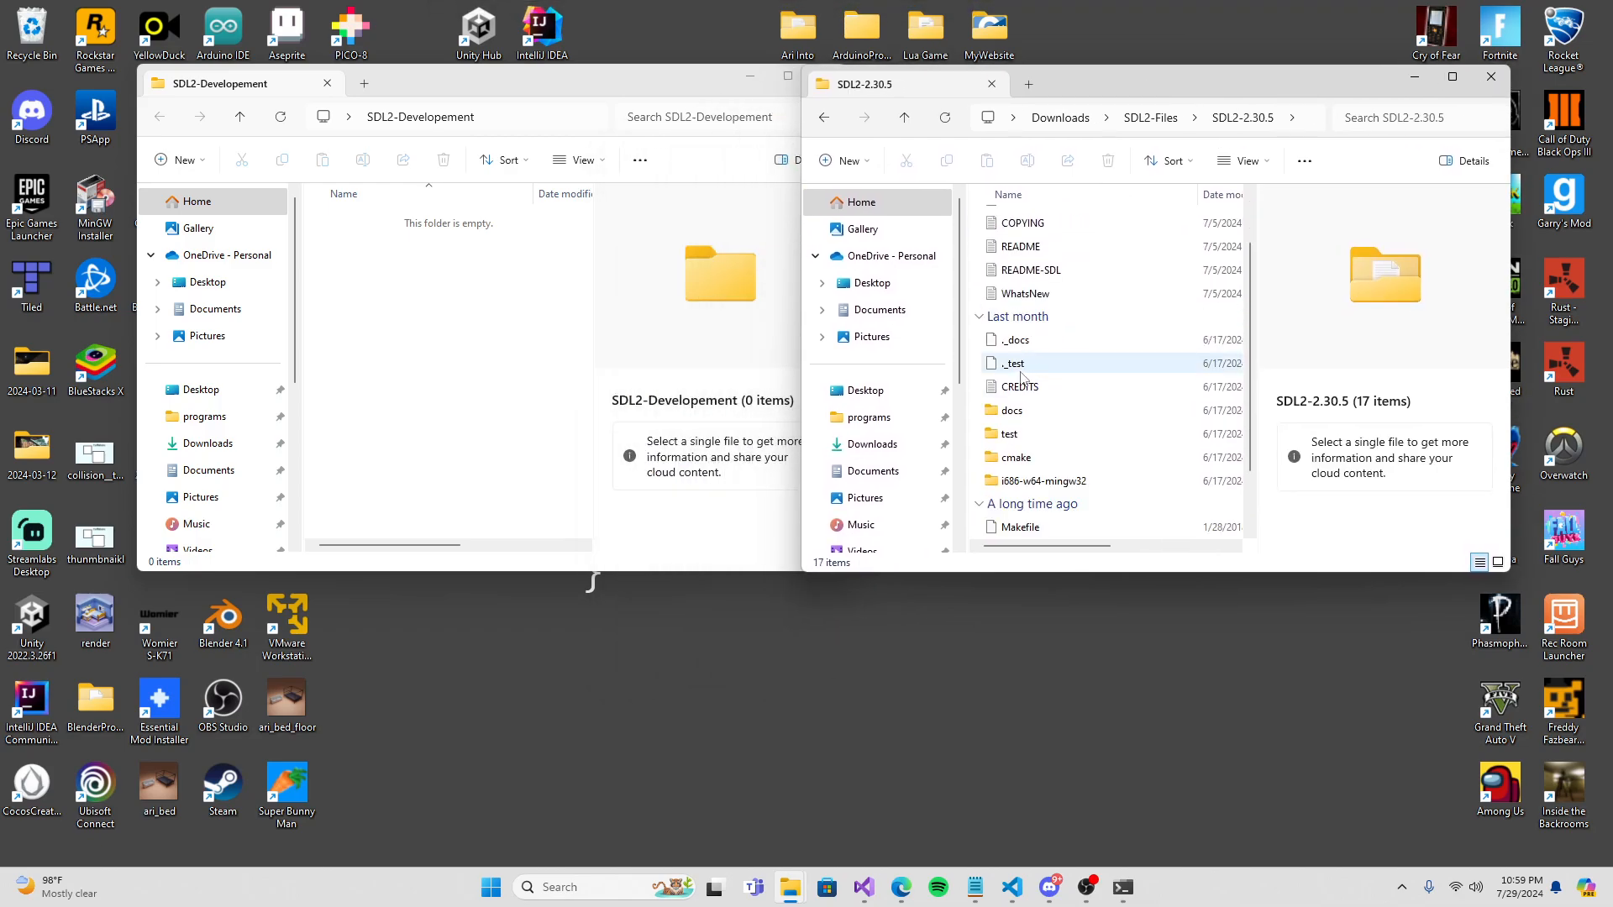
click(1045, 408)
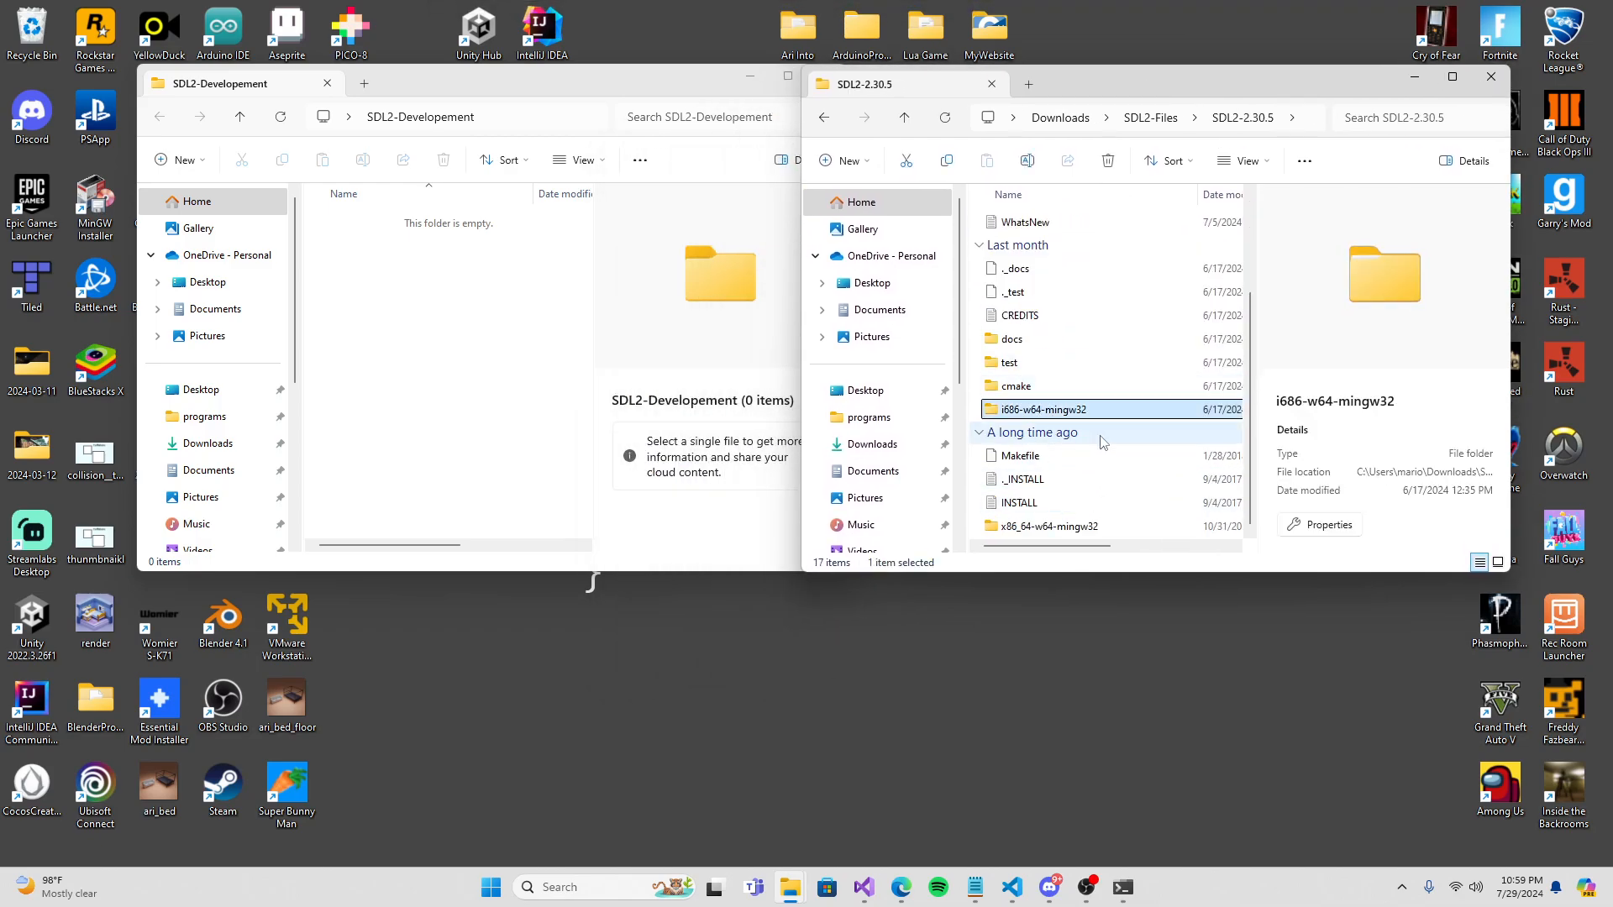
click(1049, 526)
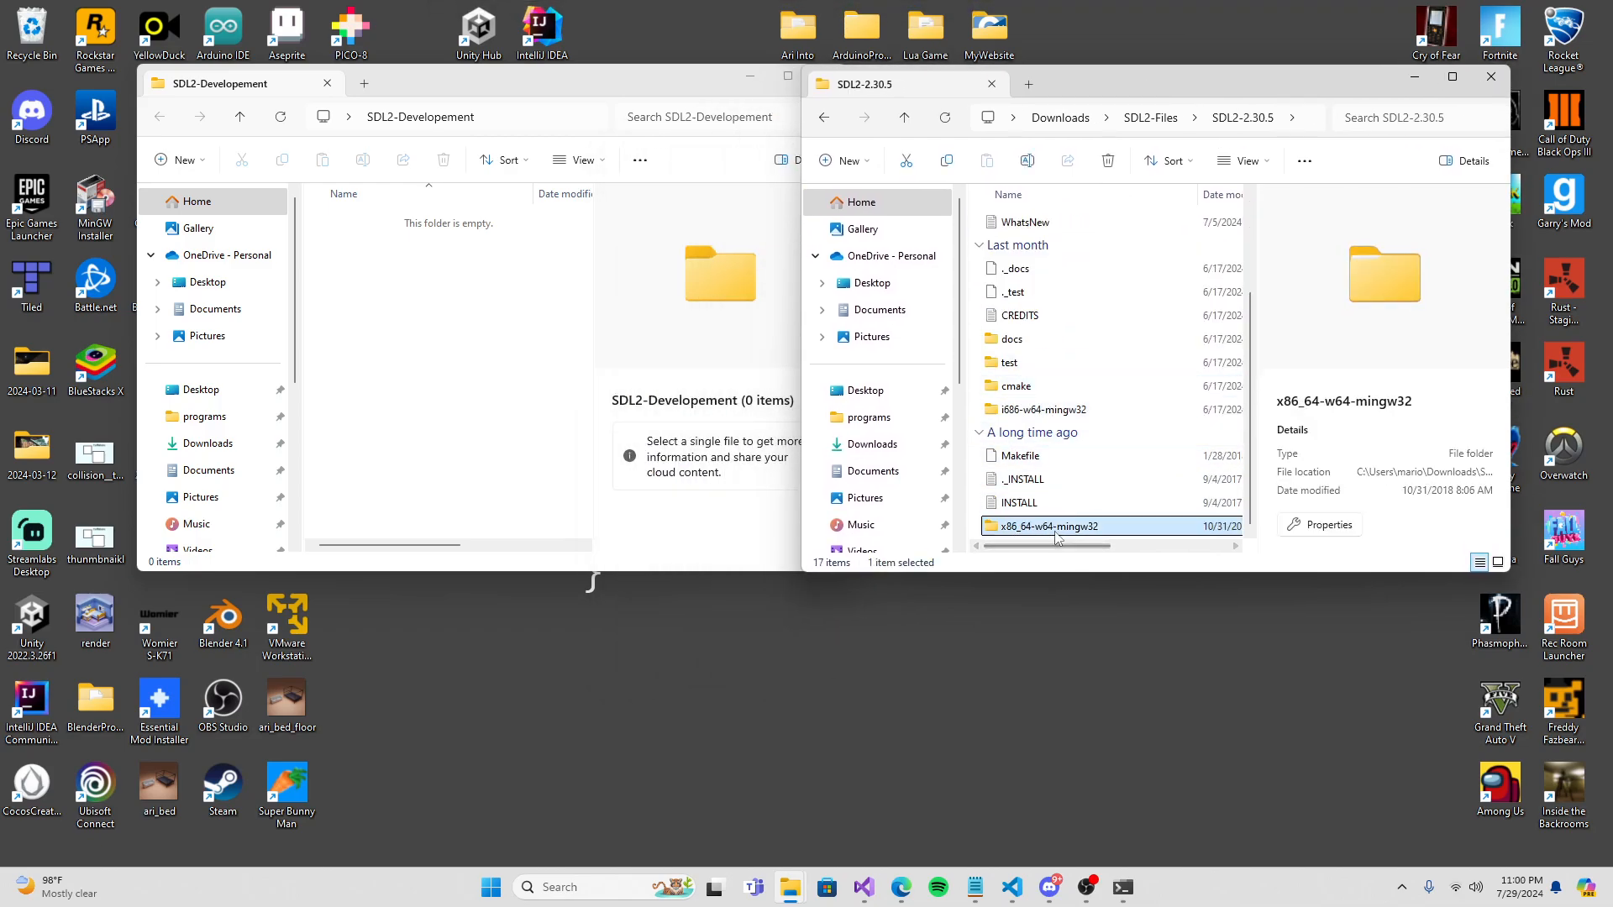
click(1043, 408)
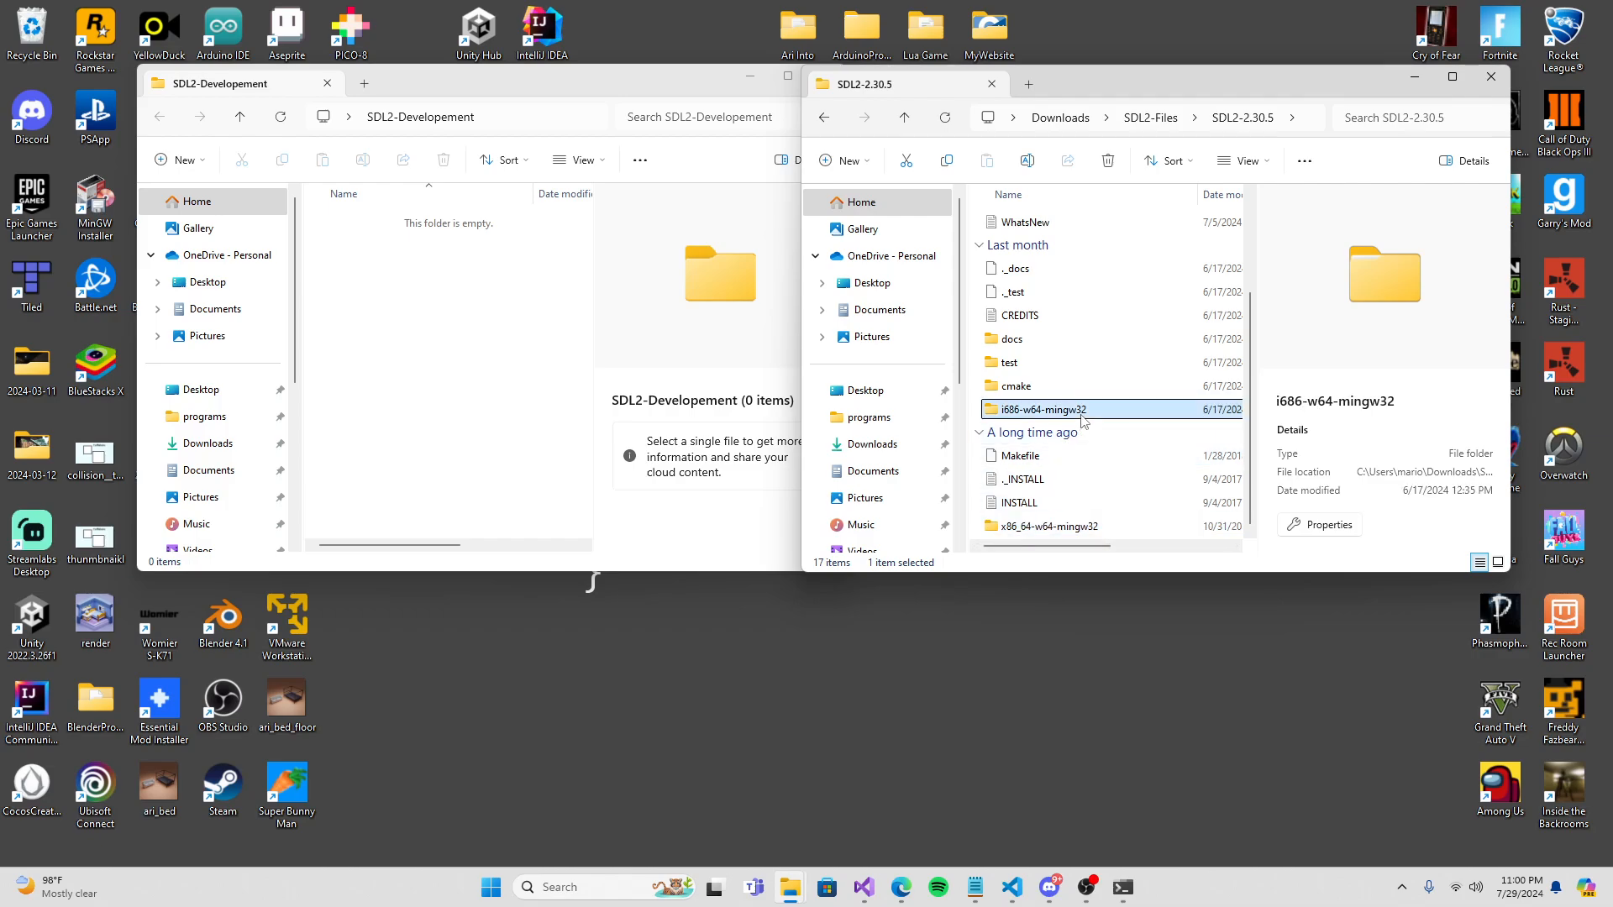
double_click(1042, 409)
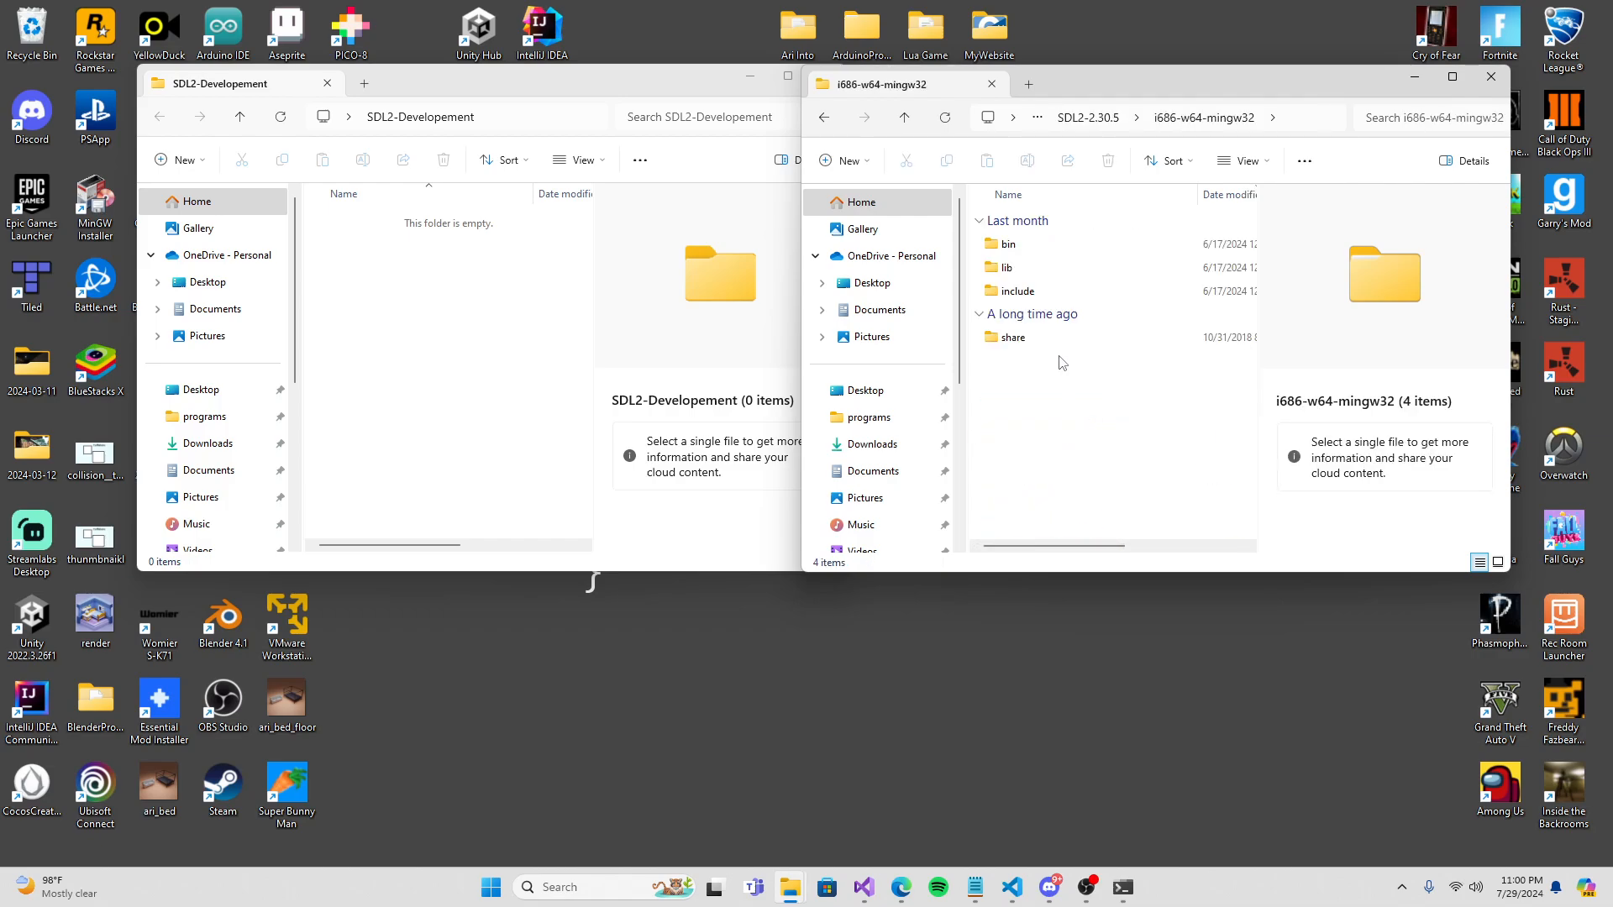
Copy the lib and include folders and bin's SDL2.dll into SDL2-Developement.
click(1005, 267)
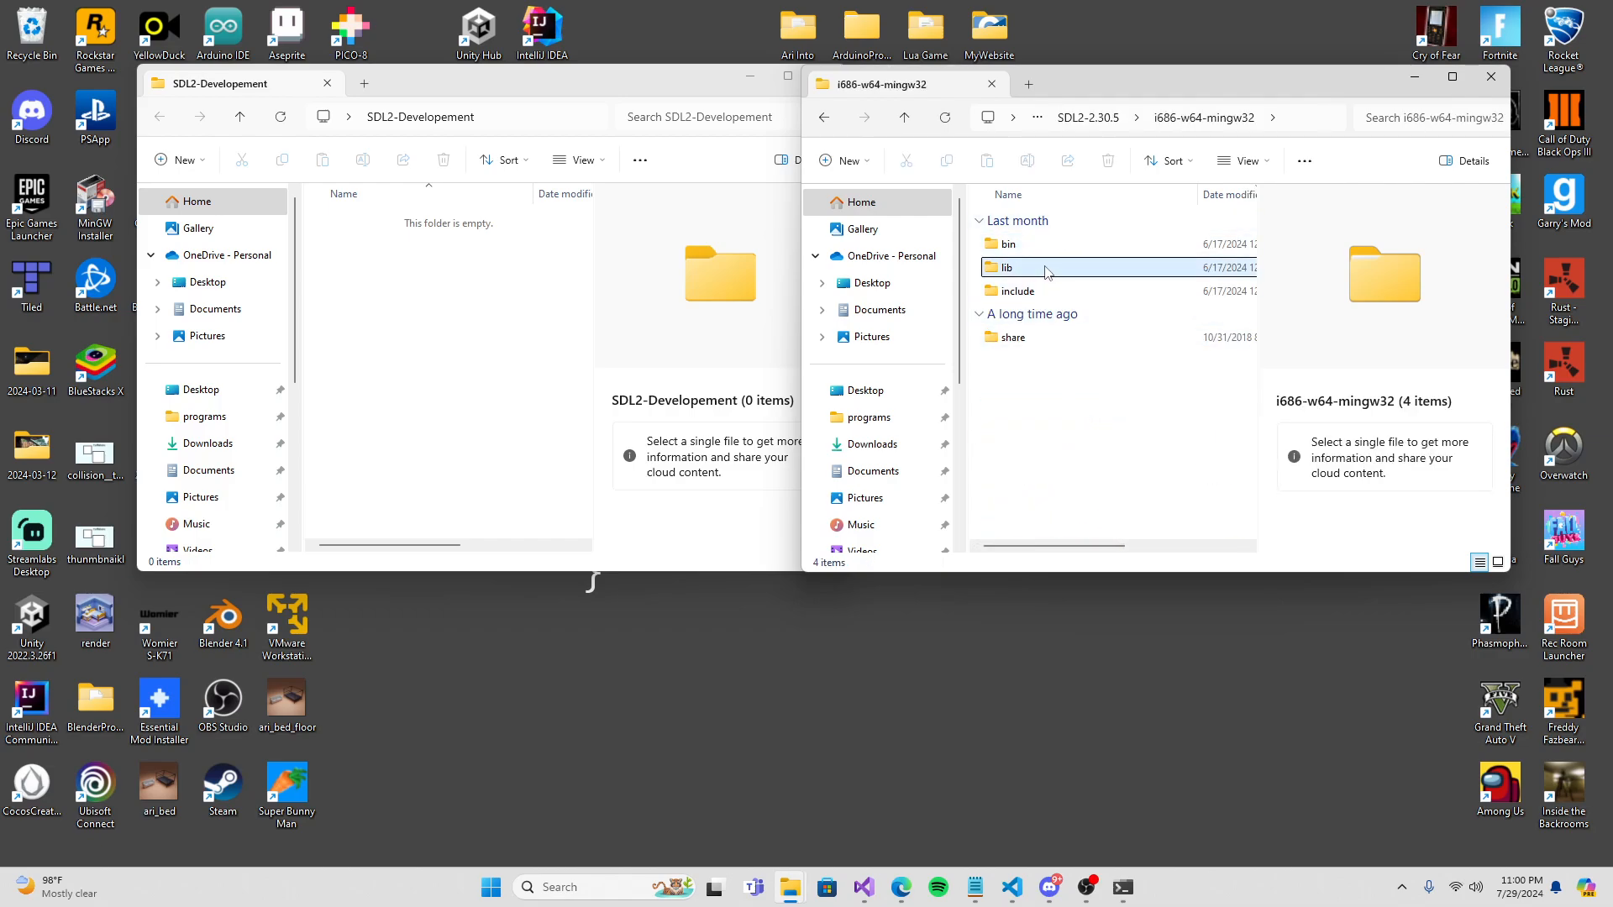
click(1016, 291)
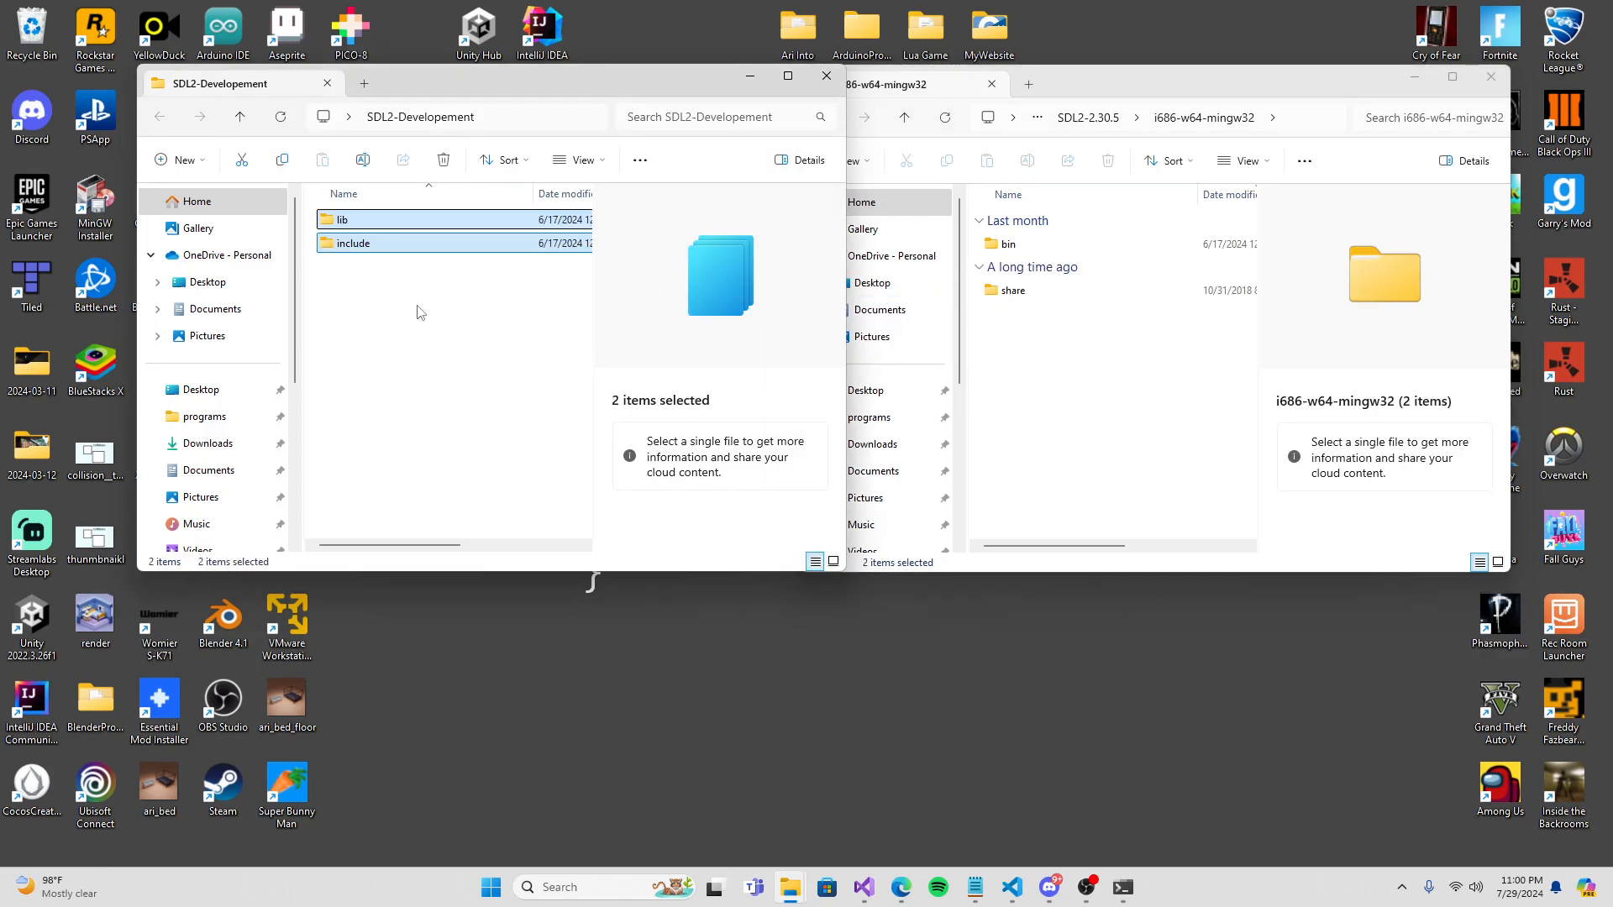
mouse_move(628, 294)
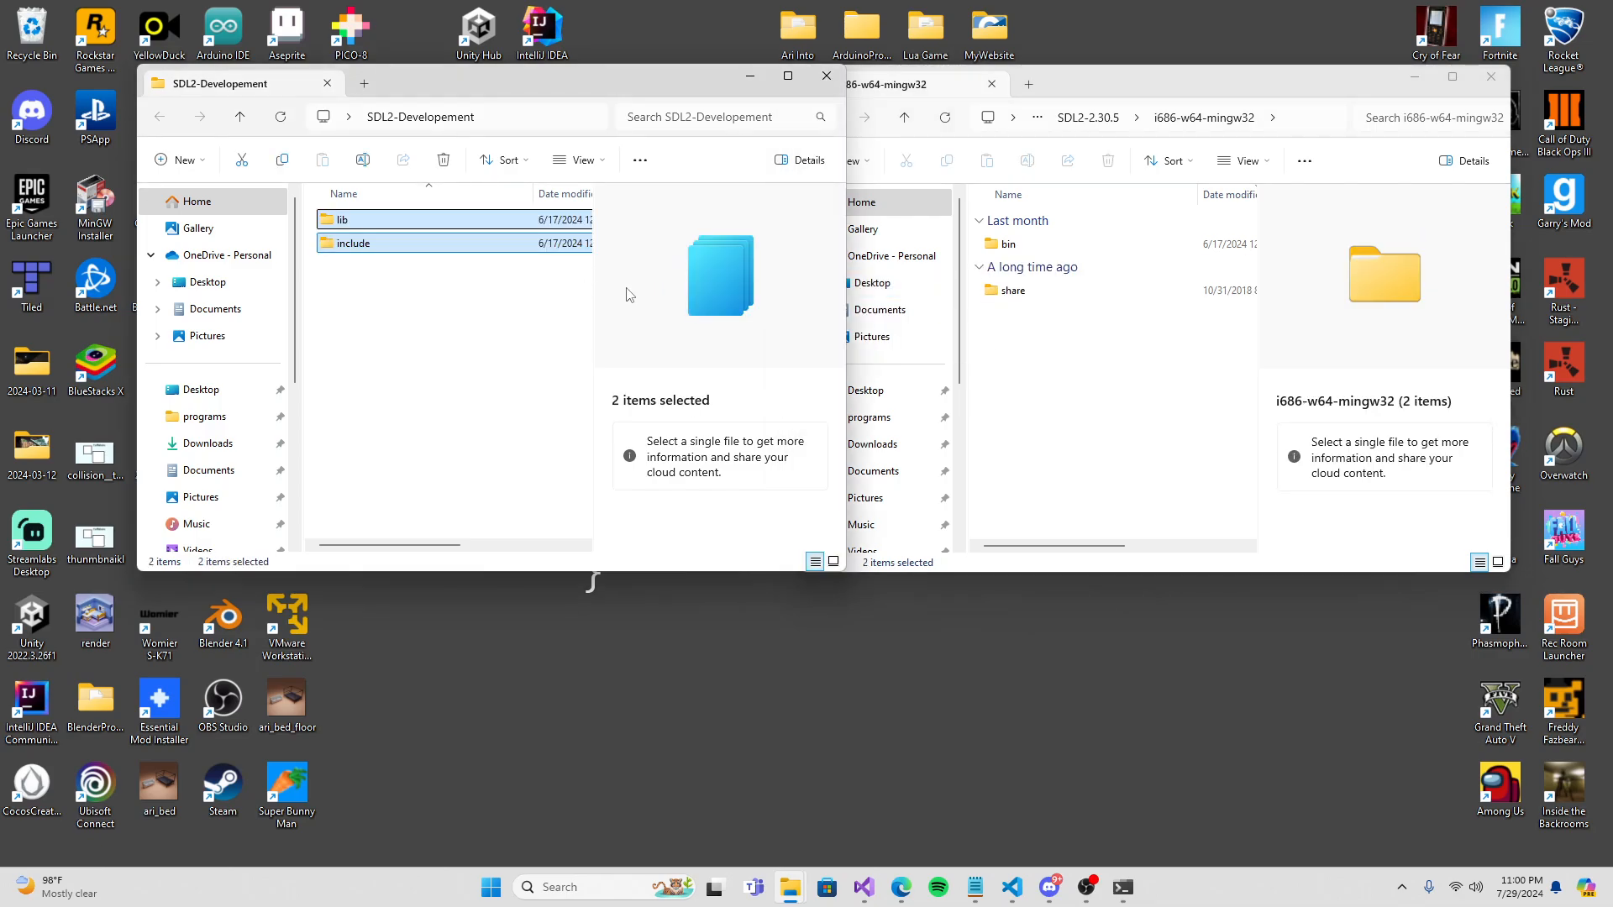
double_click(1004, 243)
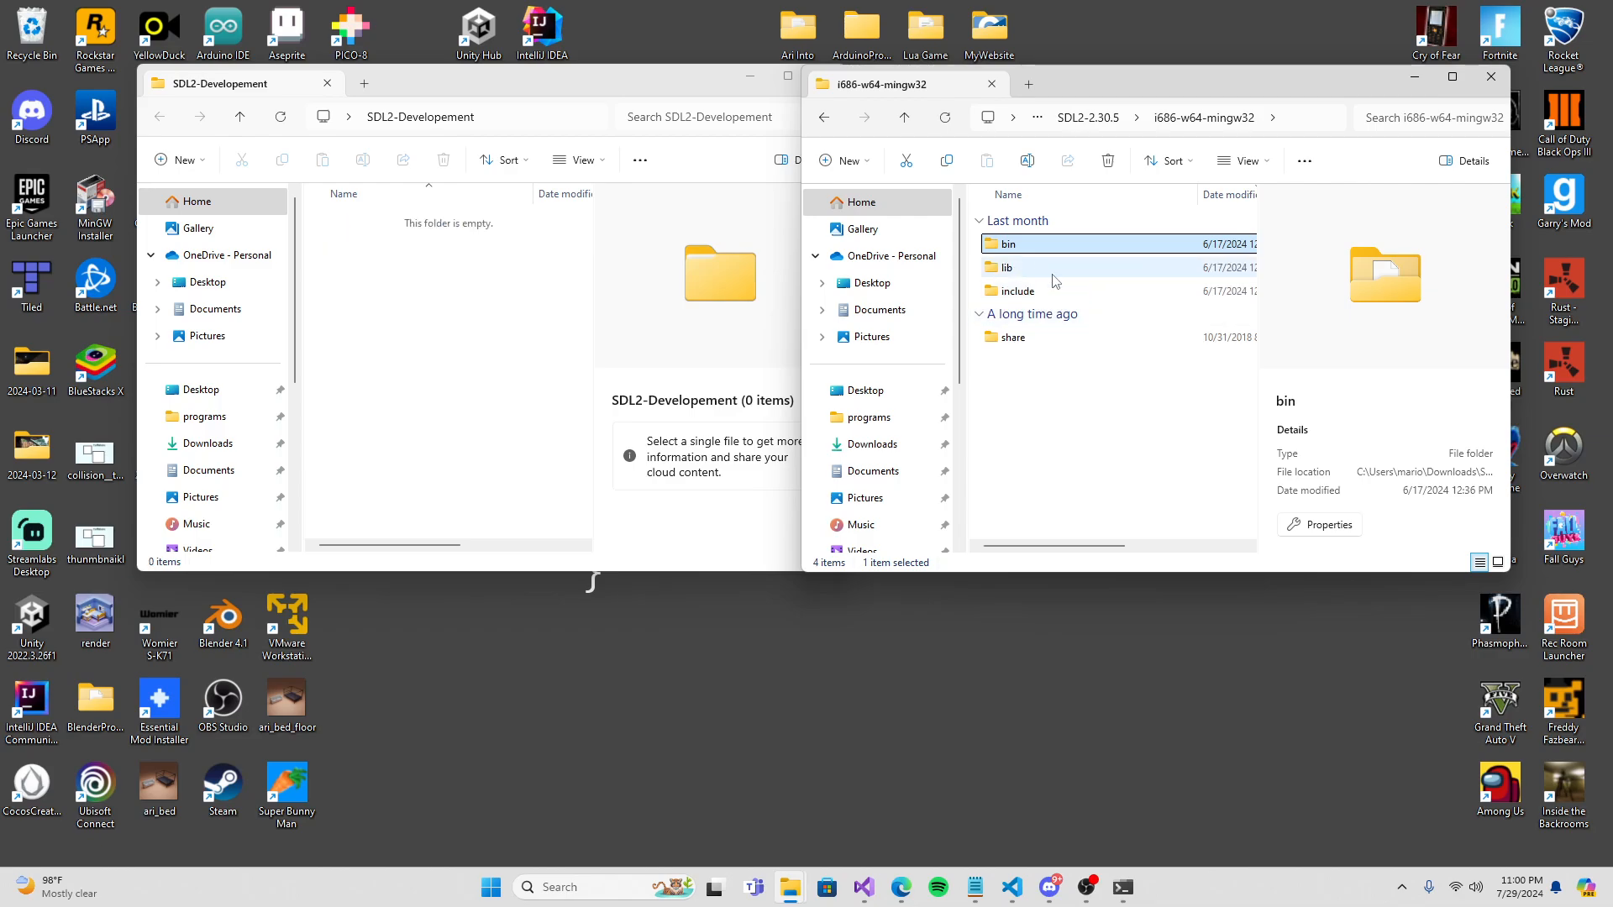
click(1007, 267)
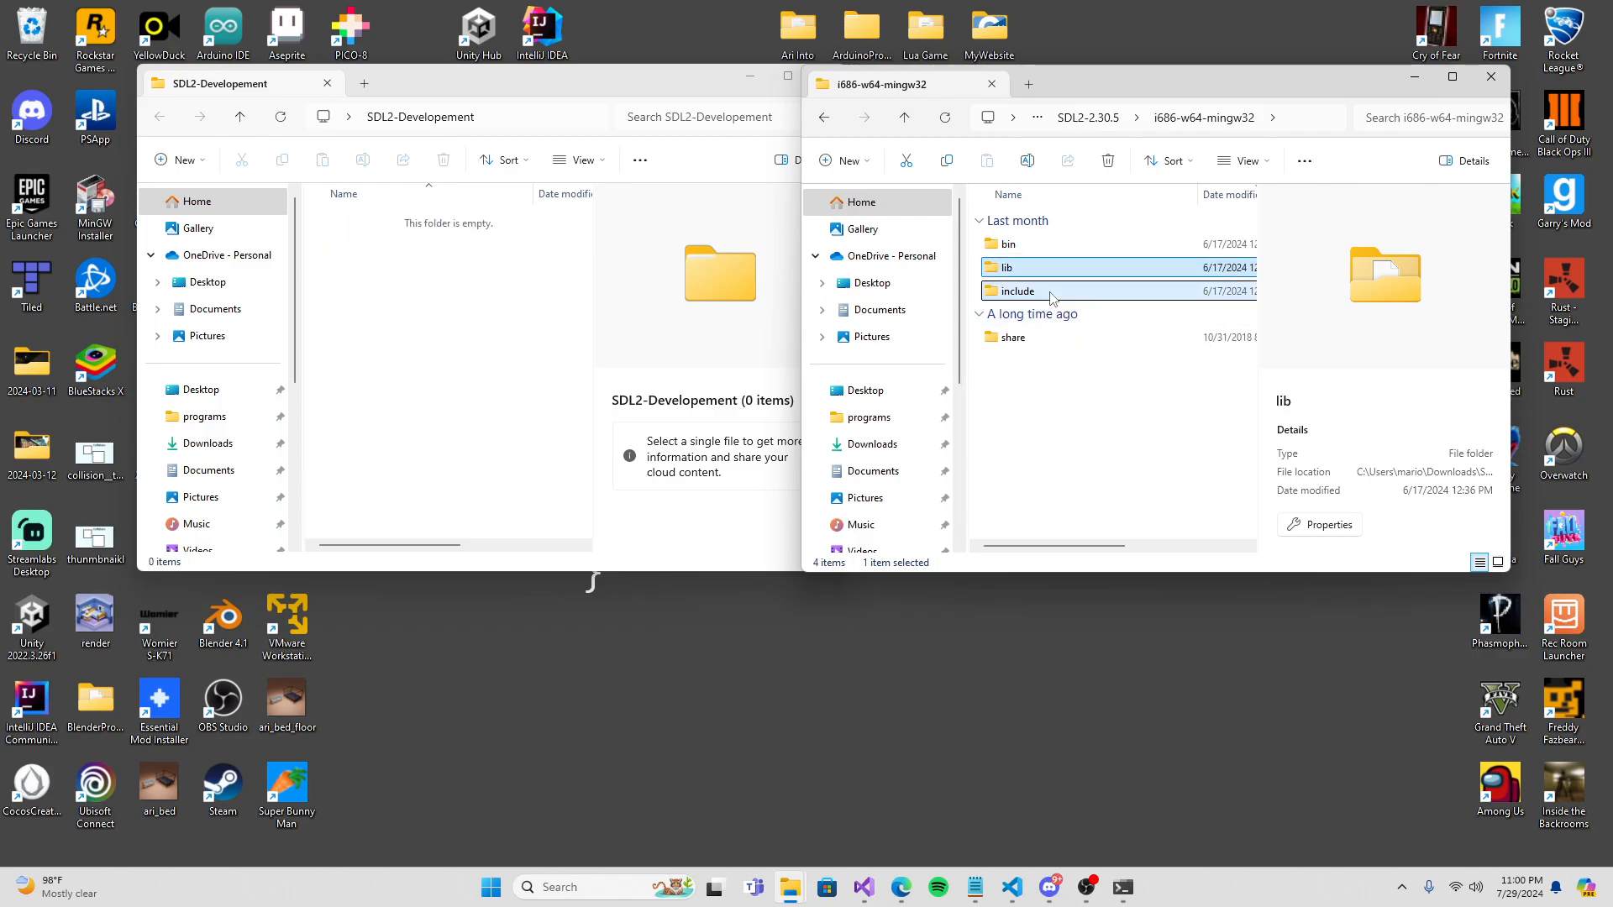
click(1018, 290)
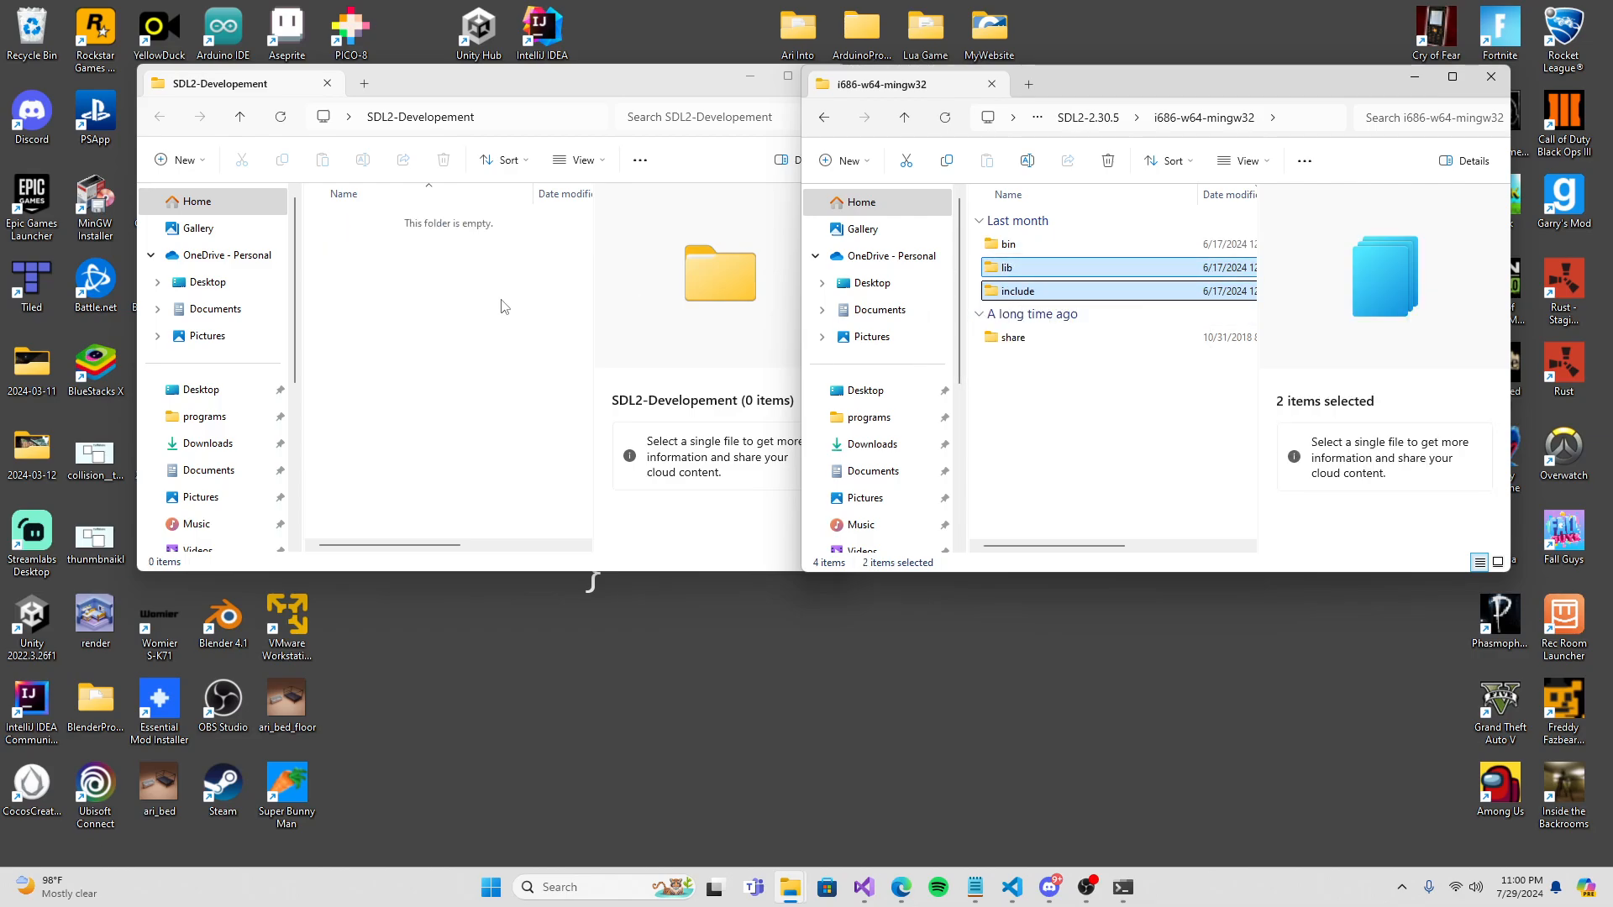
key(ctrl+v)
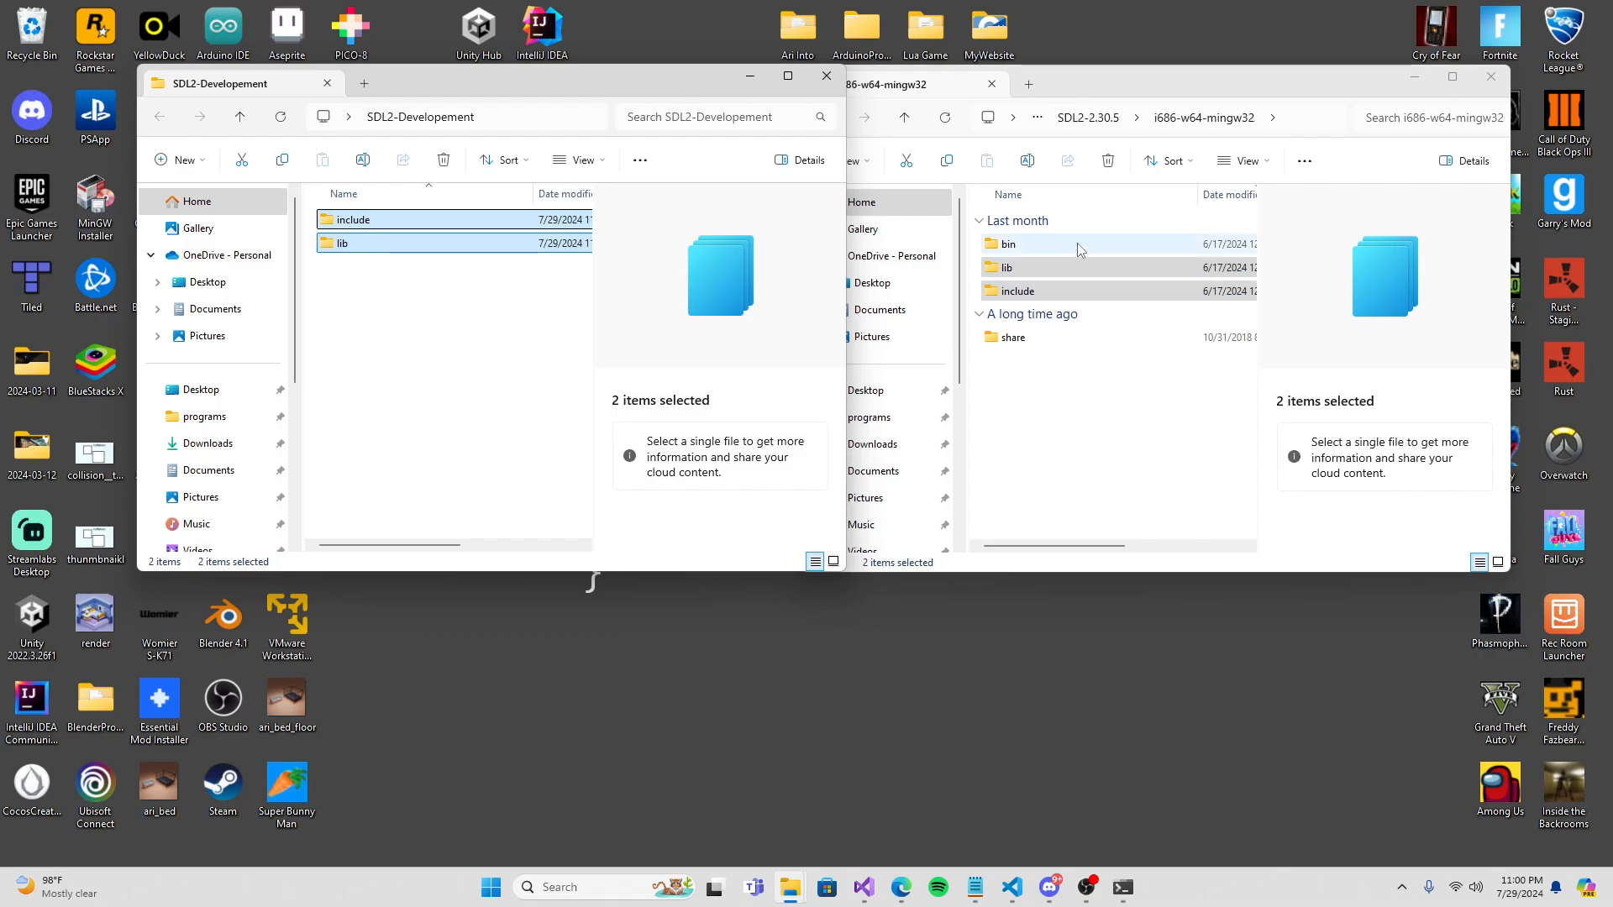
double_click(1008, 243)
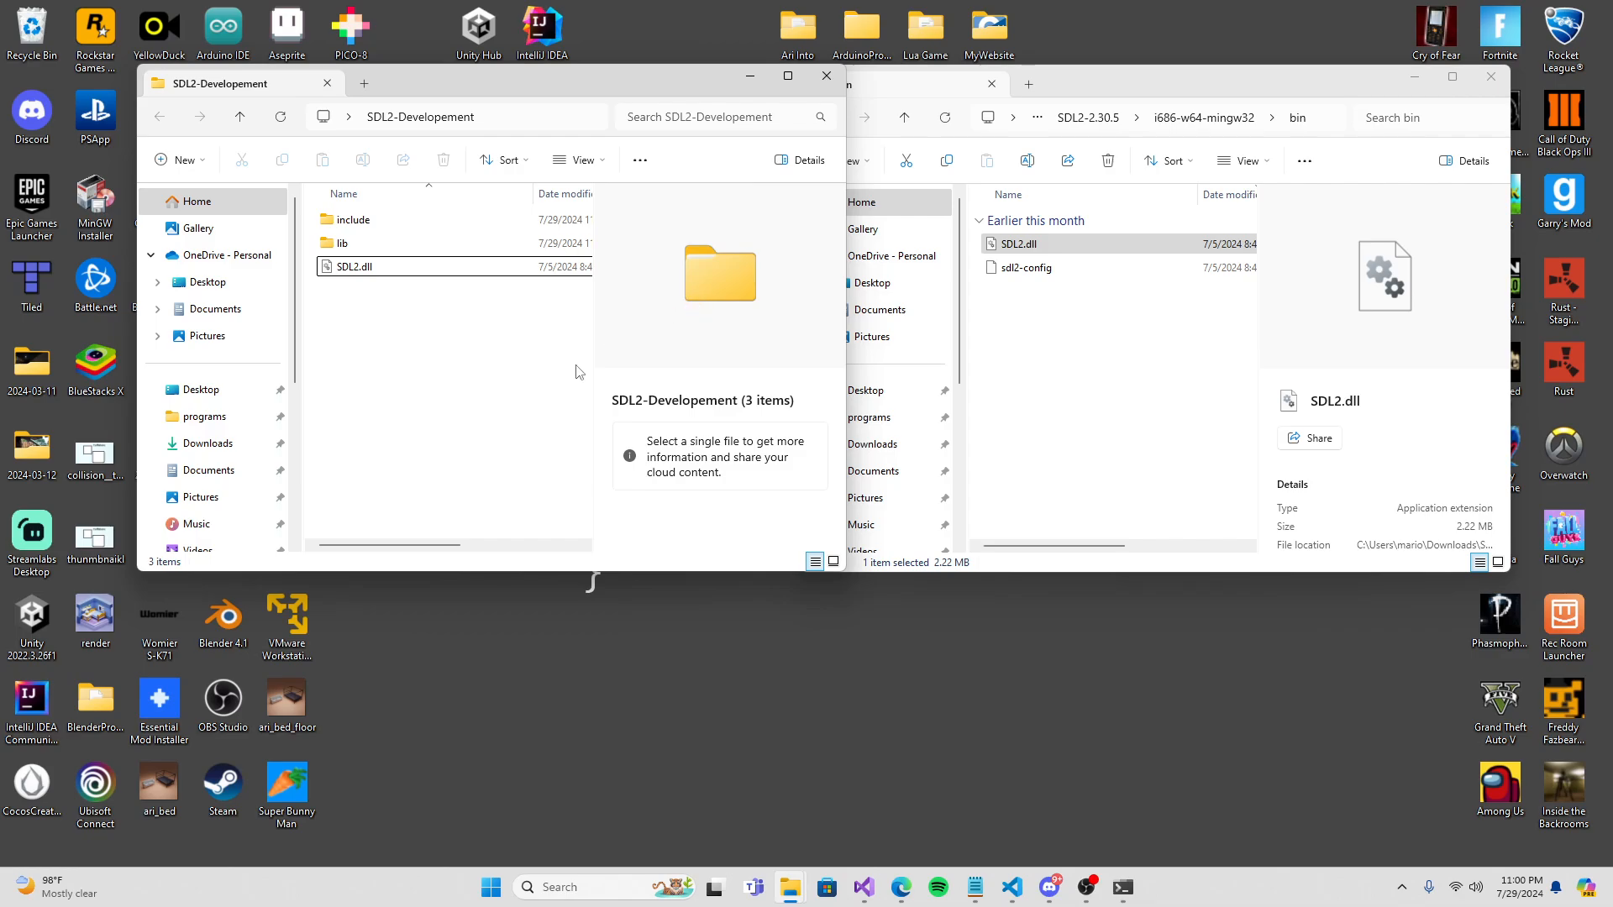
mouse_move(565, 108)
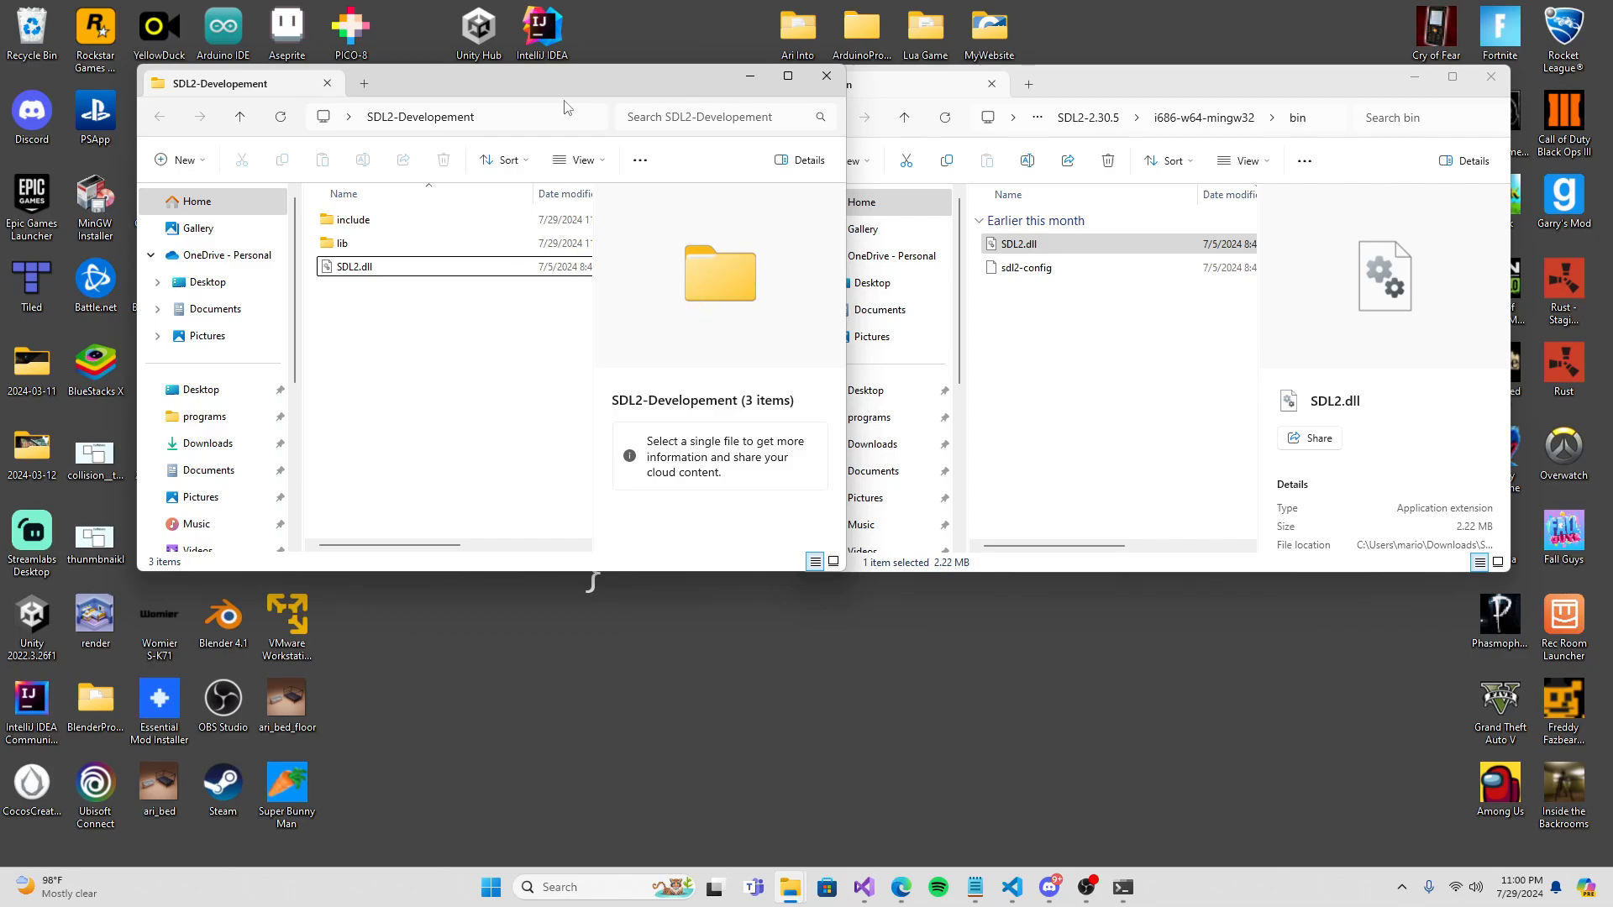
Create a src folder in SDL2-Developement and move include and lib into it.
right_click(669, 430)
text(src)
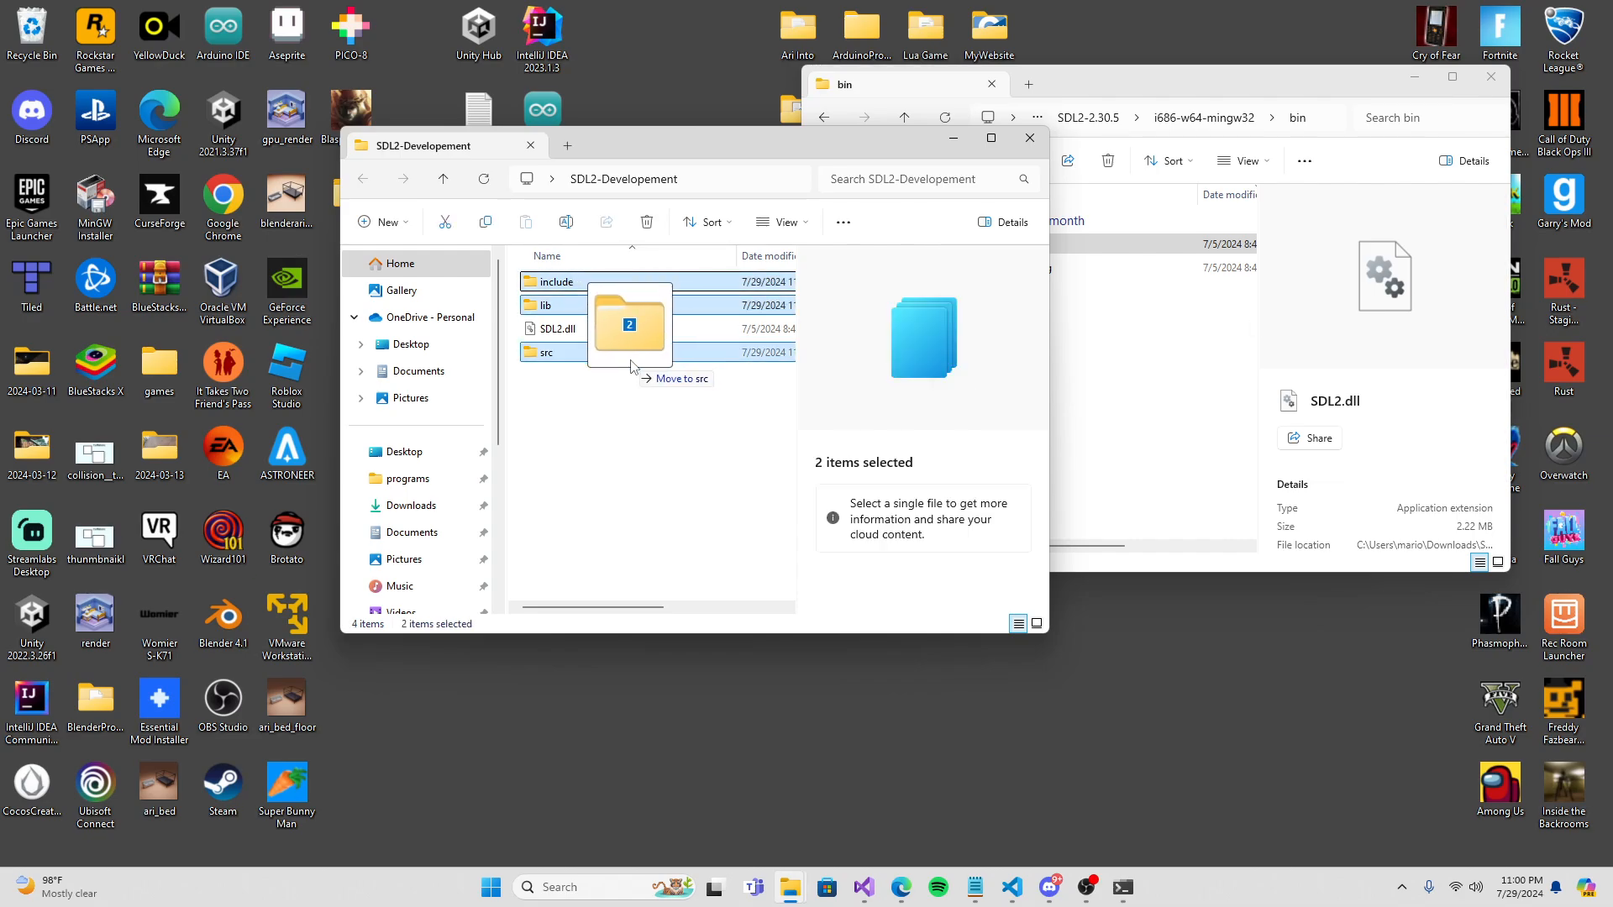
drag(629, 324, 544, 351)
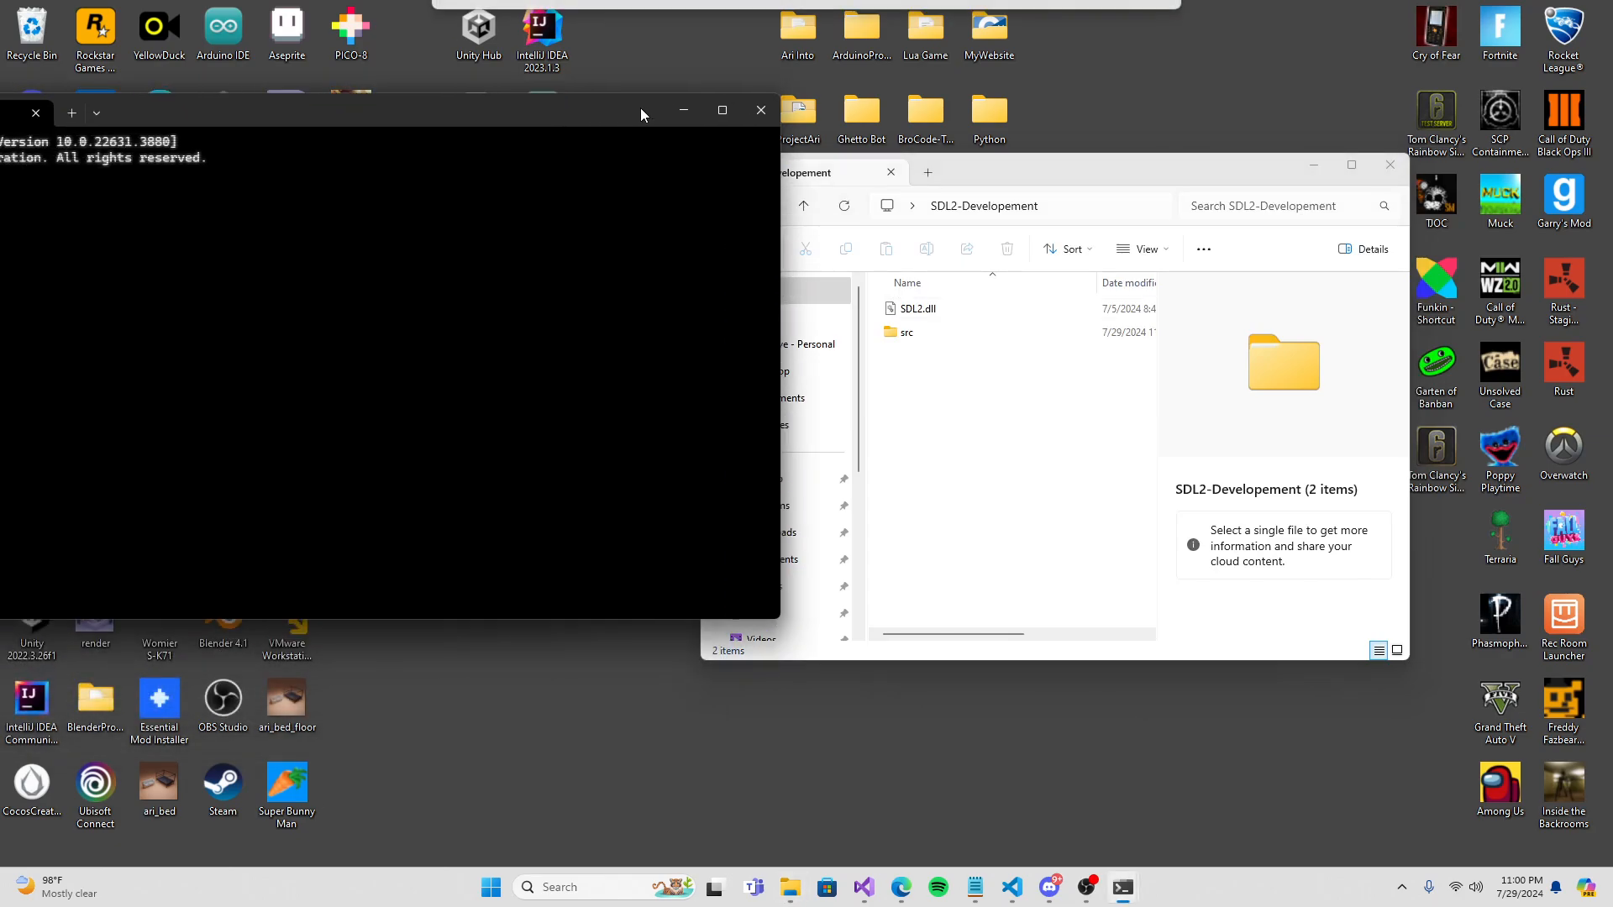
Change into the SDL2-Developement folder and launch VS Code with 'code .'.
click(1035, 205)
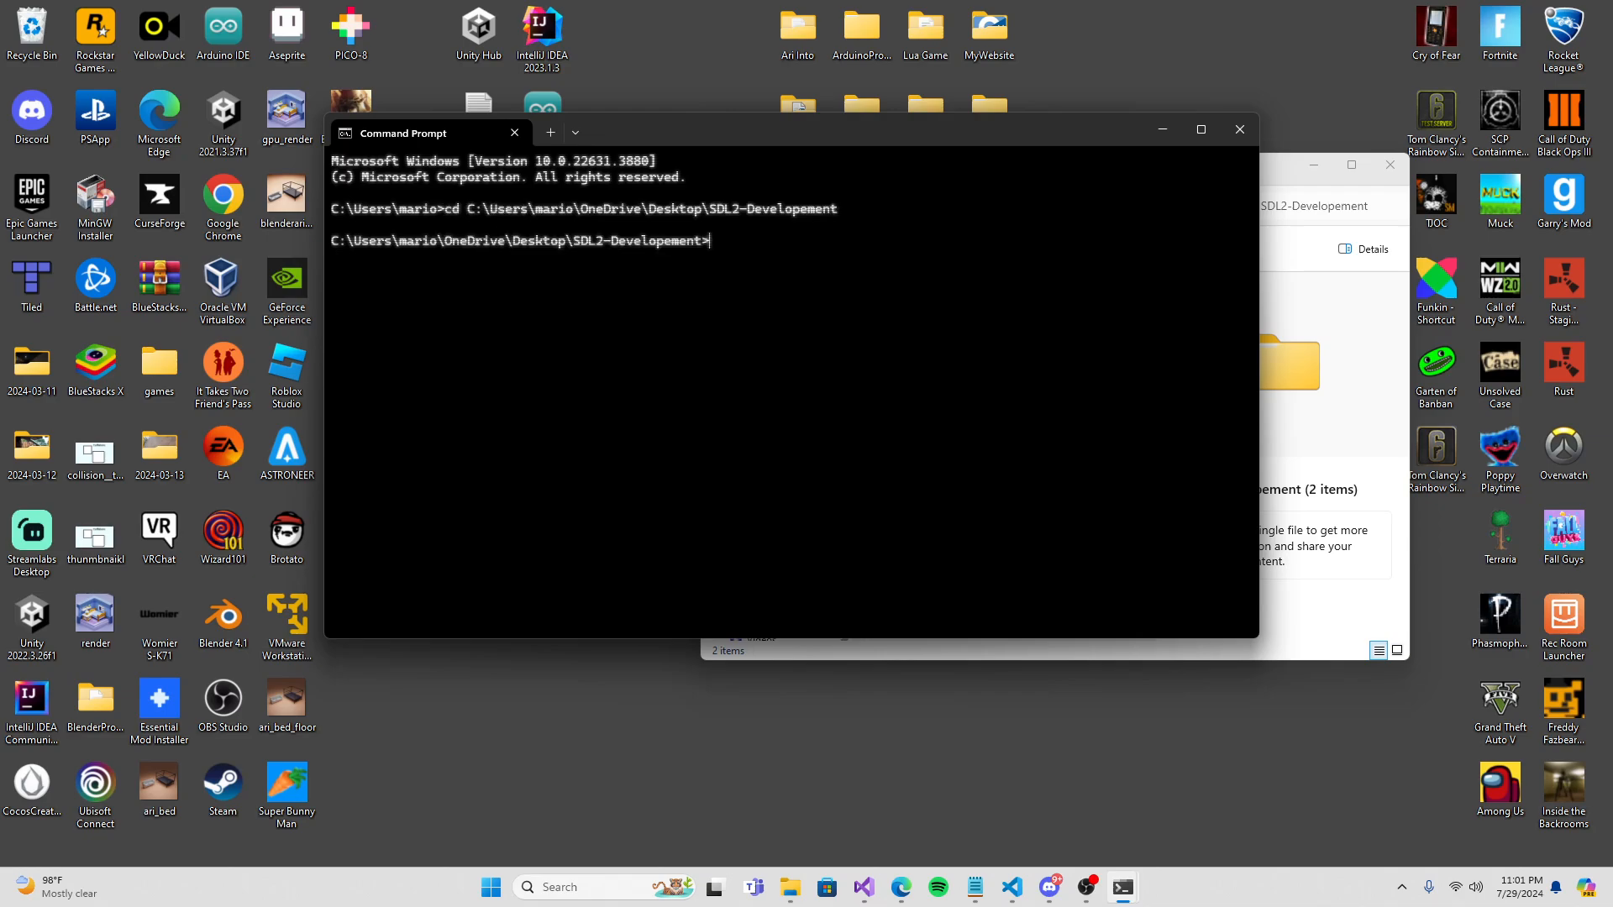
text(code)
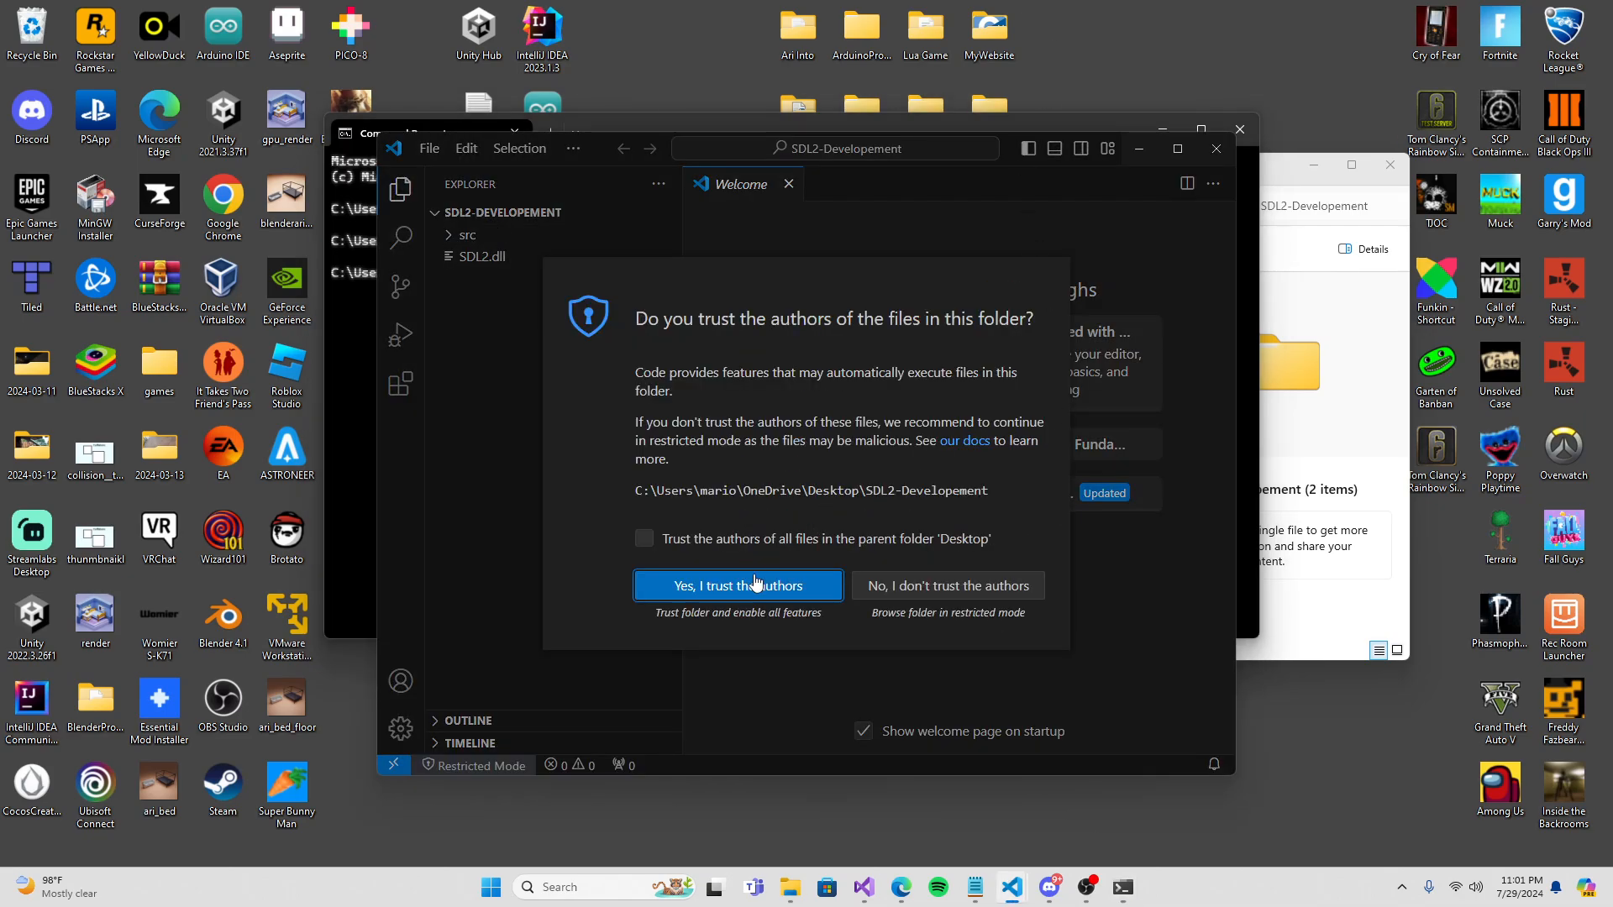
Trust the folder and create main.cpp with the SDL2 image-window code.
click(738, 585)
text(m)
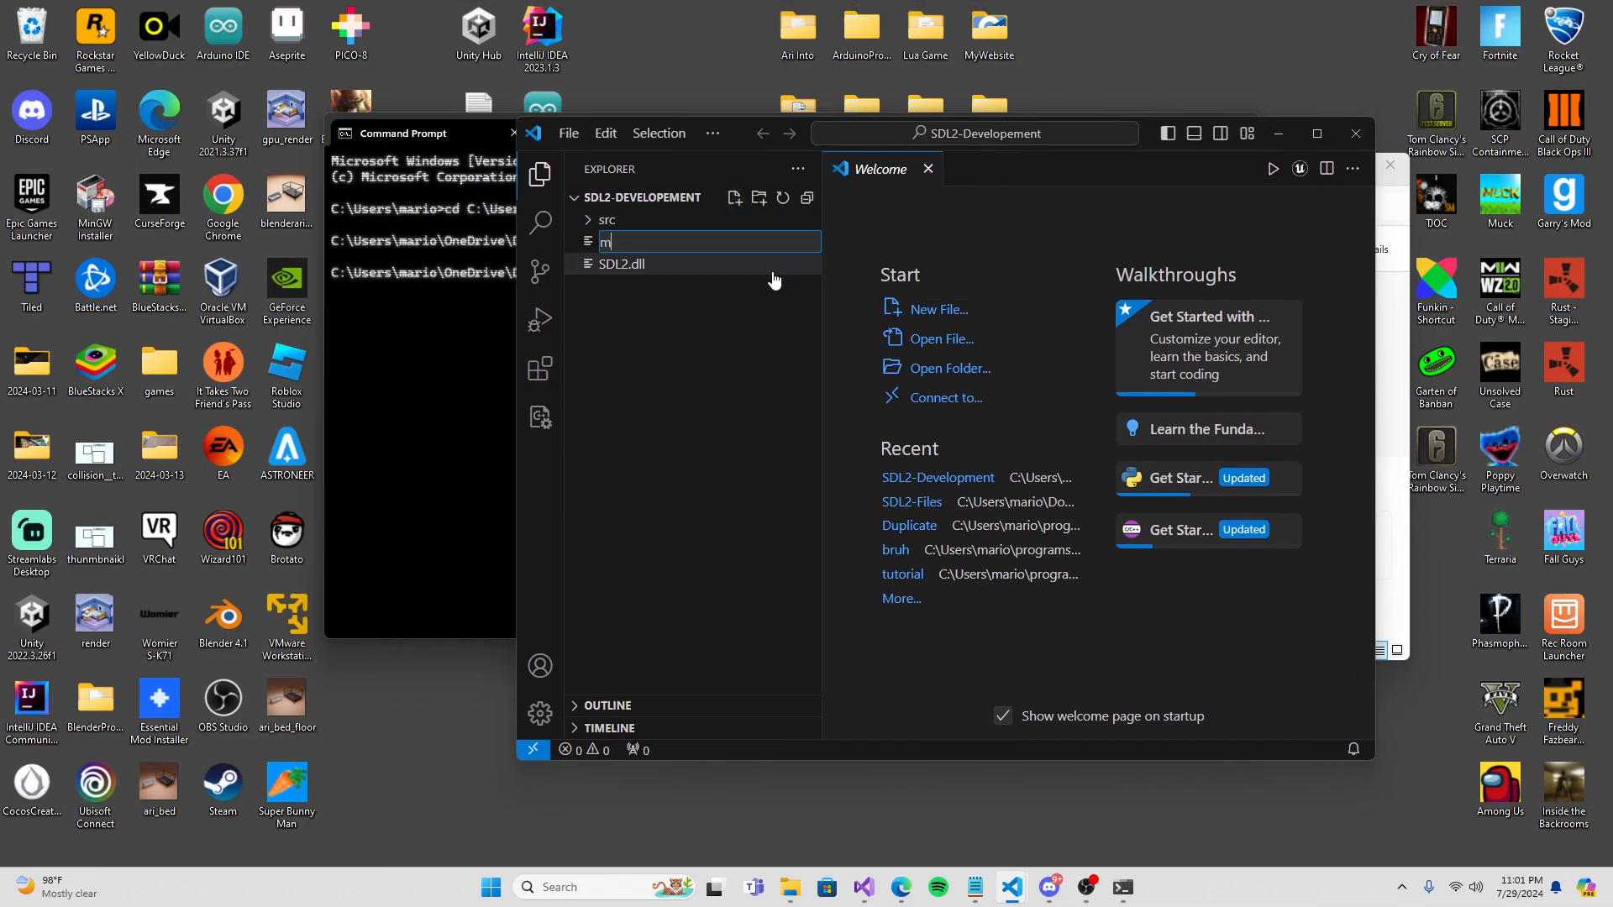
text(ain.cpp)
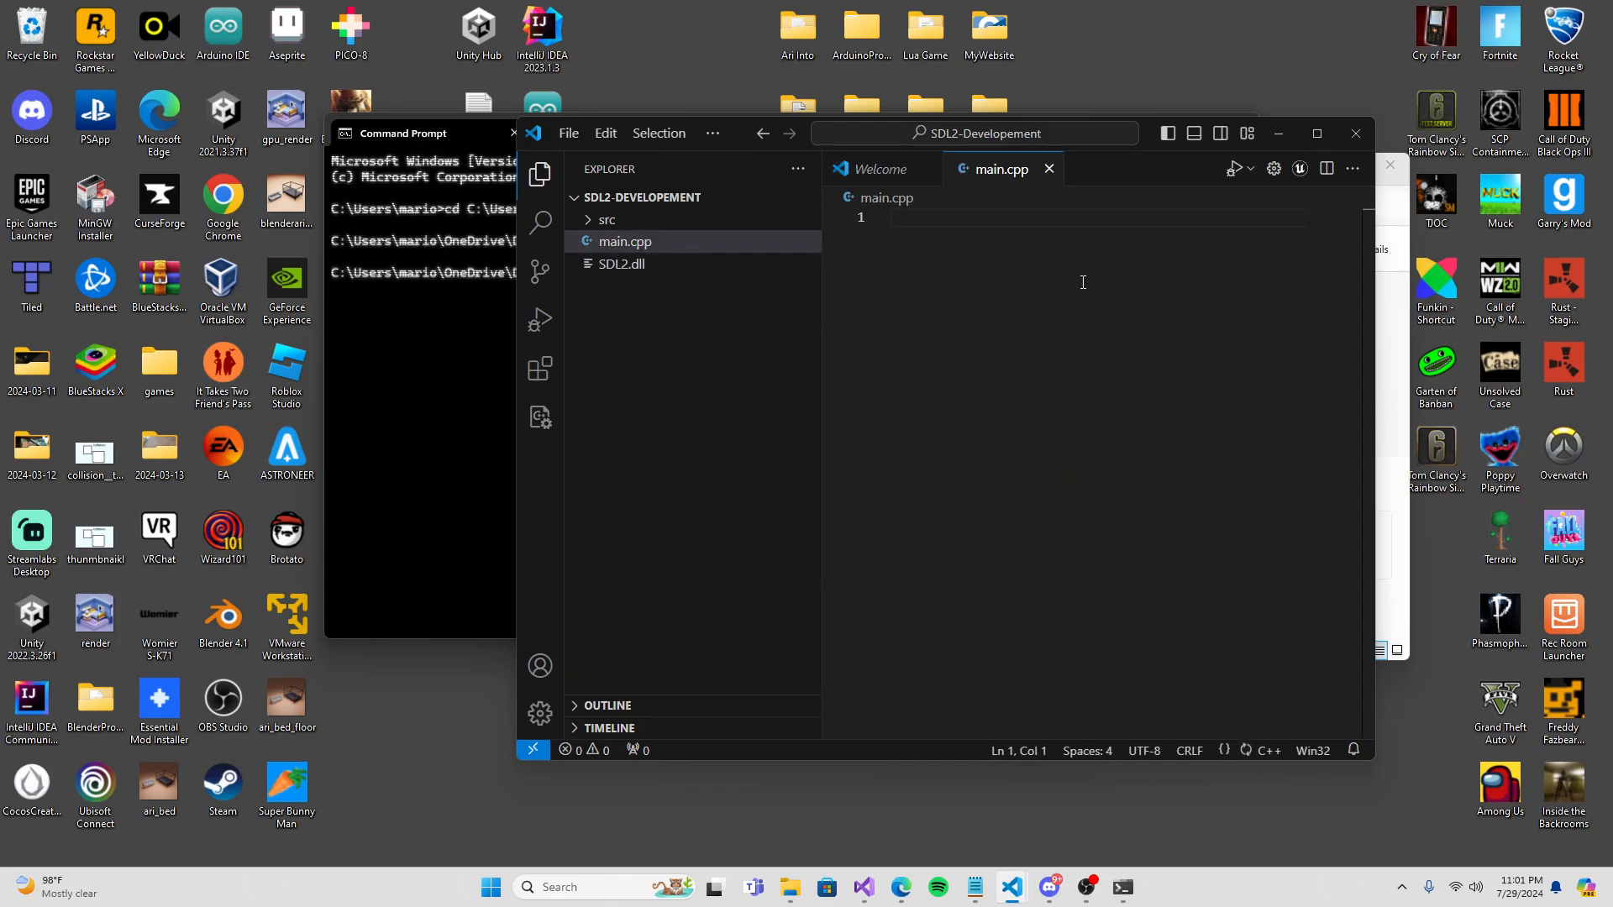
mouse_move(1012, 888)
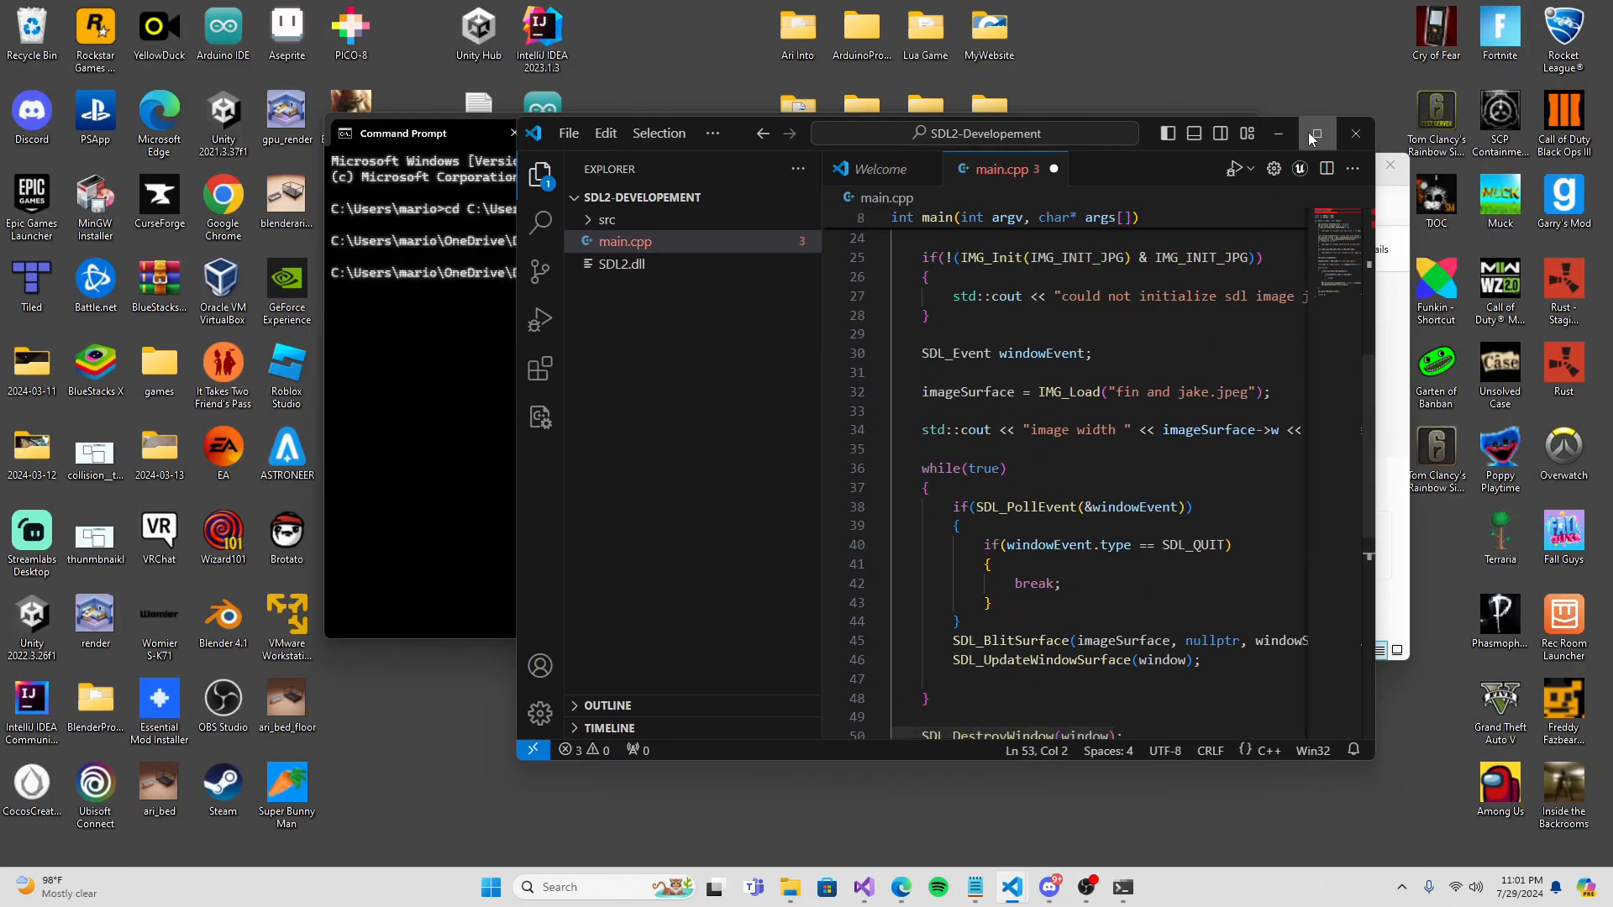
click(1316, 133)
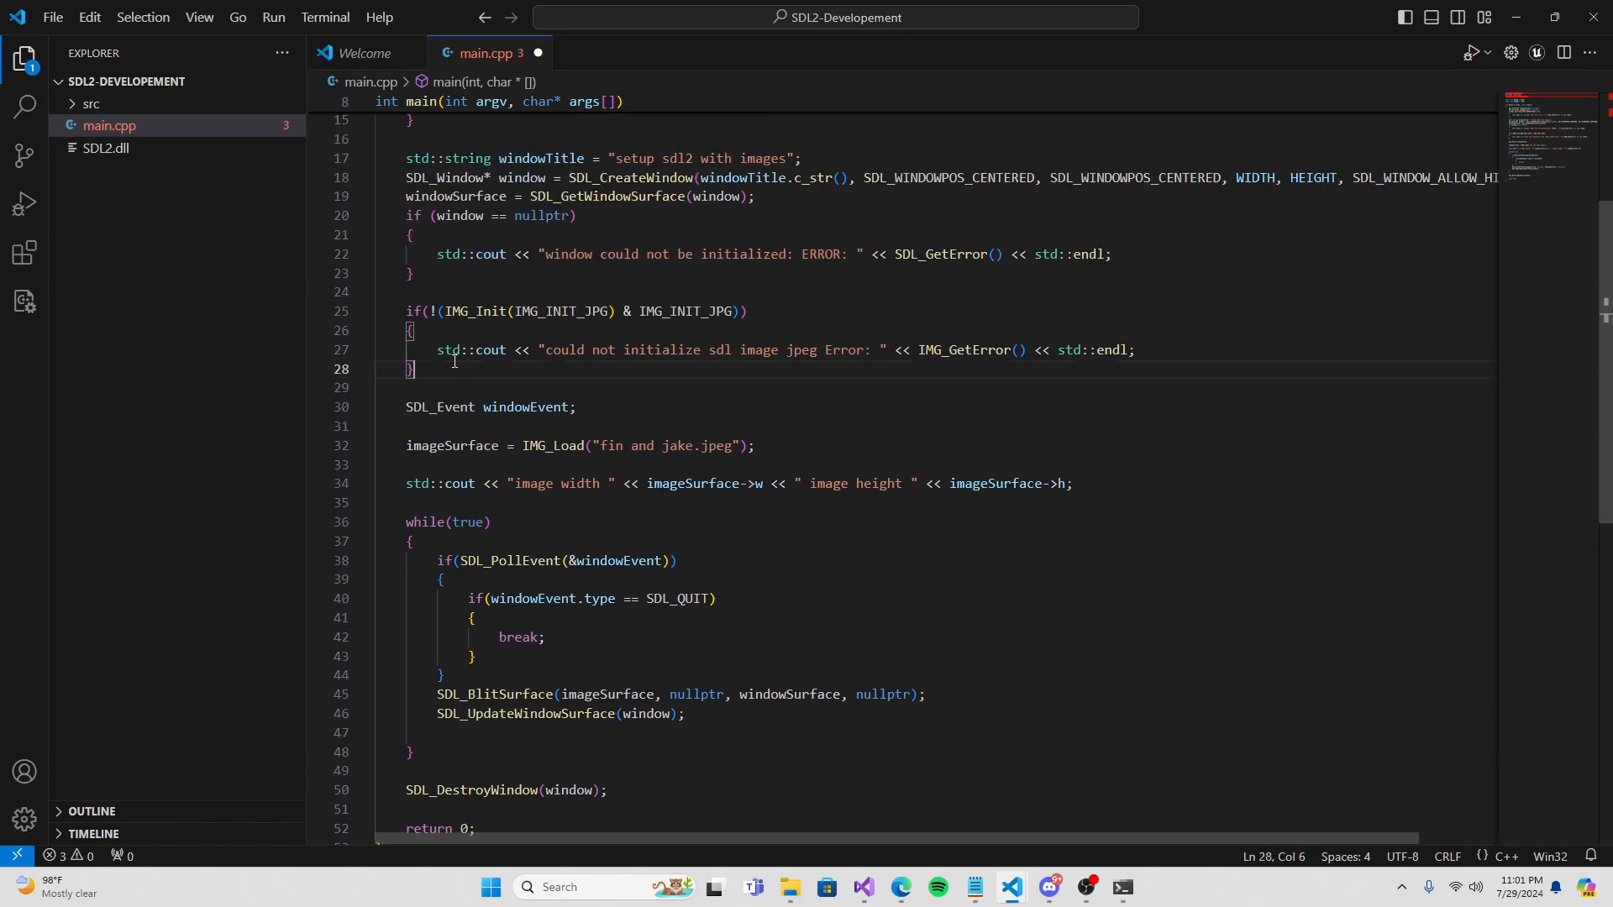
Comment out the image init check and load 'fin and jake.bmp' with SDL_LoadBMP.
key(Ctrl+/)
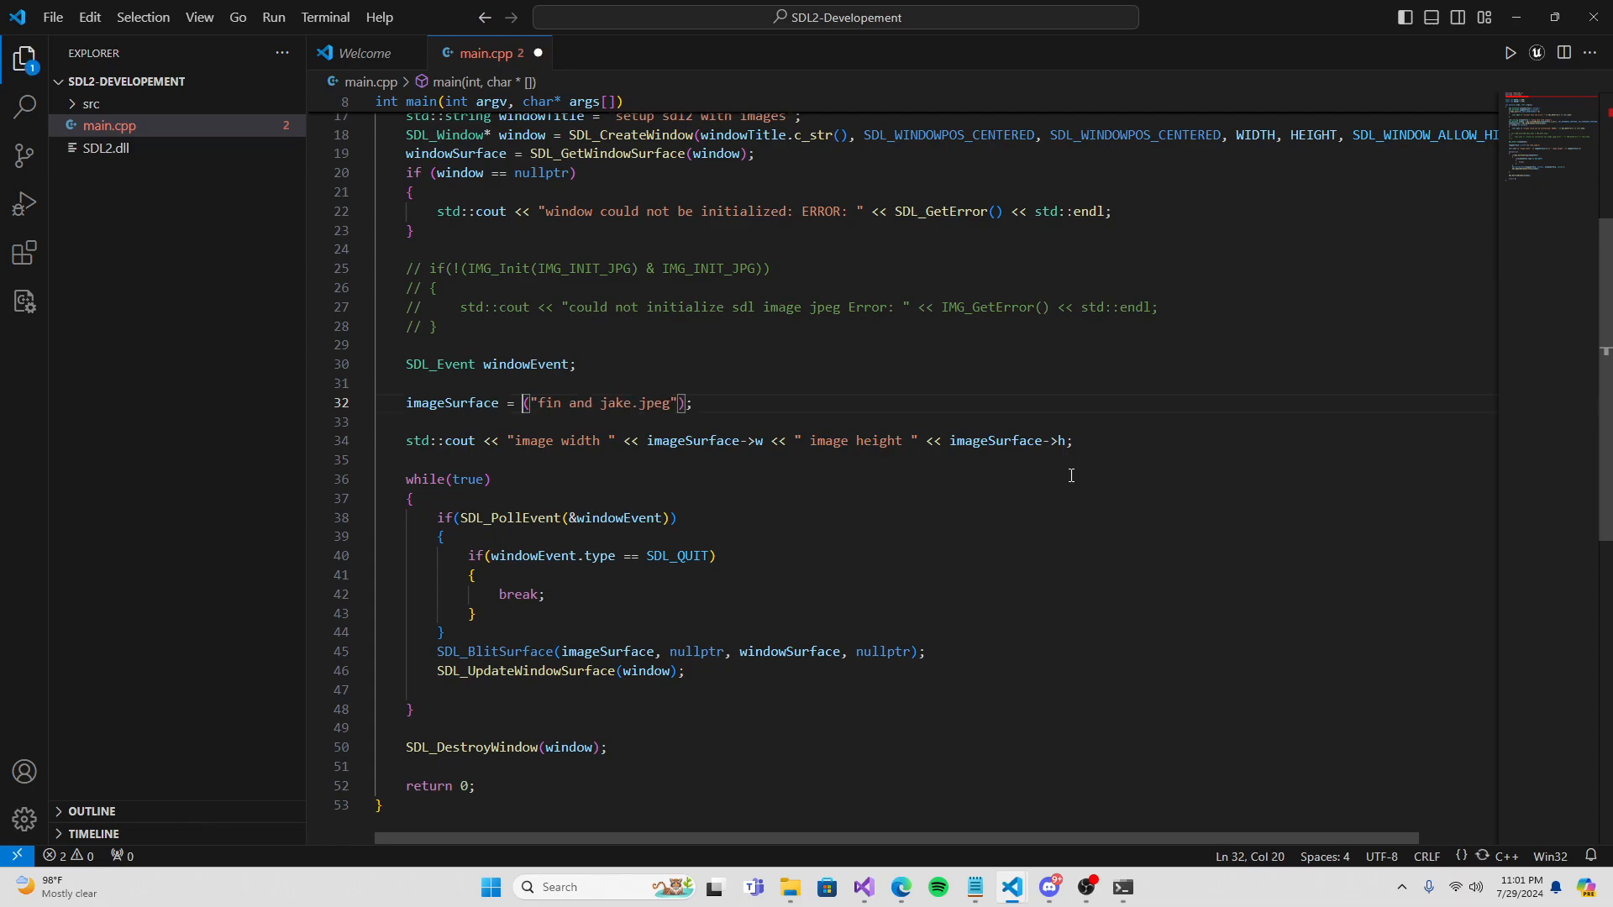
text(SDL_)
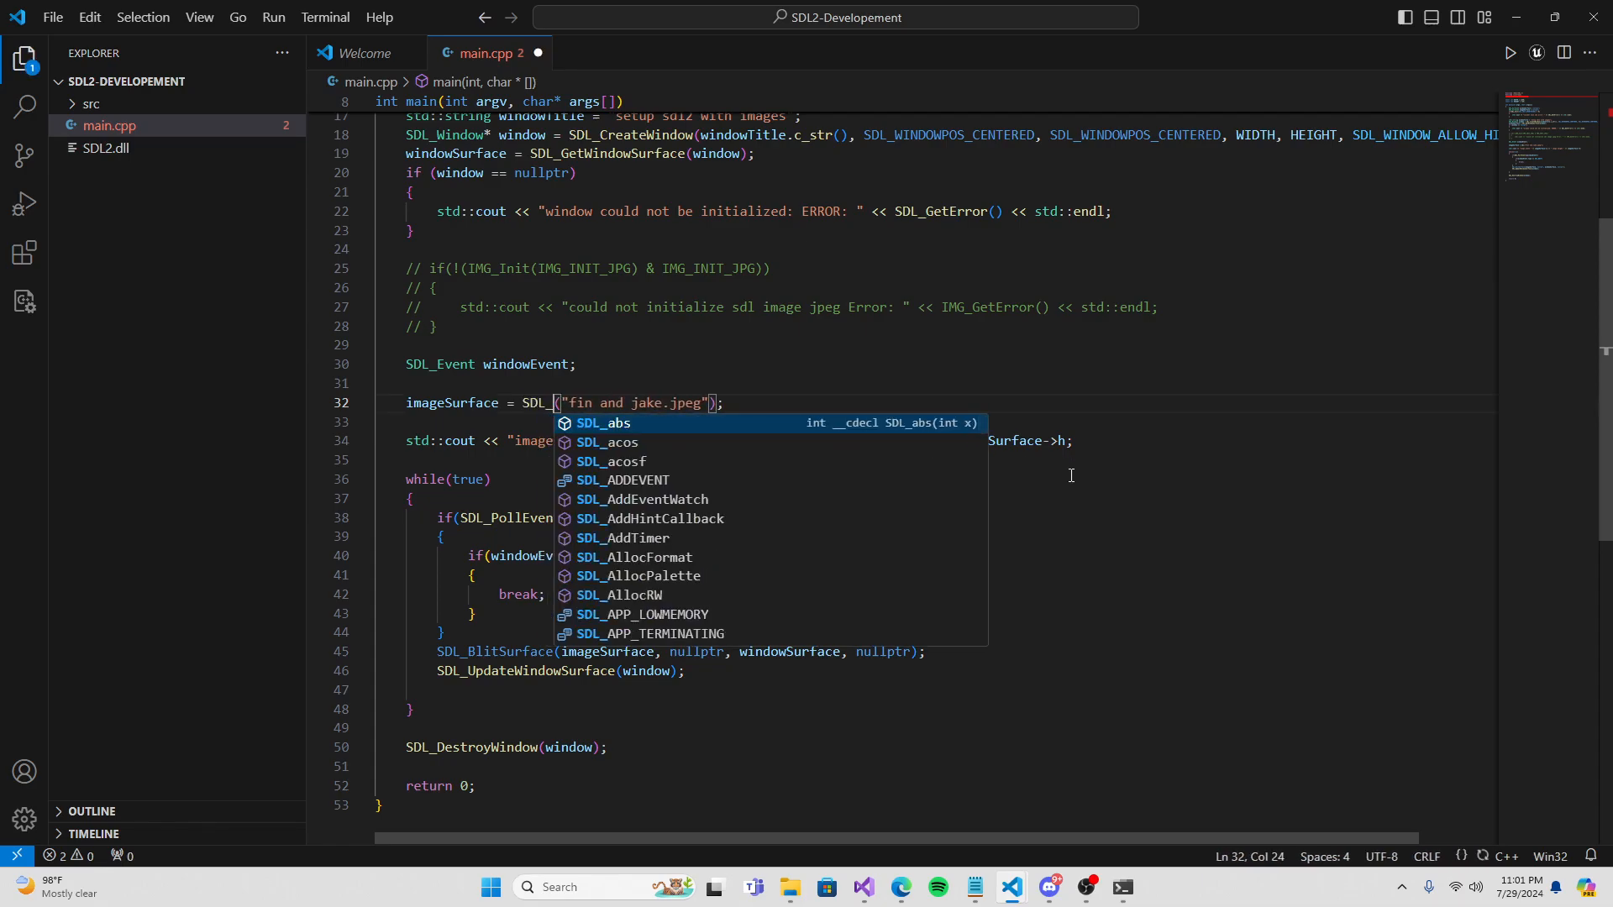
text(BMP)
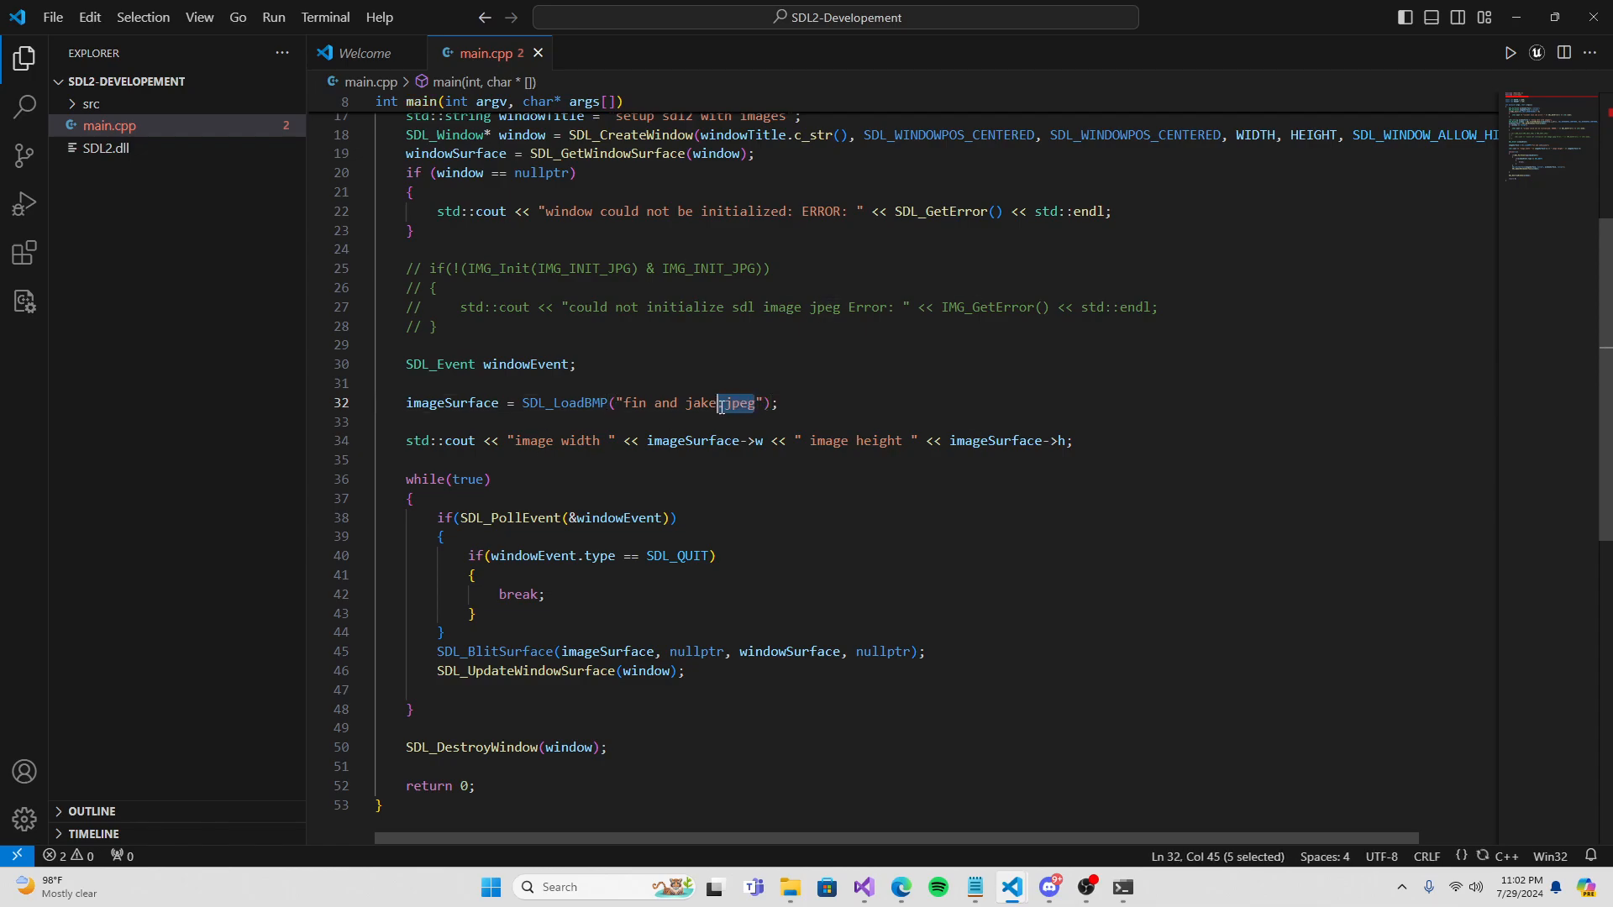
text(bmp)
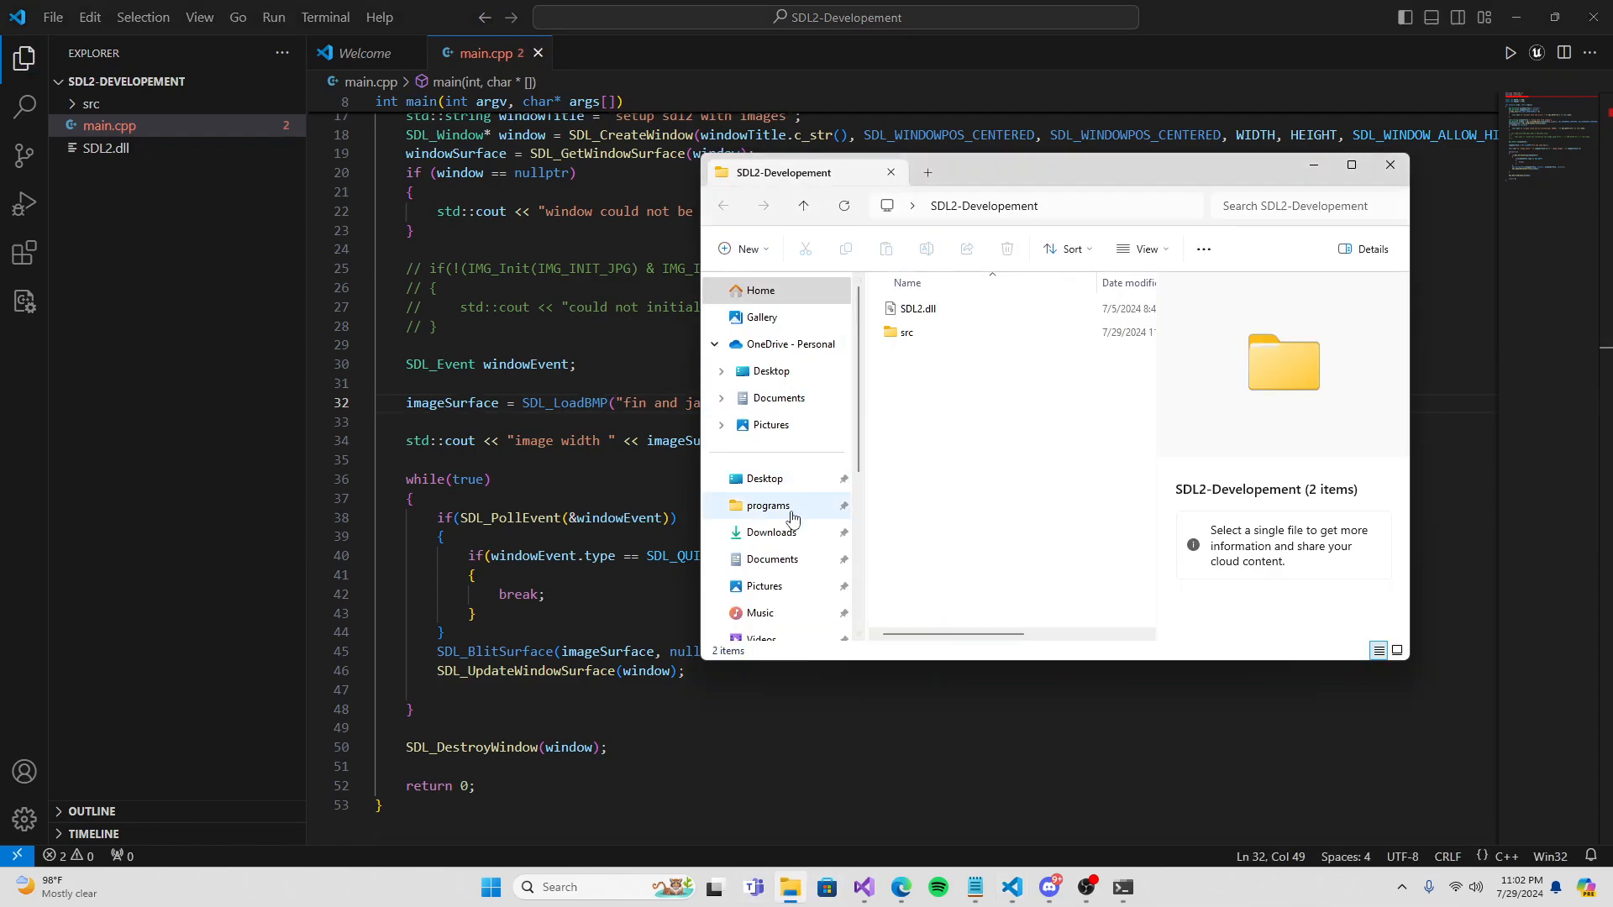
Copy the fin and jake bitmap from Downloads into the project folder beside main.cpp.
click(769, 533)
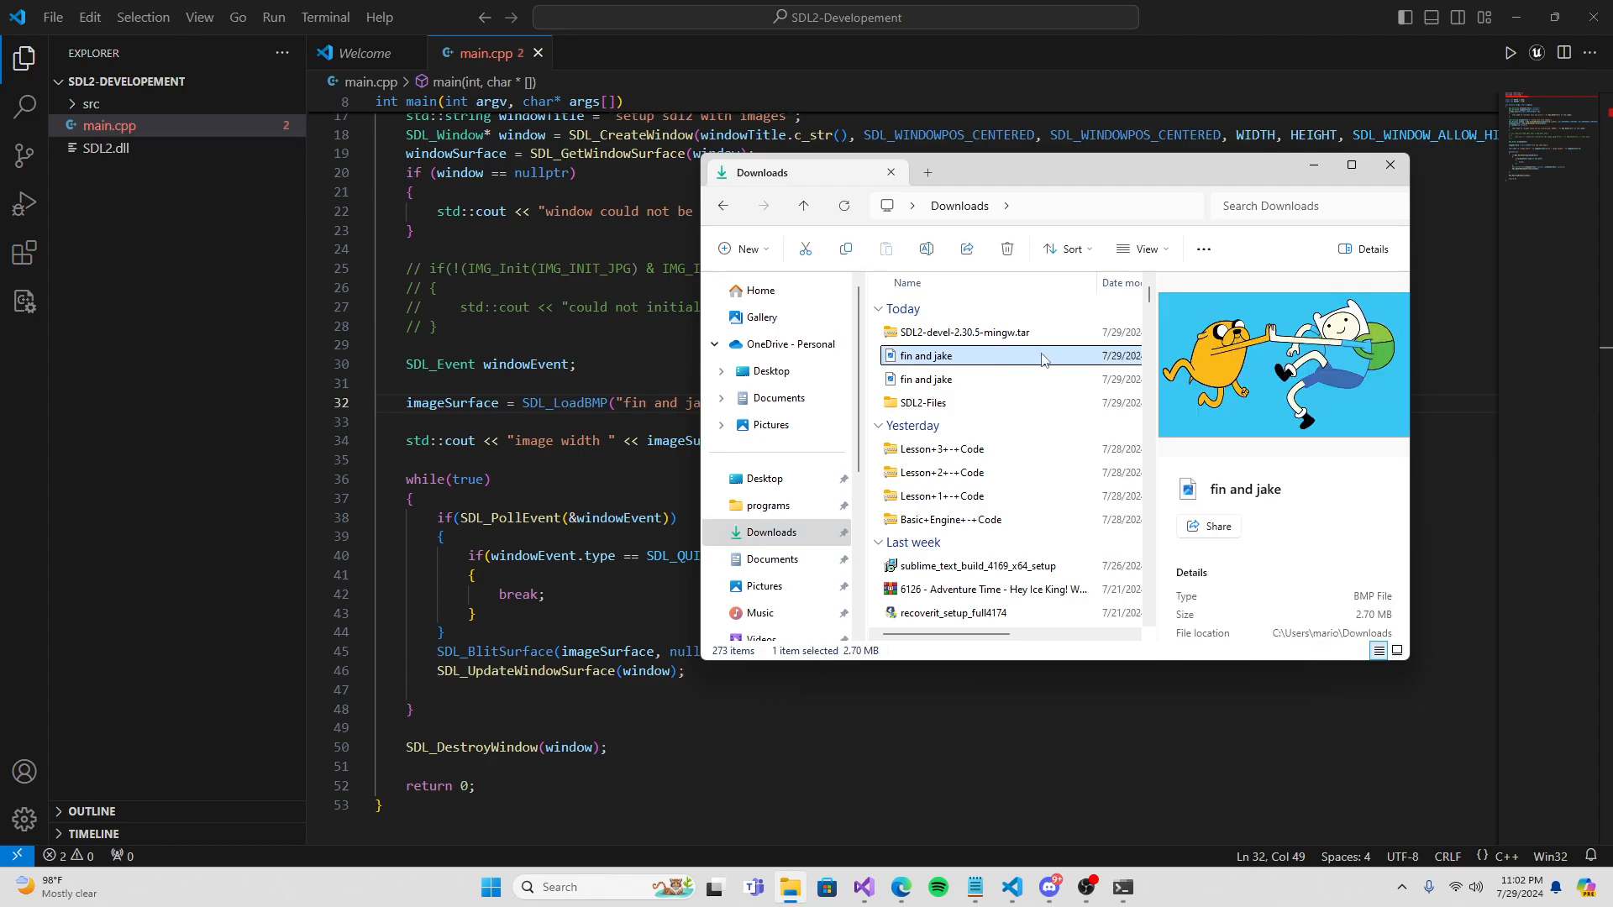
double_click(924, 357)
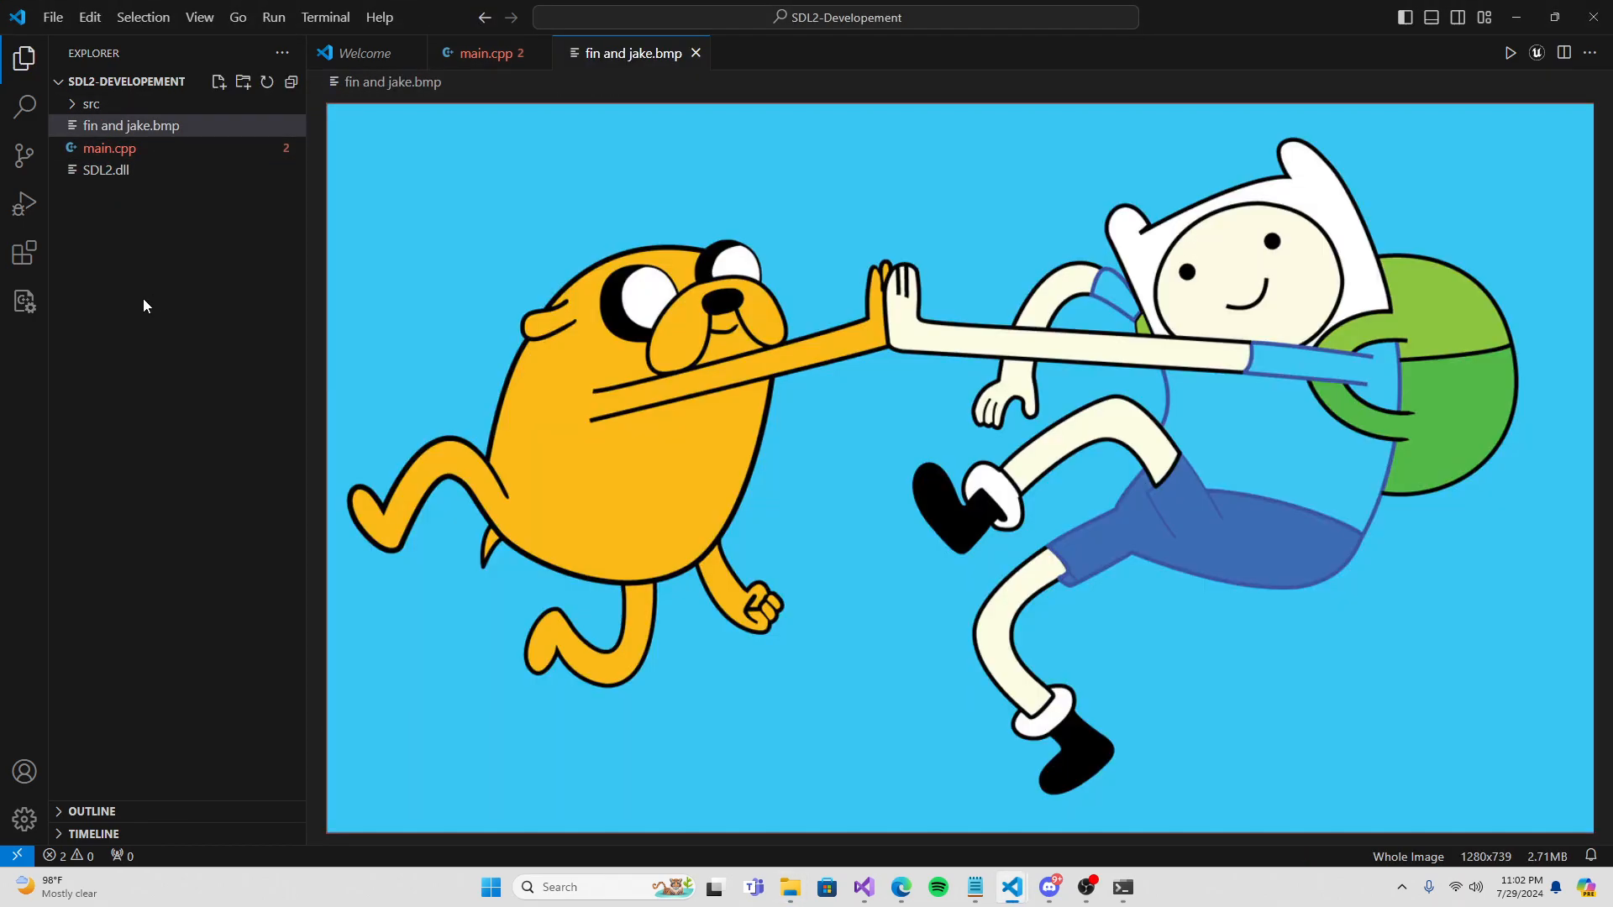
click(491, 52)
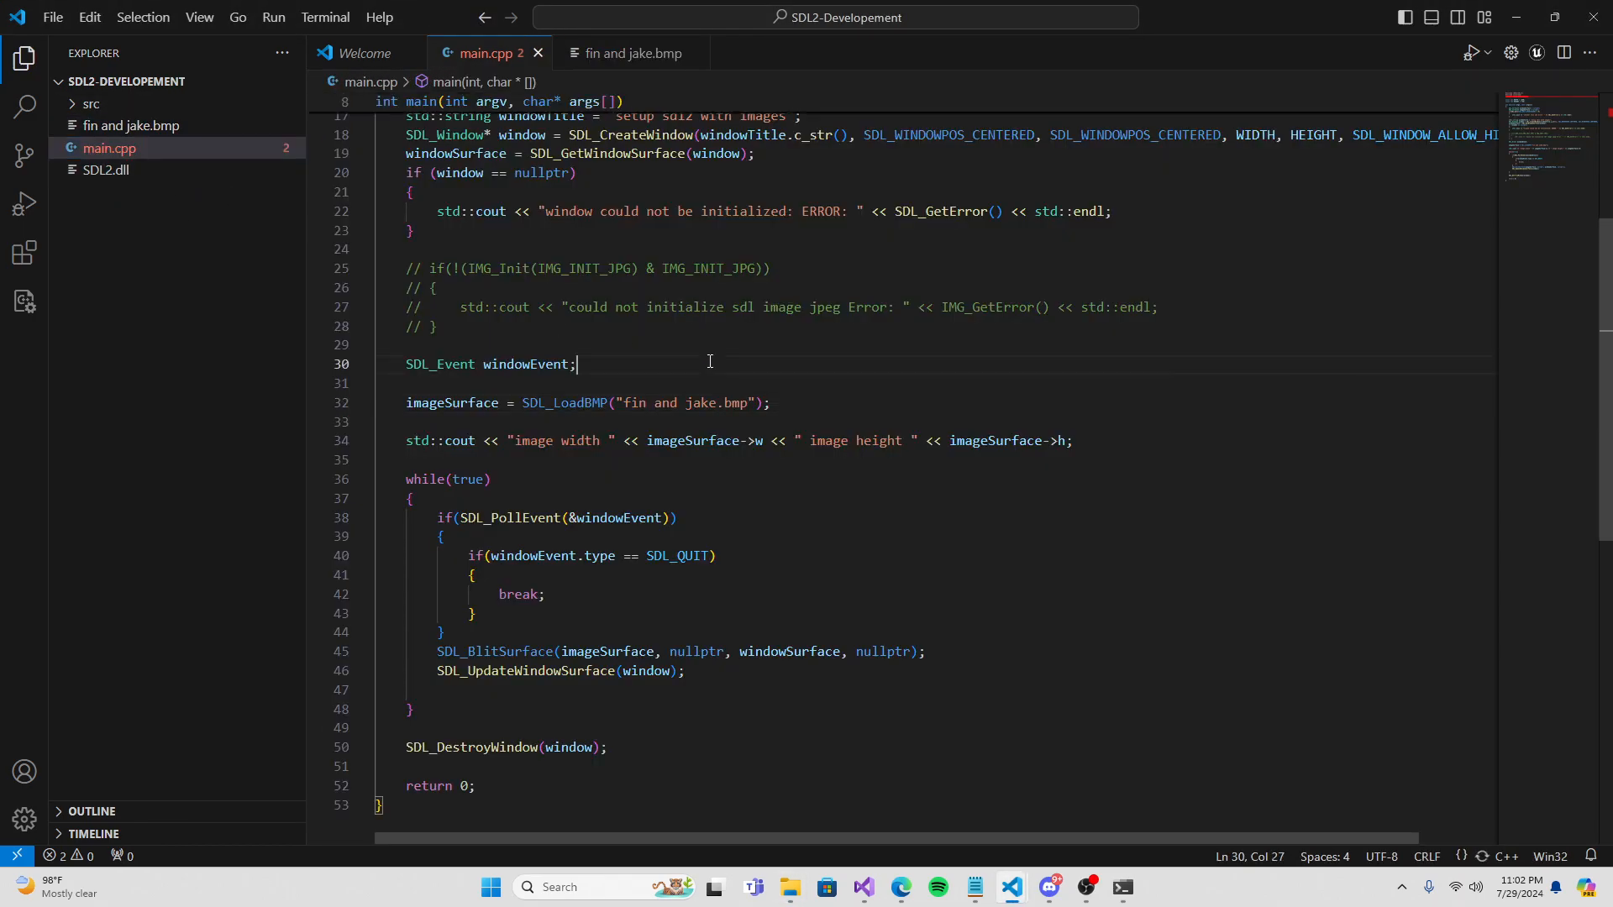
Create a makefile with the g++ all and run targets.
click(219, 81)
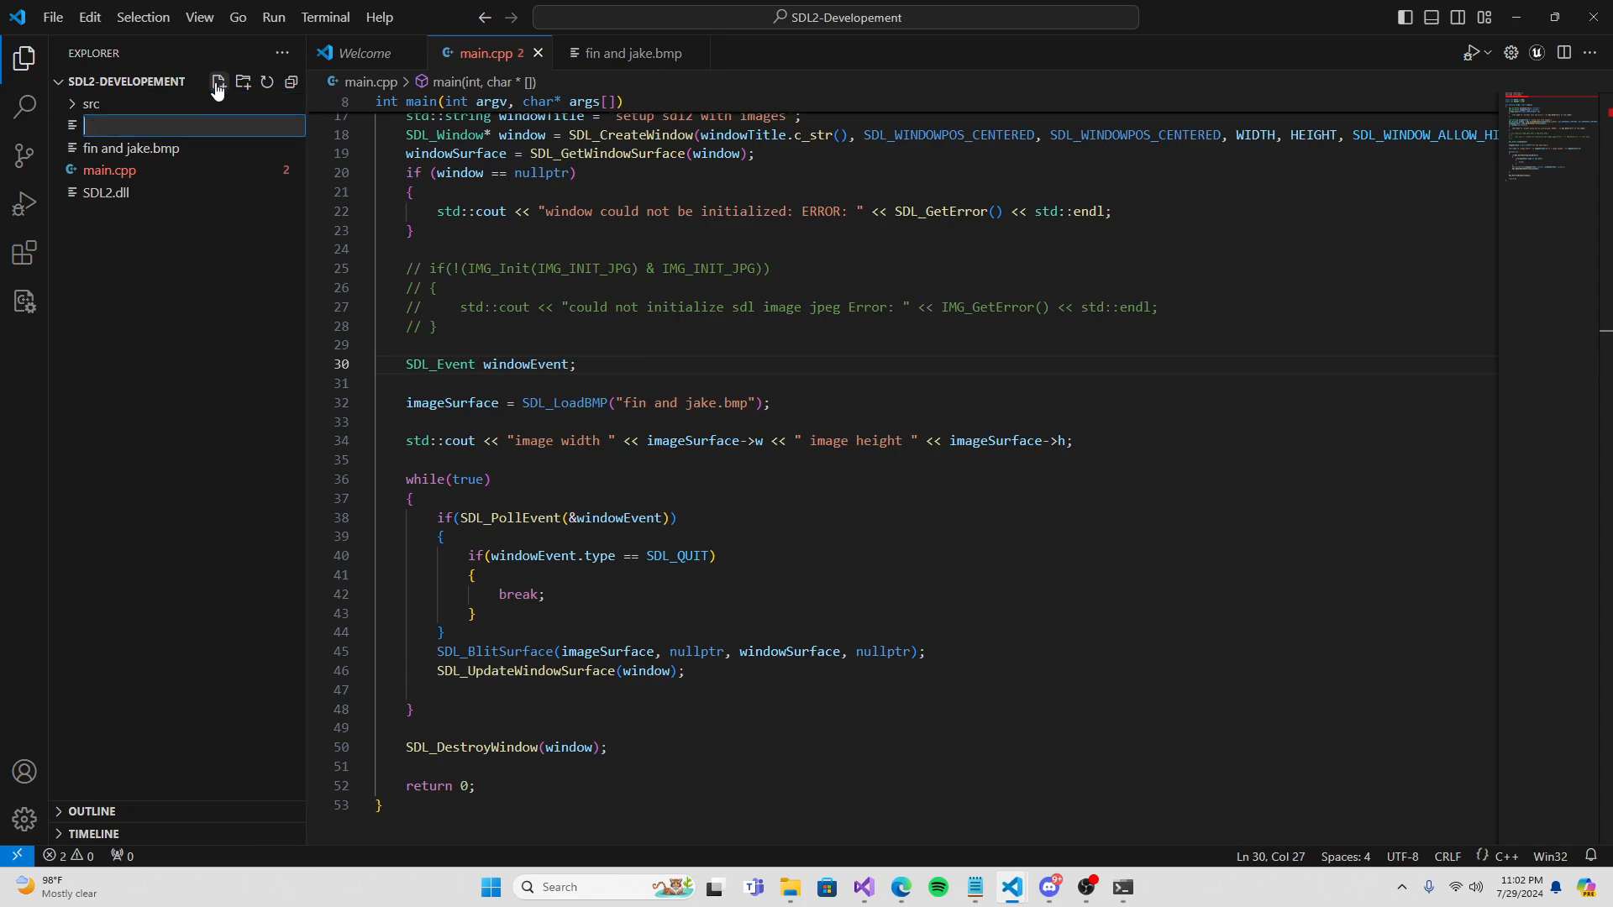
text(makefil)
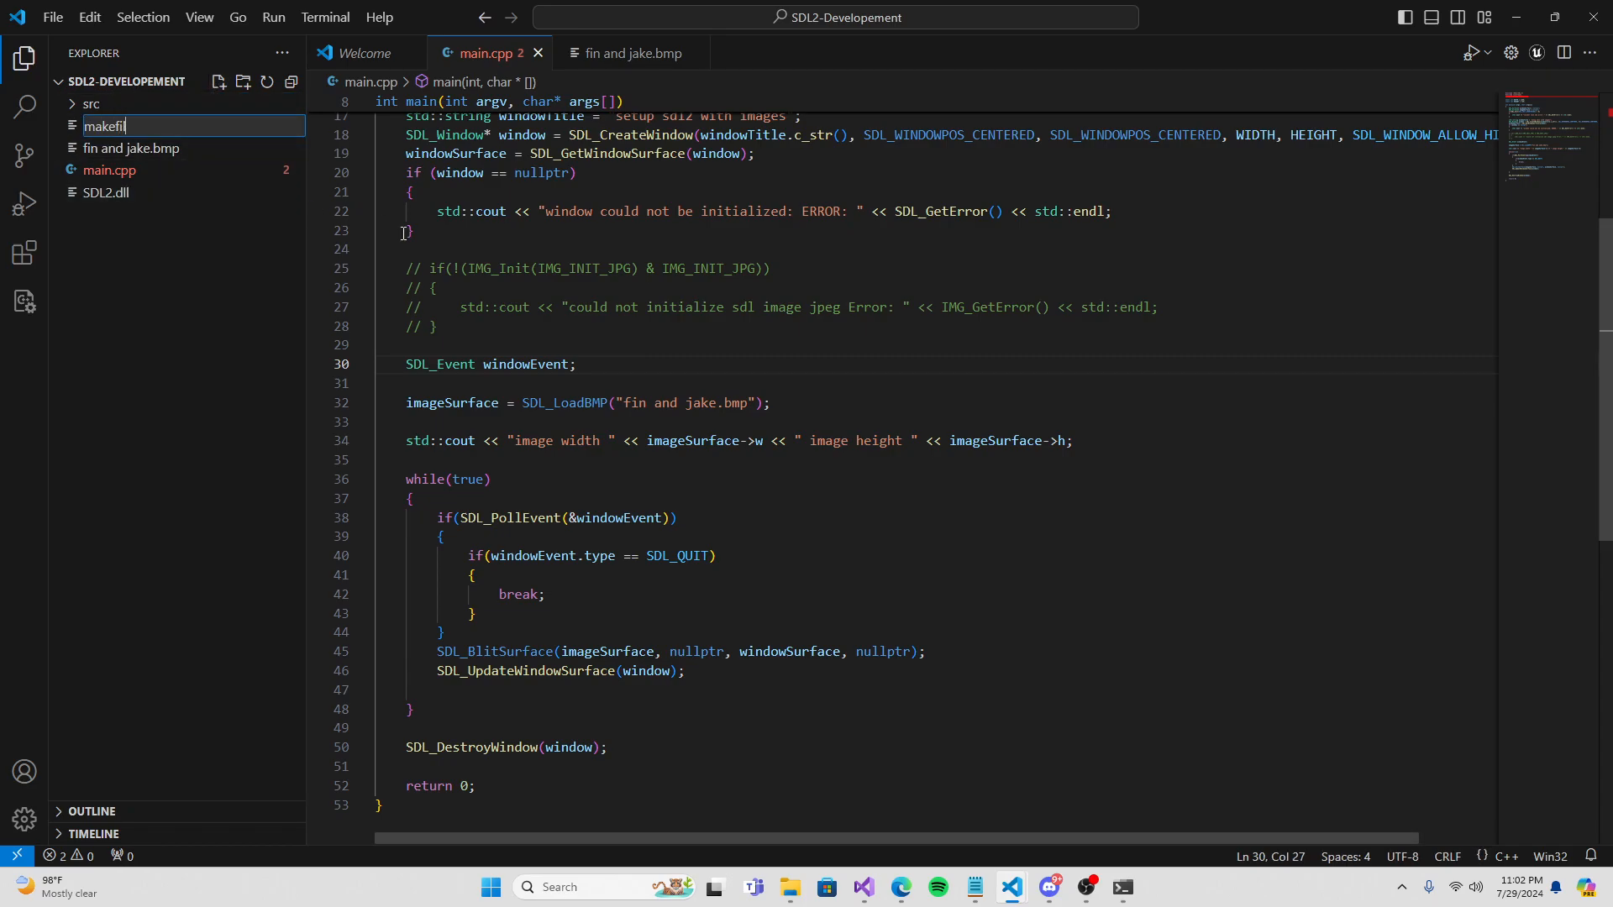
key(Enter)
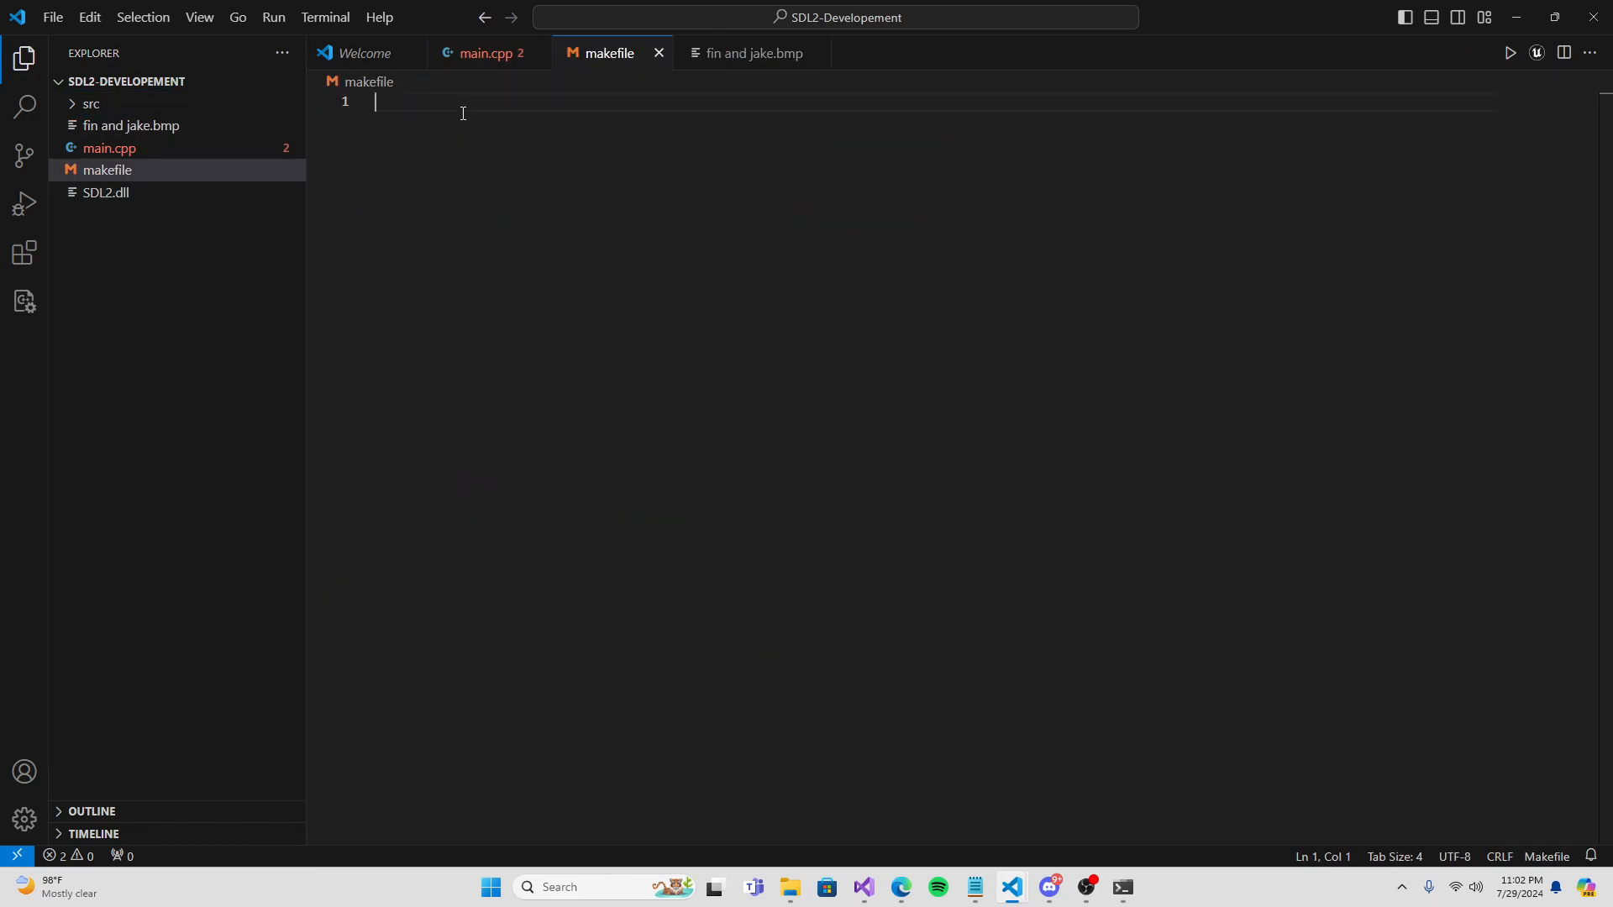
mouse_move(1011, 887)
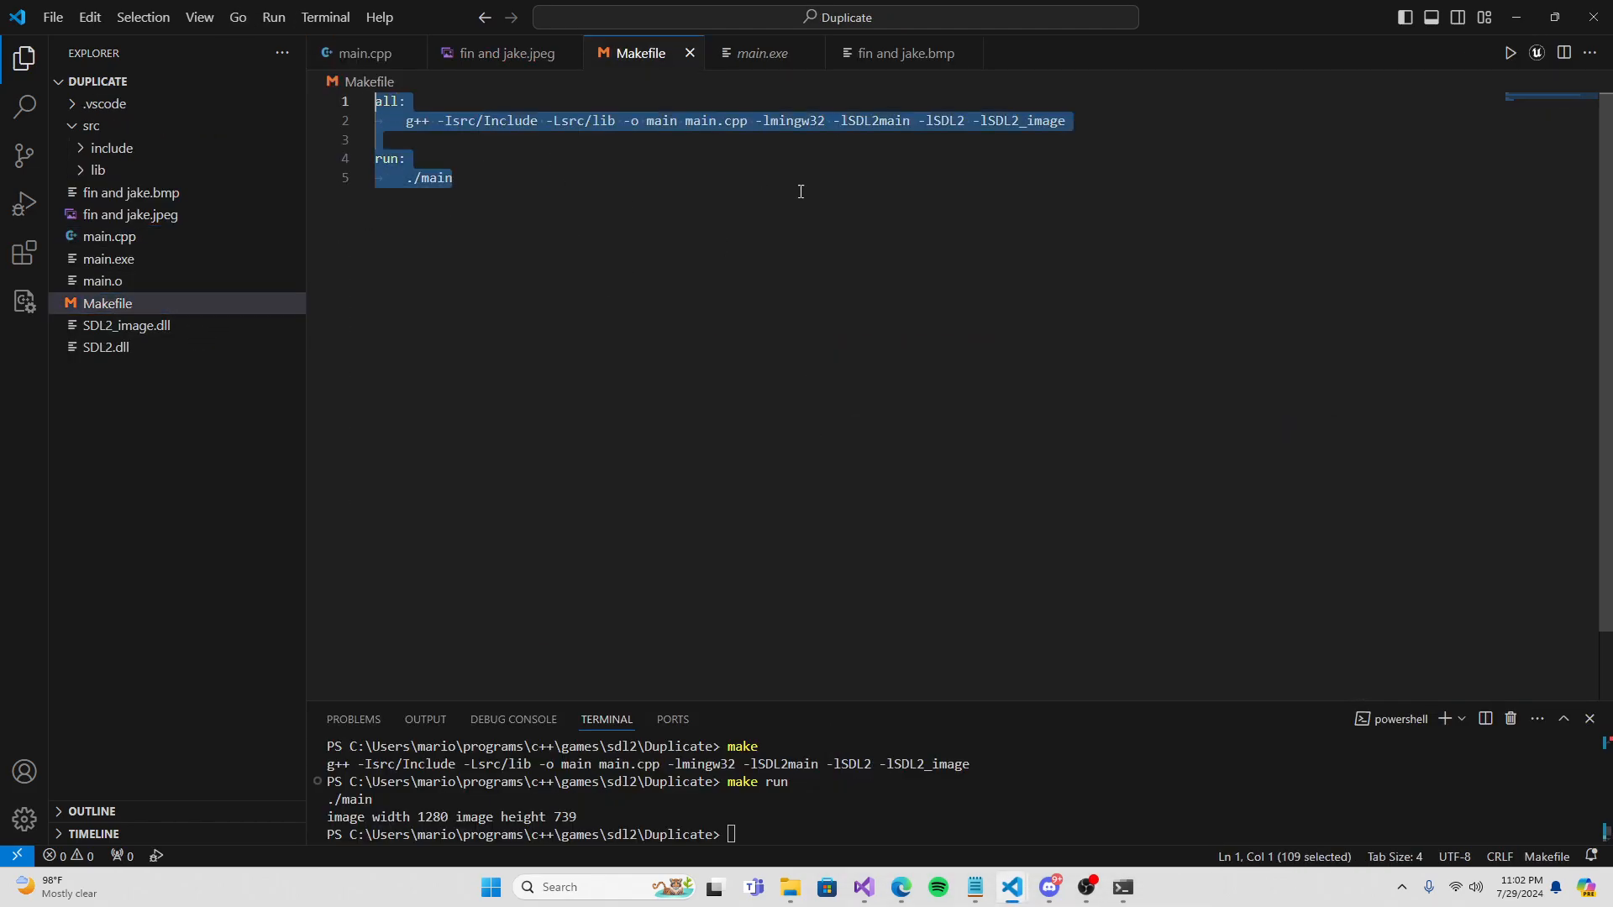
mouse_move(956, 342)
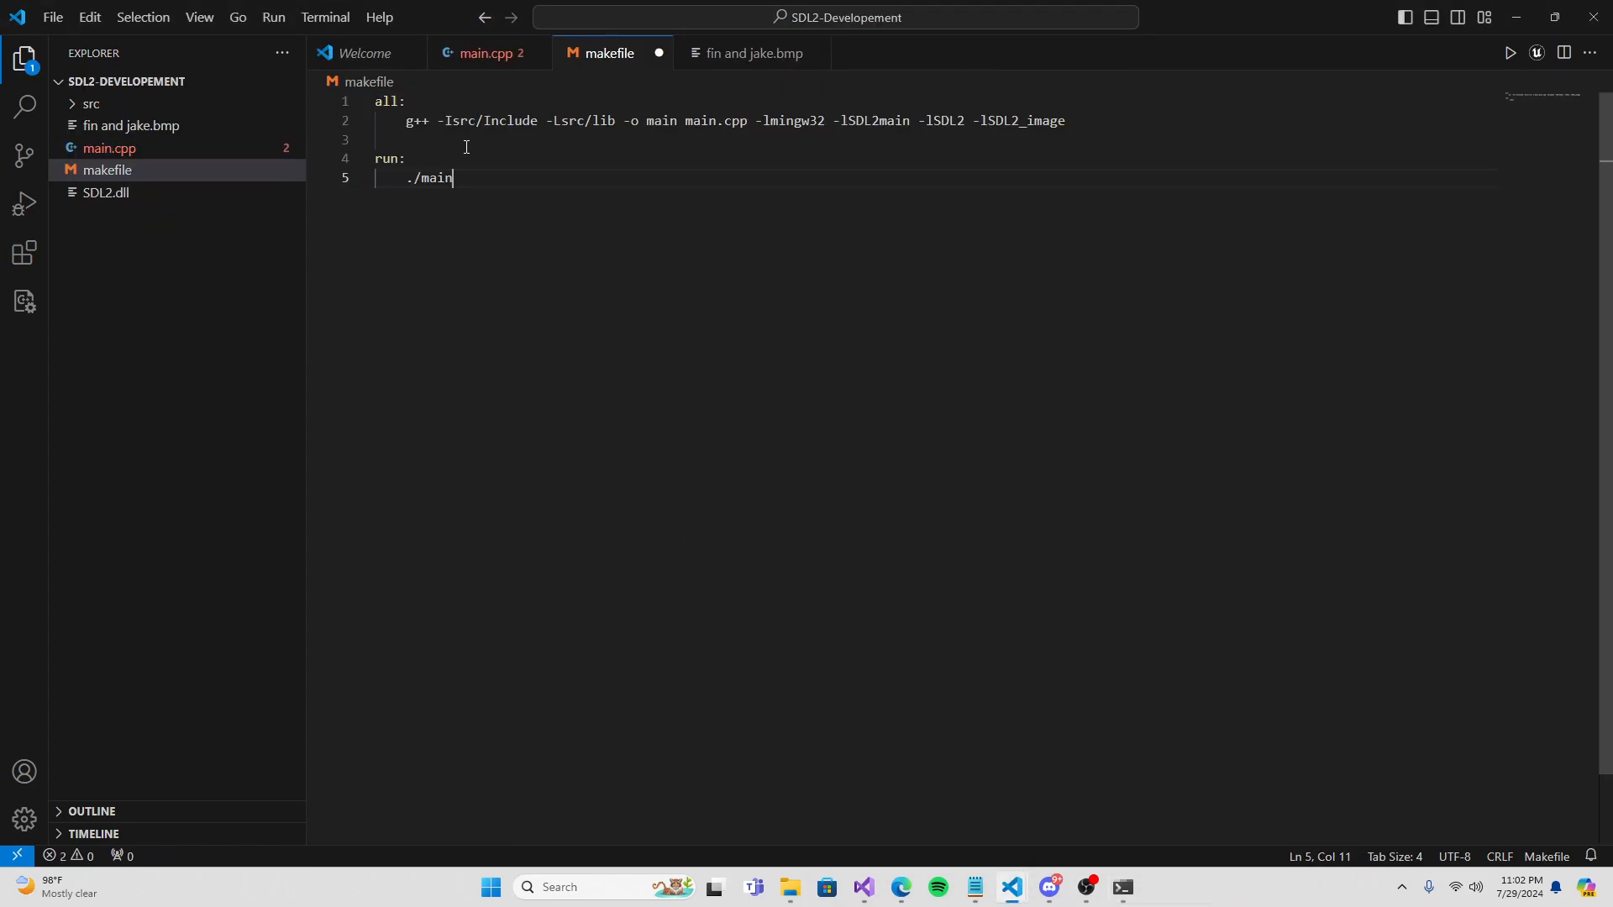
Remove the SDL_image.h include from main.cpp.
click(482, 52)
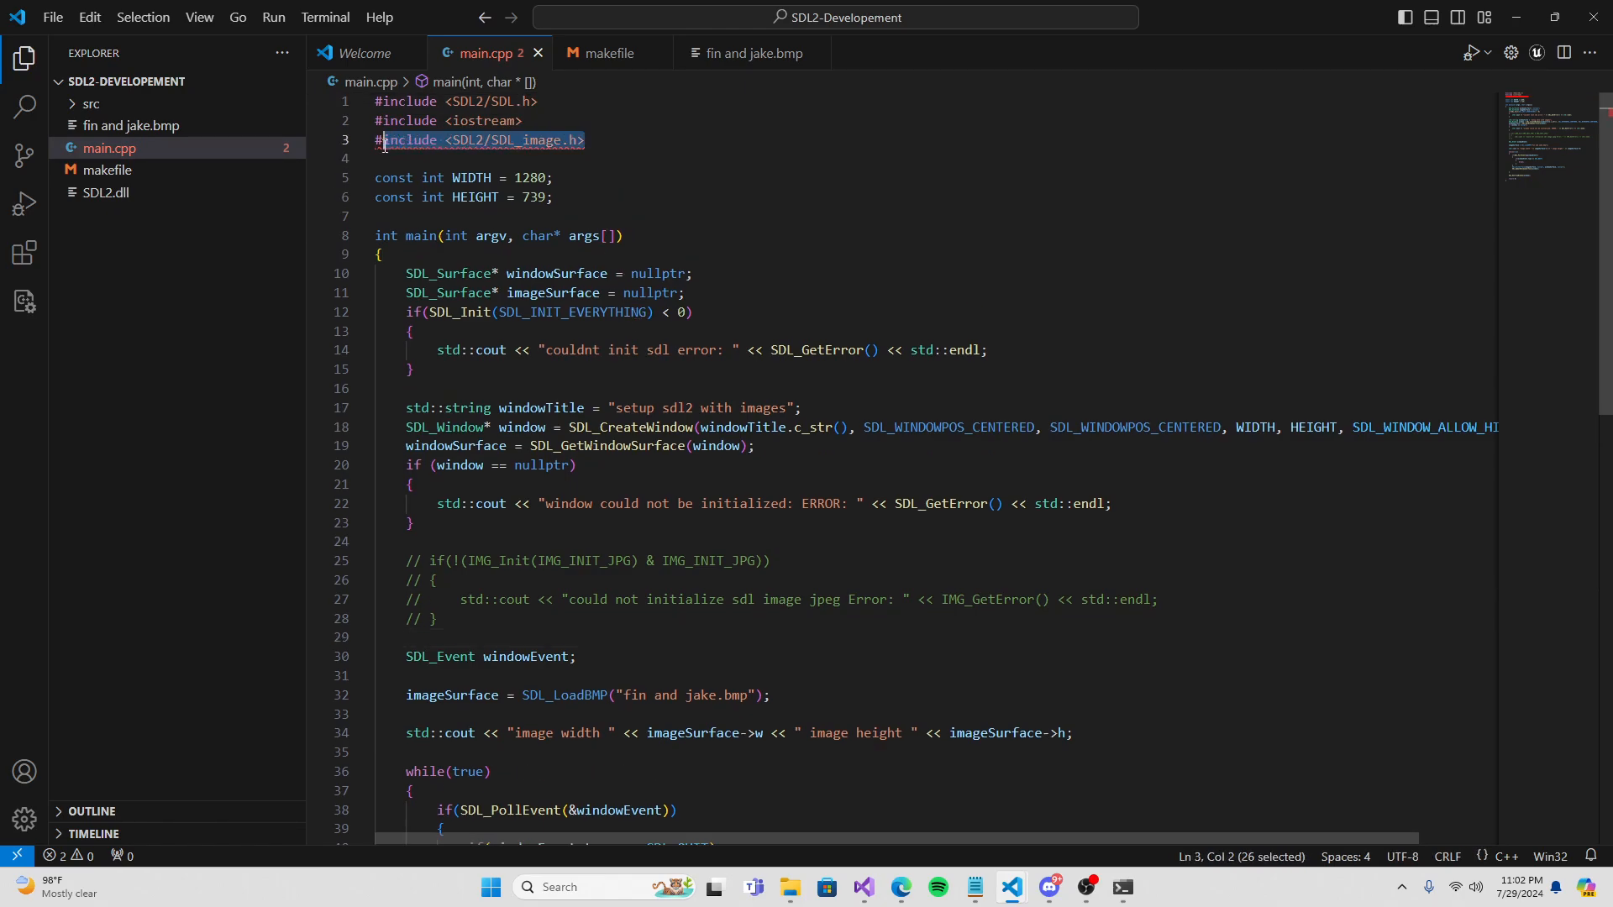
key(Delete)
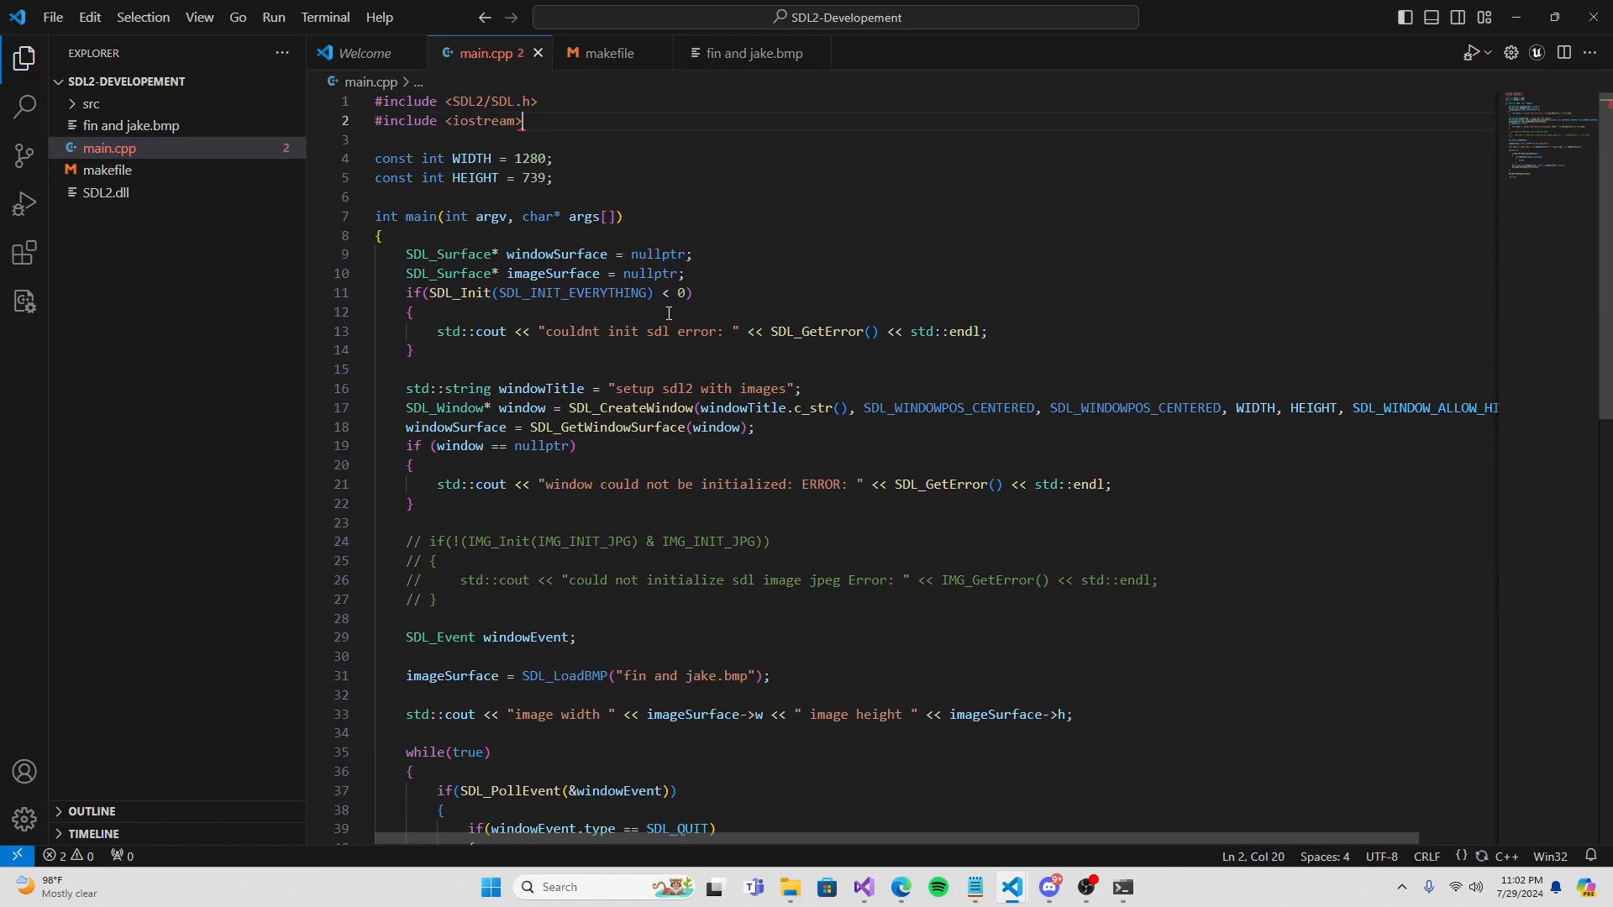
scroll(down, 3)
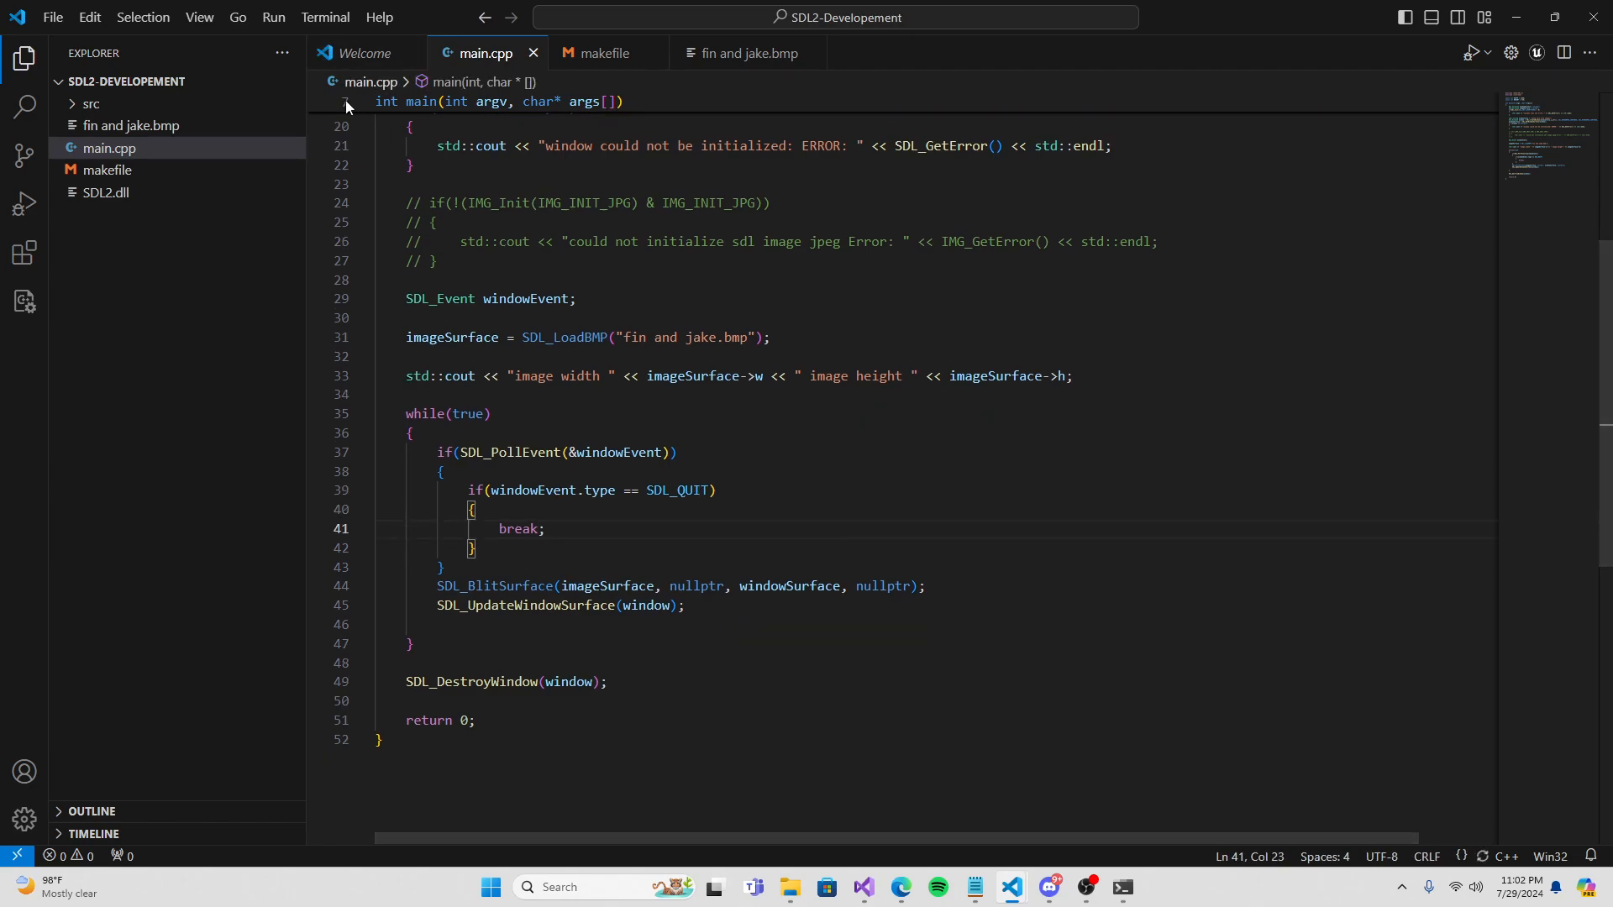
Start a new integrated terminal and run make, which fails on the SDL2_image linker flag.
click(325, 17)
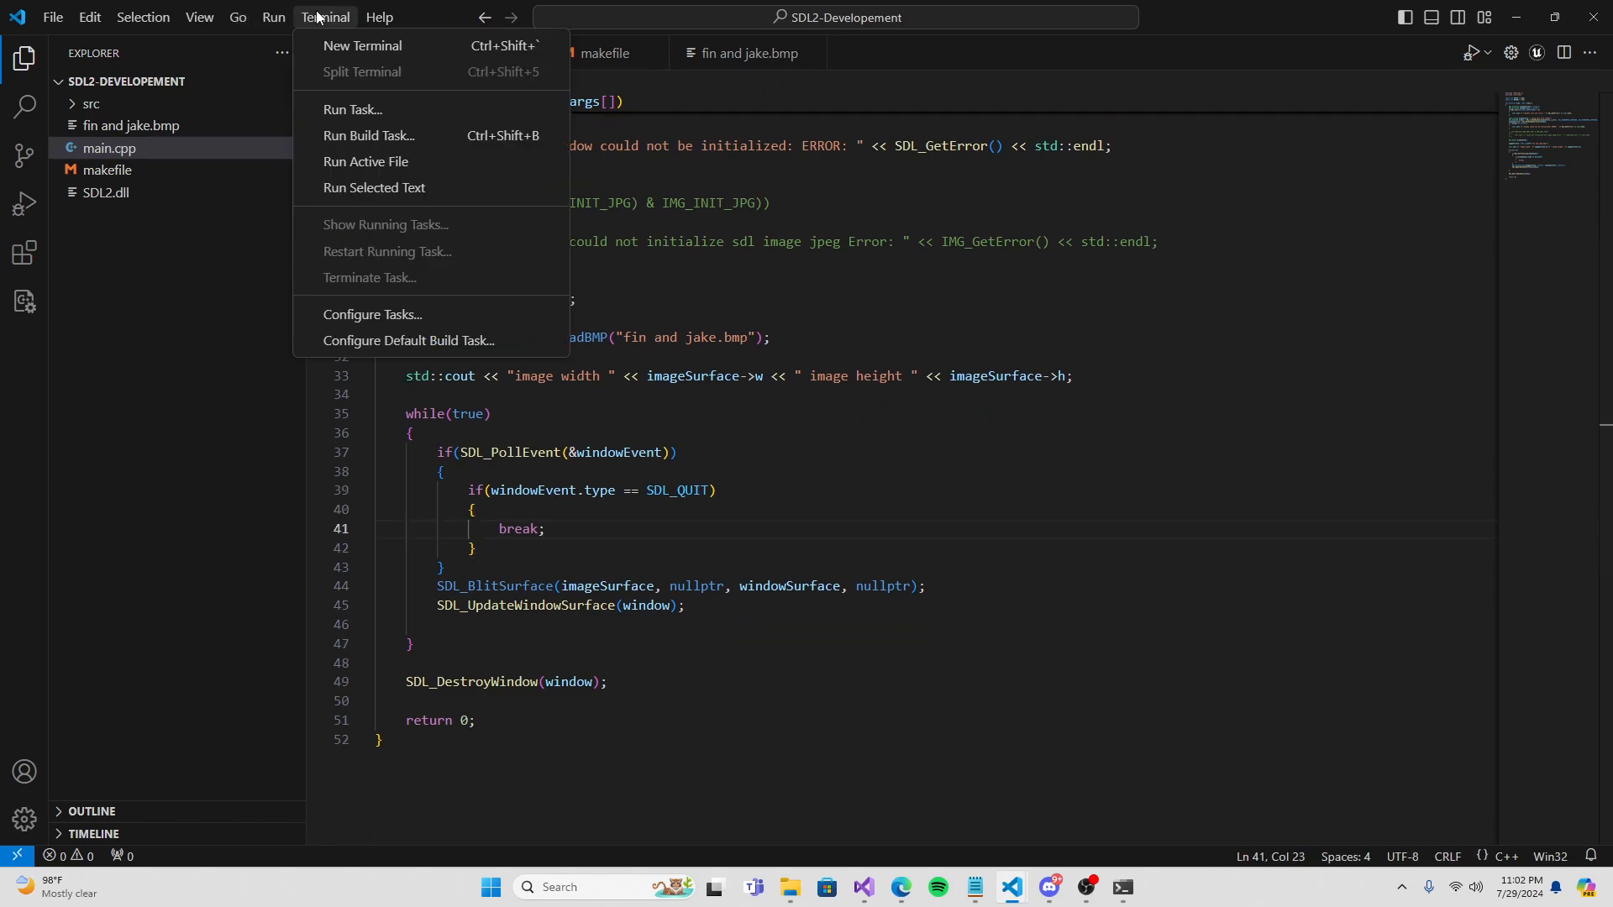
click(363, 45)
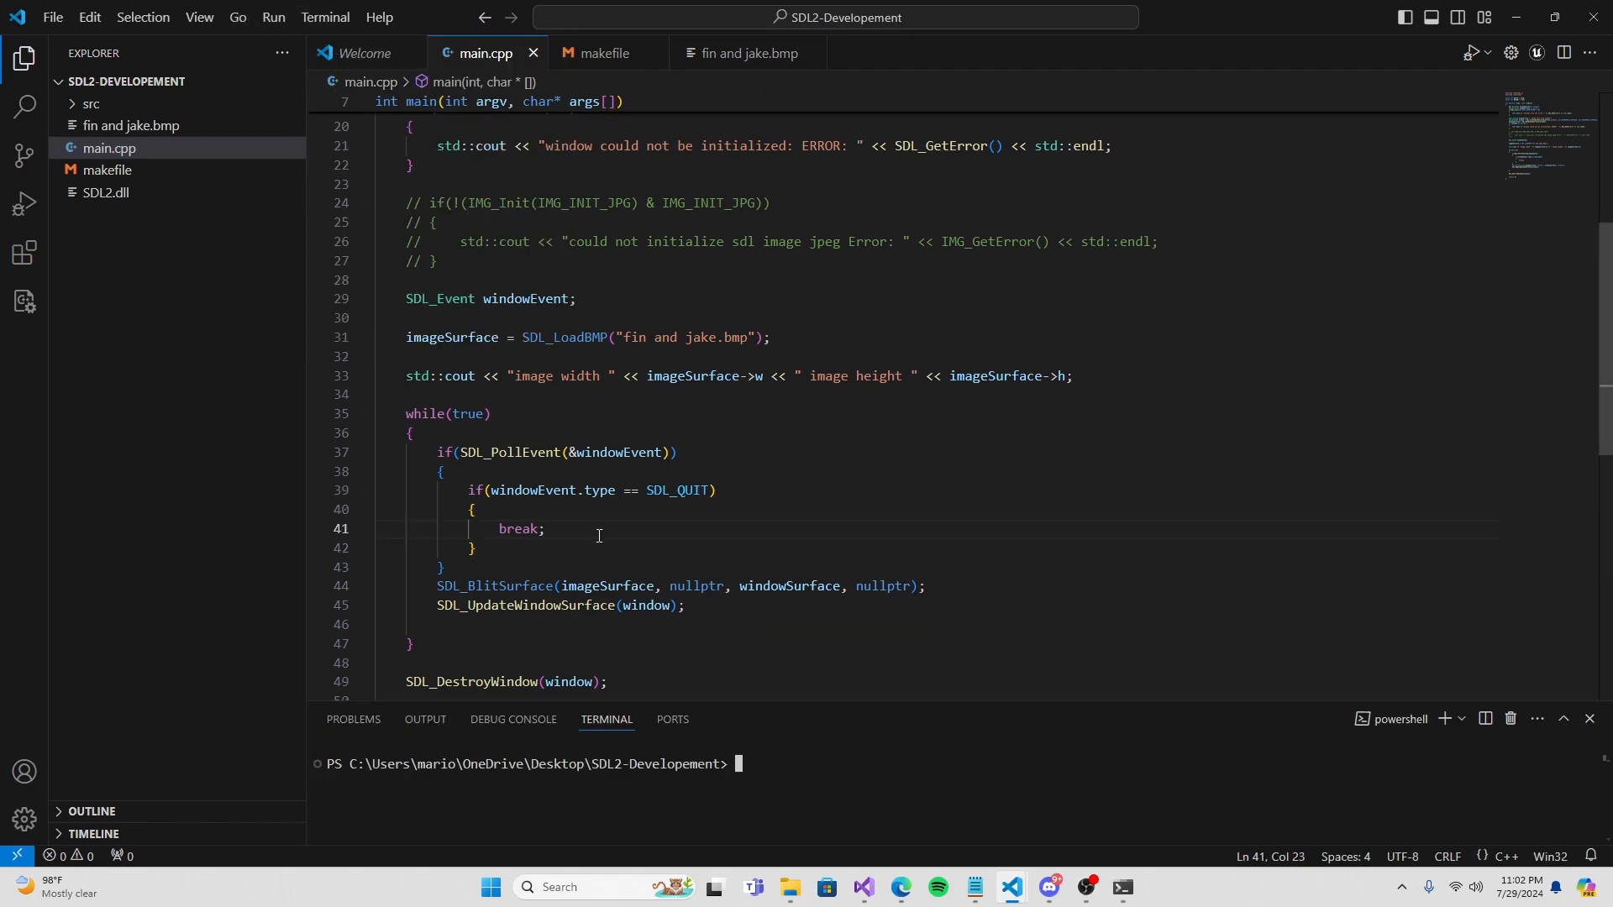
mouse_move(811, 428)
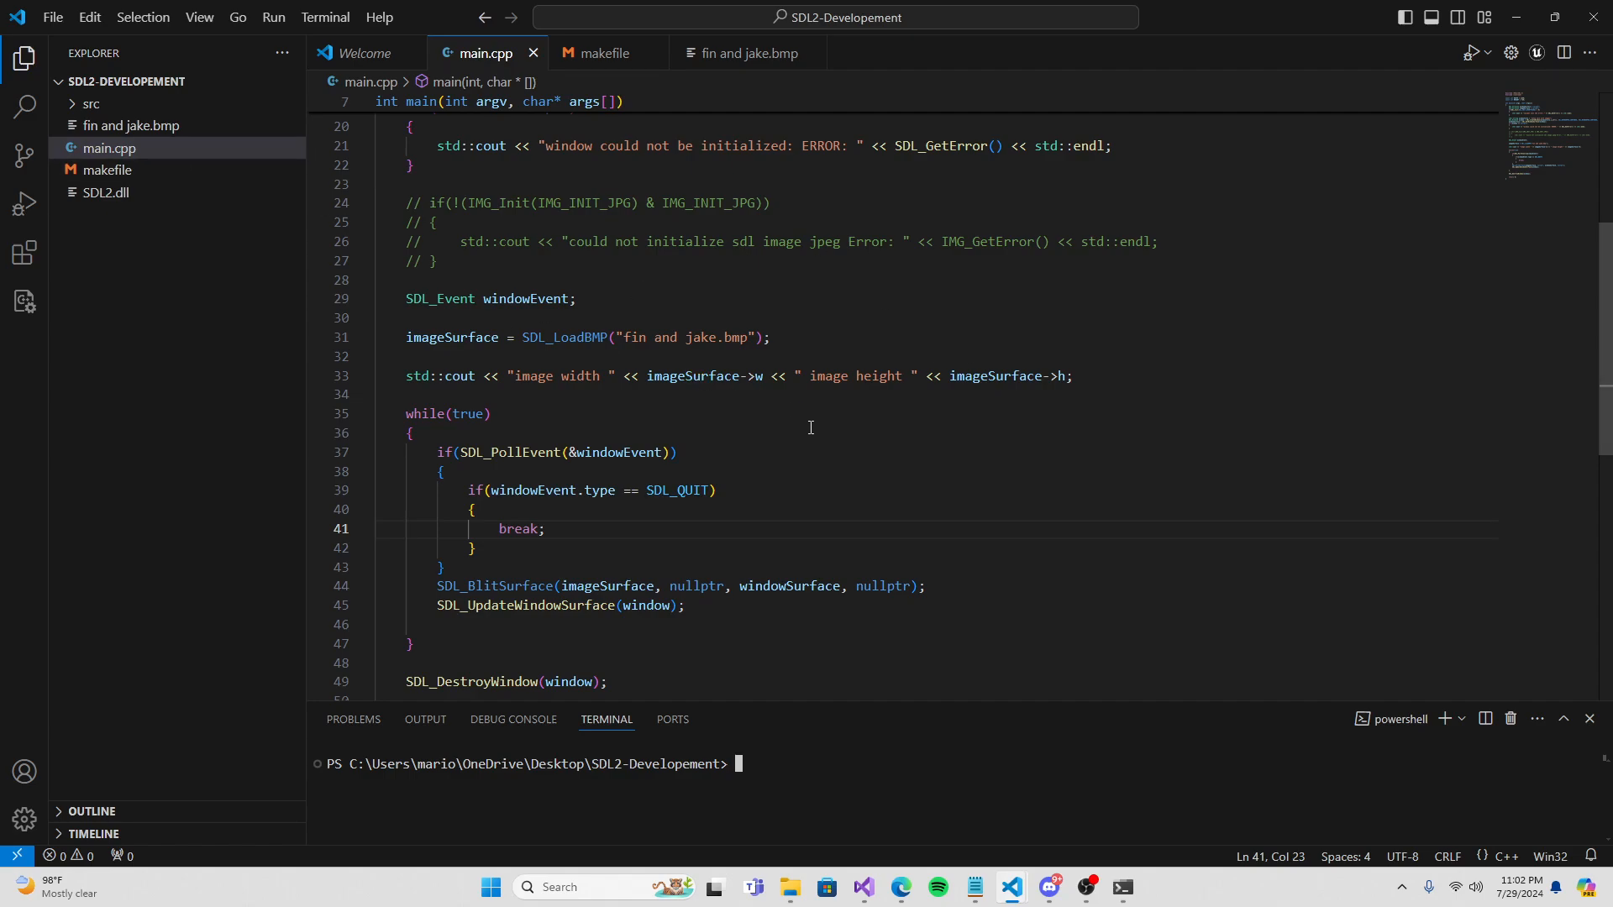
drag(650, 338, 769, 338)
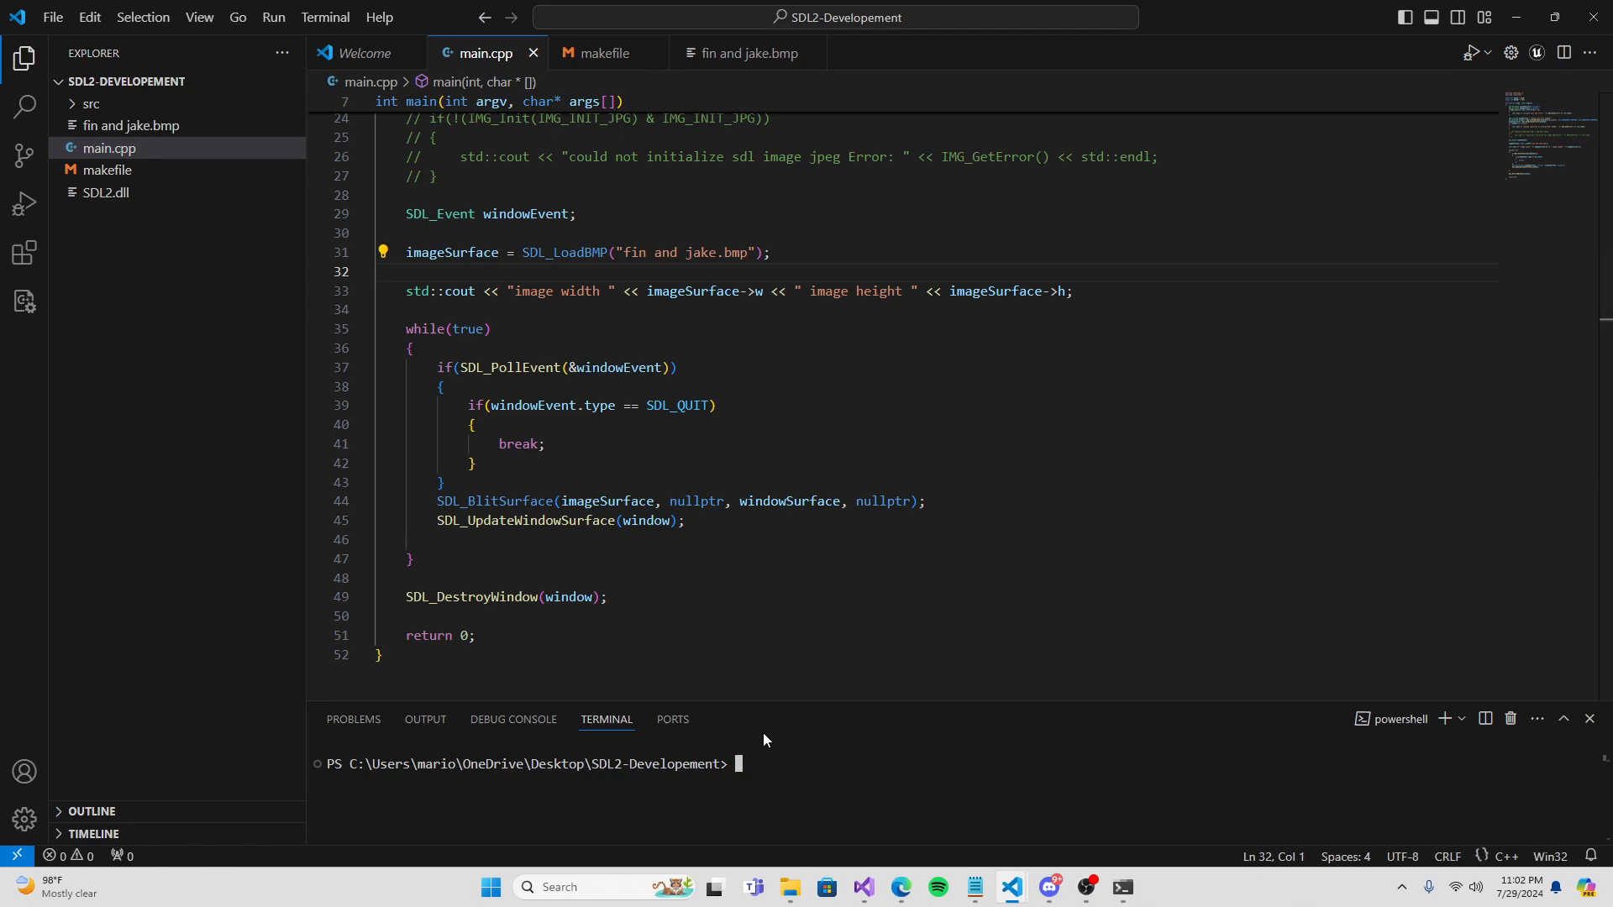
key(Enter)
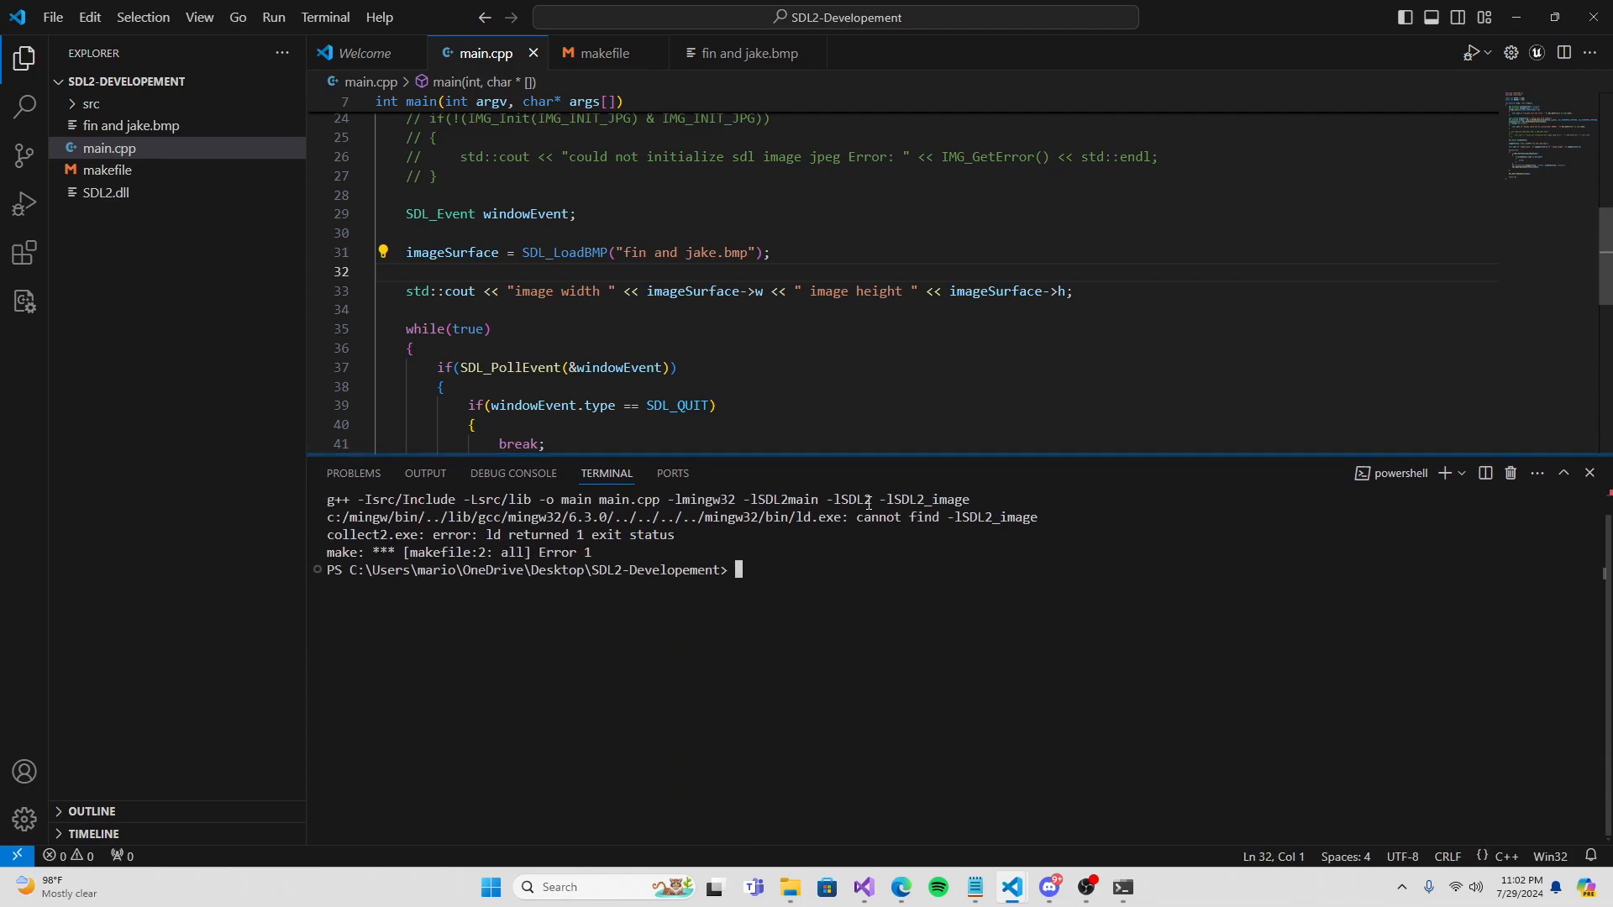
Remove -lSDL2_image from the makefile and rebuild with make run.
click(104, 192)
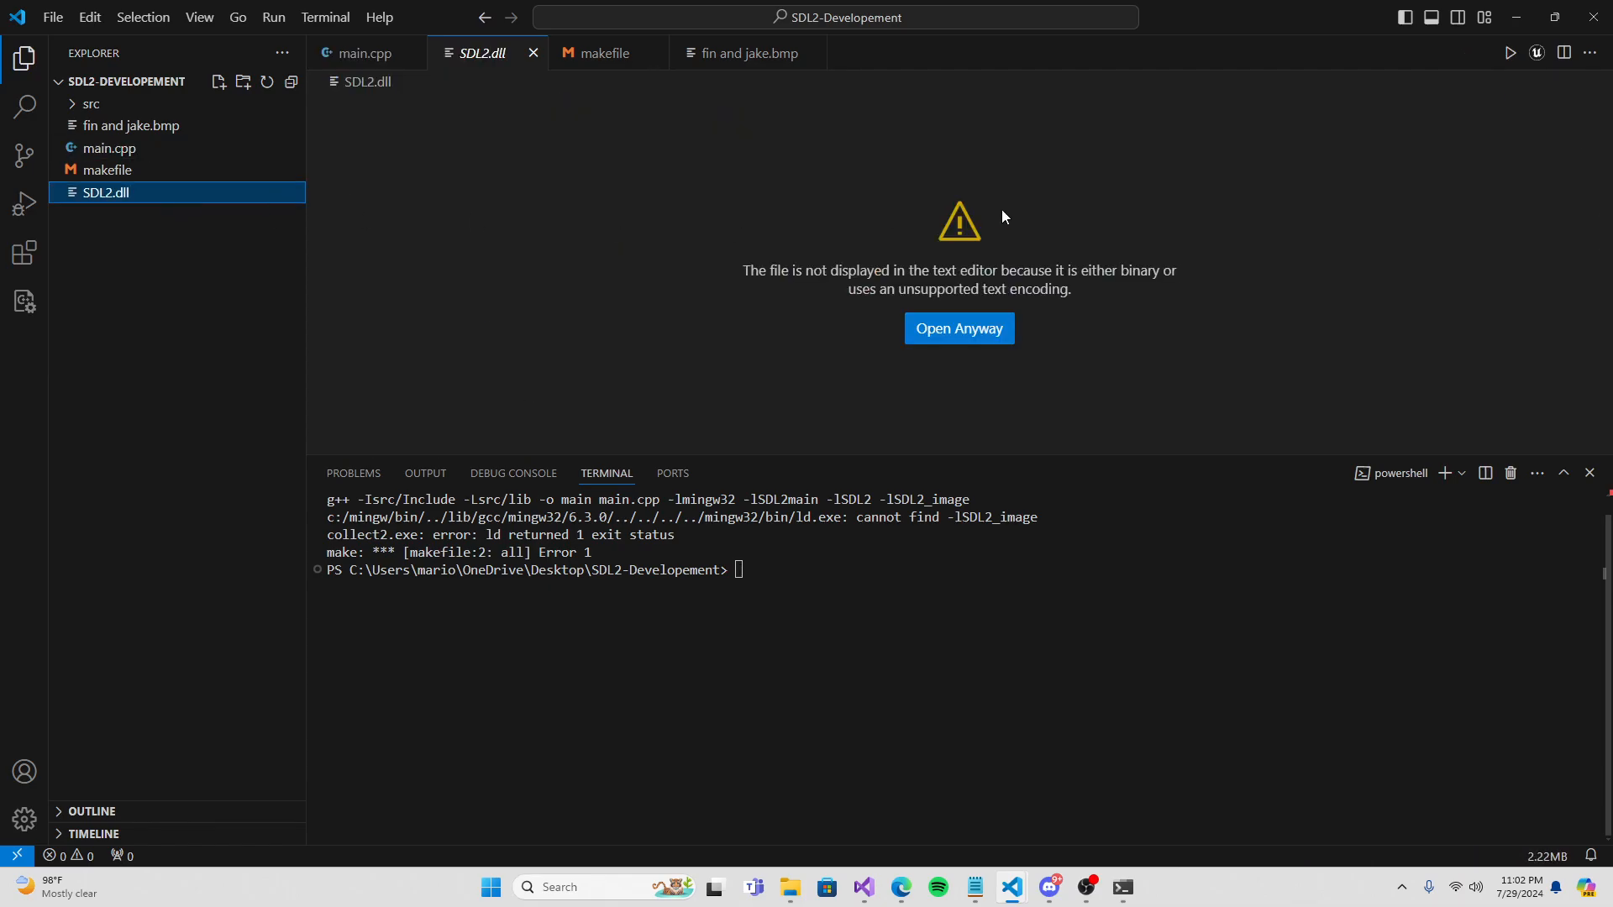
click(606, 52)
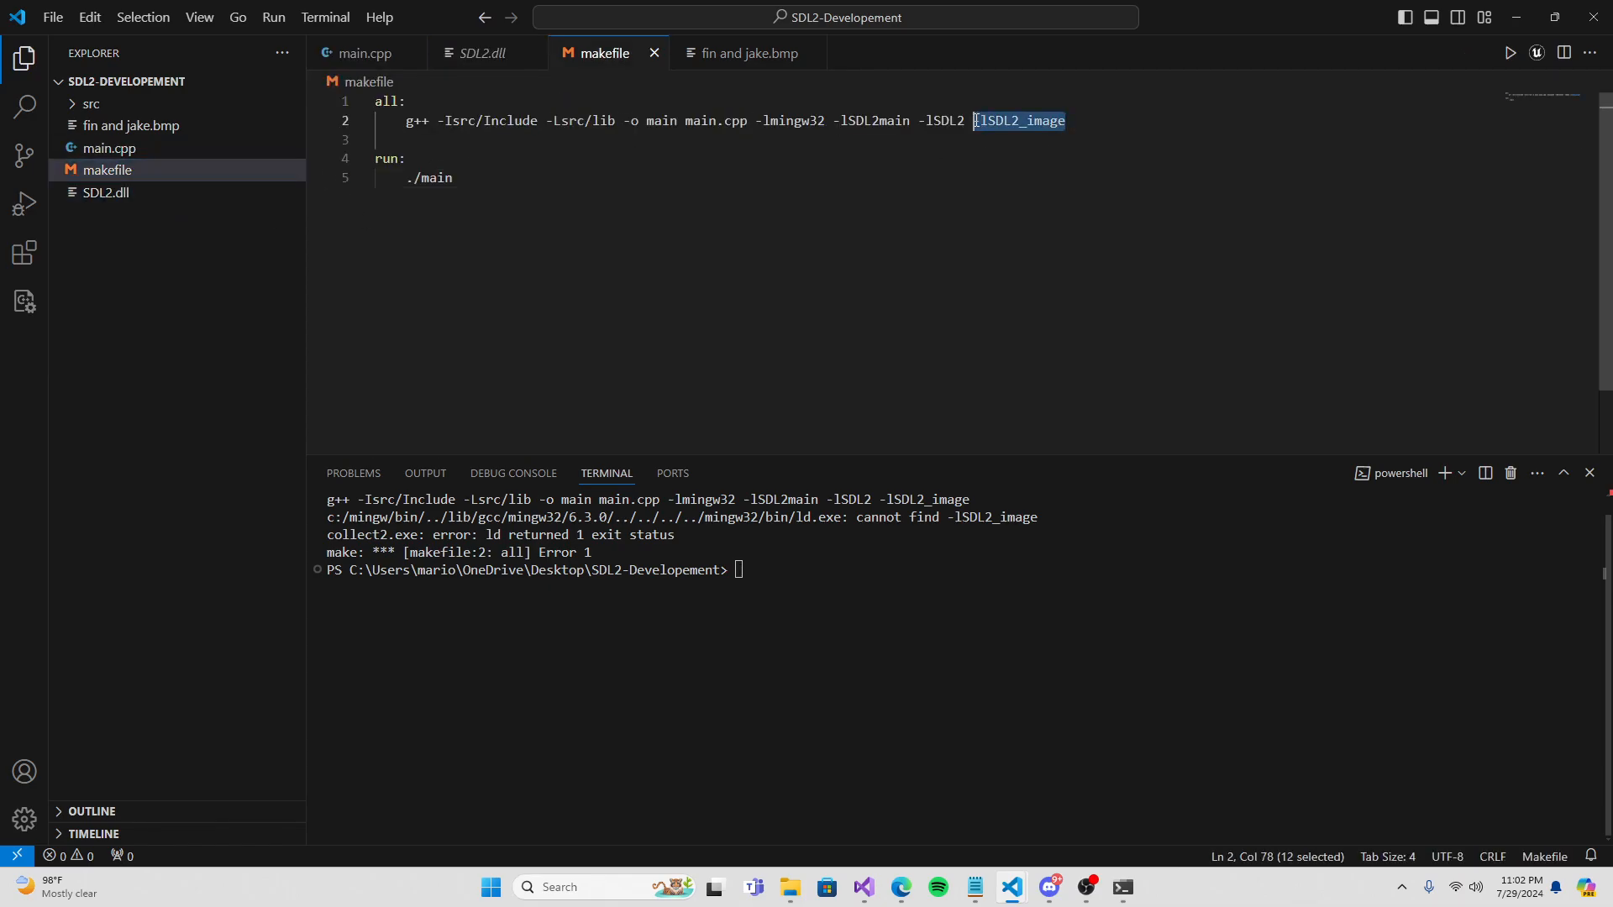
key(Delete)
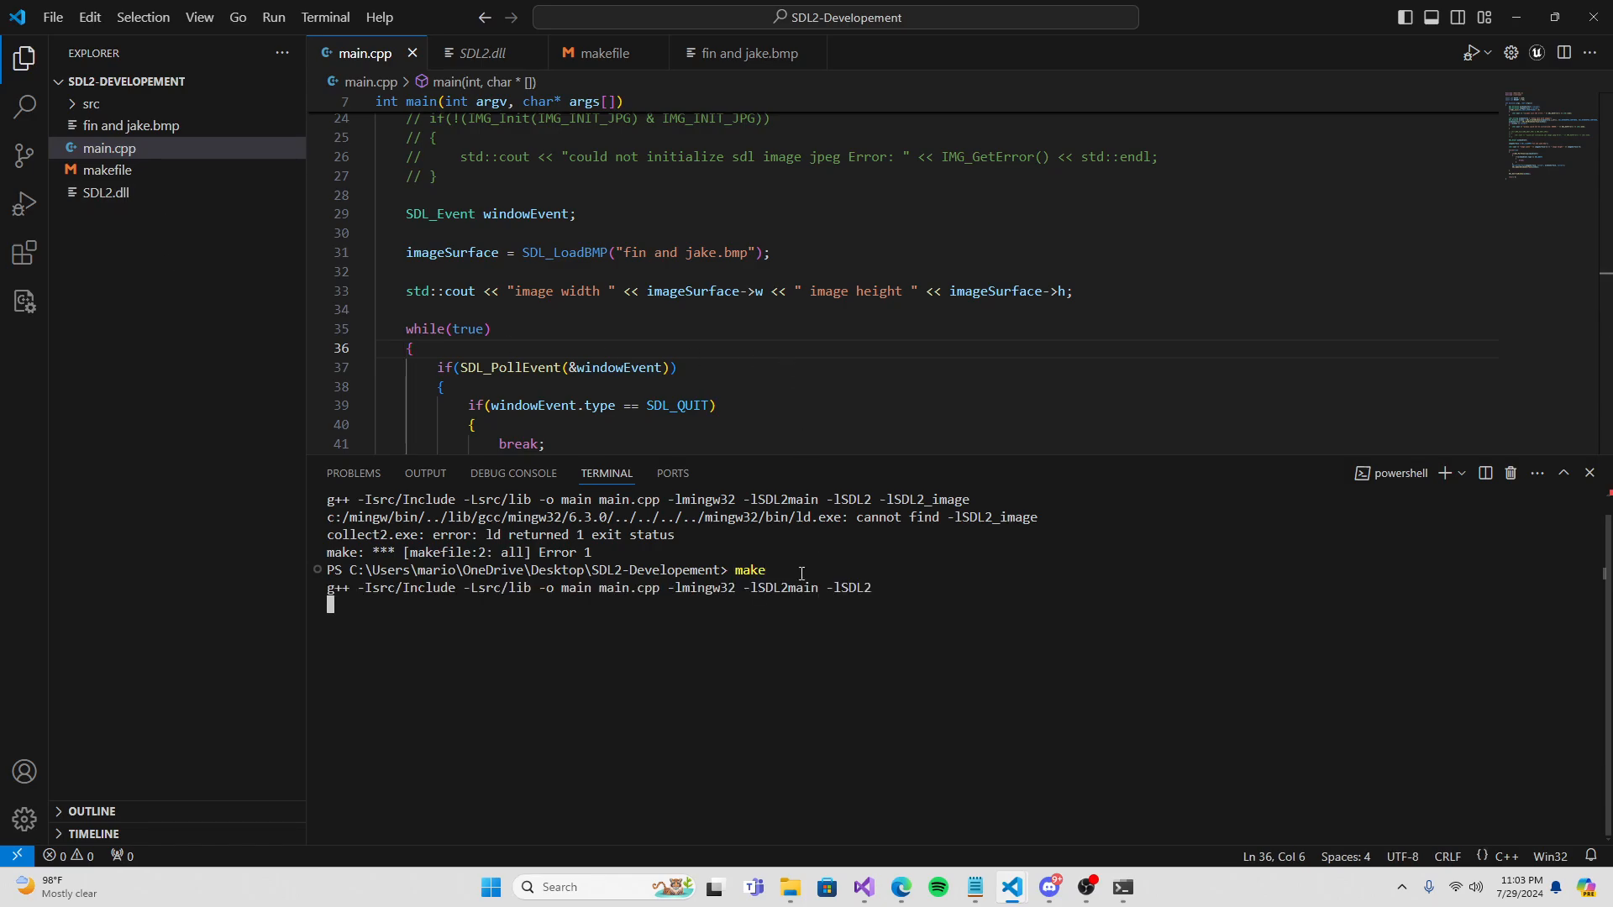
text(make run)
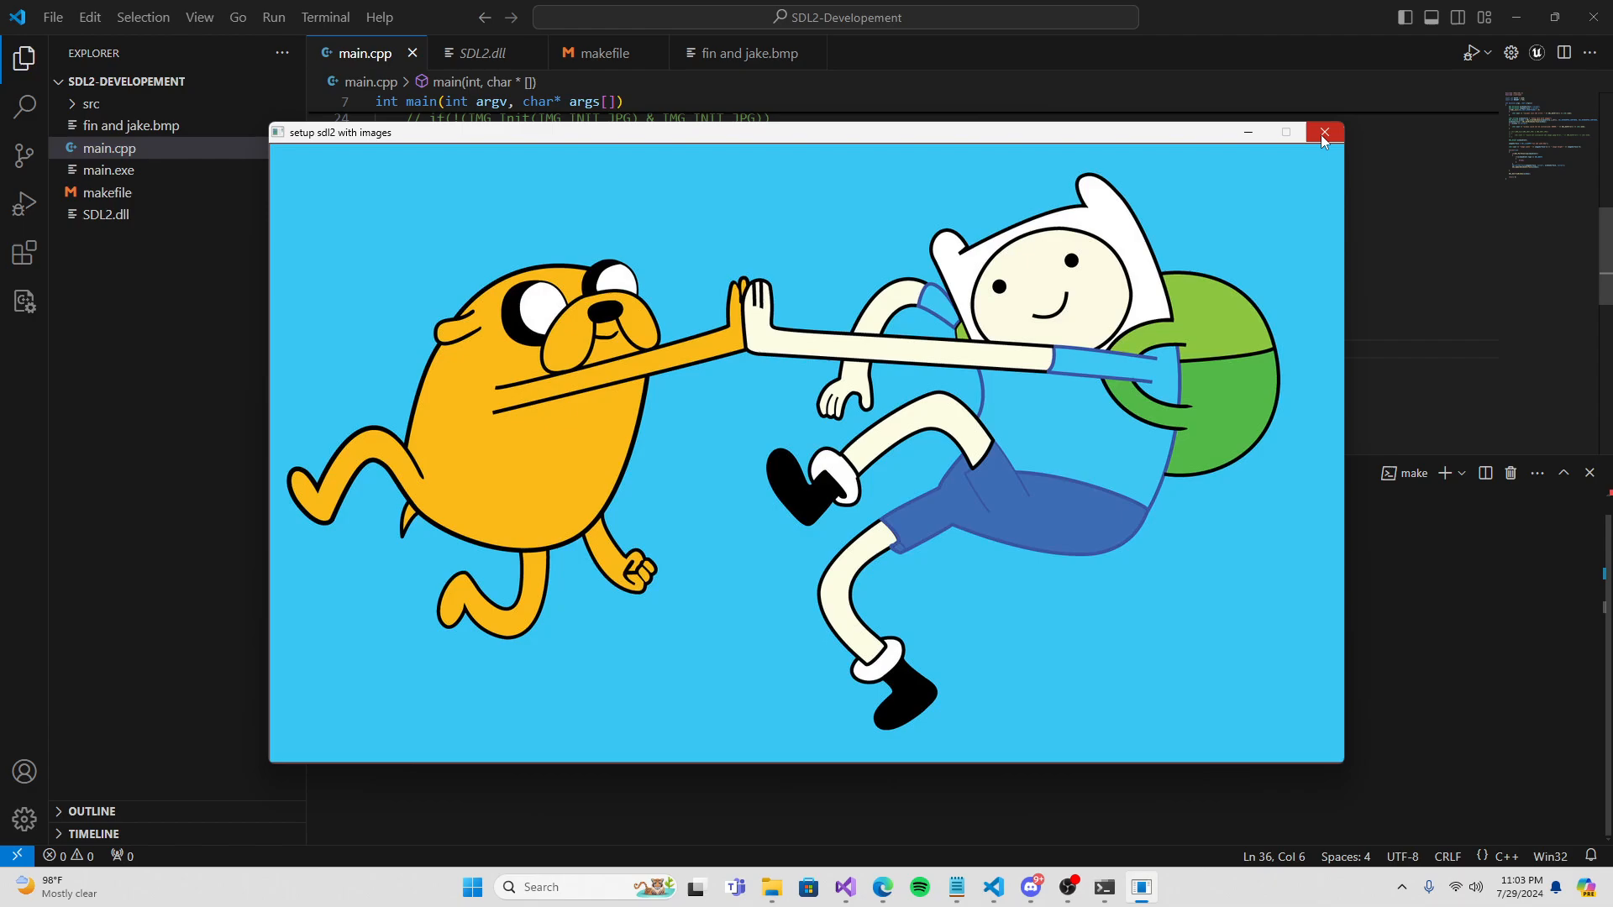
mouse_move(1323, 137)
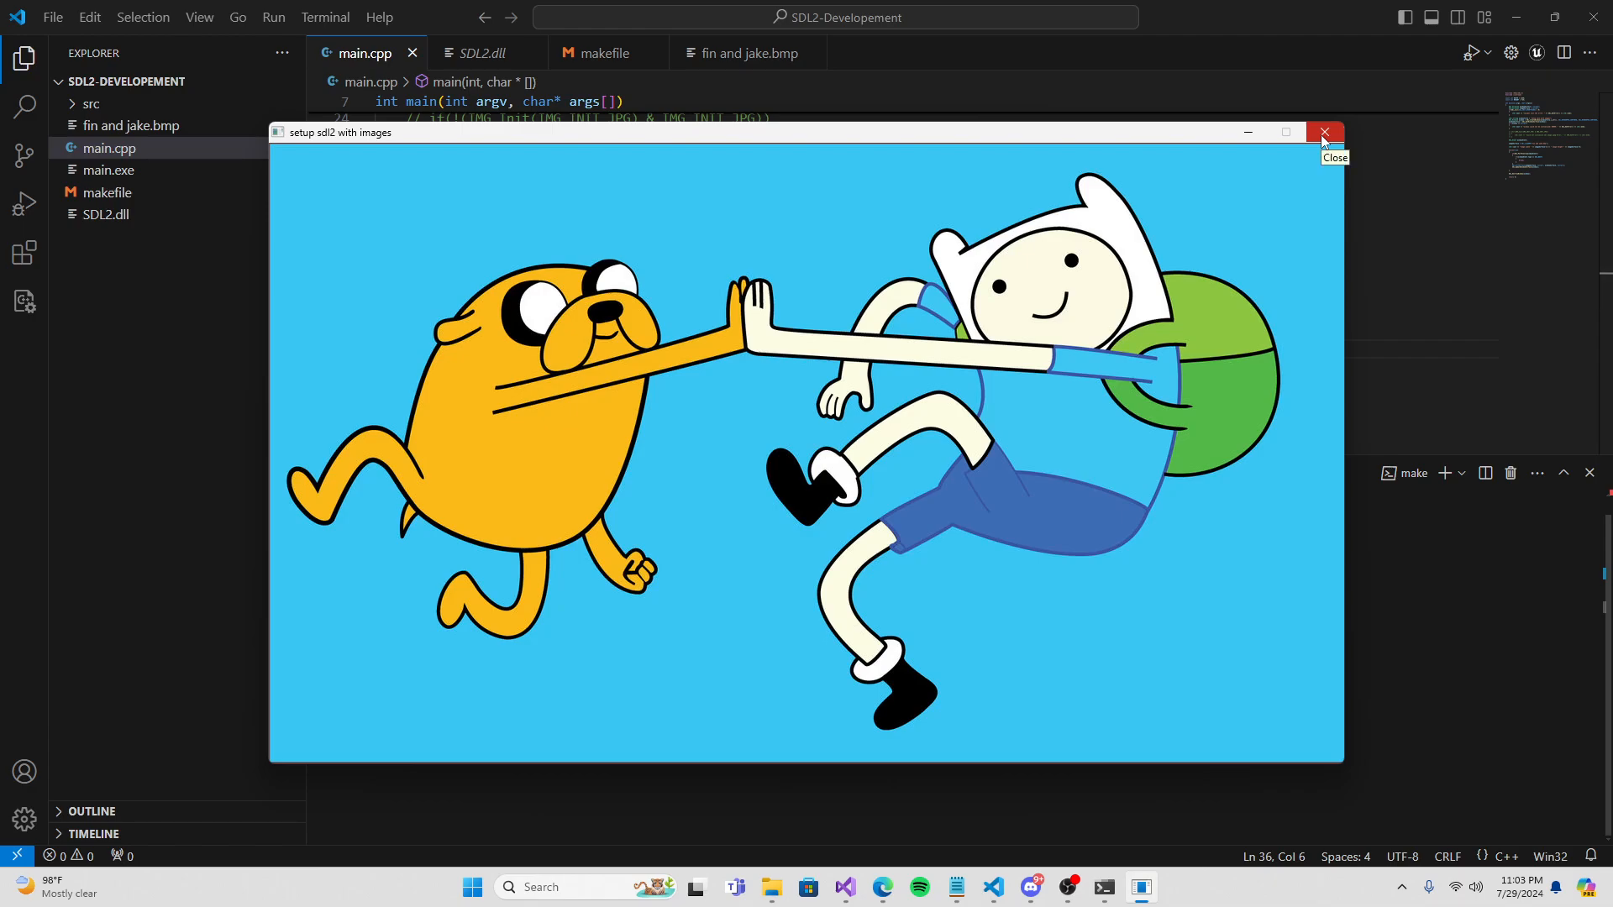
Close the SDL2 window after confirming it shows the Fin and Jake picture.
click(1323, 131)
text(sdl2 imag)
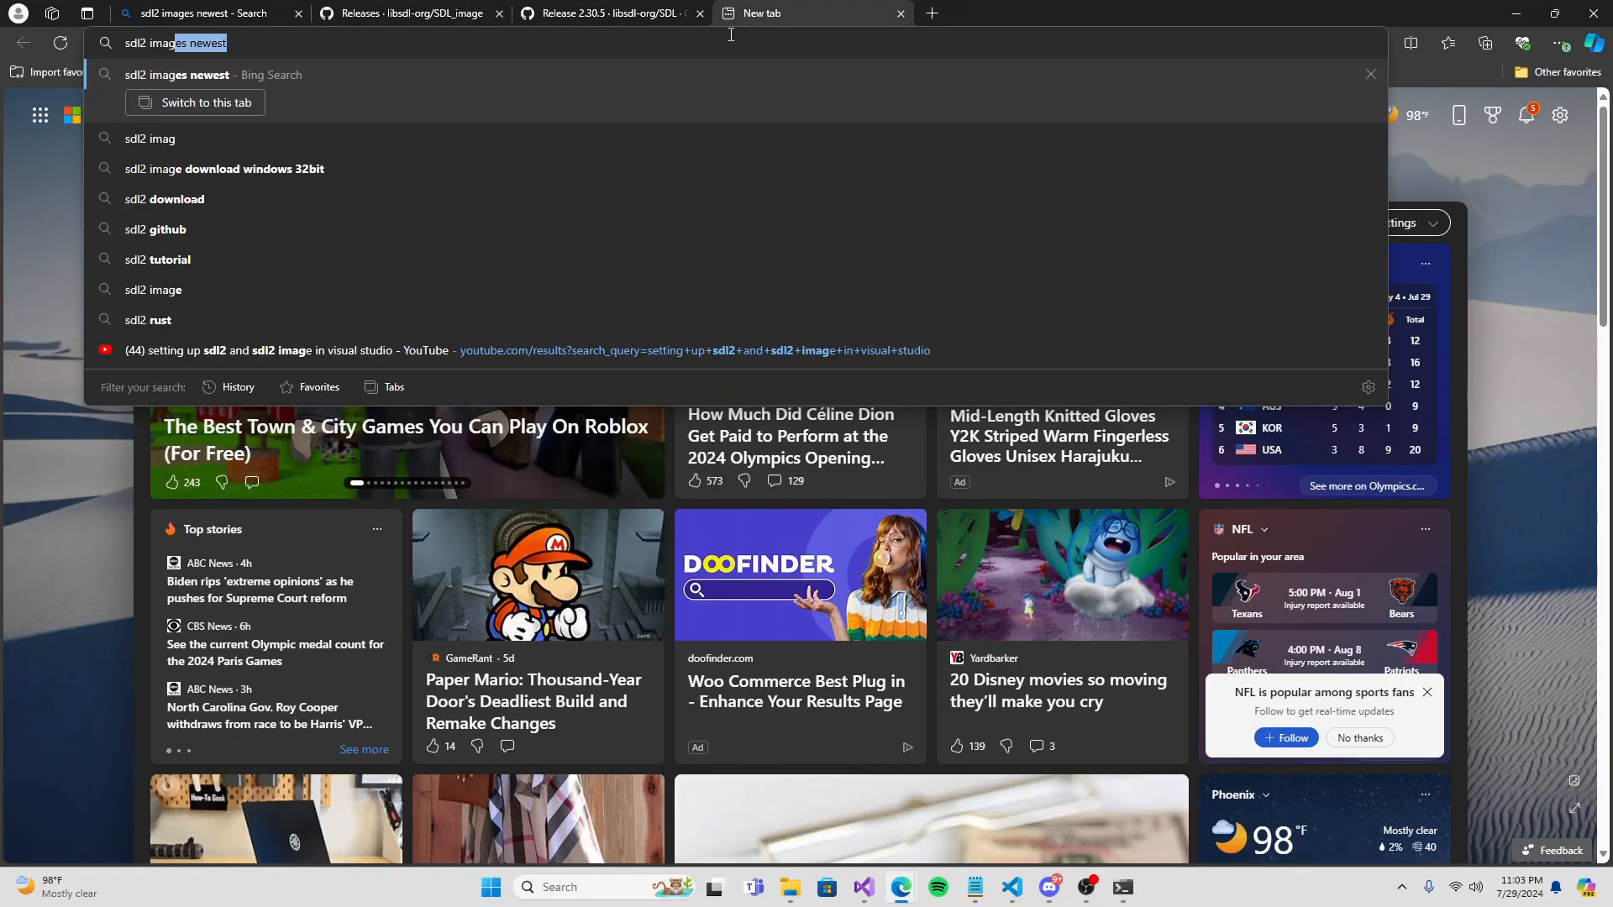
Search Bing for 'sdl2 images newest' and reach the libsdl-org/SDL_image releases page.
key(Enter)
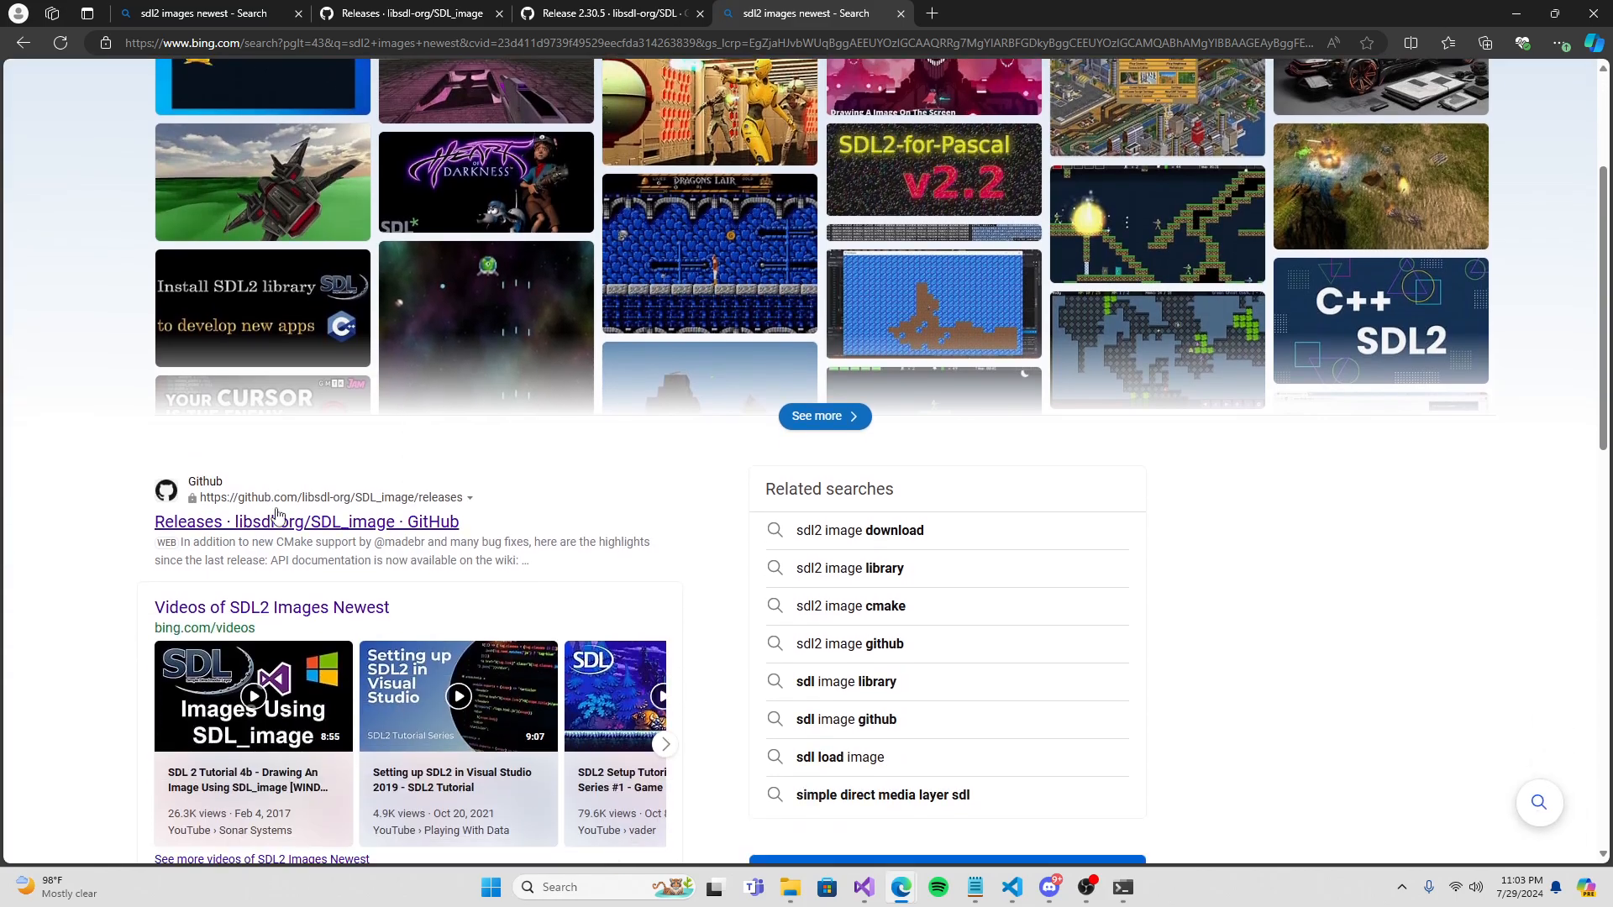
click(306, 520)
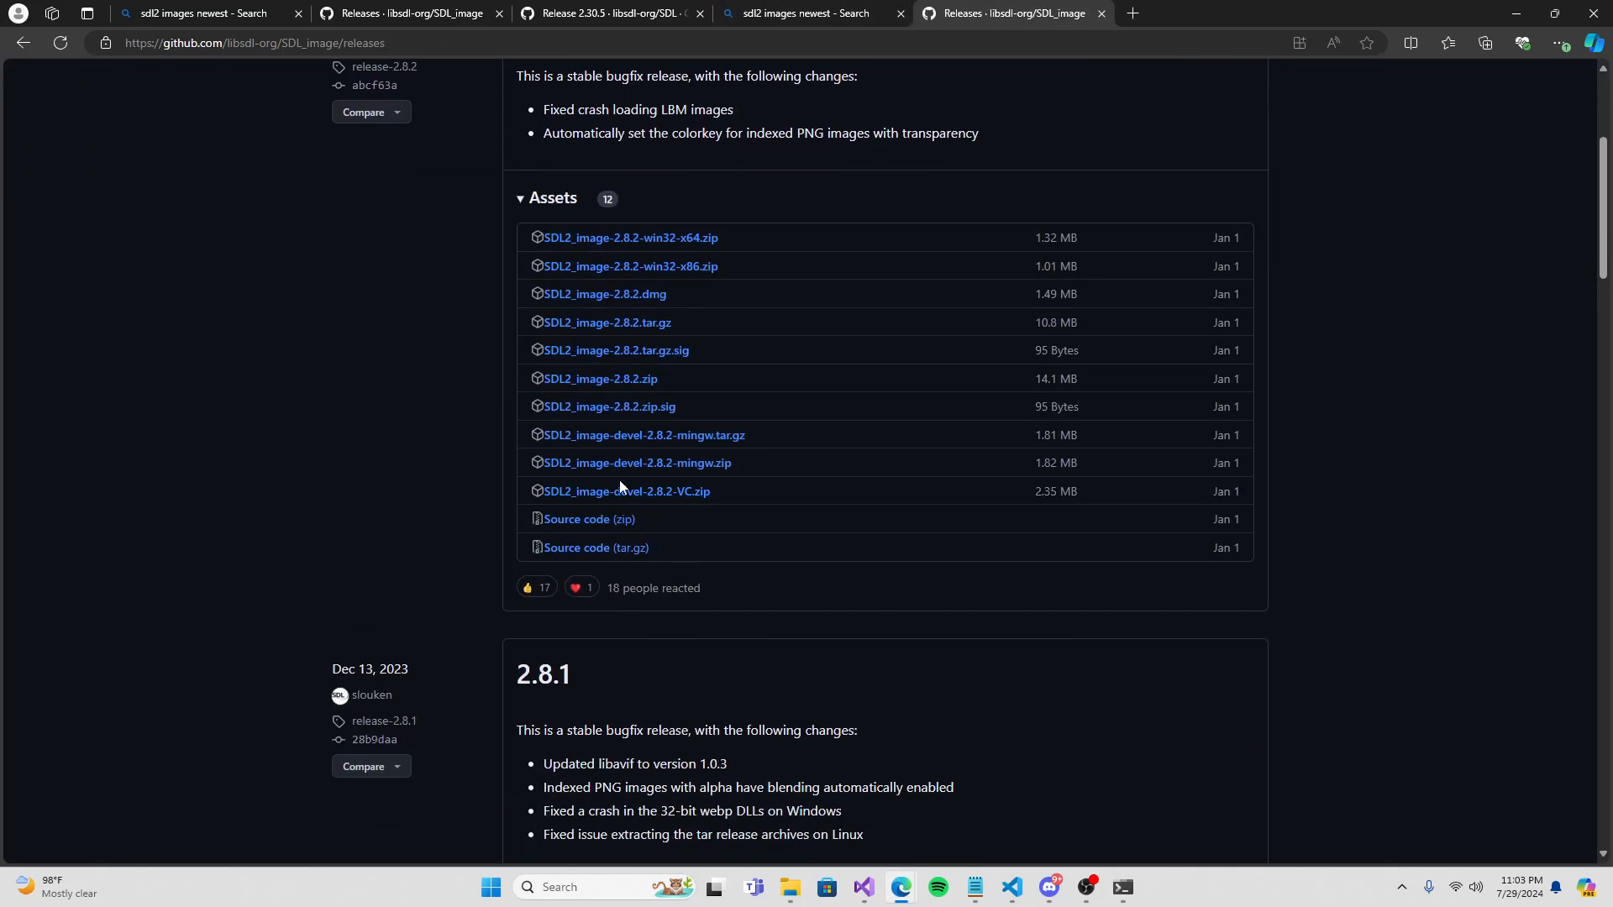
mouse_move(721, 450)
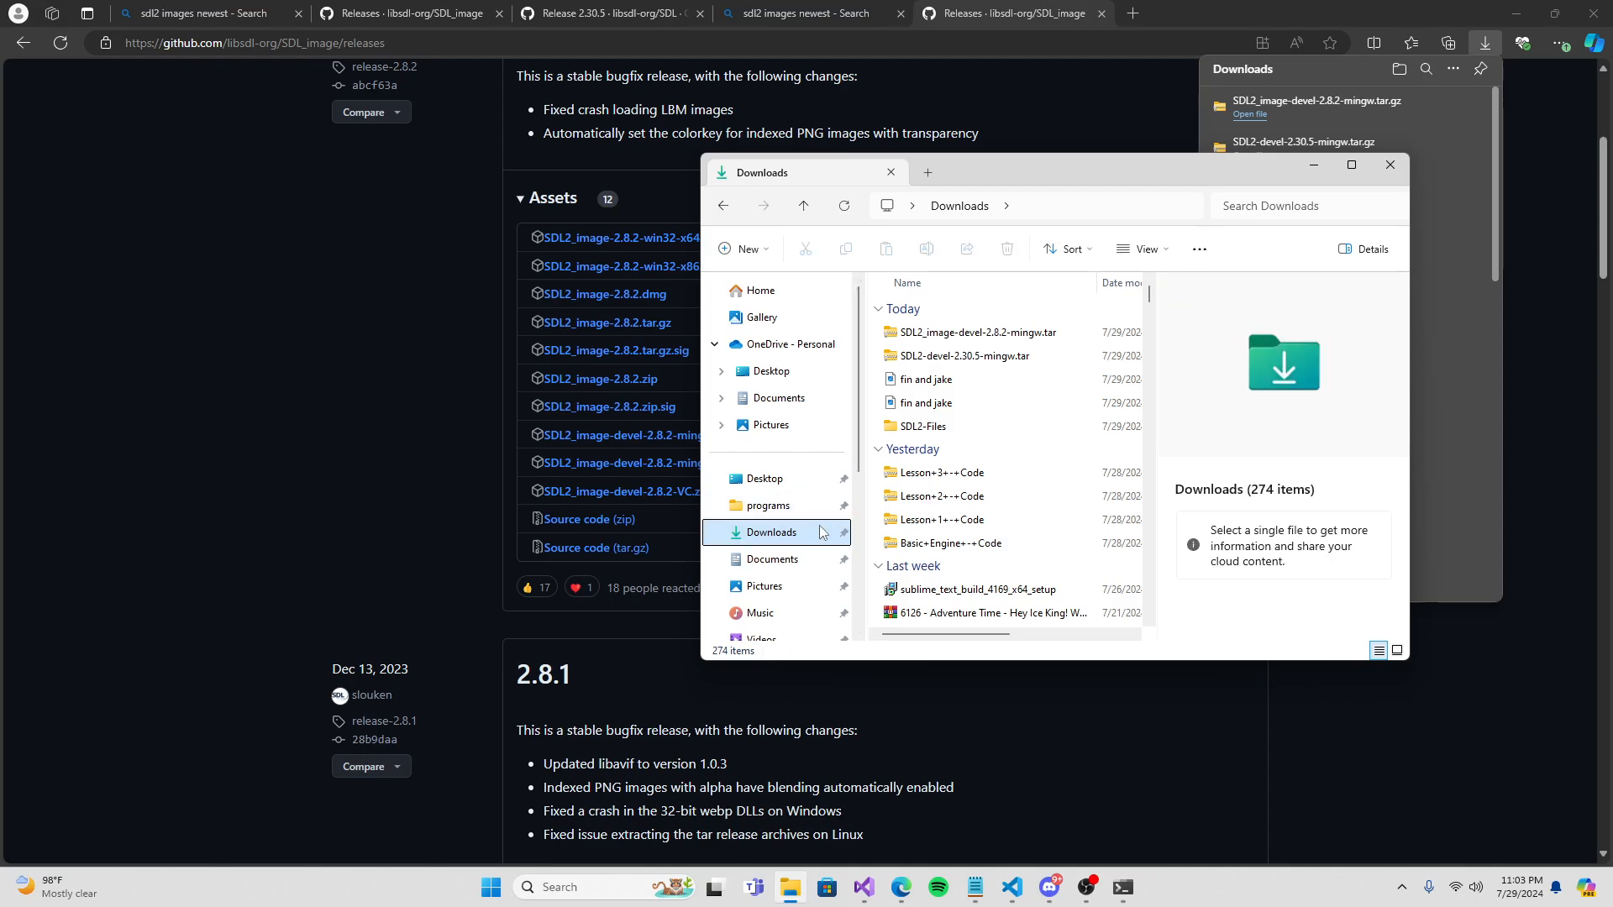
Locate SDL2_image-devel-2.8.2-mingw.tar in Downloads and start a Command Prompt there.
click(976, 331)
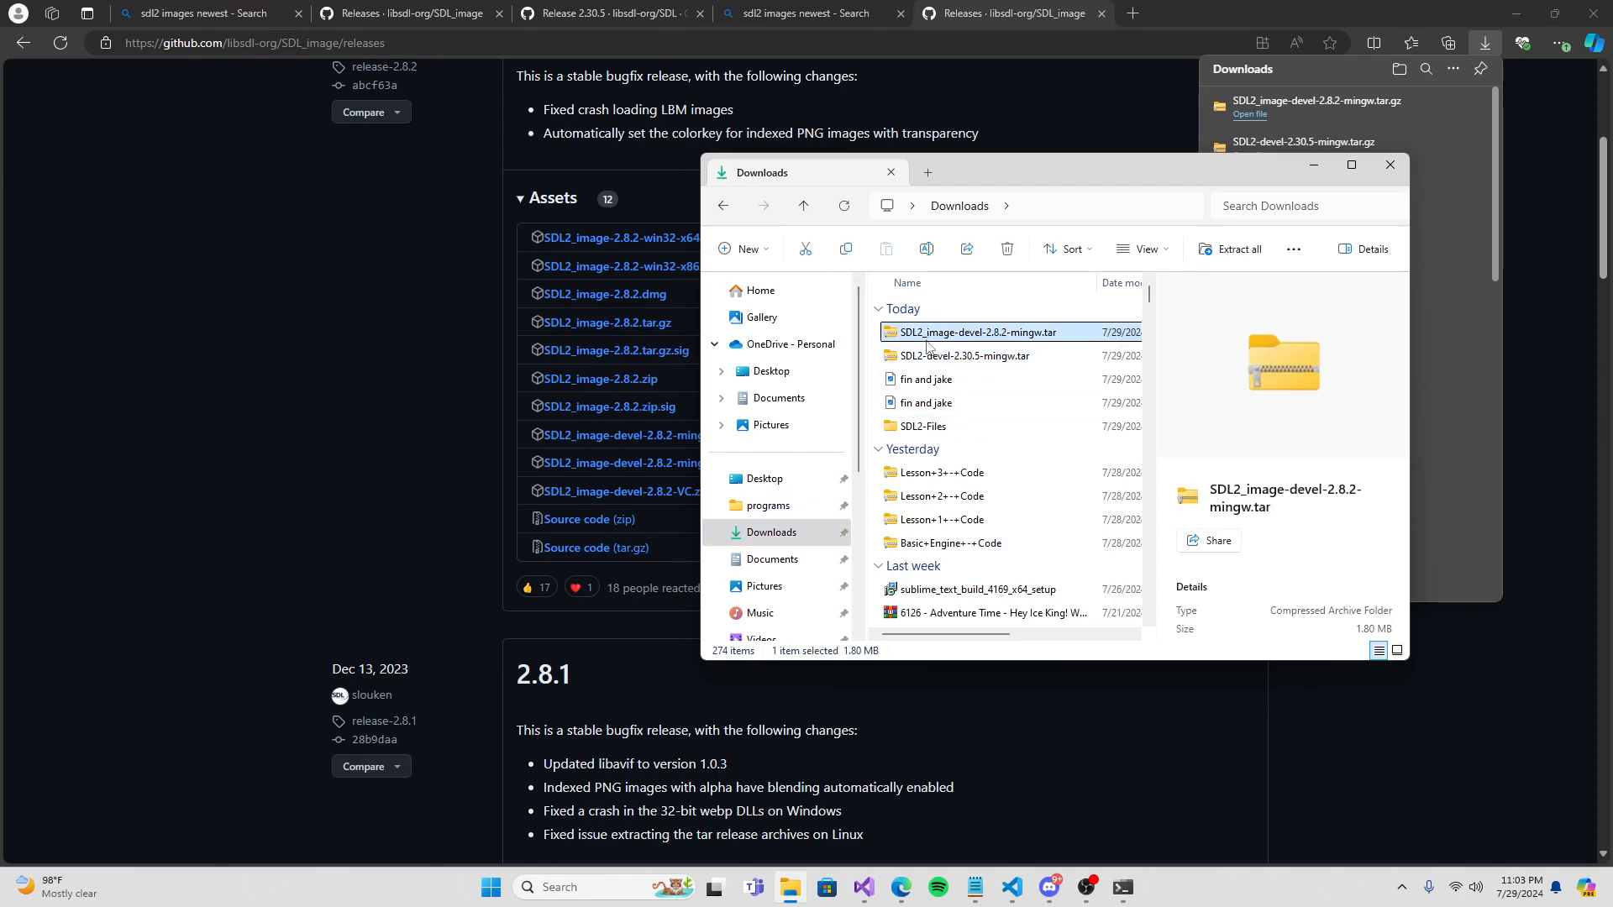
click(964, 356)
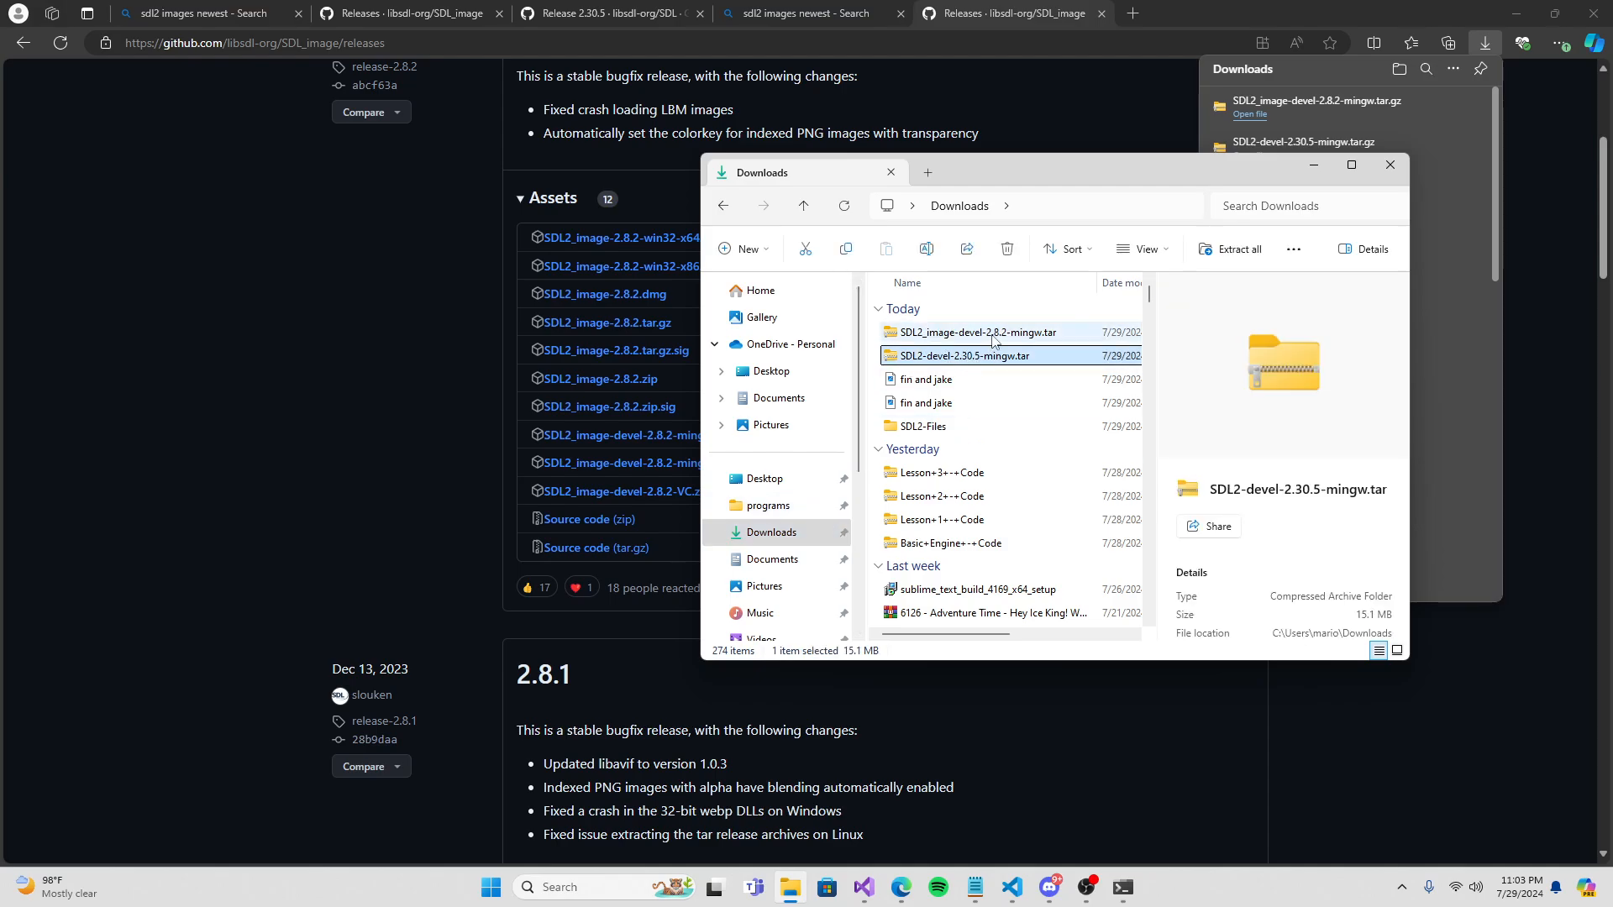
click(974, 331)
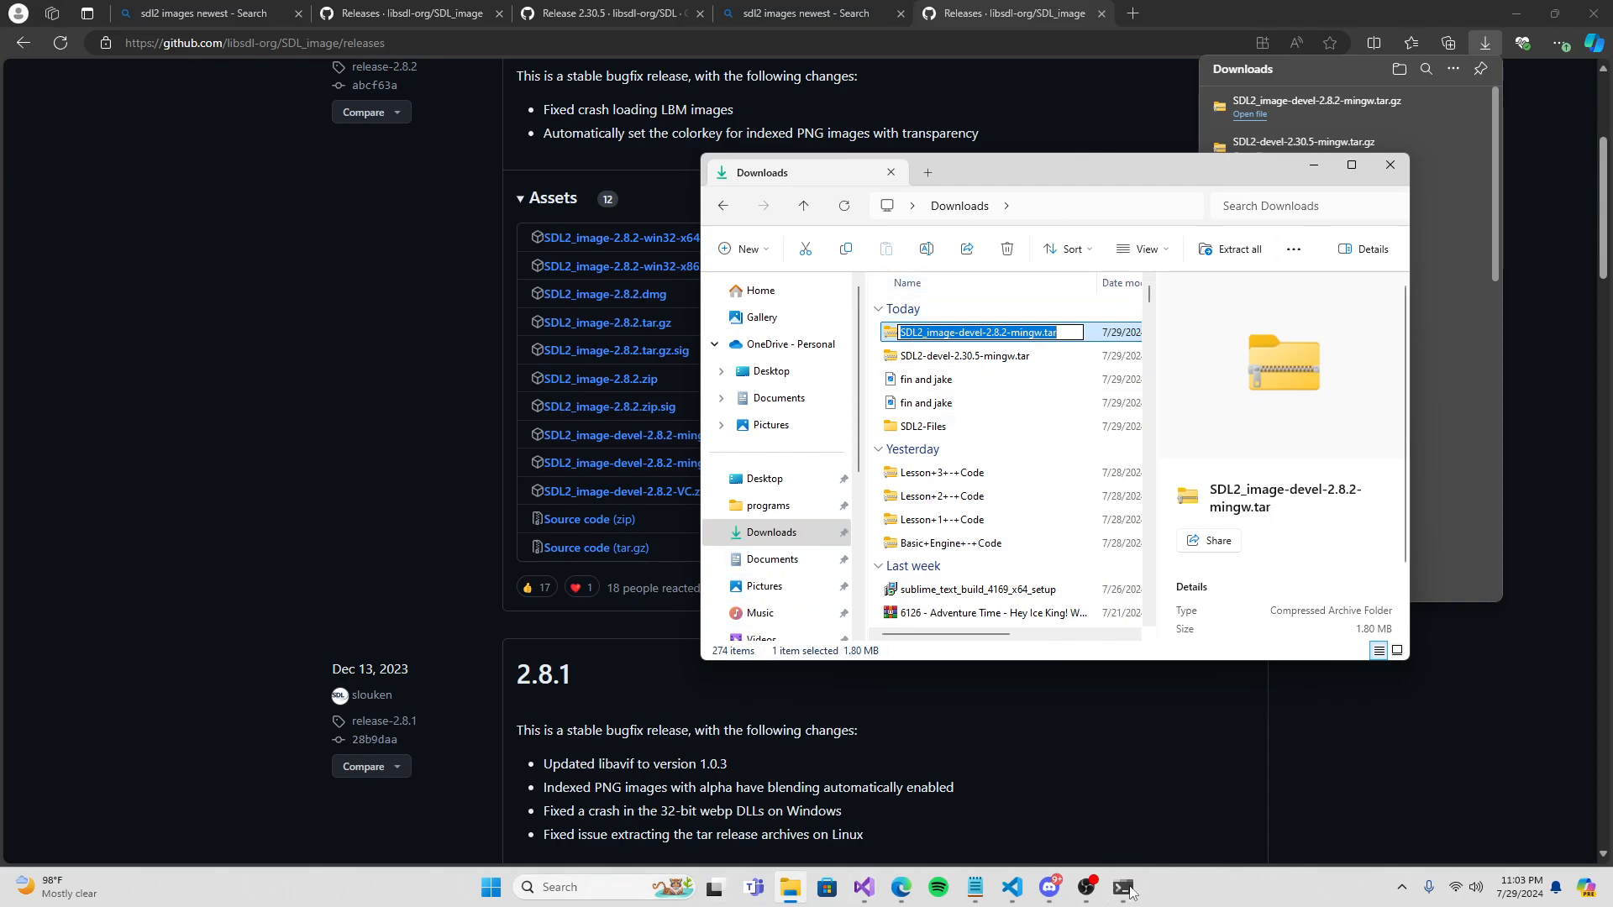
click(1123, 887)
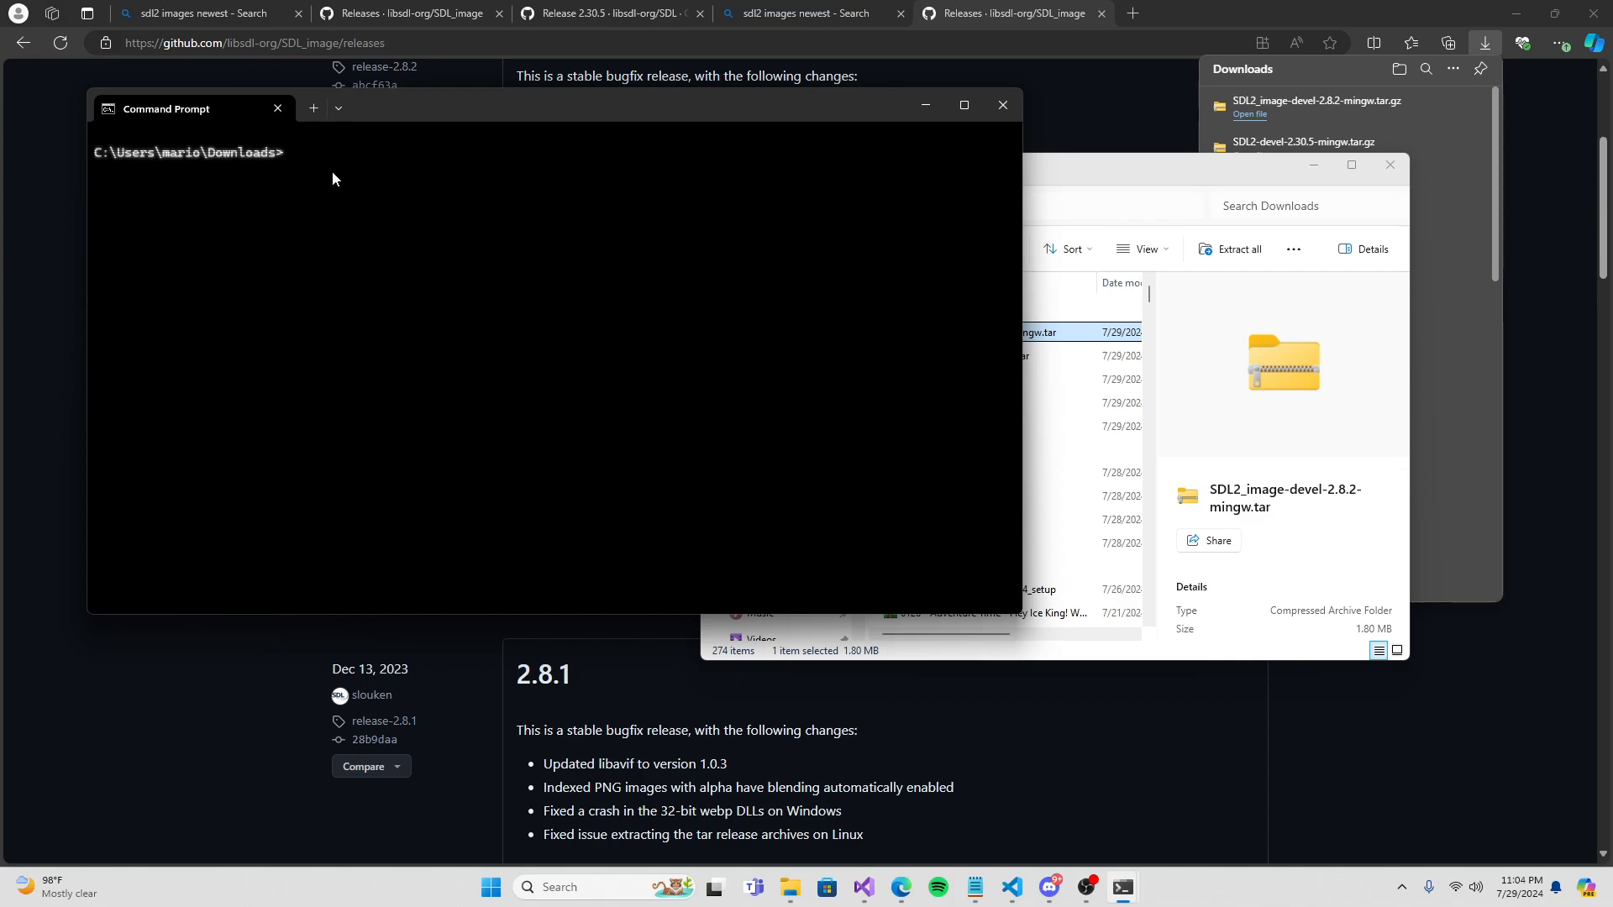
Extract SDL2_image-devel-2.8.2-mingw.tar.gz into SDL2-Files with tar -xzvf ... -C.
text(t)
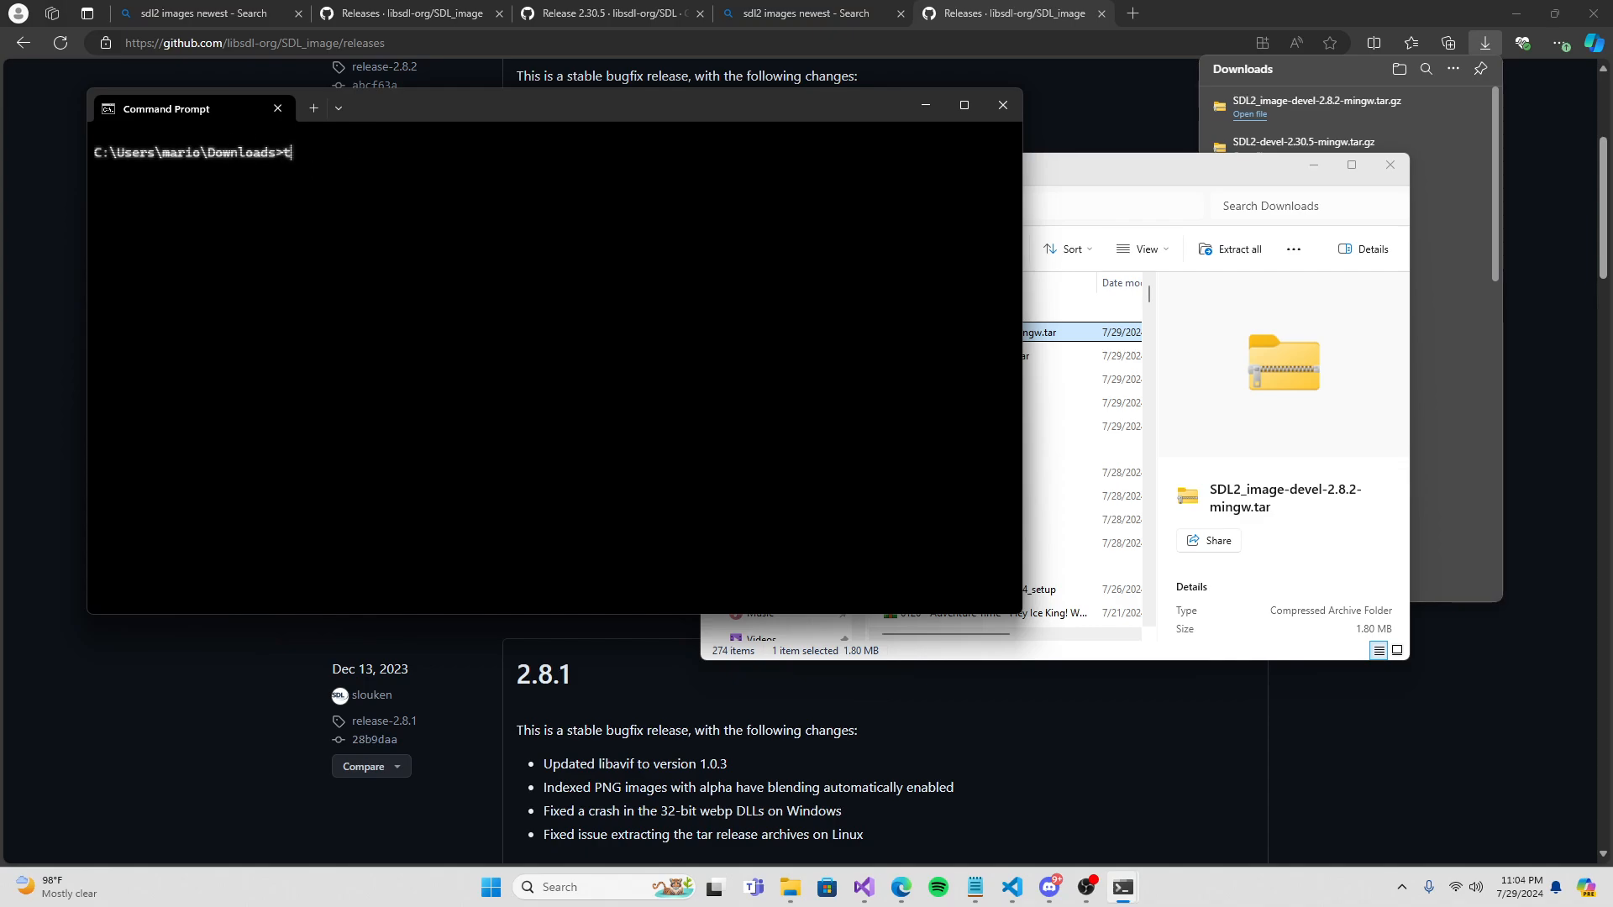
text(ar -x)
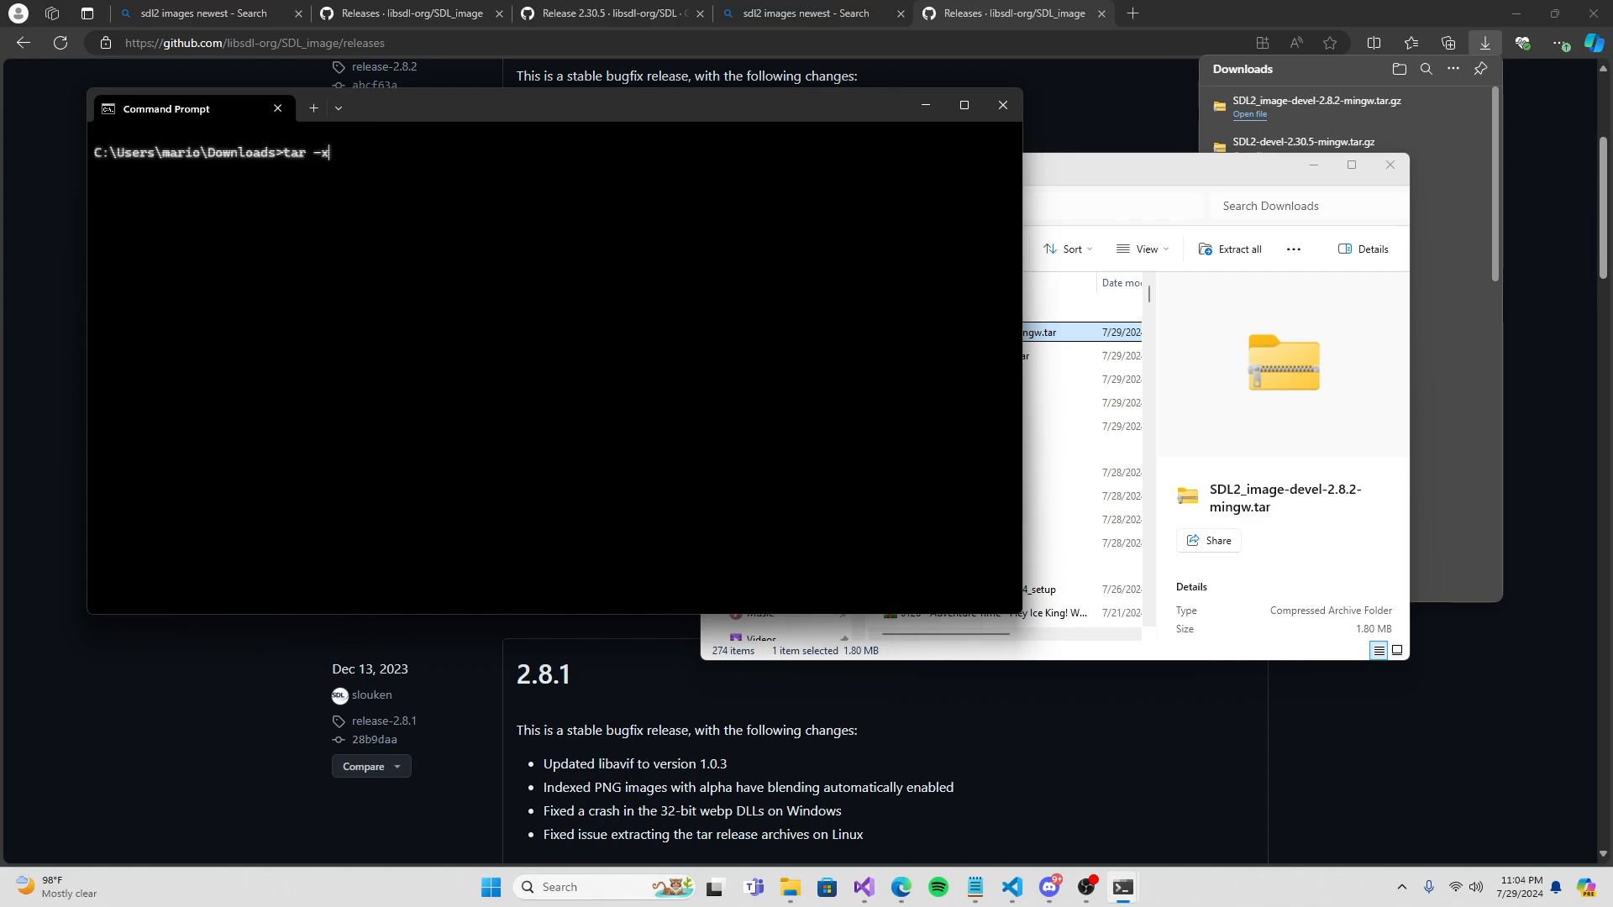
text(zv)
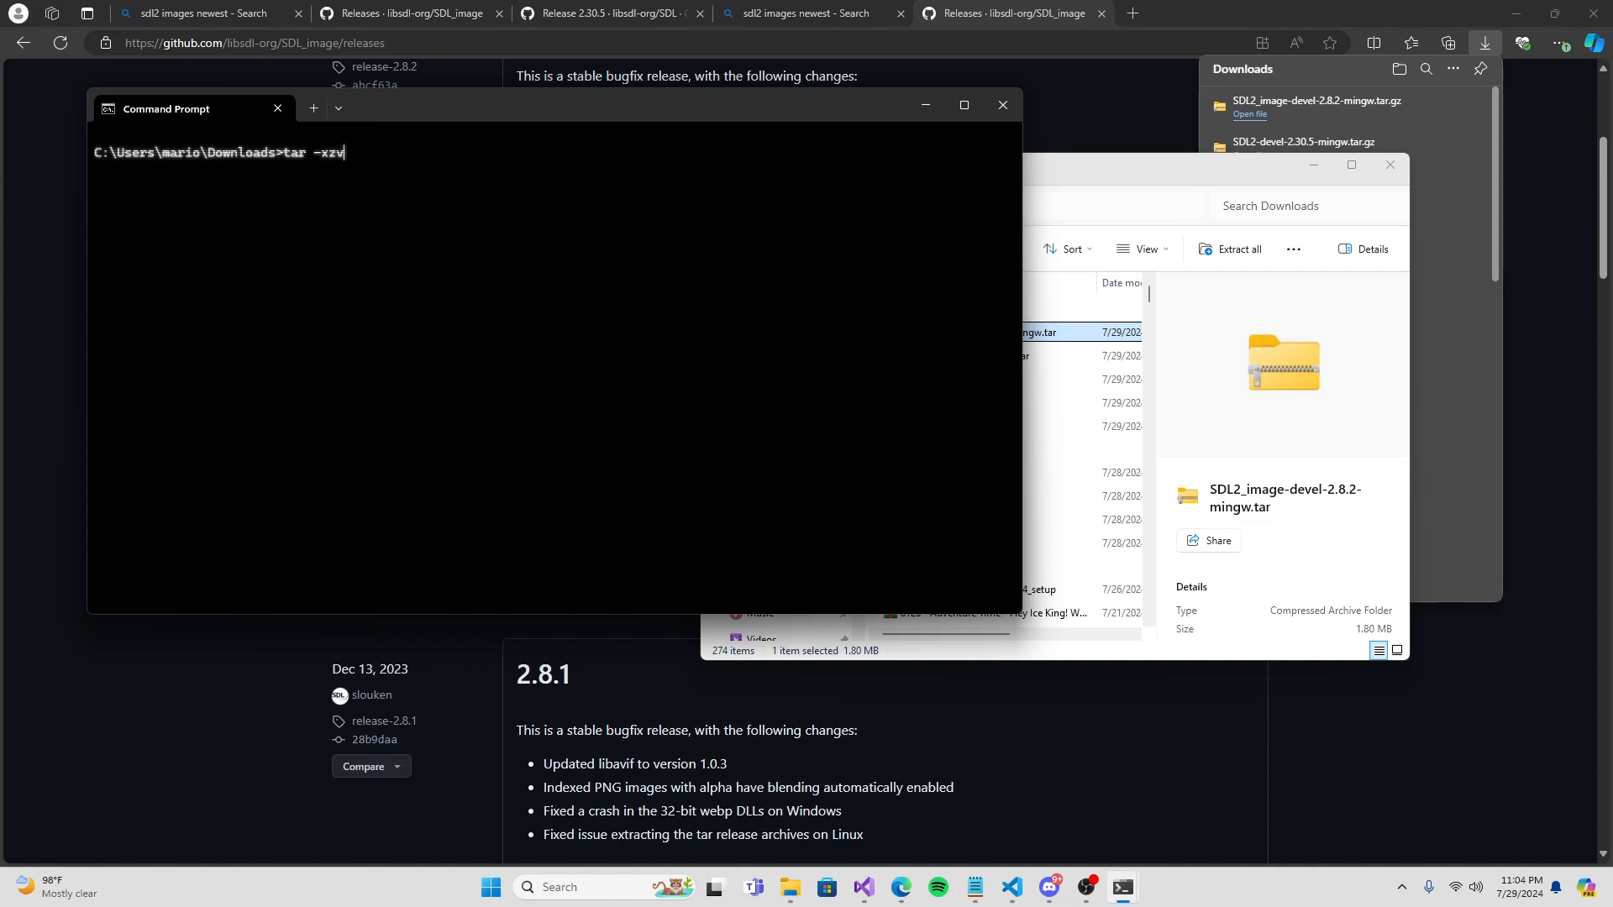
text(f SDL2_image-devel-2.8.2-mingw.tar)
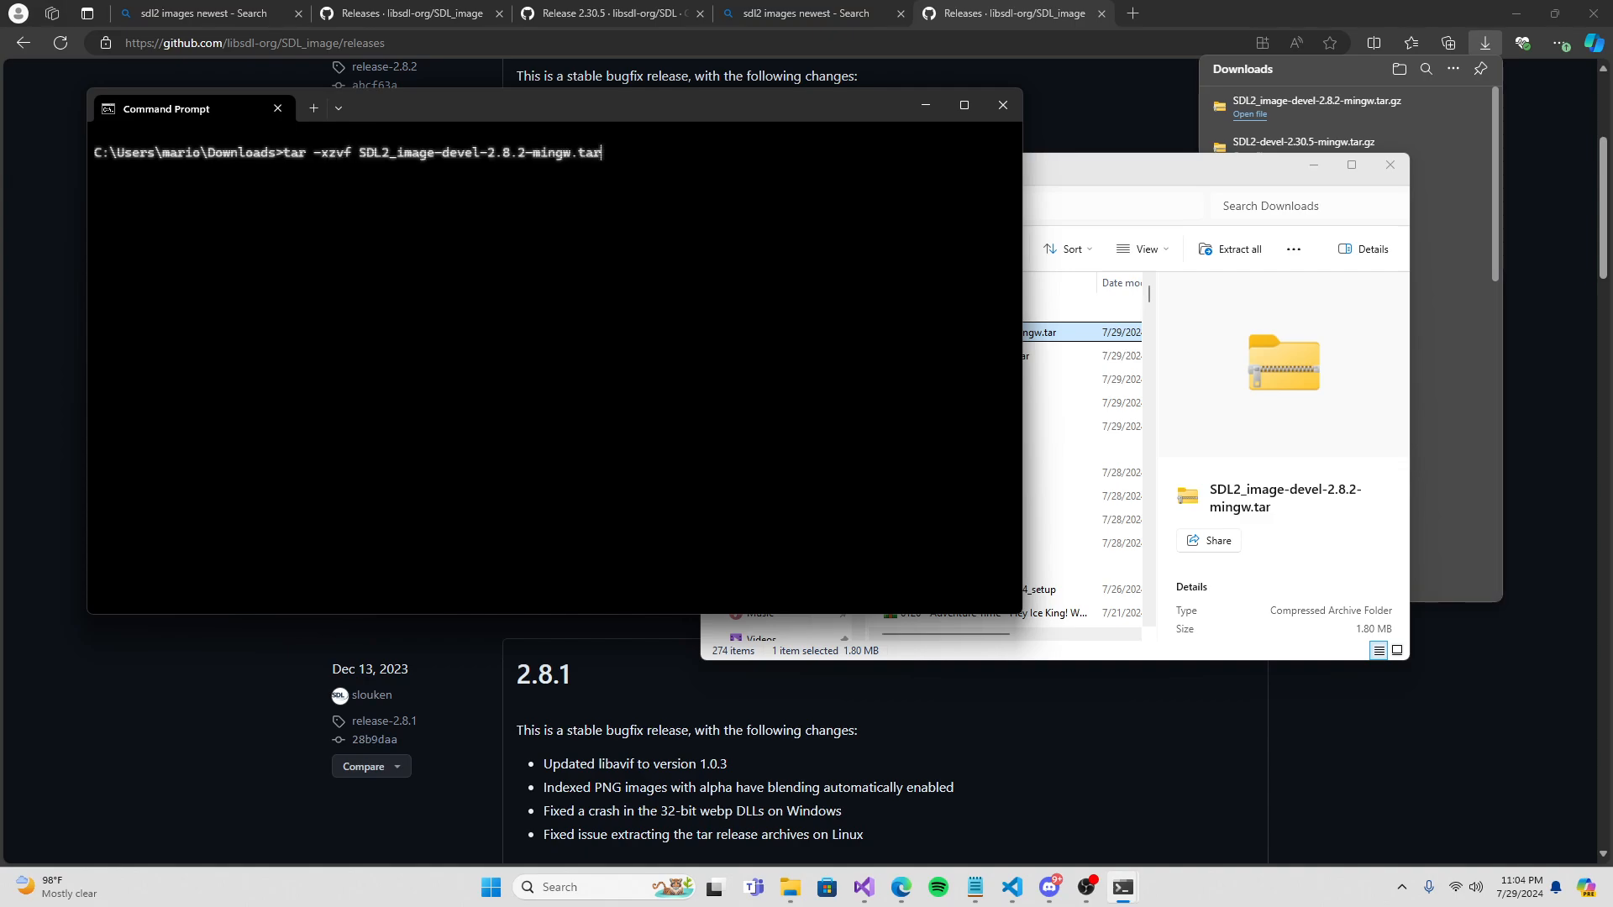
text(.gz)
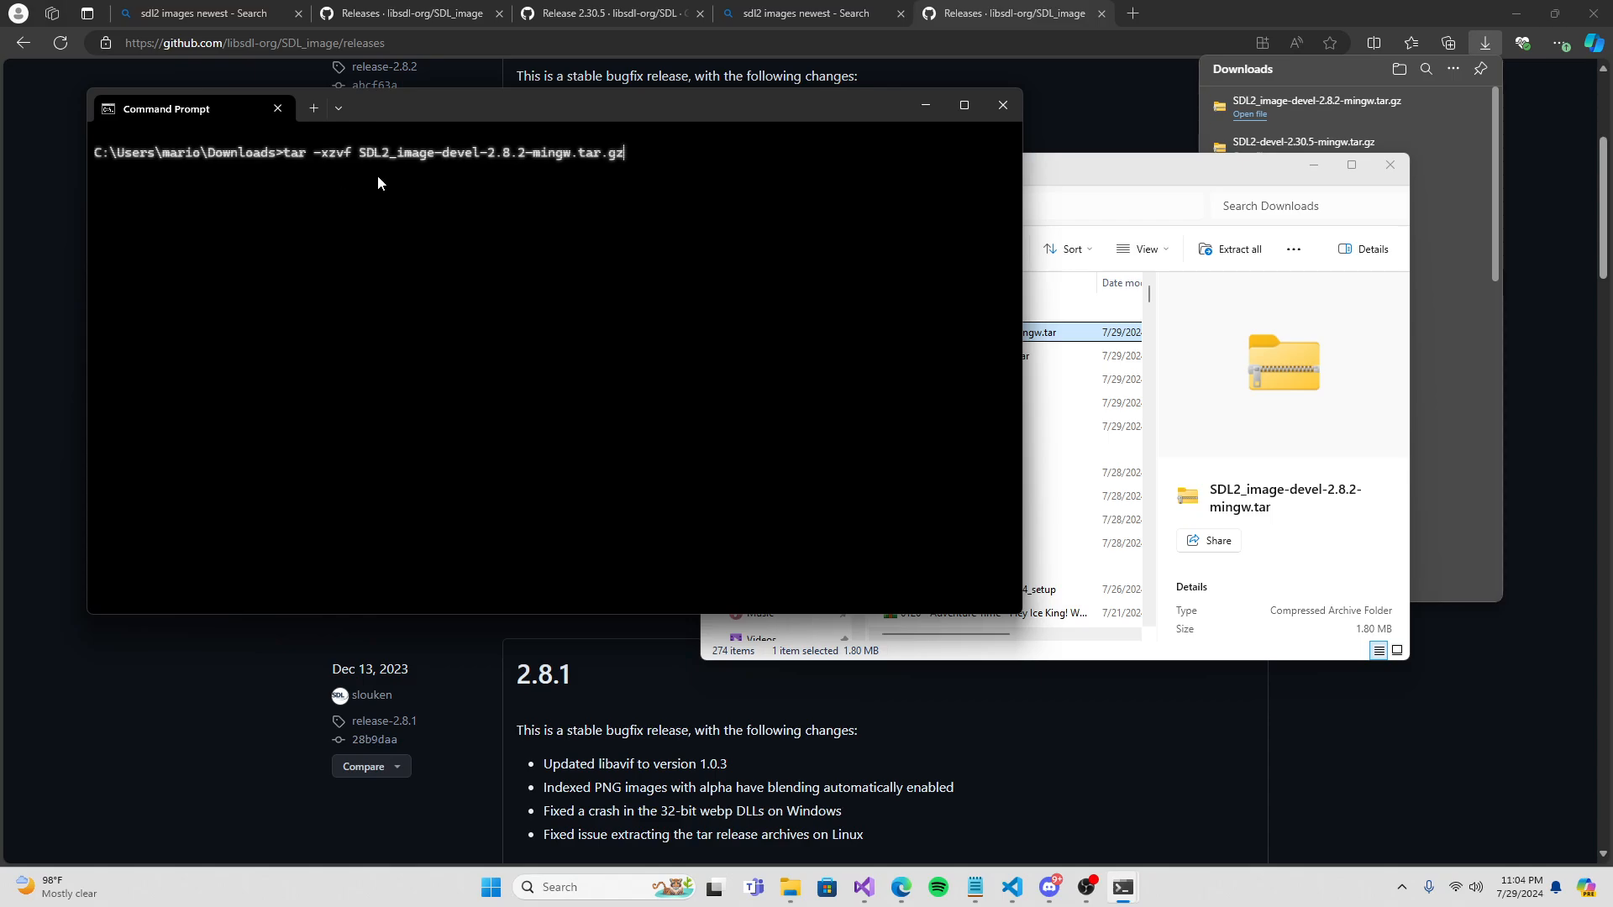
text(-C)
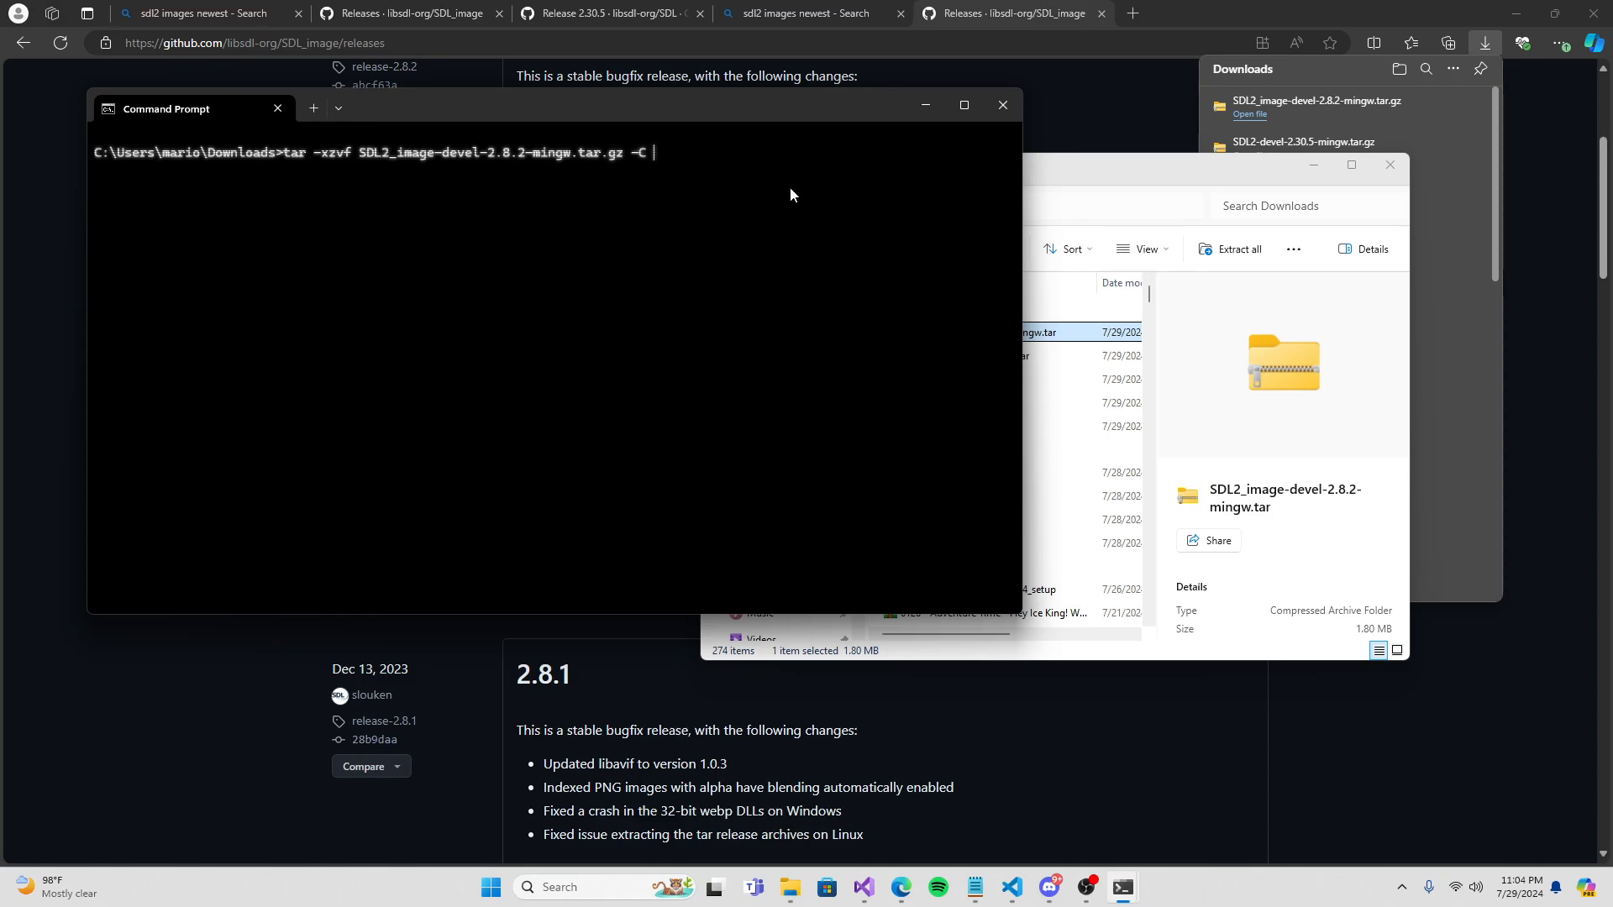
text(SDL2-)
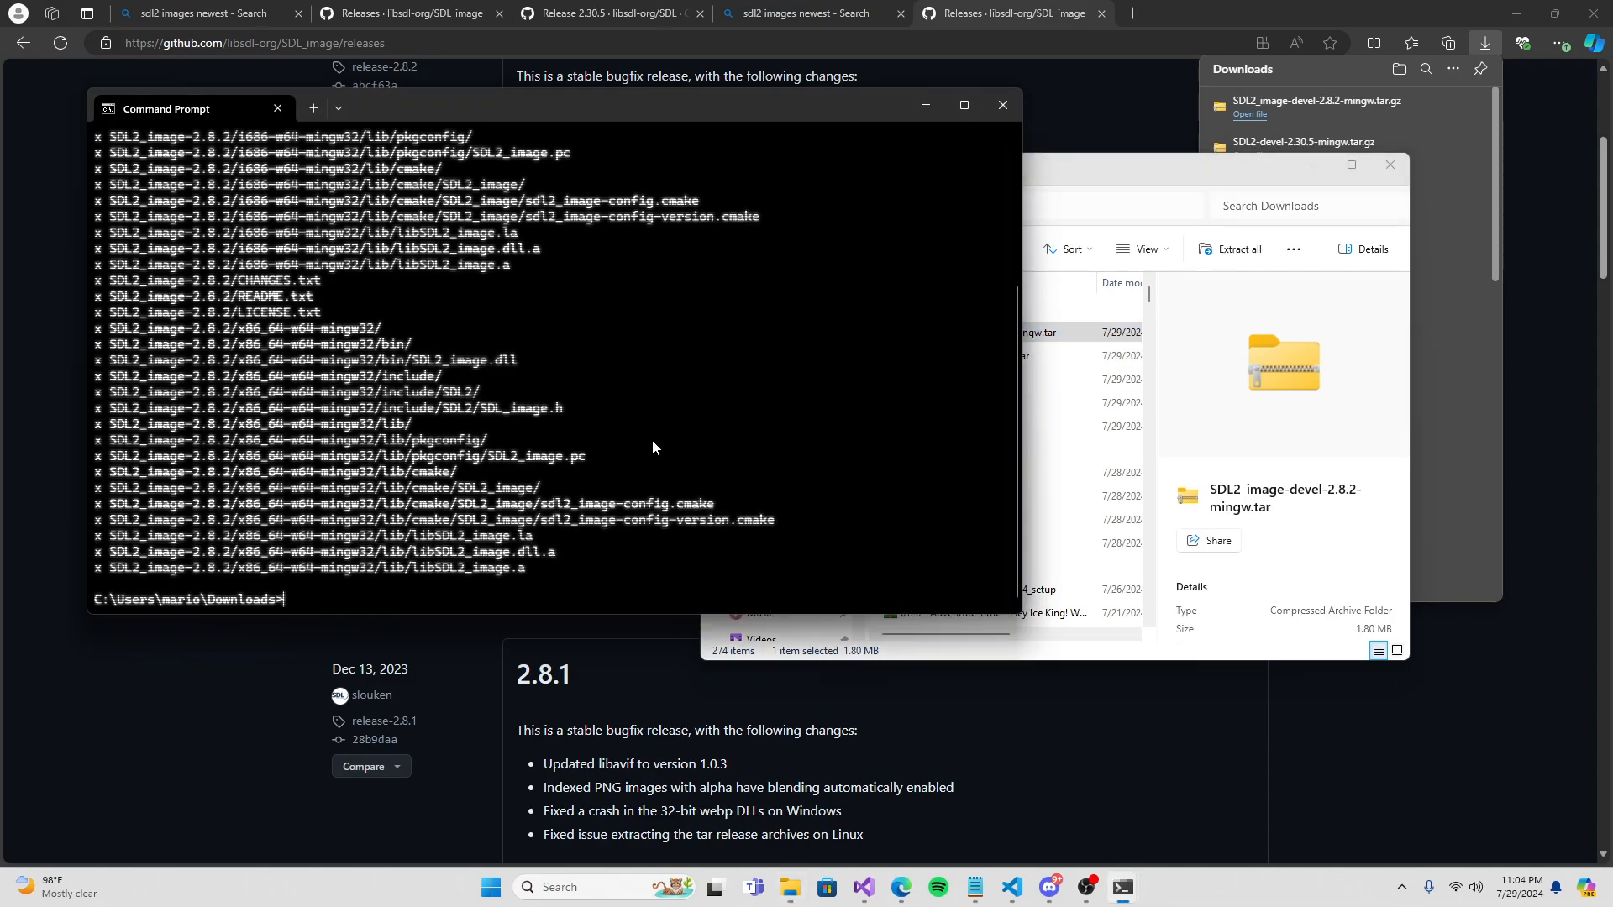
mouse_move(373, 615)
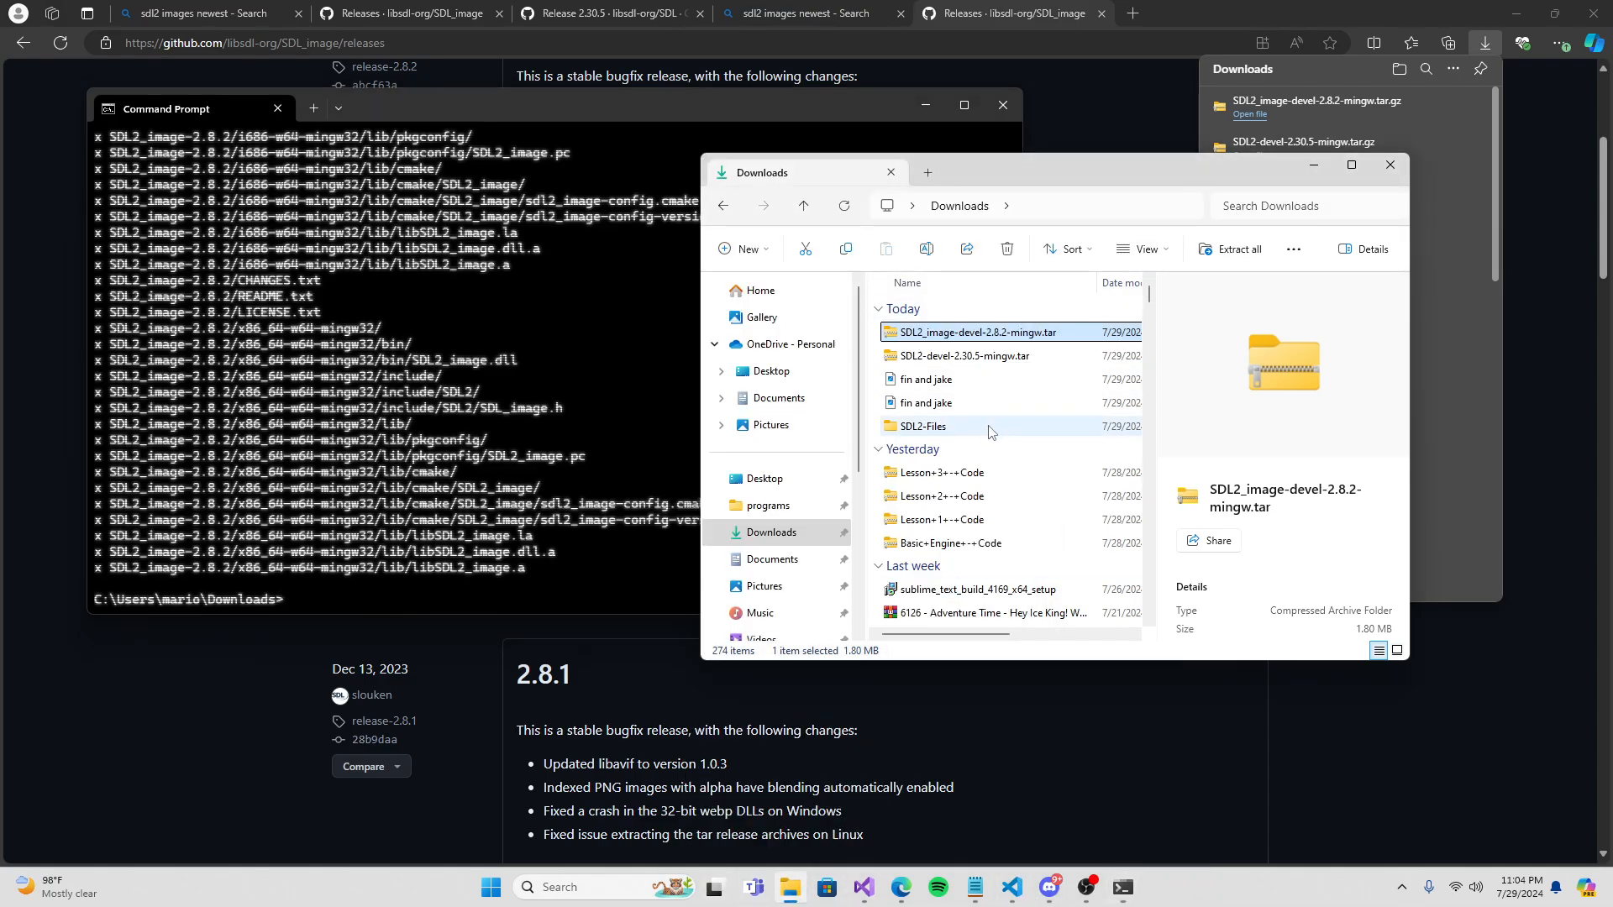
Browse into SDL2_image-2.8.2/i686-w64-mingw32 and select its include and lib folders to copy.
double_click(924, 427)
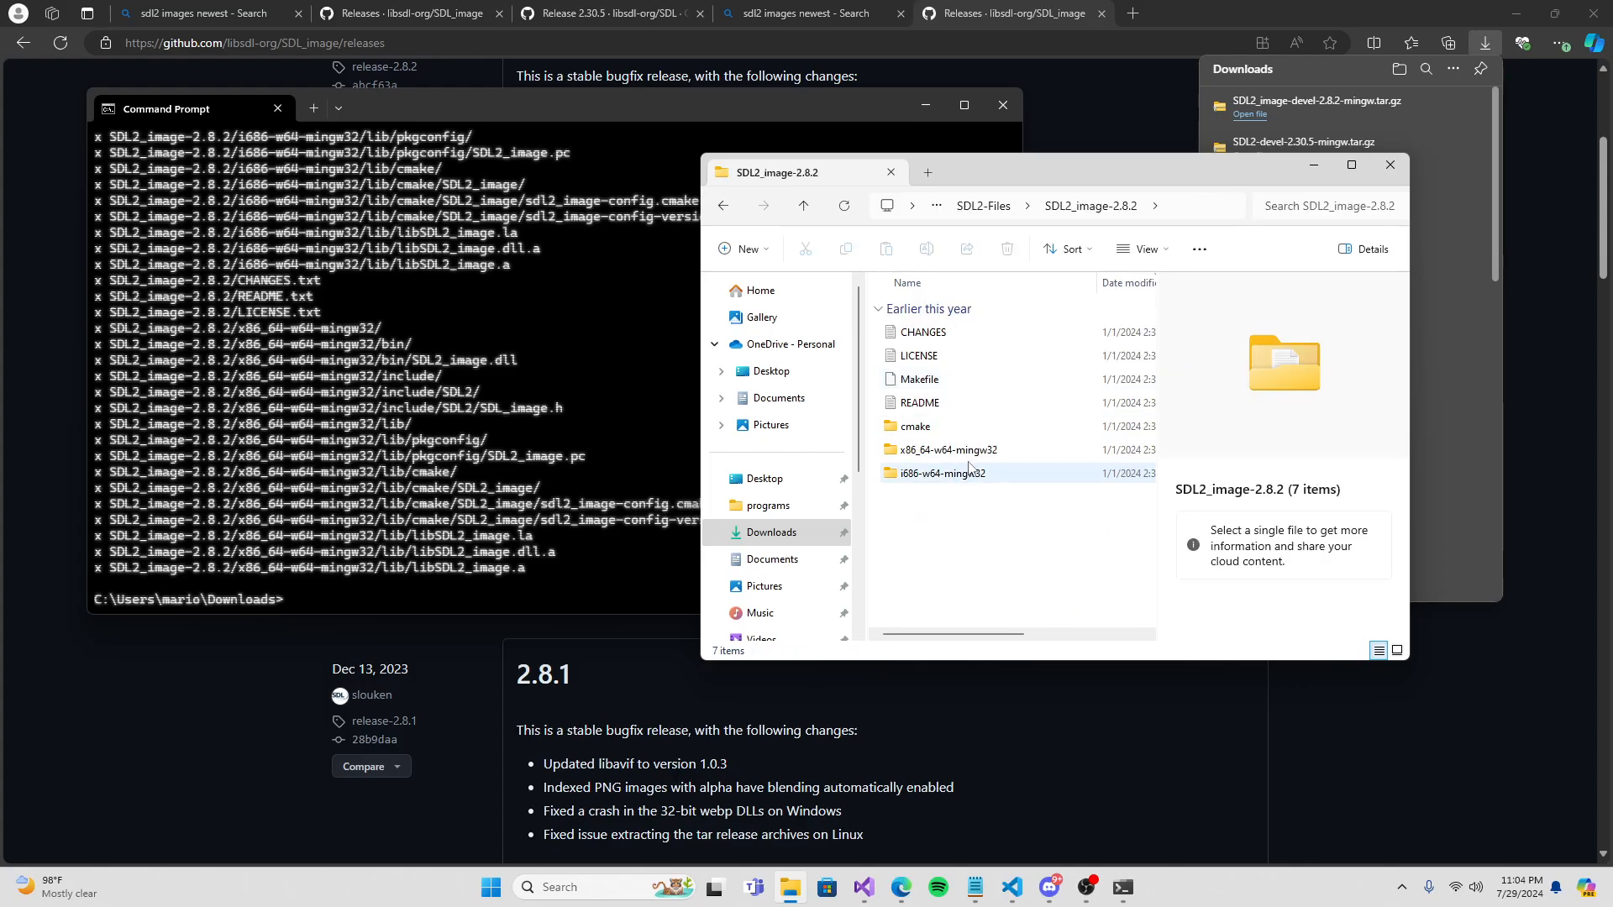
mouse_move(941, 474)
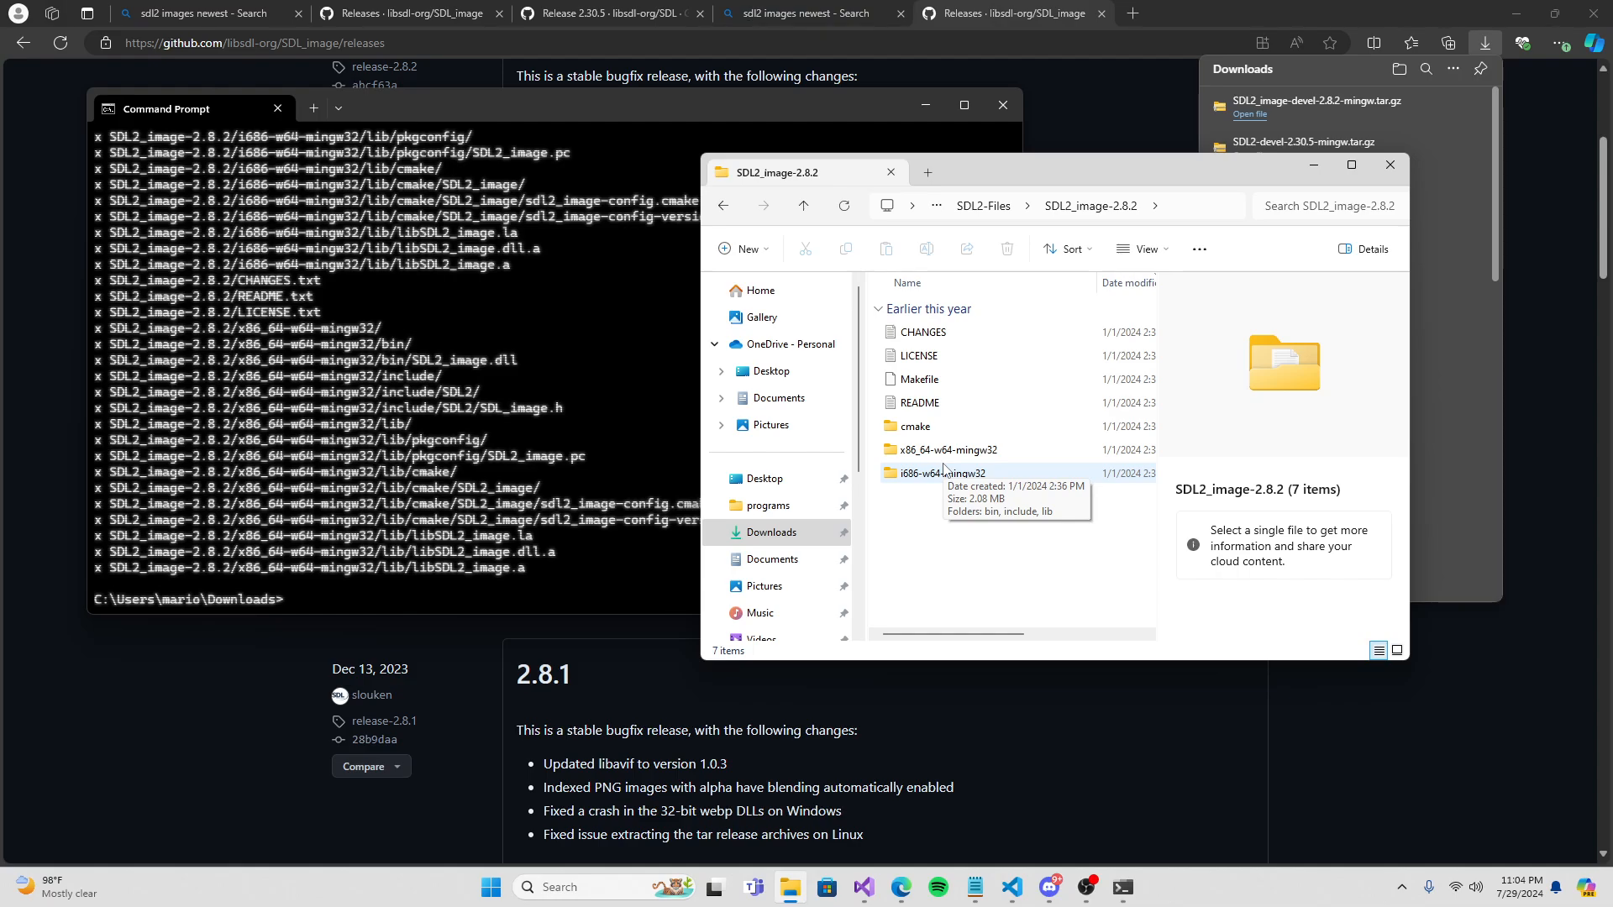
mouse_move(934, 571)
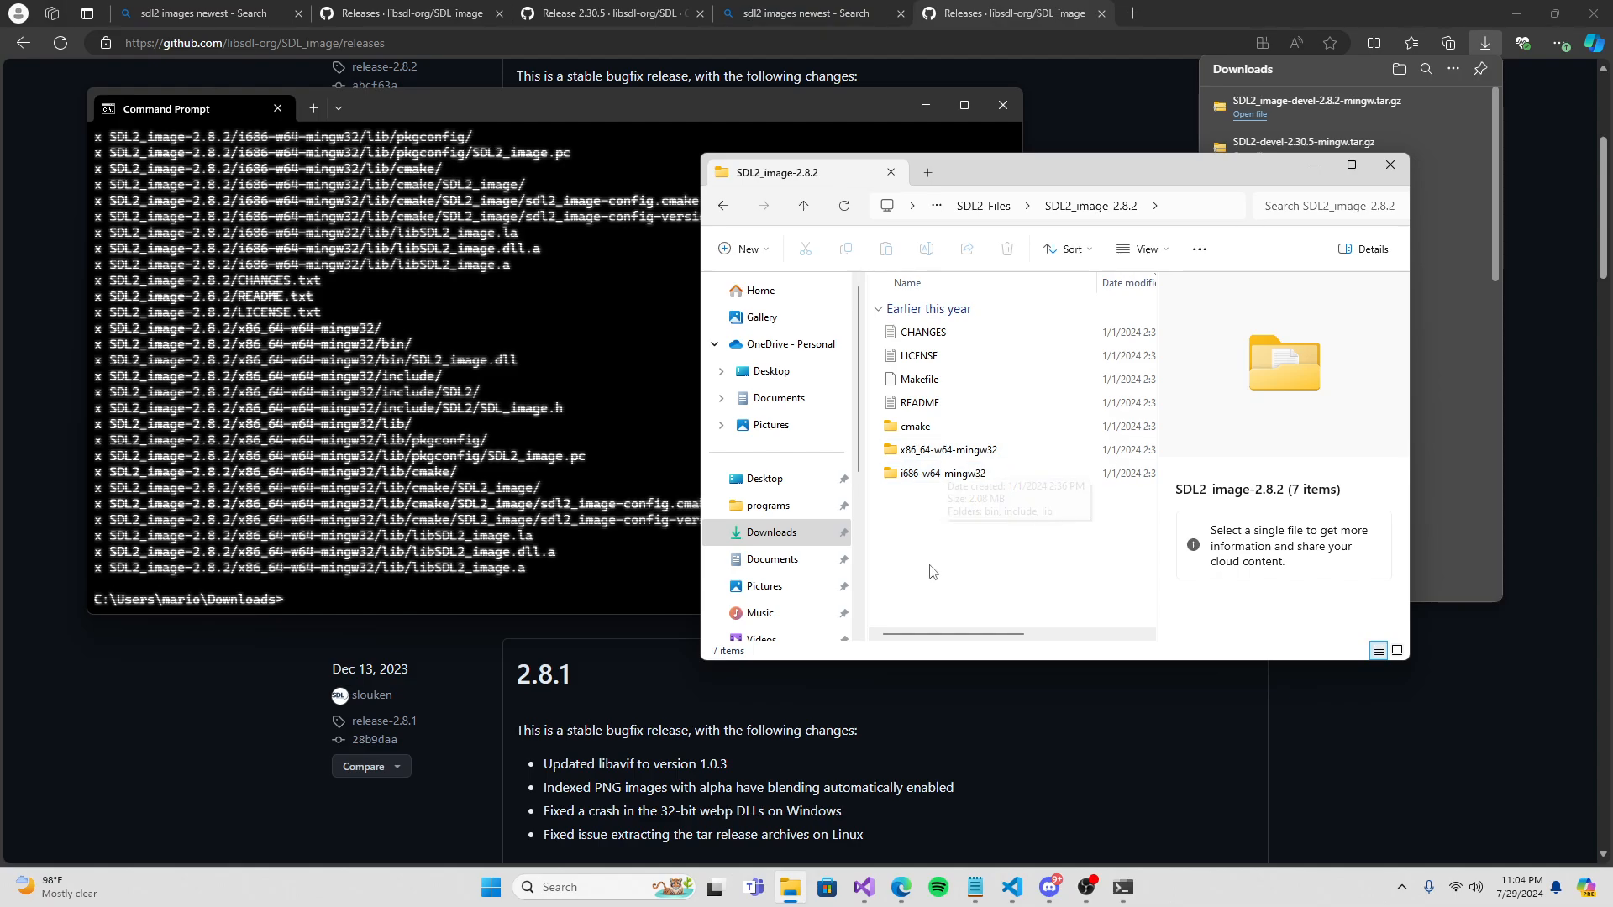
mouse_move(977, 481)
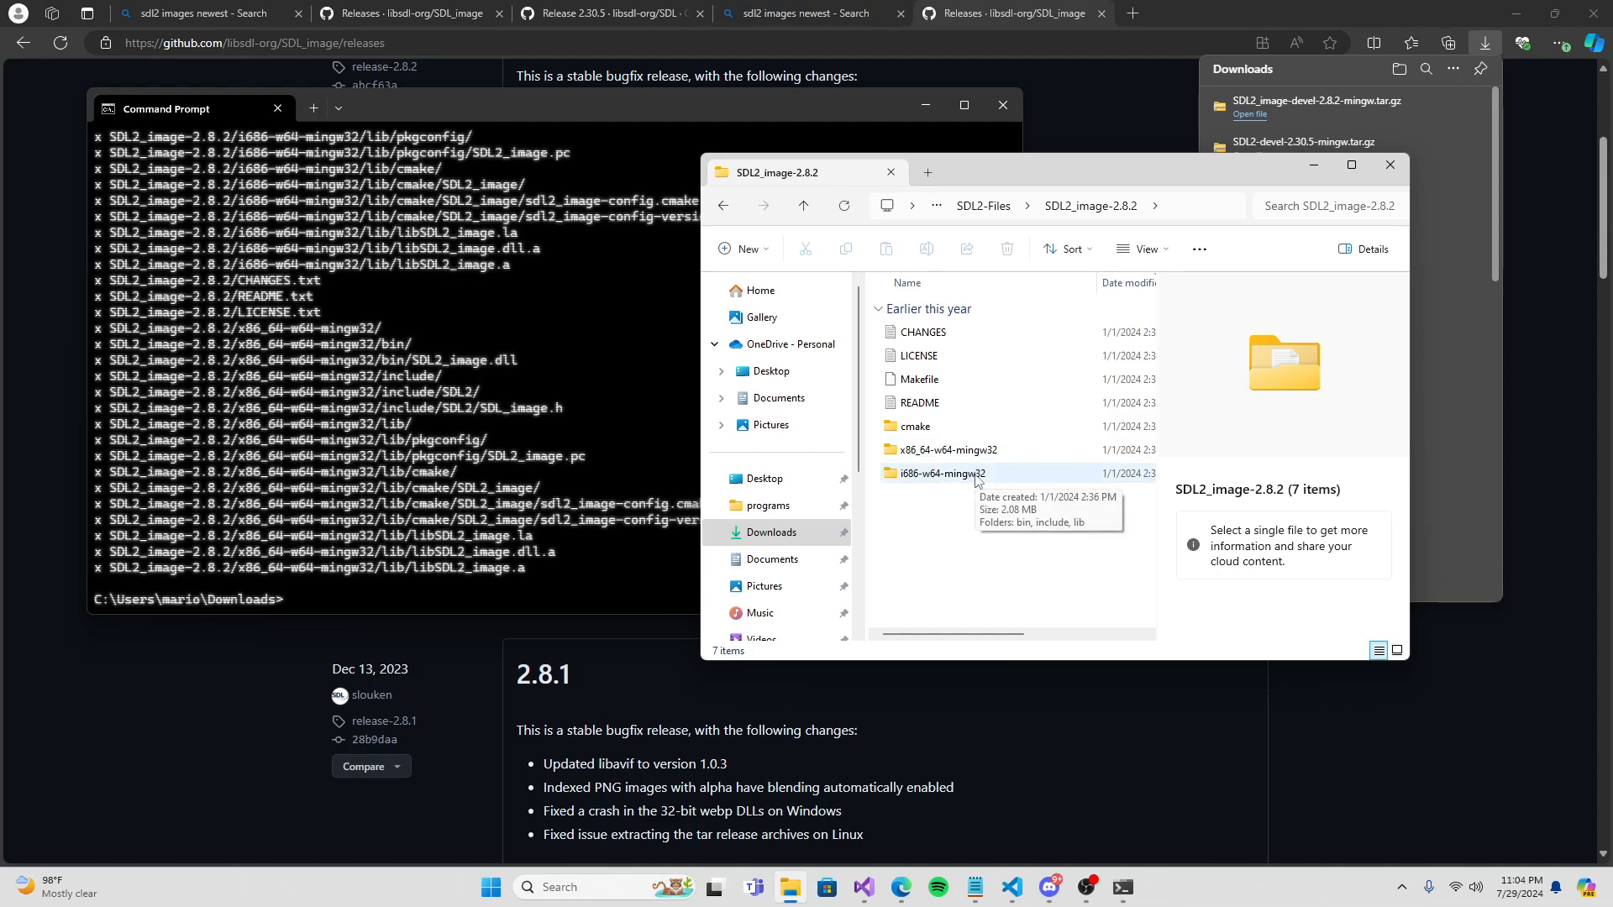
click(944, 474)
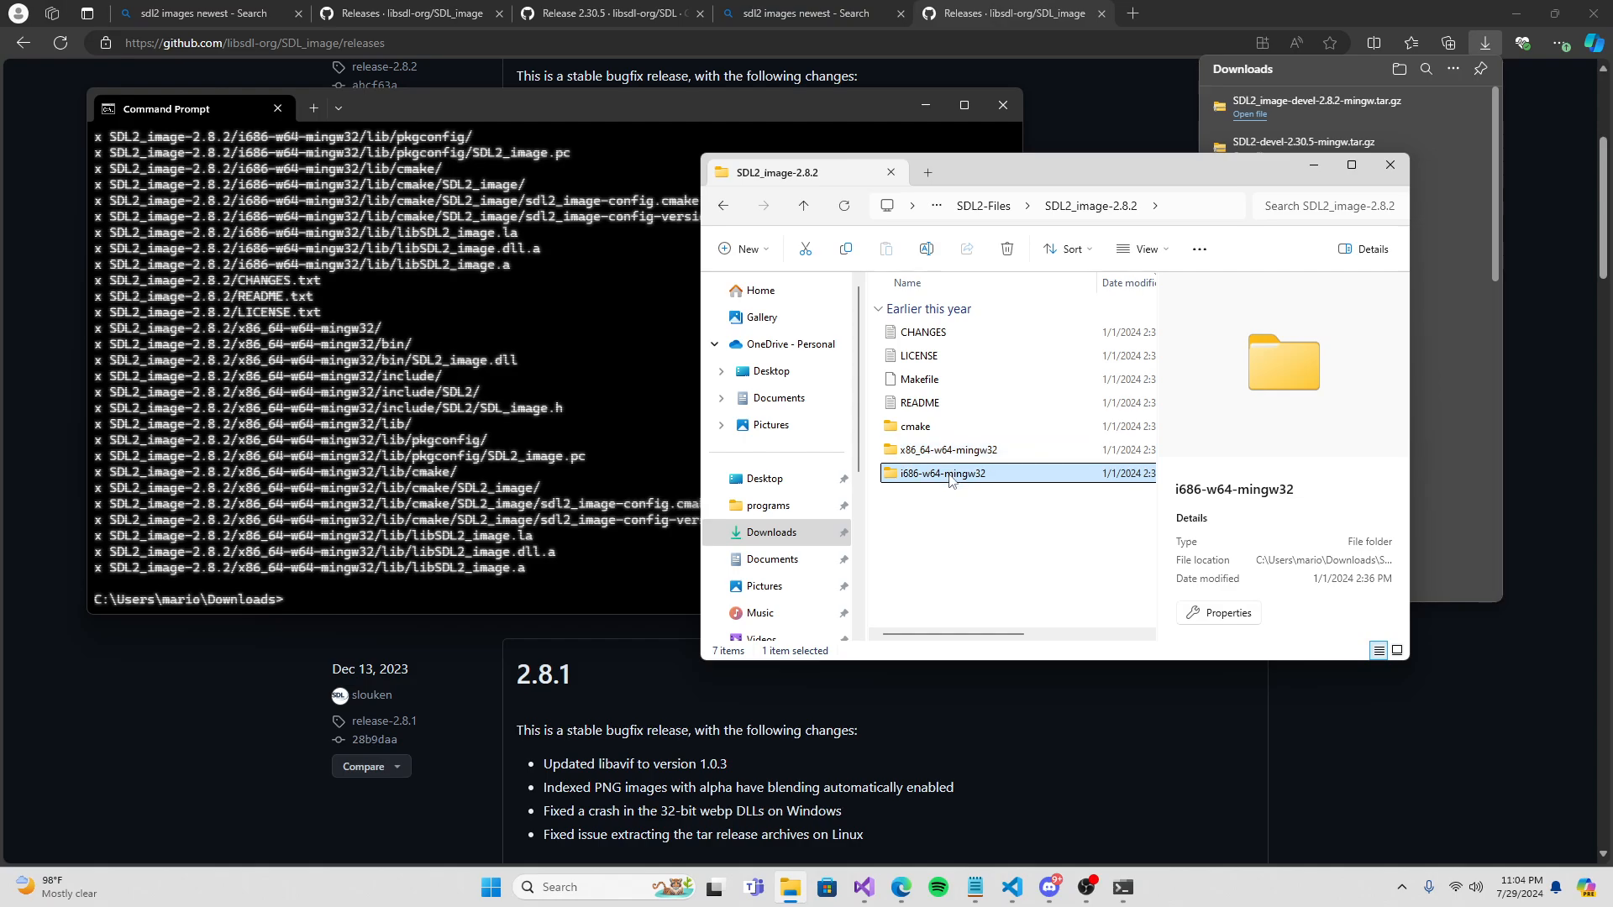
double_click(944, 474)
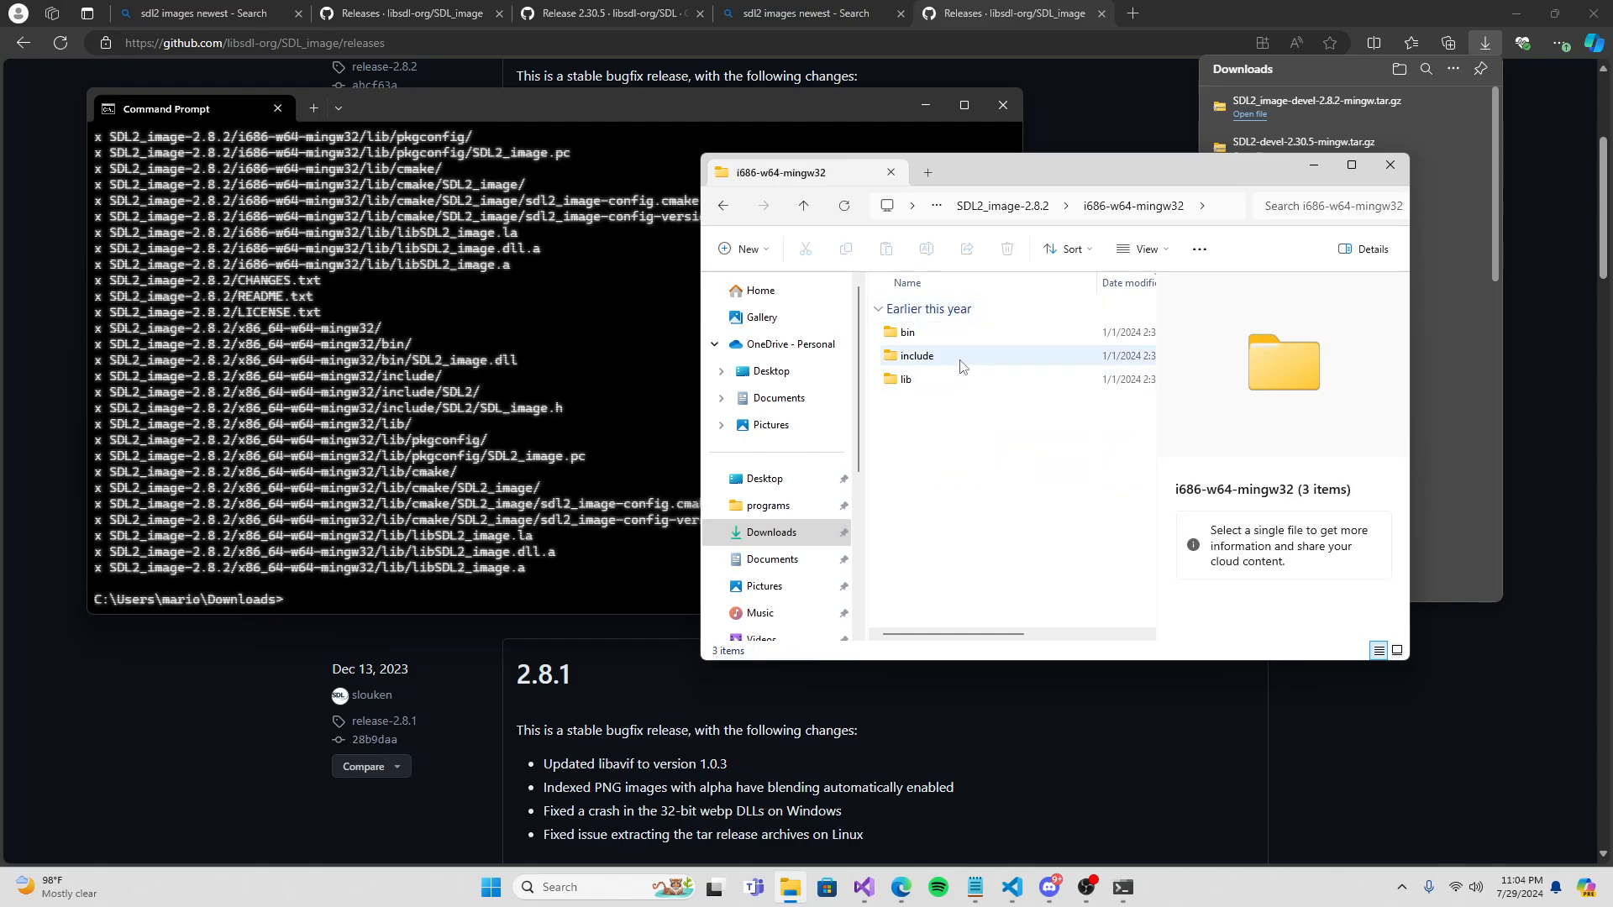
click(917, 356)
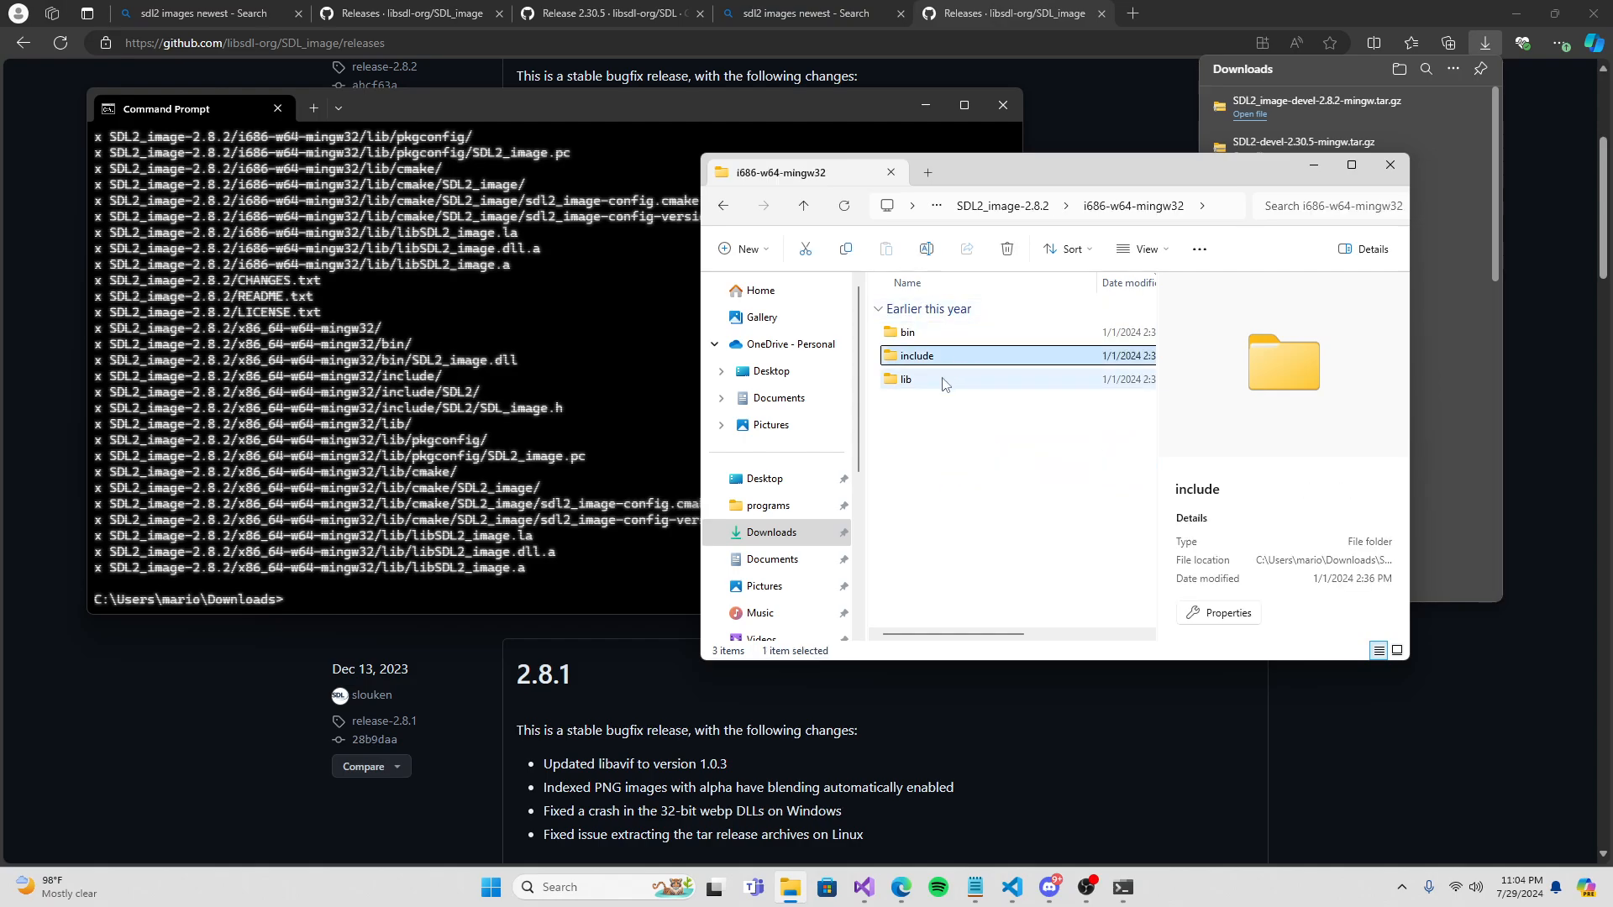
click(905, 380)
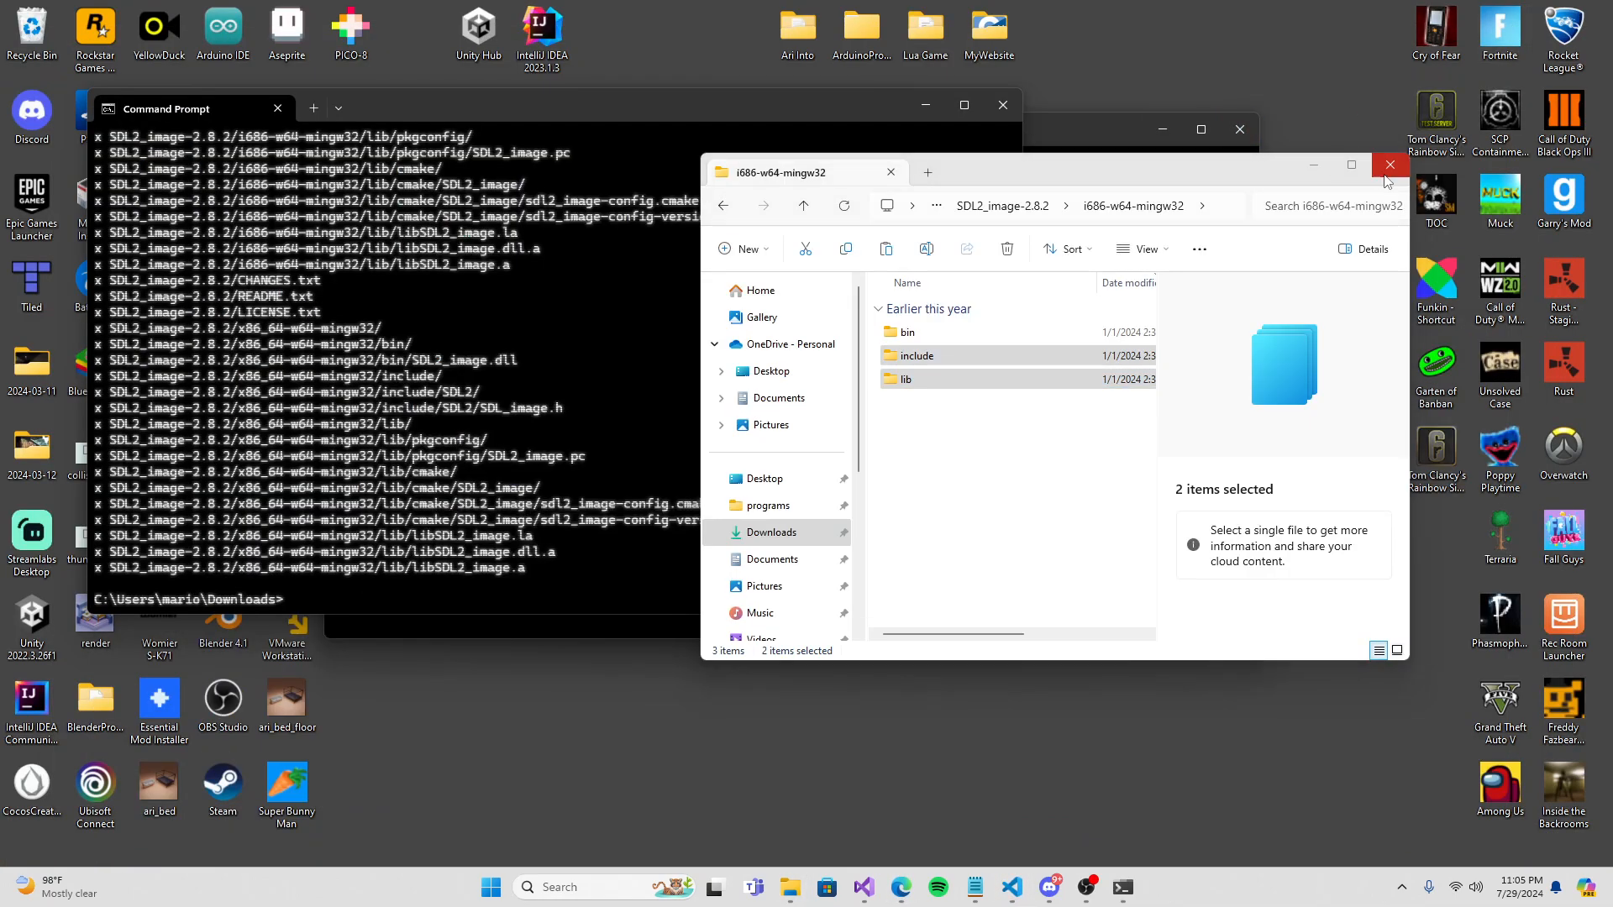
Close that window and return to the SDL2-Developement project folder.
click(1391, 164)
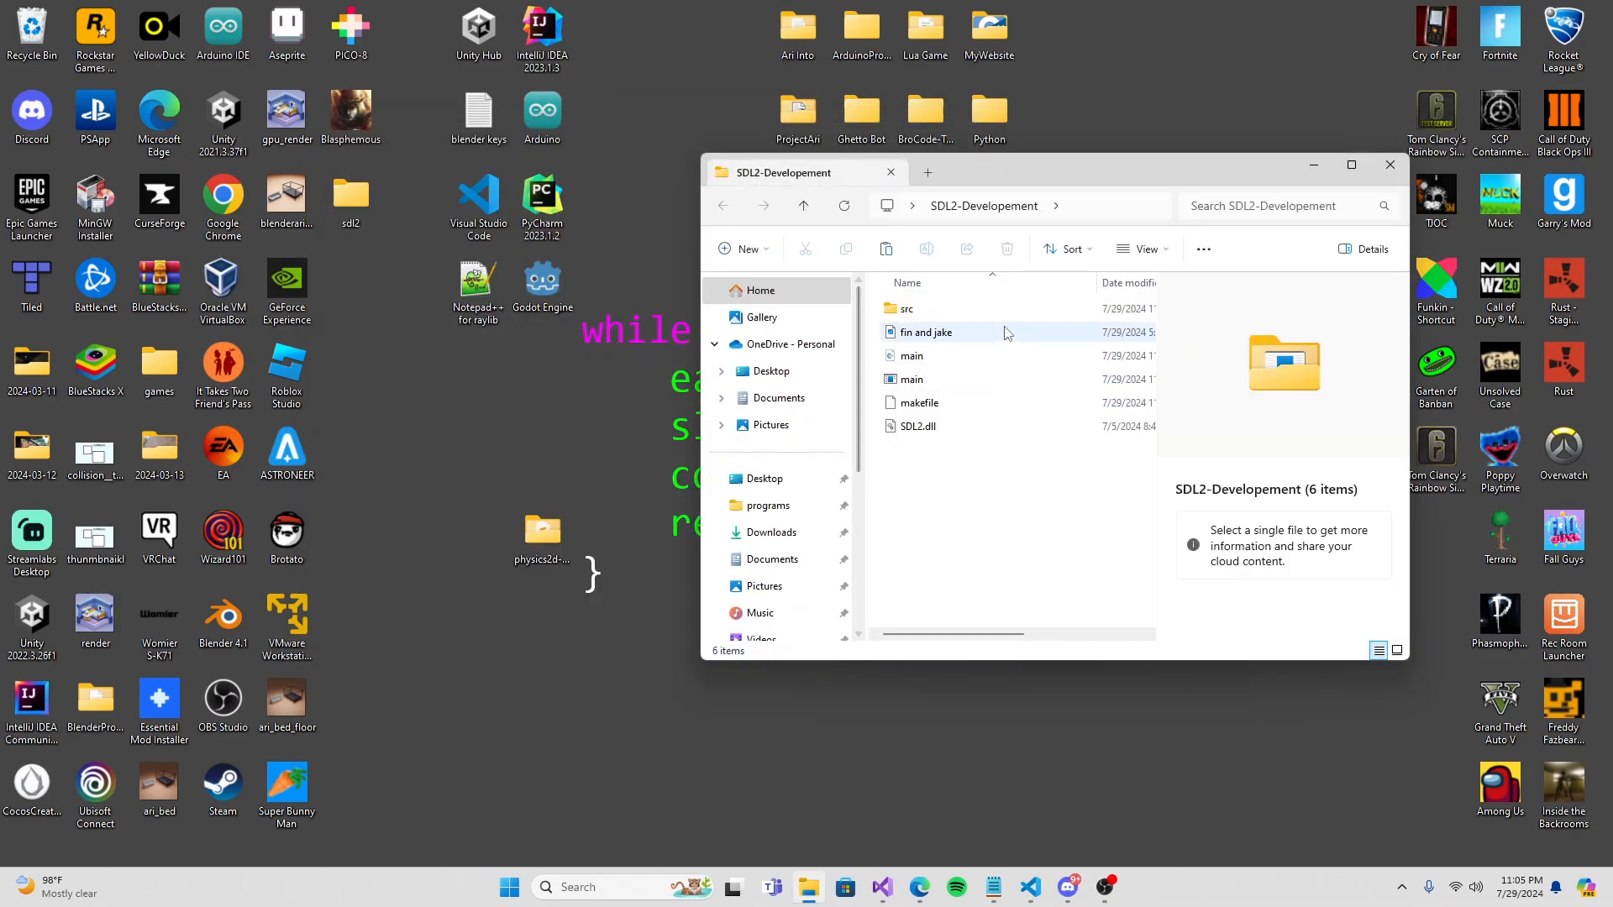
double_click(906, 309)
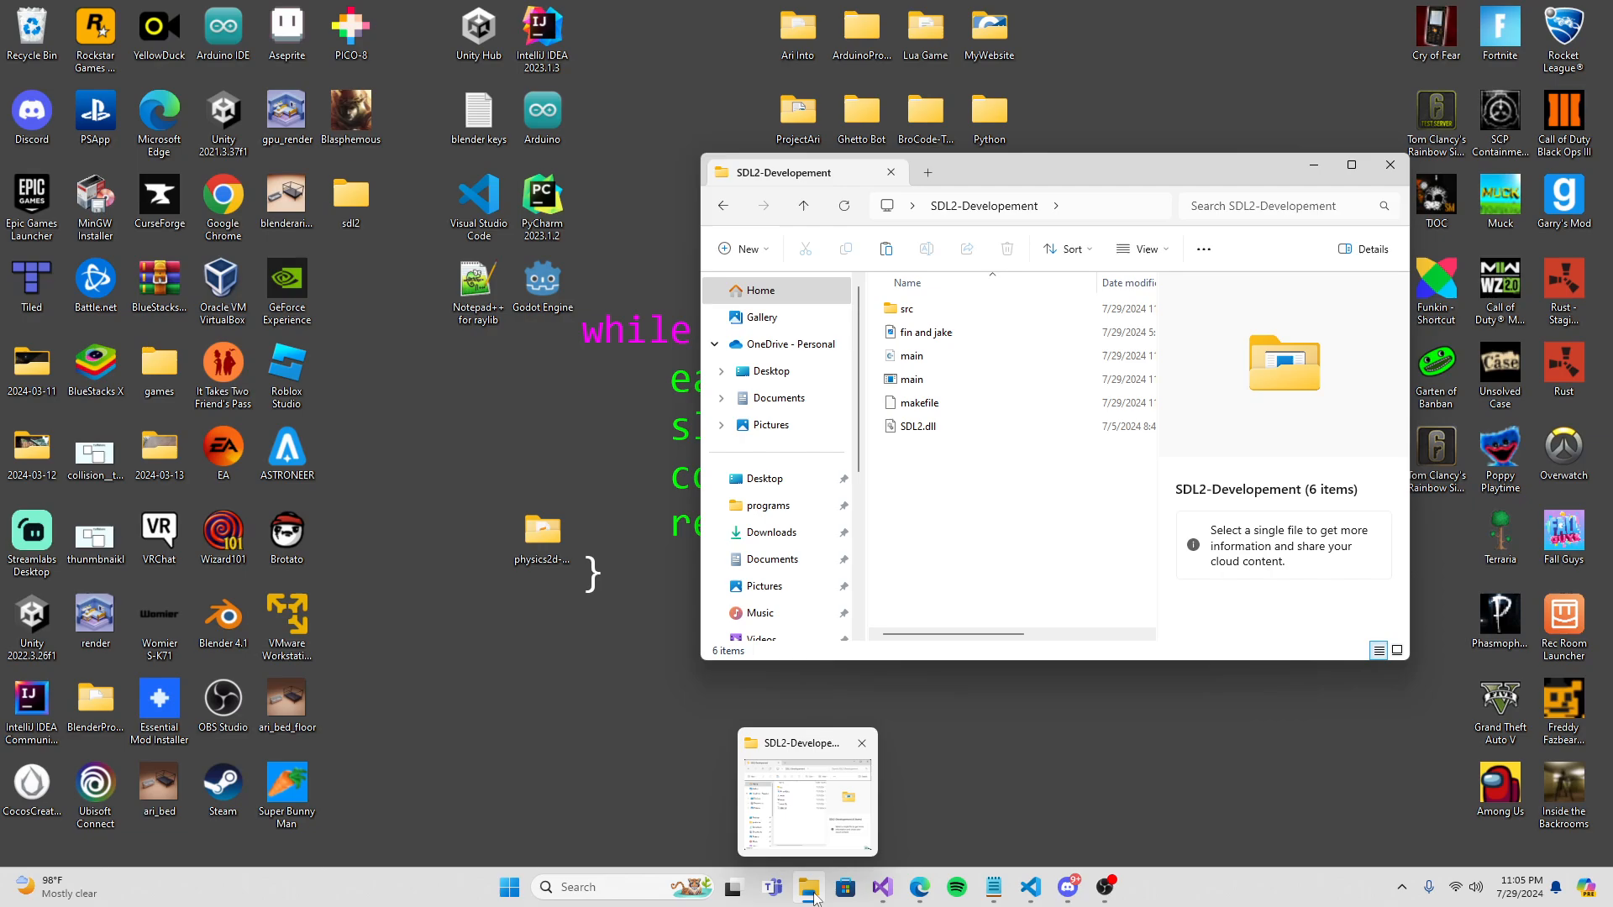
Copy SDL2_image.dll from the i686-w64-mingw32 build into SDL2-Developement beside SDL2.dll.
right_click(808, 887)
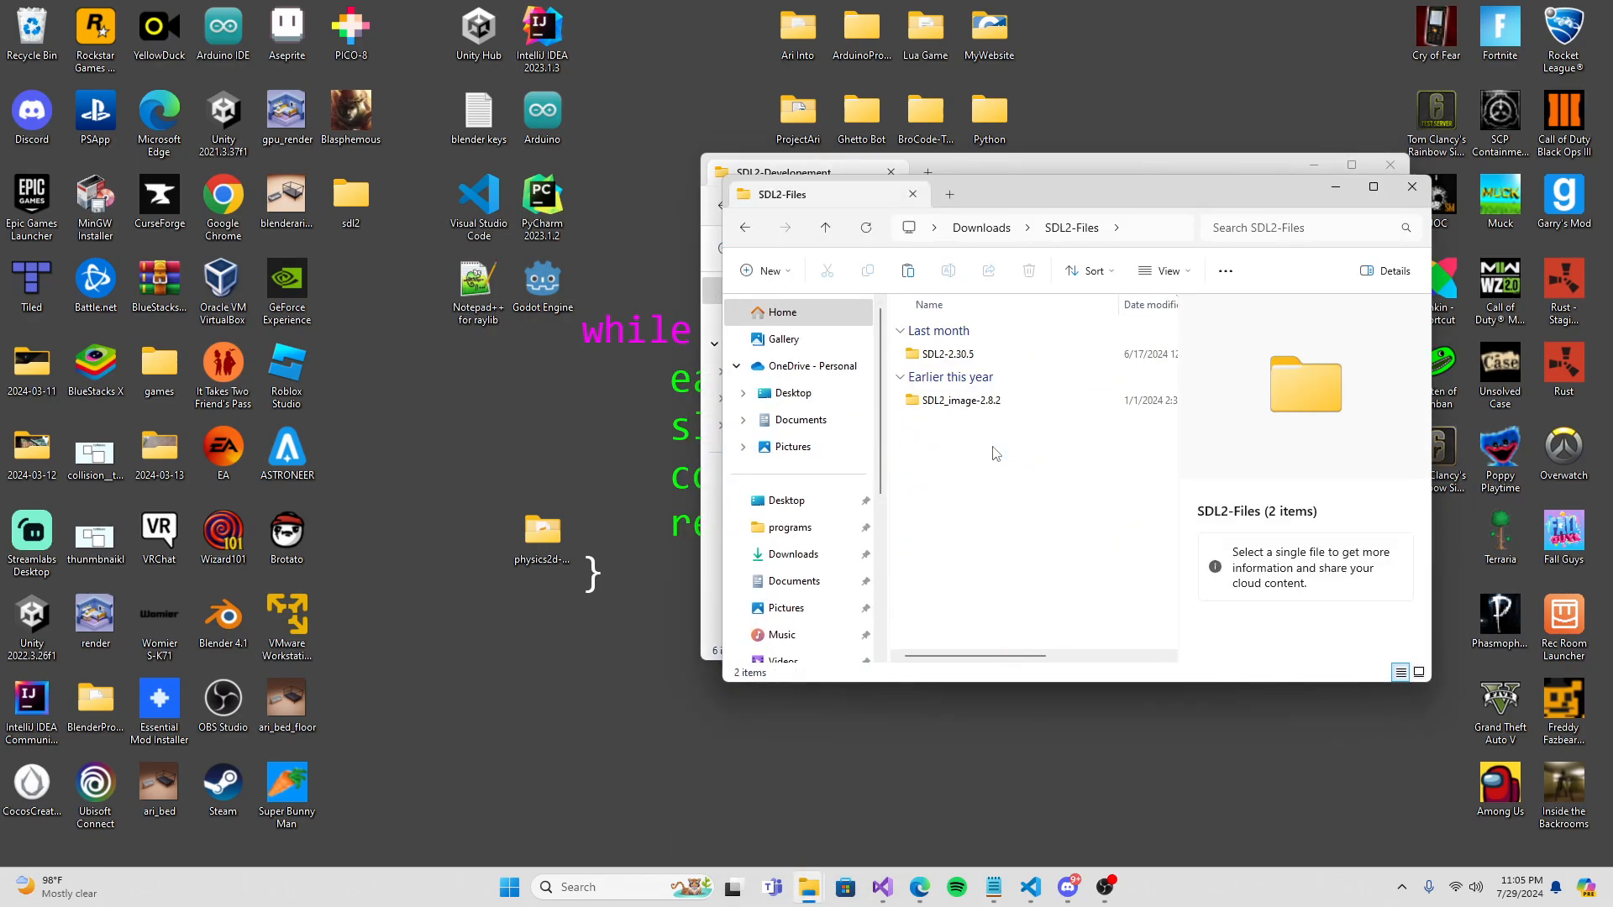
double_click(959, 400)
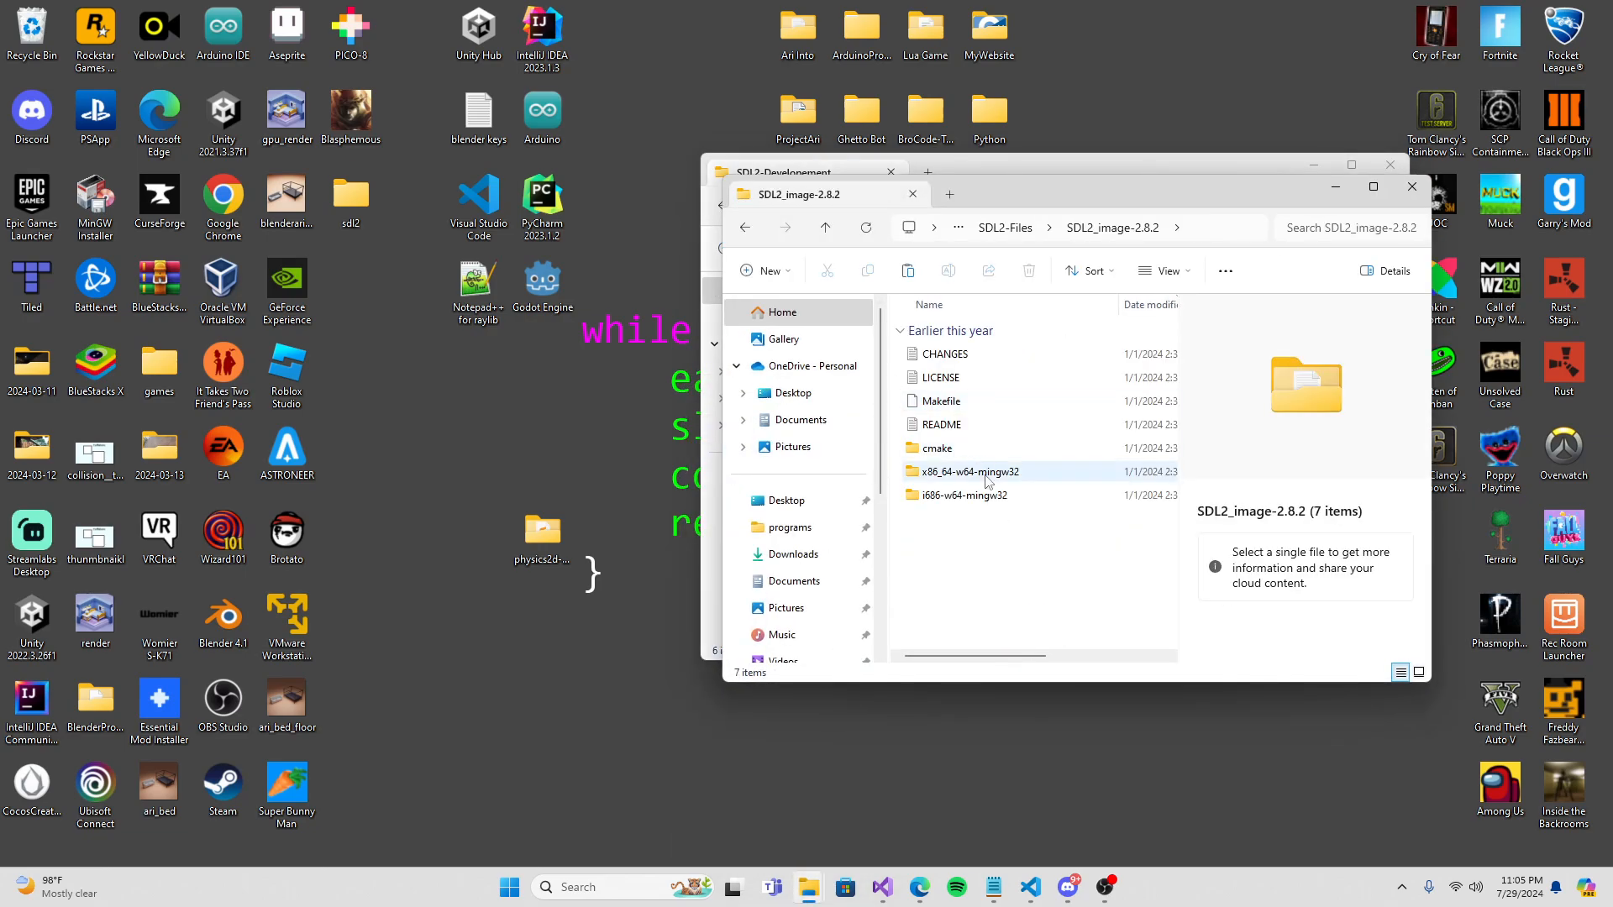
mouse_move(930, 470)
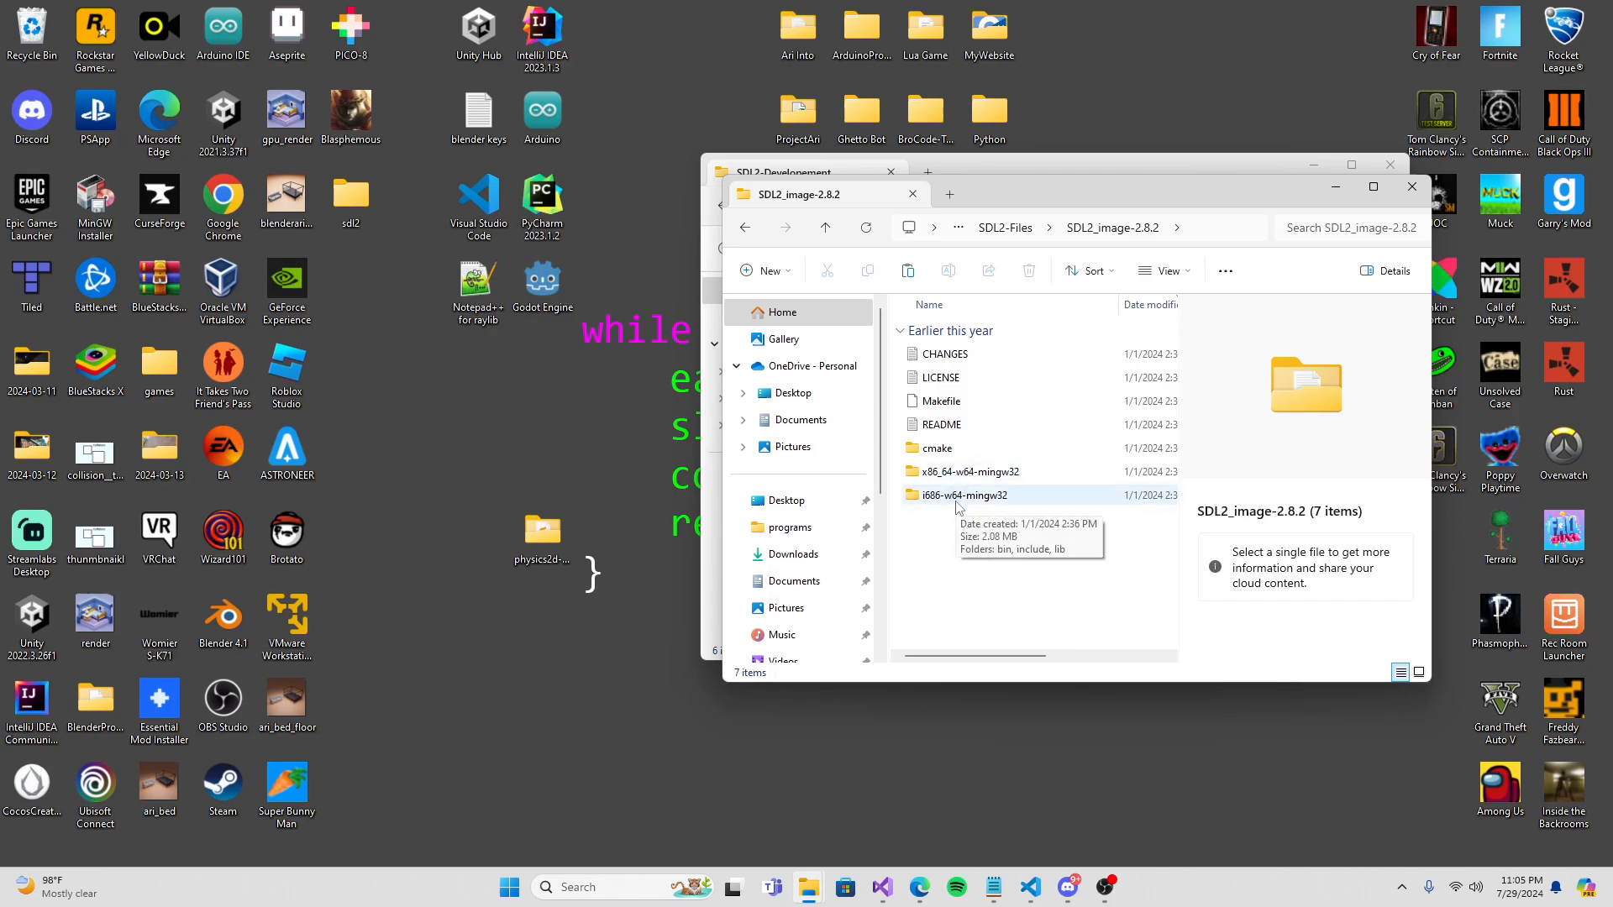
double_click(966, 494)
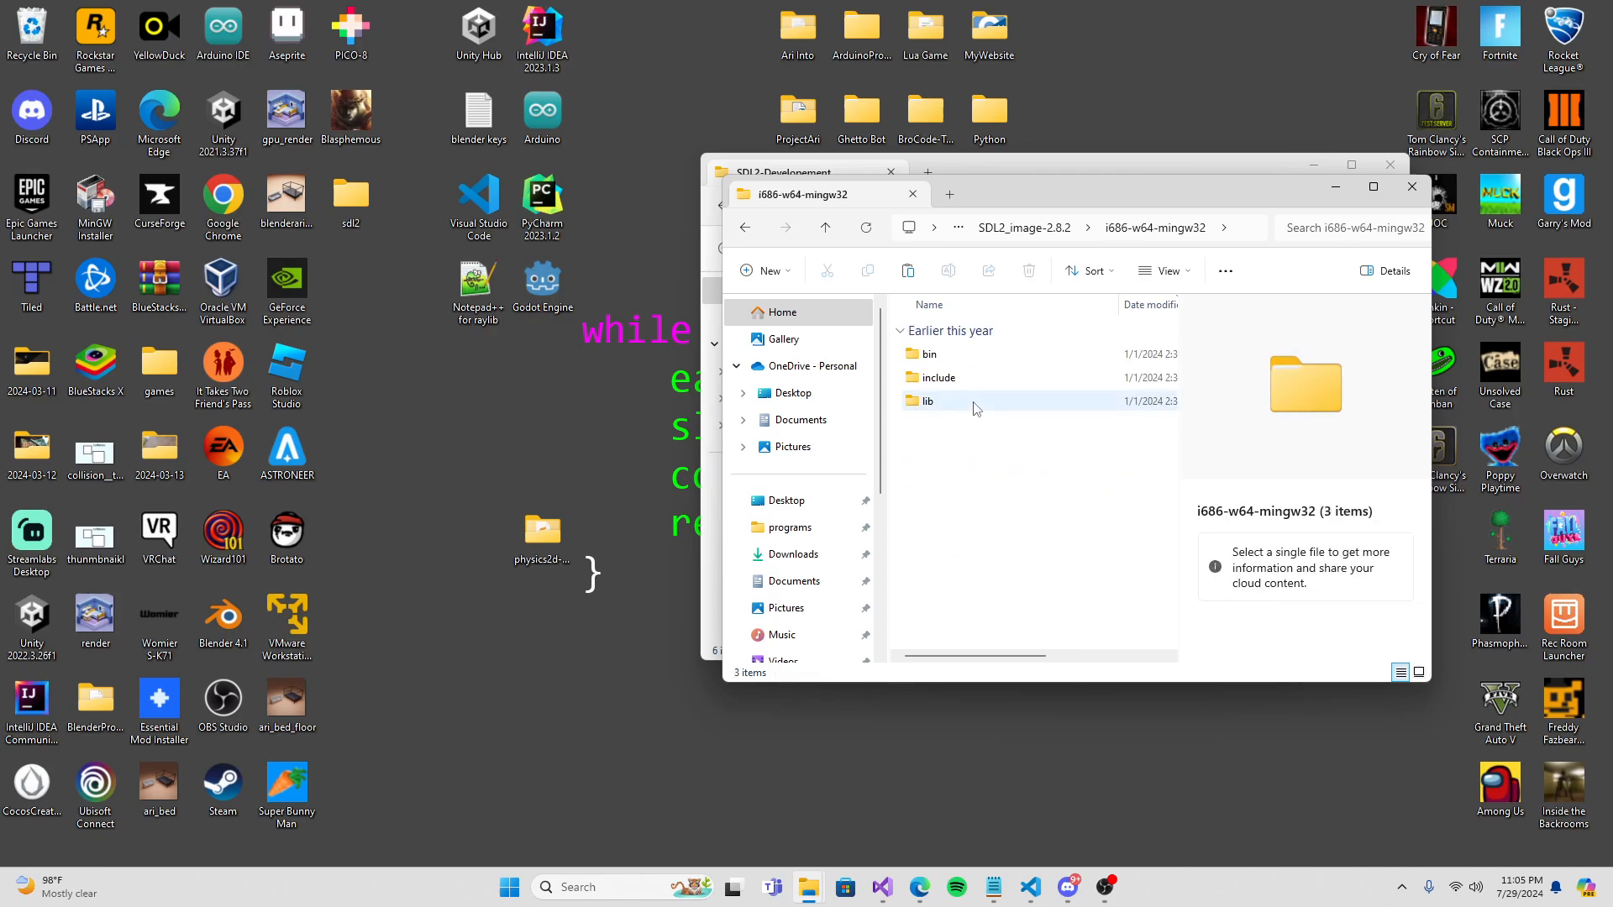
double_click(929, 353)
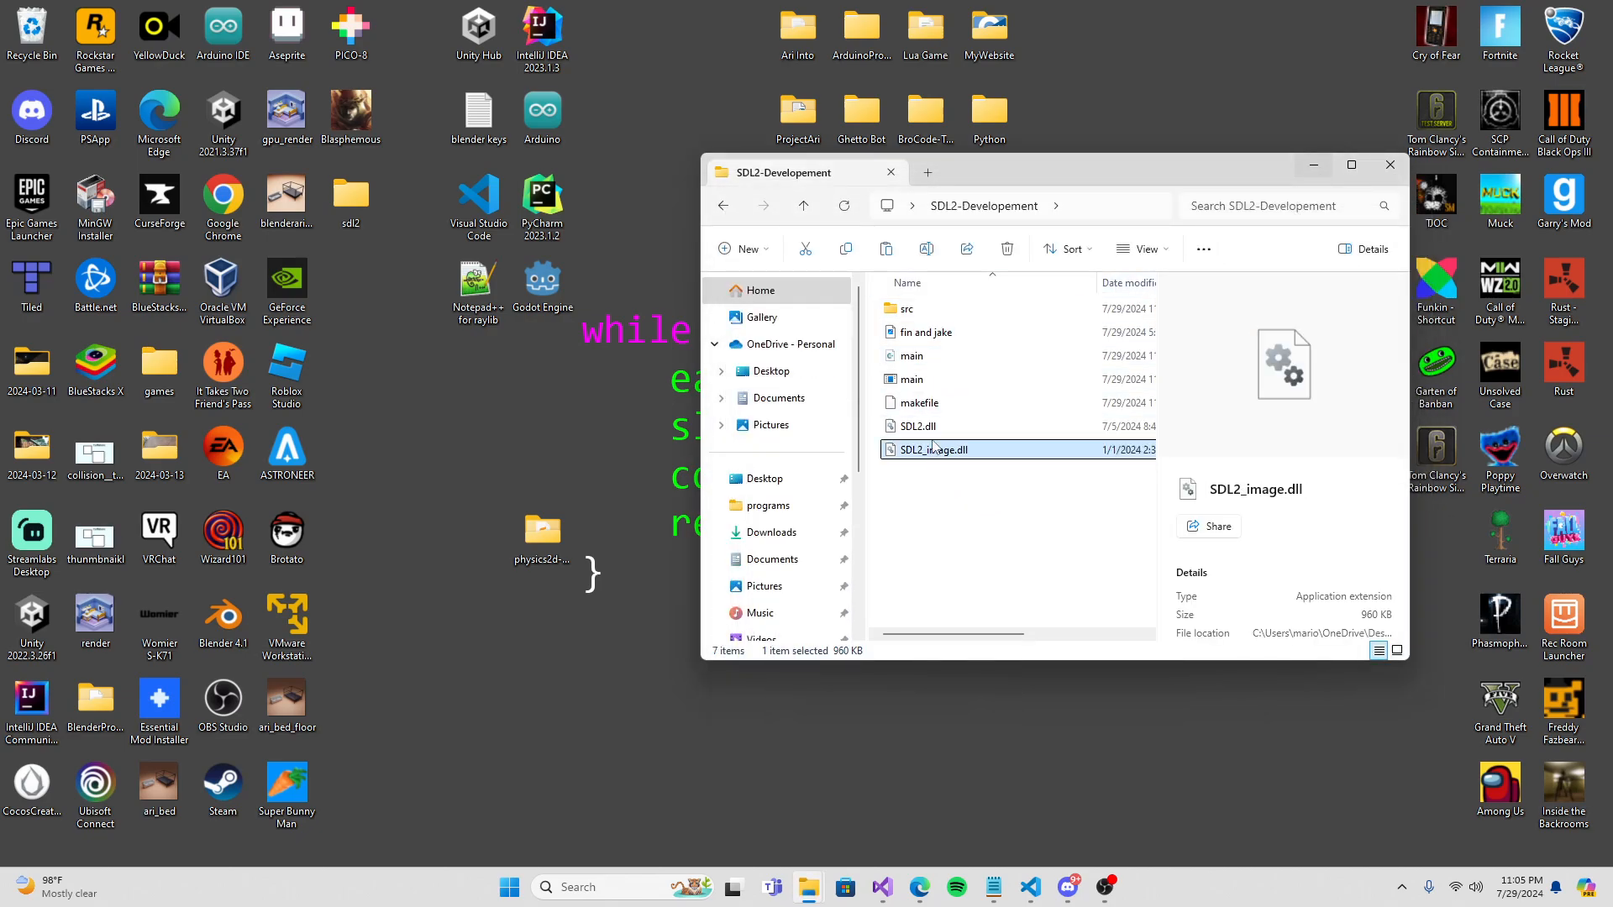
click(1052, 665)
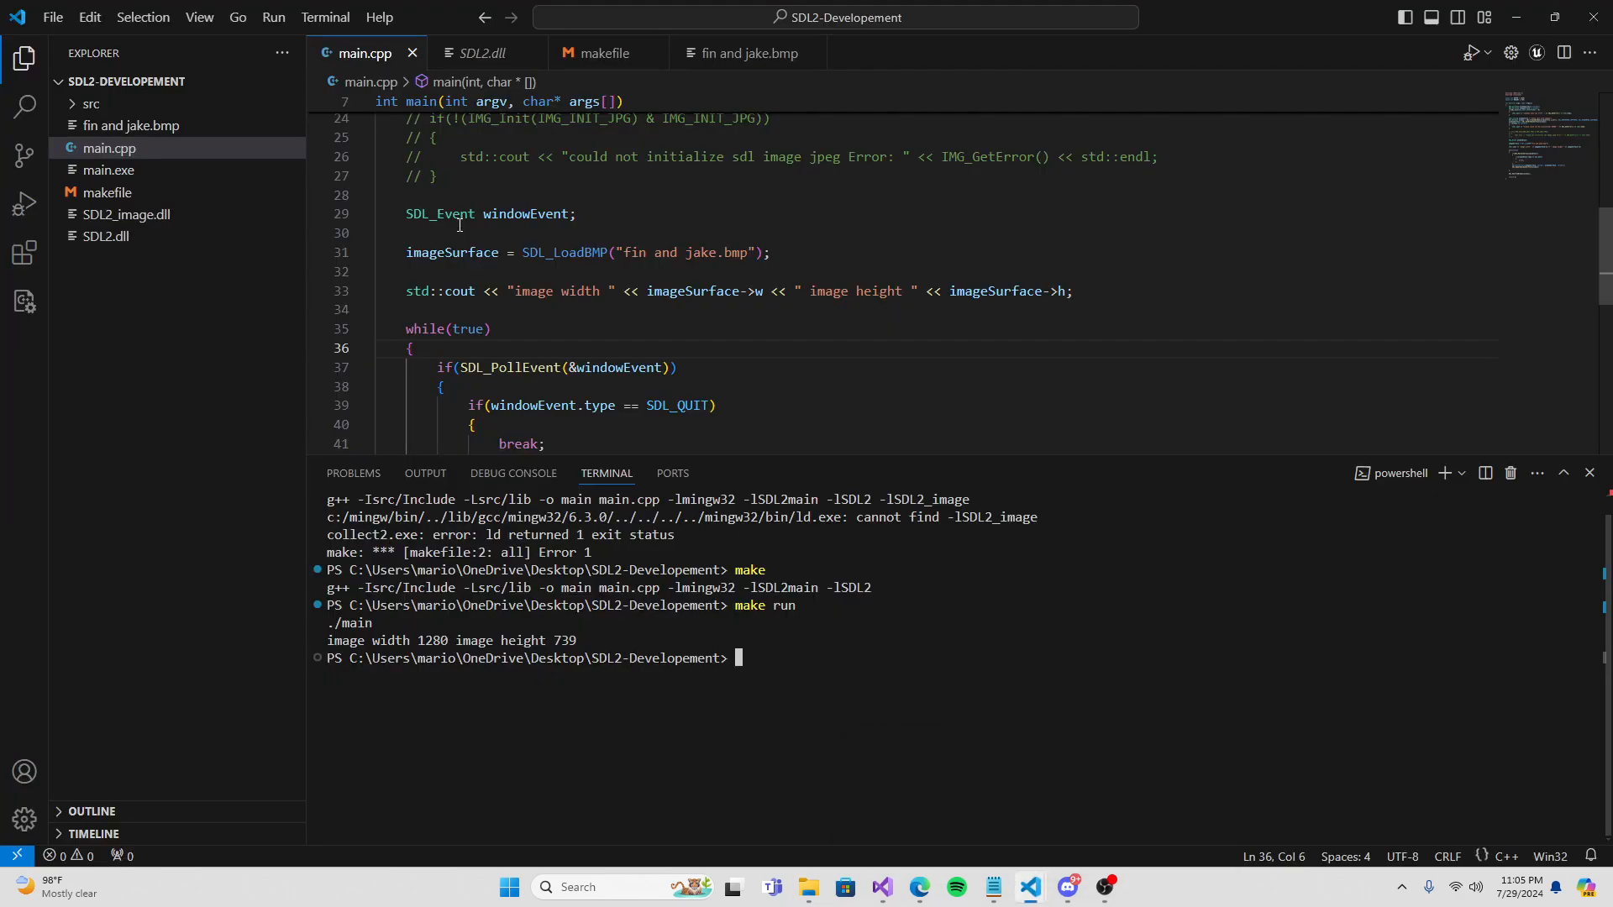
Append -lSDL2_image to the makefile's g++ line and save it.
click(604, 52)
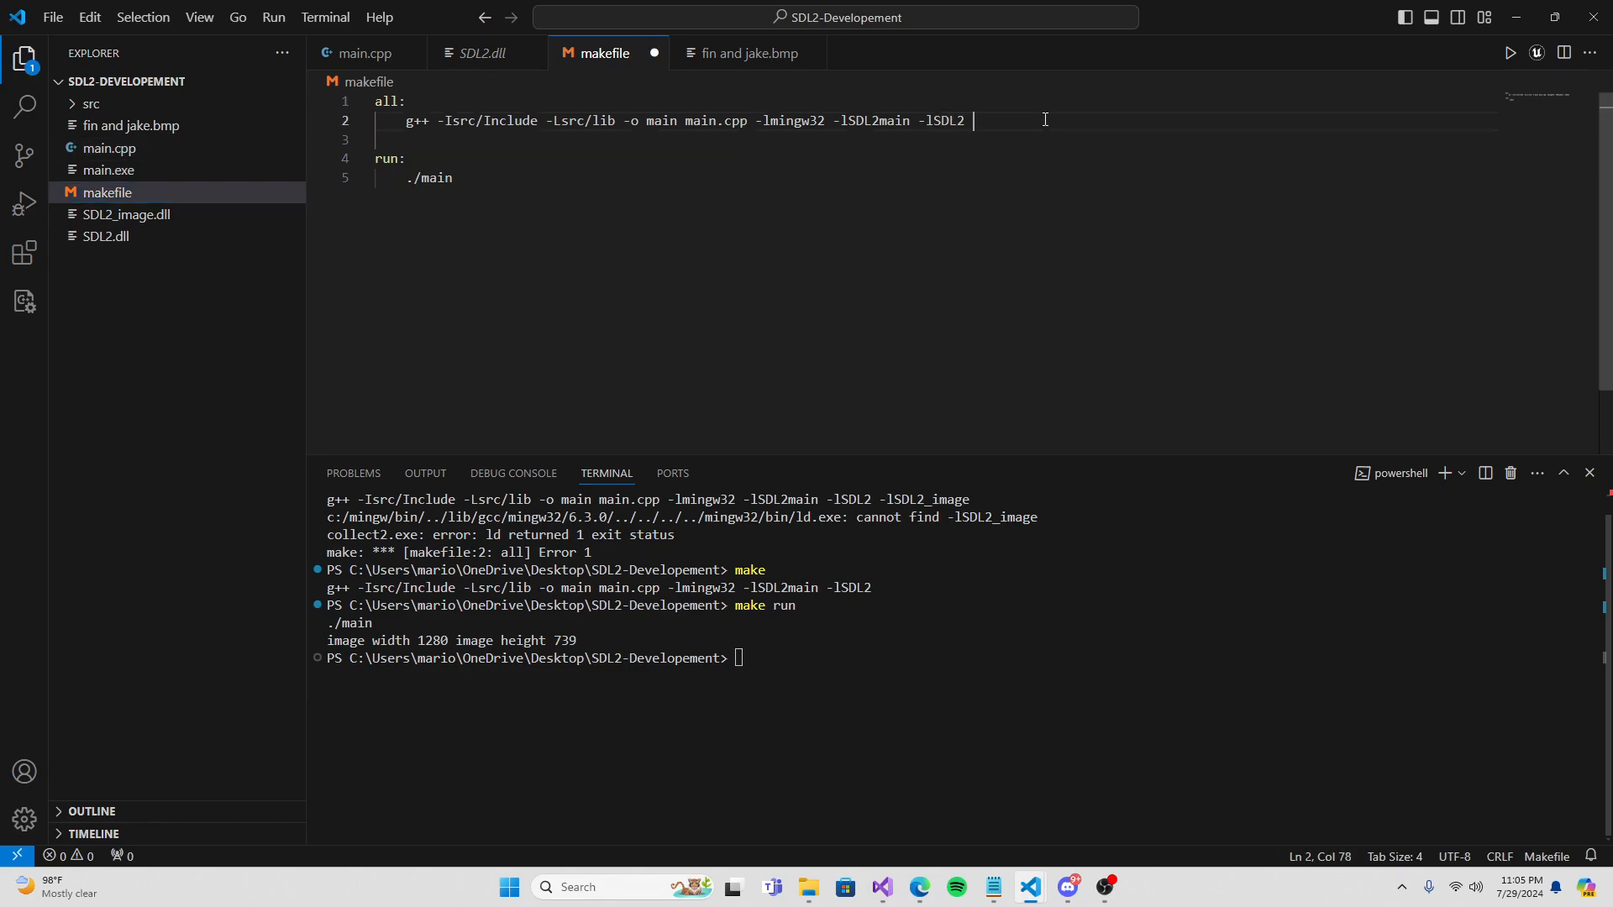
text(-lSDL2)
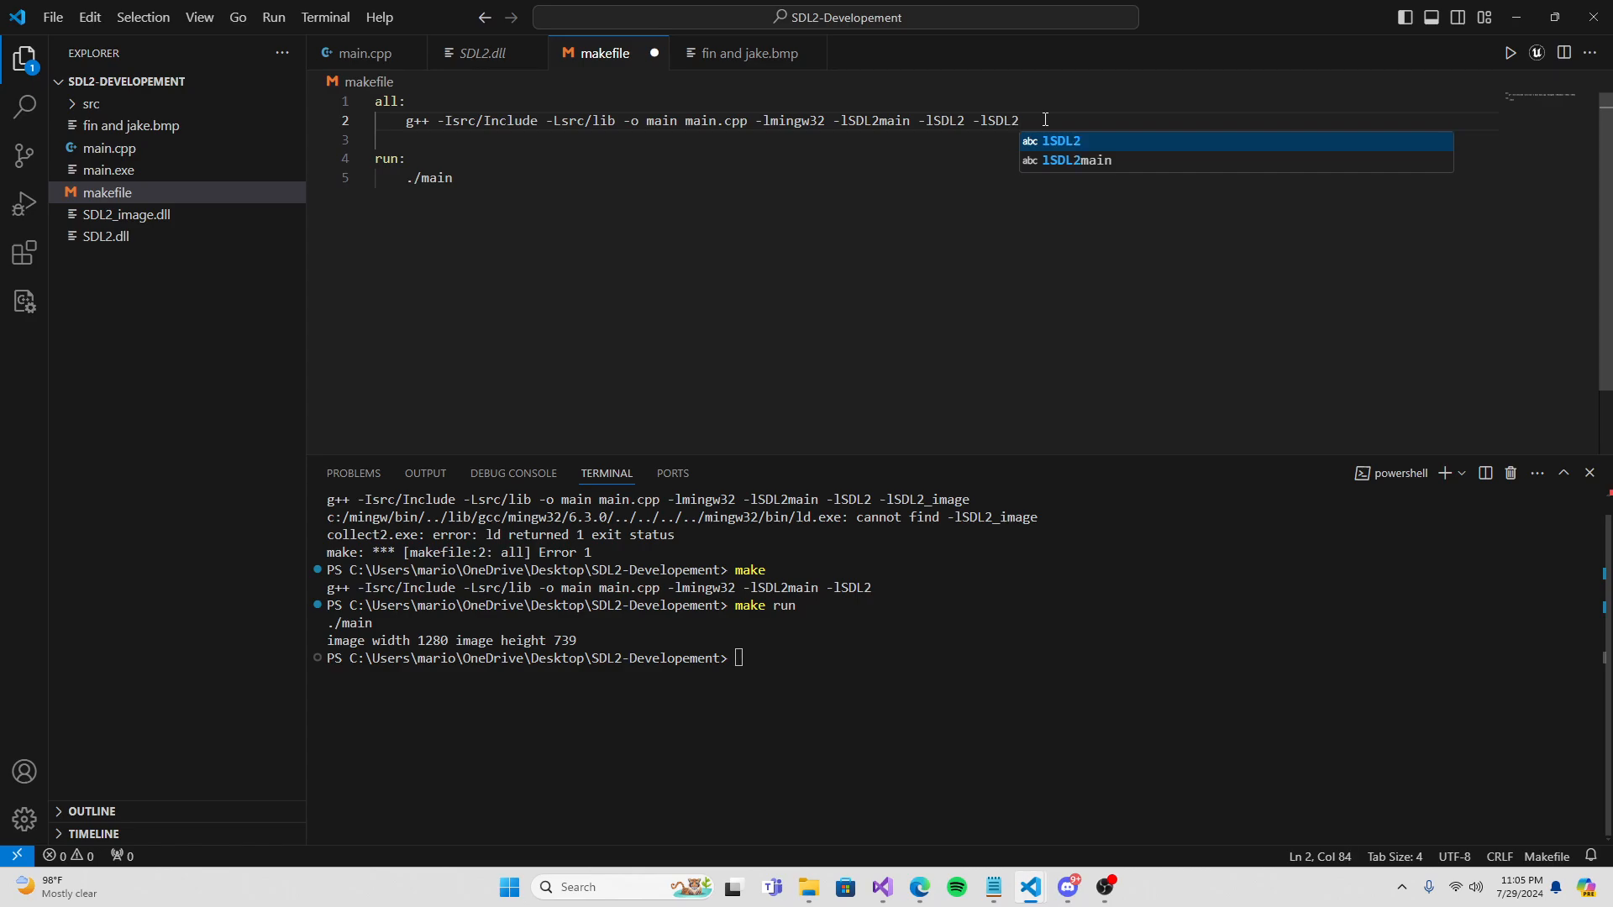
text(__)
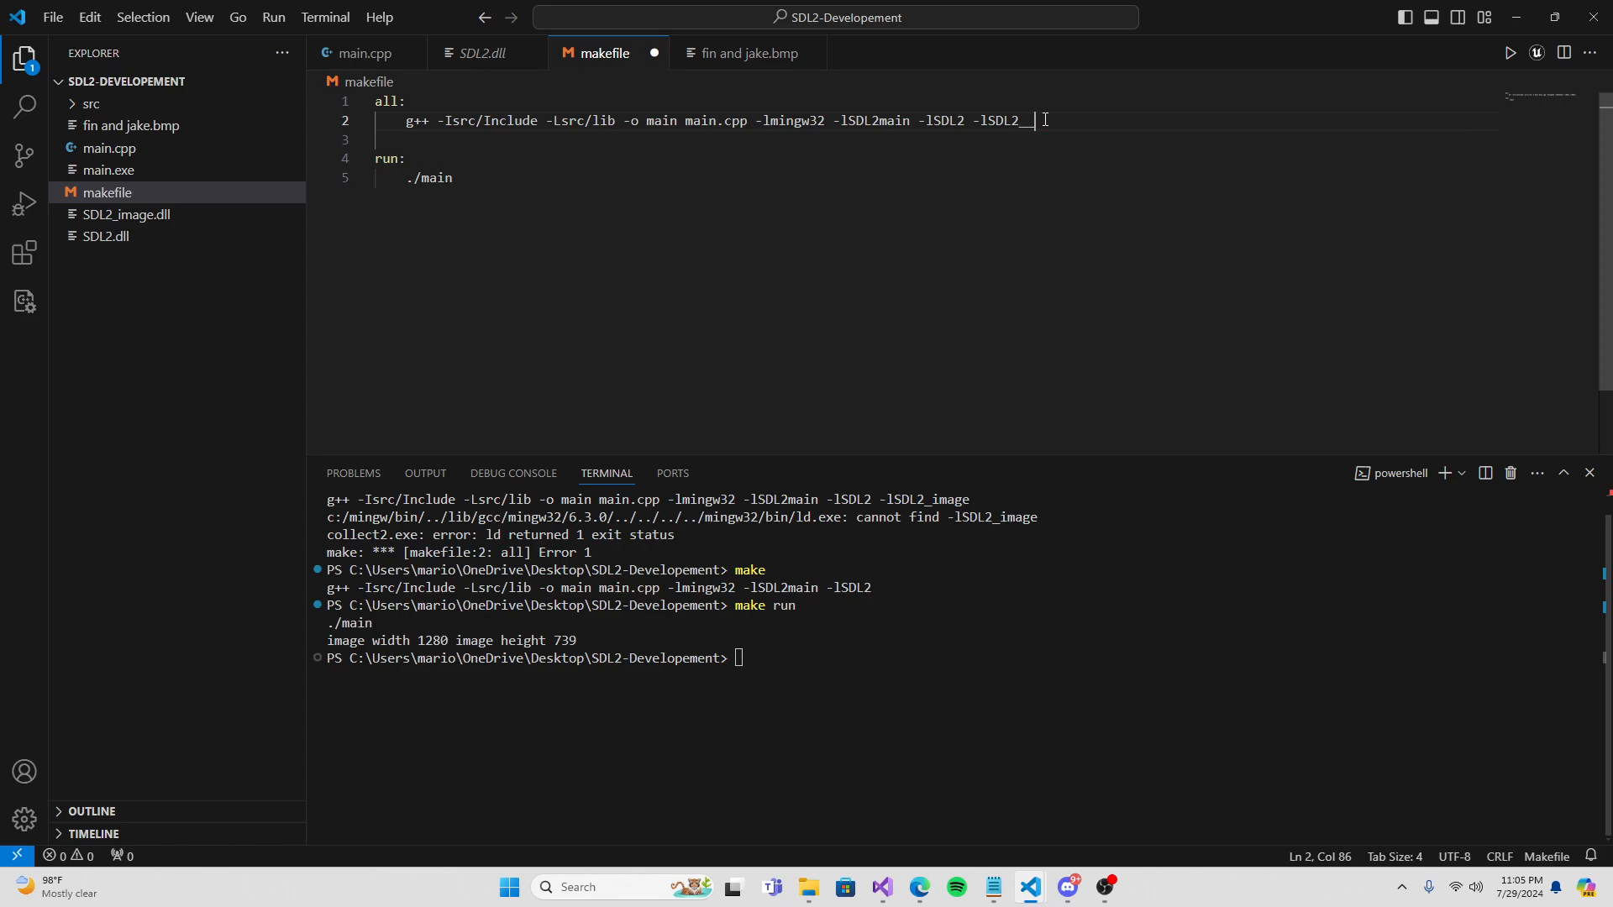
text(image)
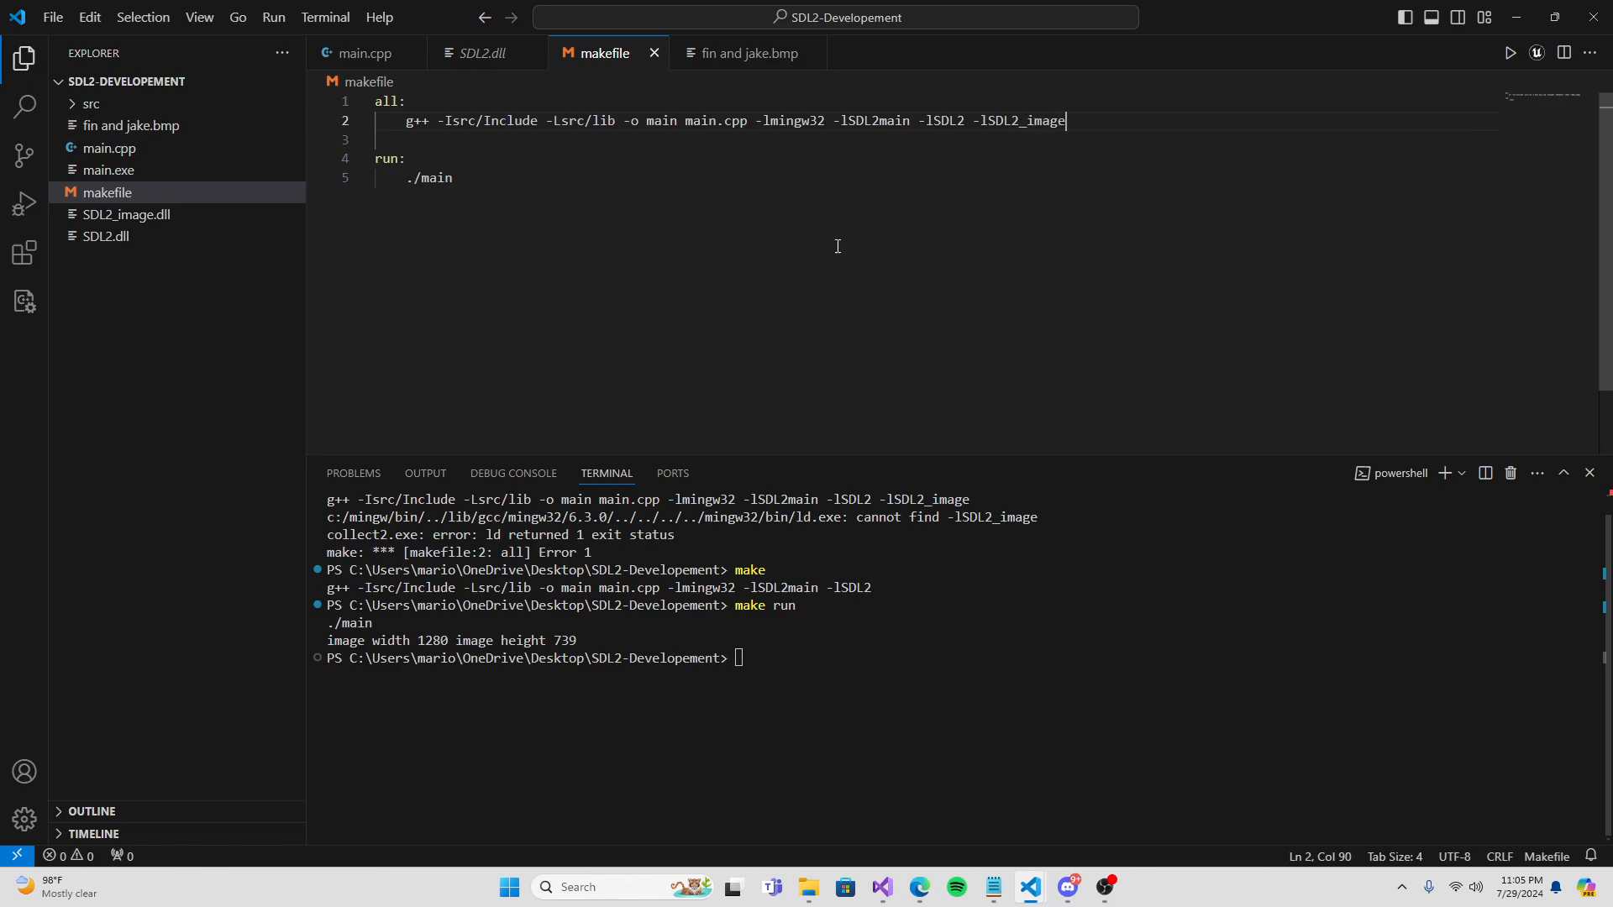
click(366, 52)
text(#include)
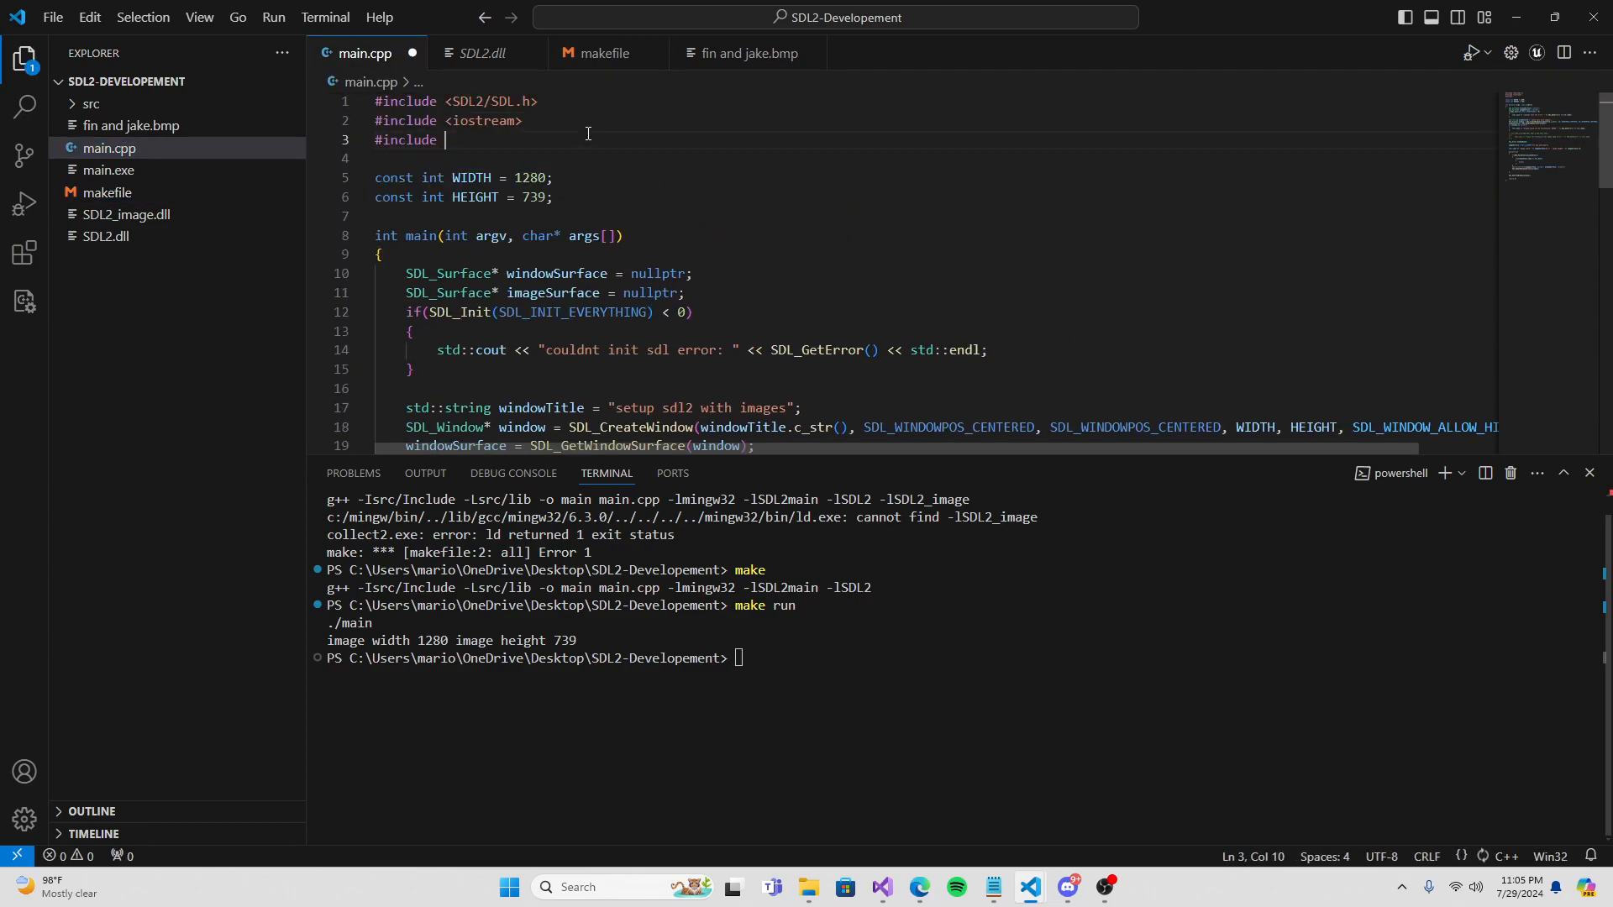
Add #include <SDL2/SDL_image.h> to main.cpp and uncomment the IMG_Init JPG check.
text(SDL2)
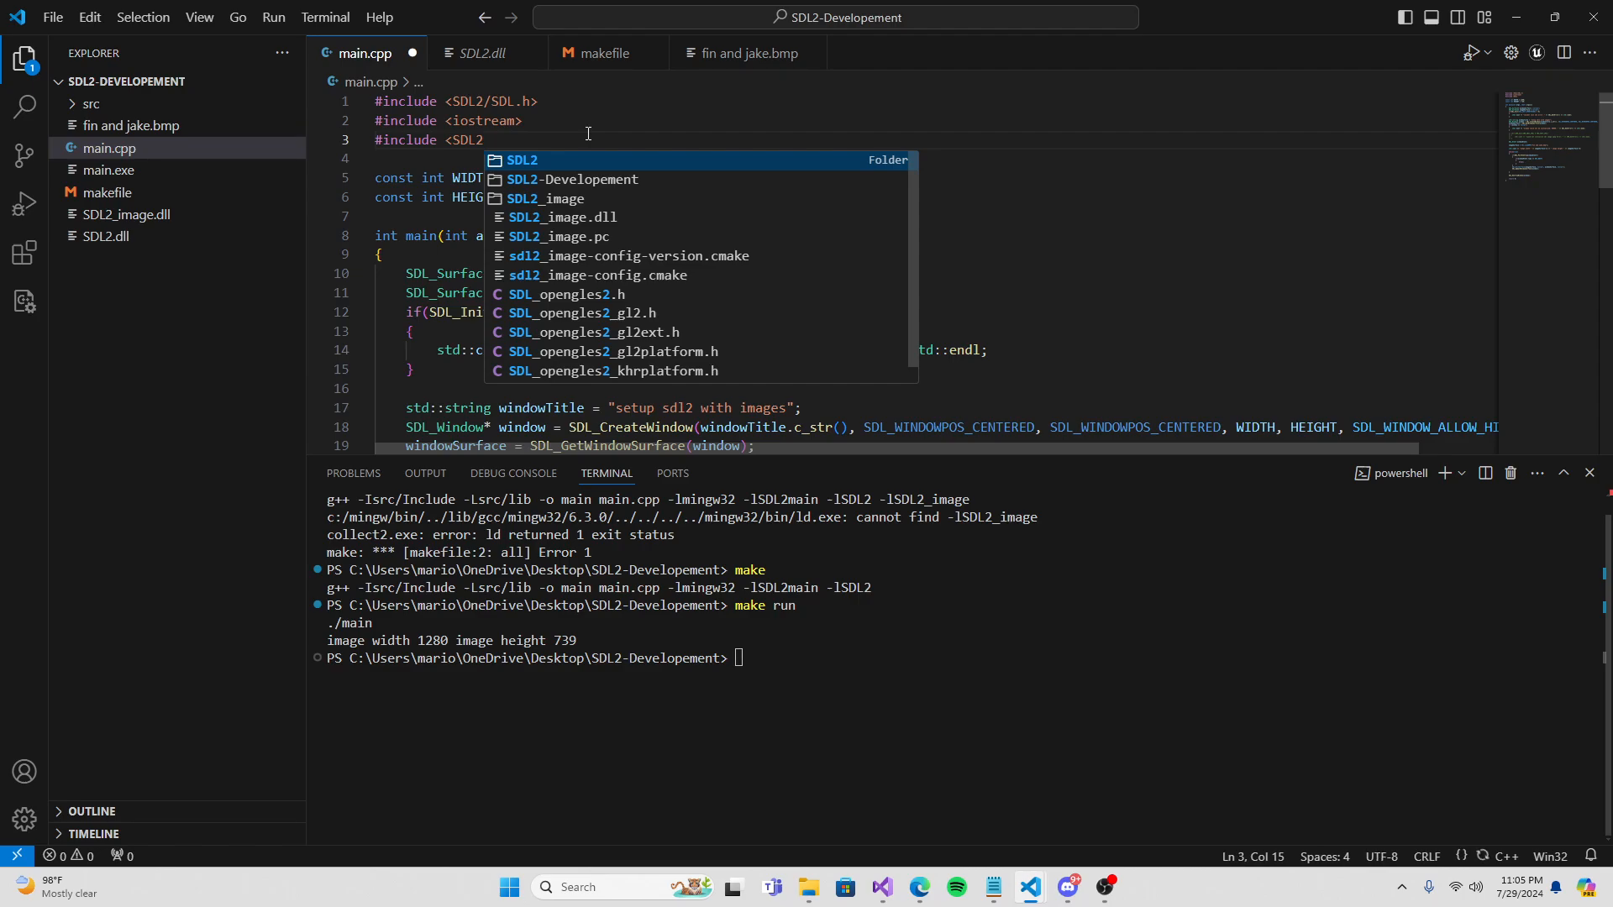
text(/SDL)
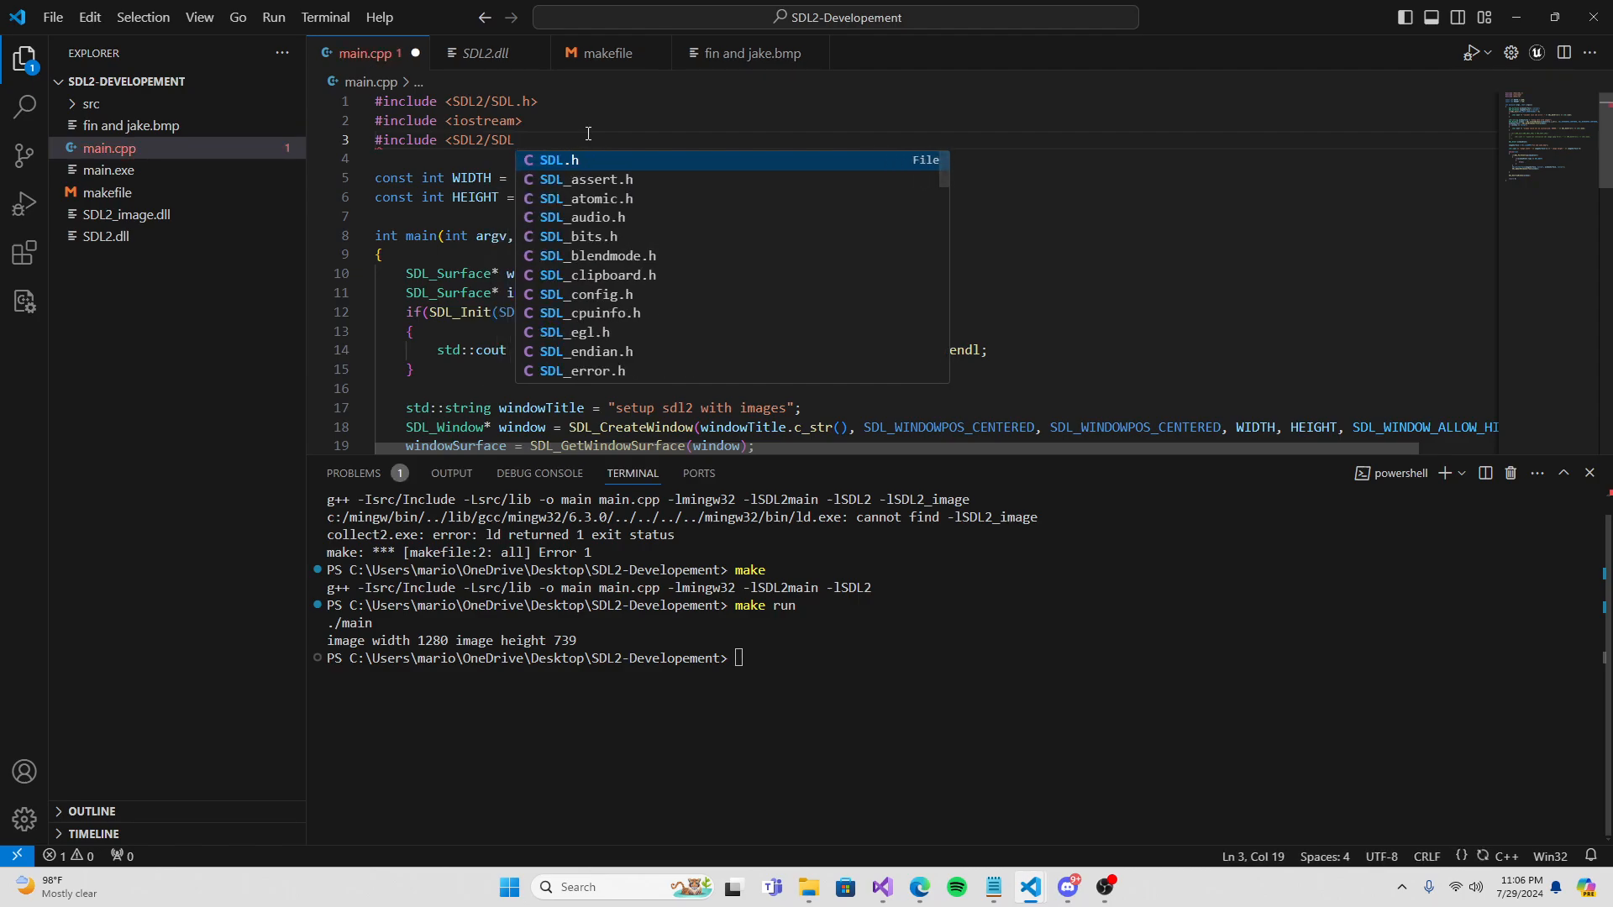
text(_imag)
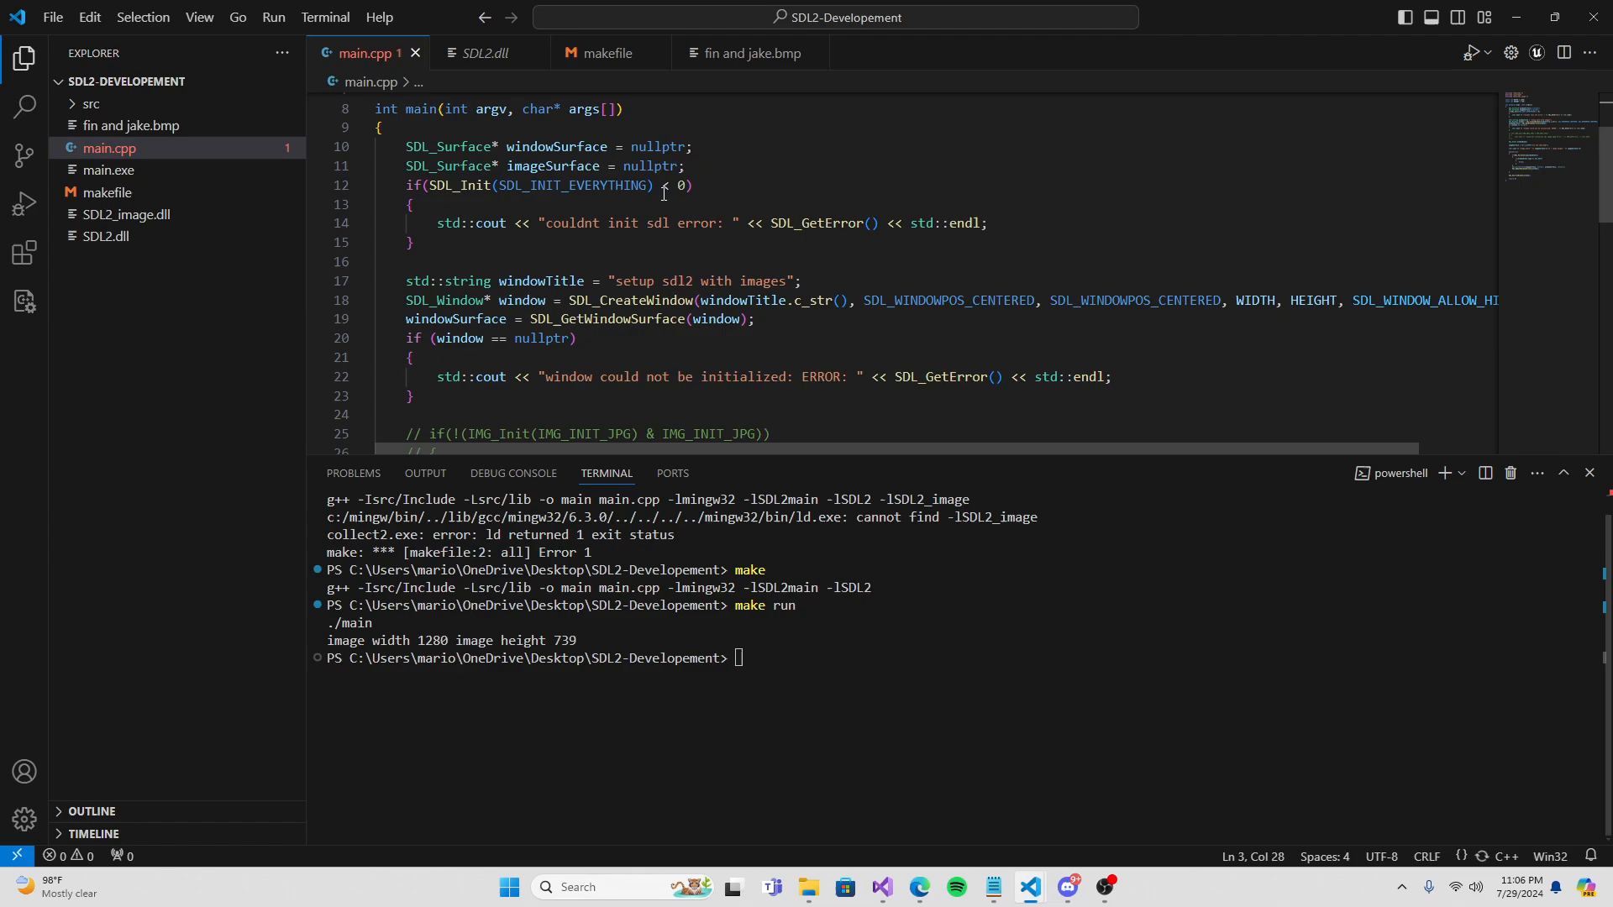
scroll(down, 3)
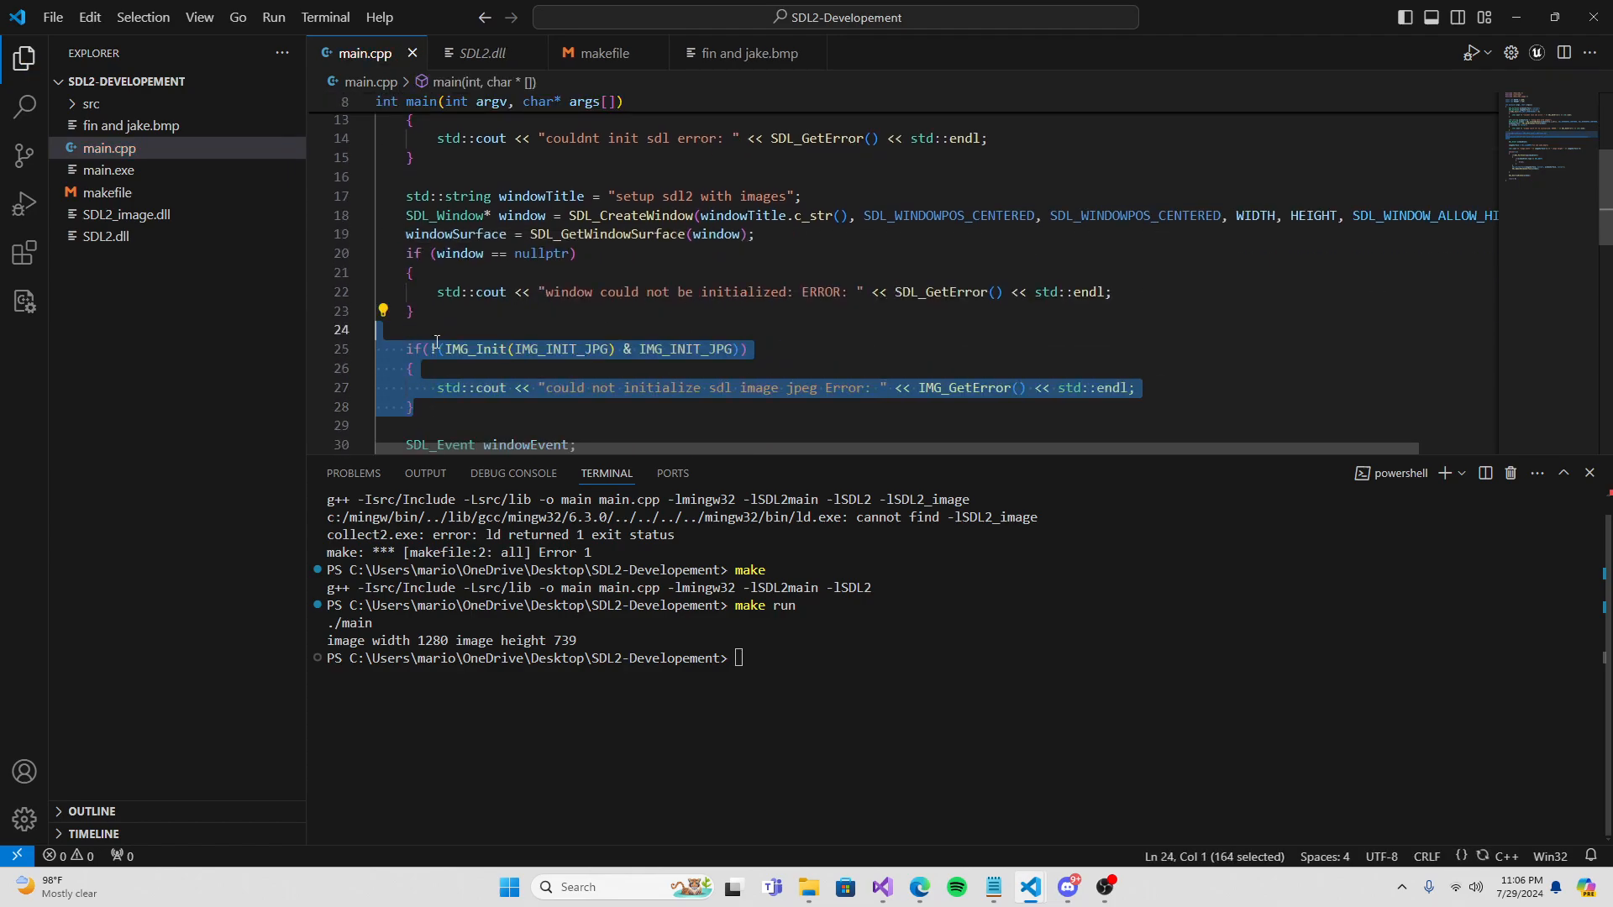
Rebuild with make, run it to show Fin and Jake, then close the SDL window.
text(make)
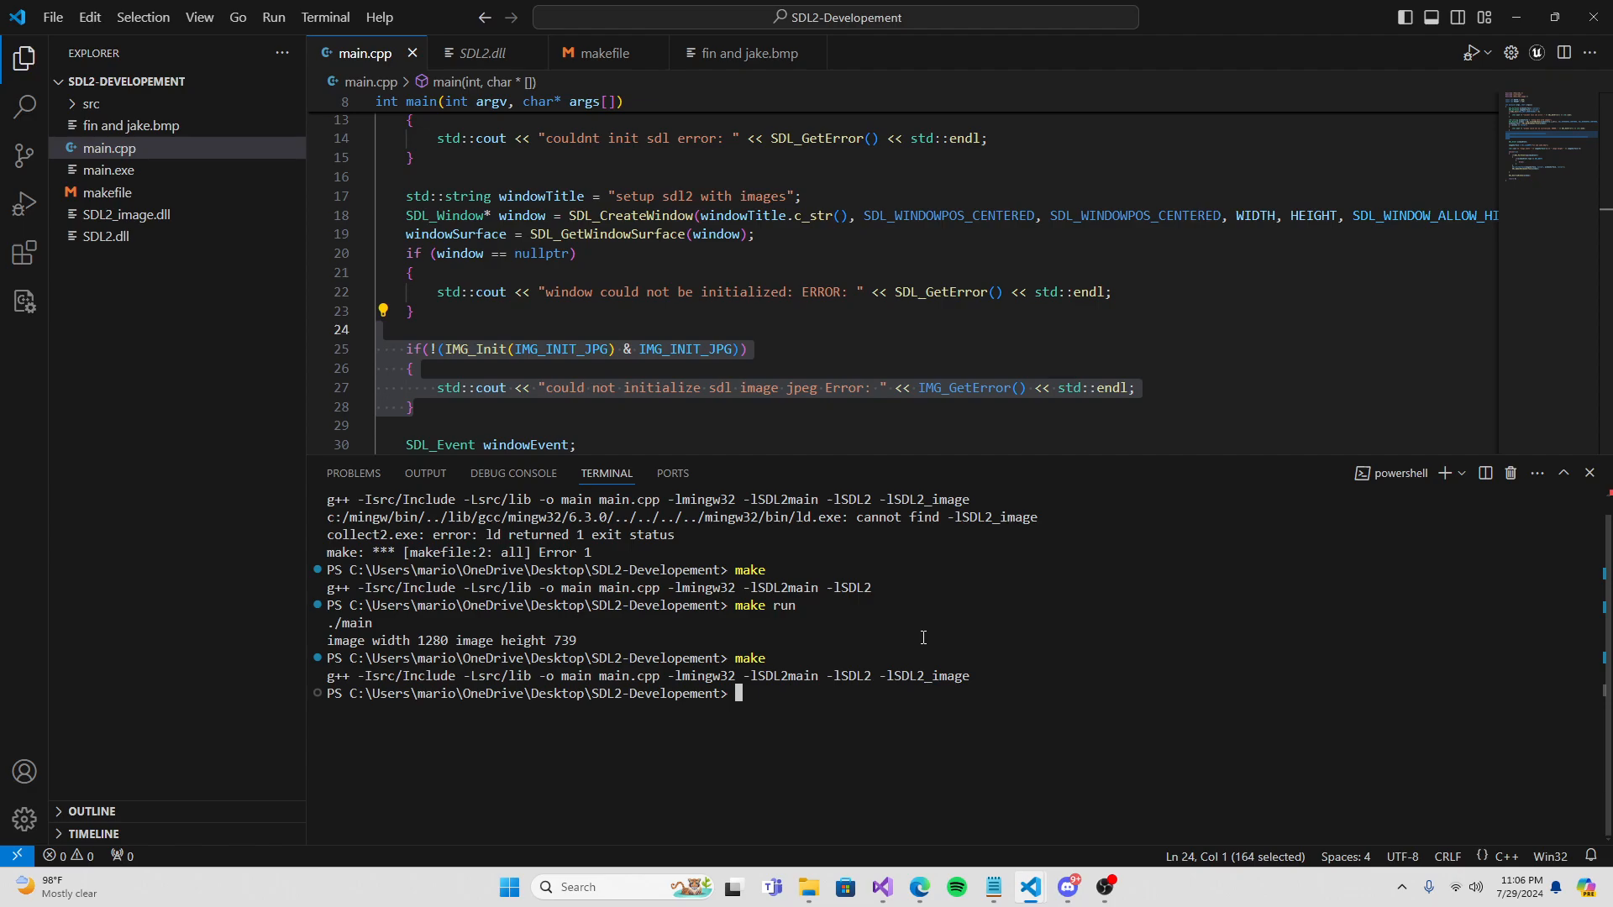
text(make run)
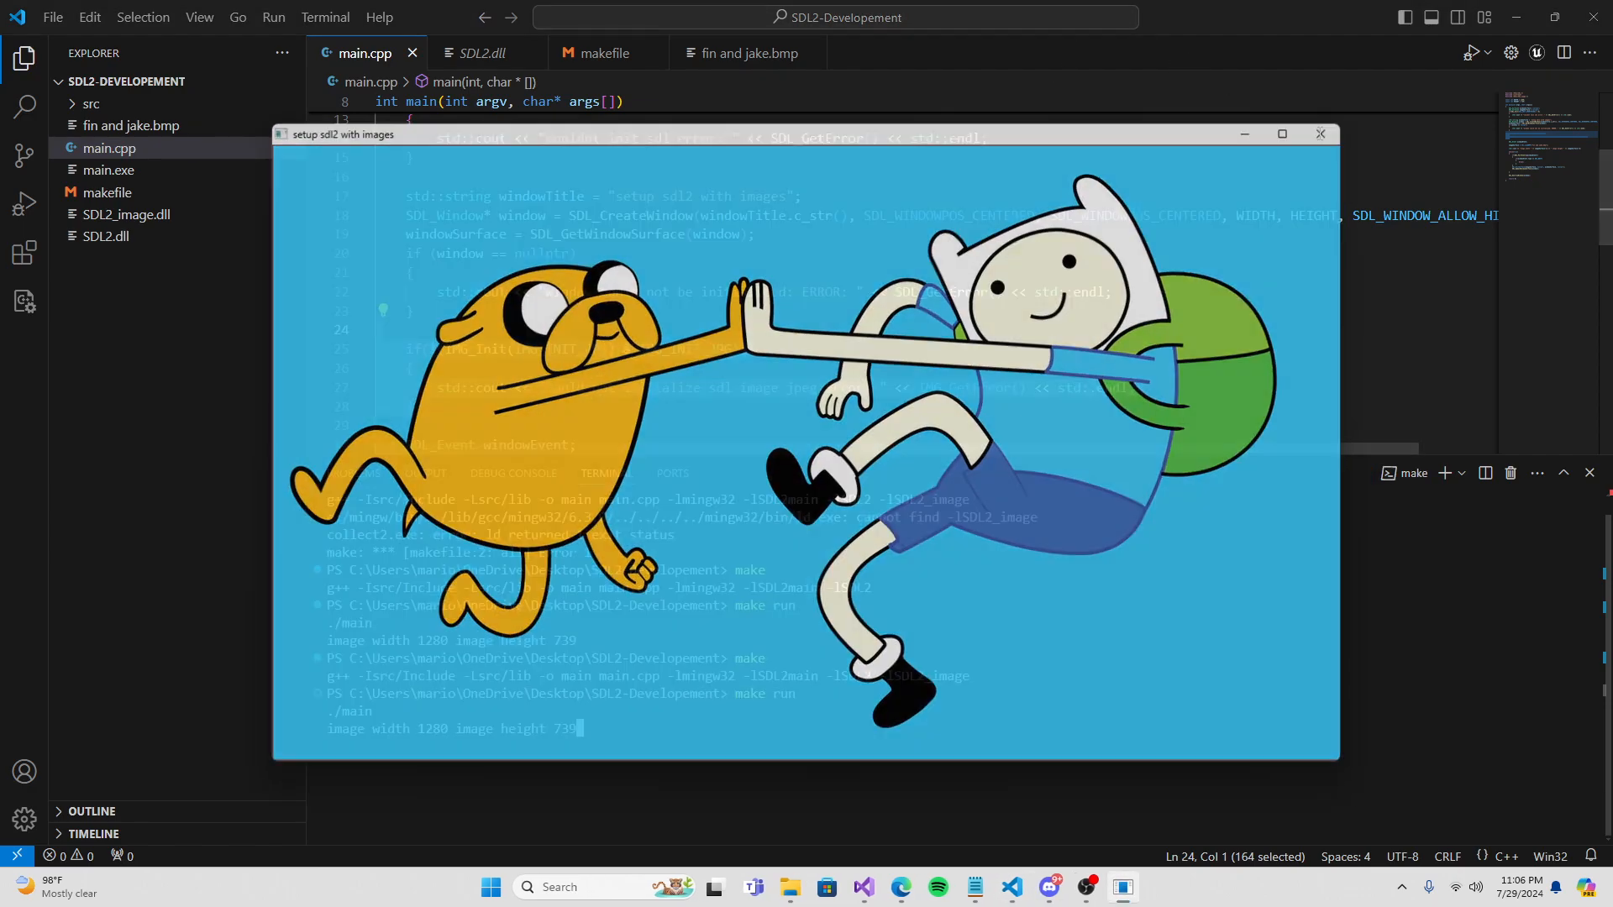
click(1321, 134)
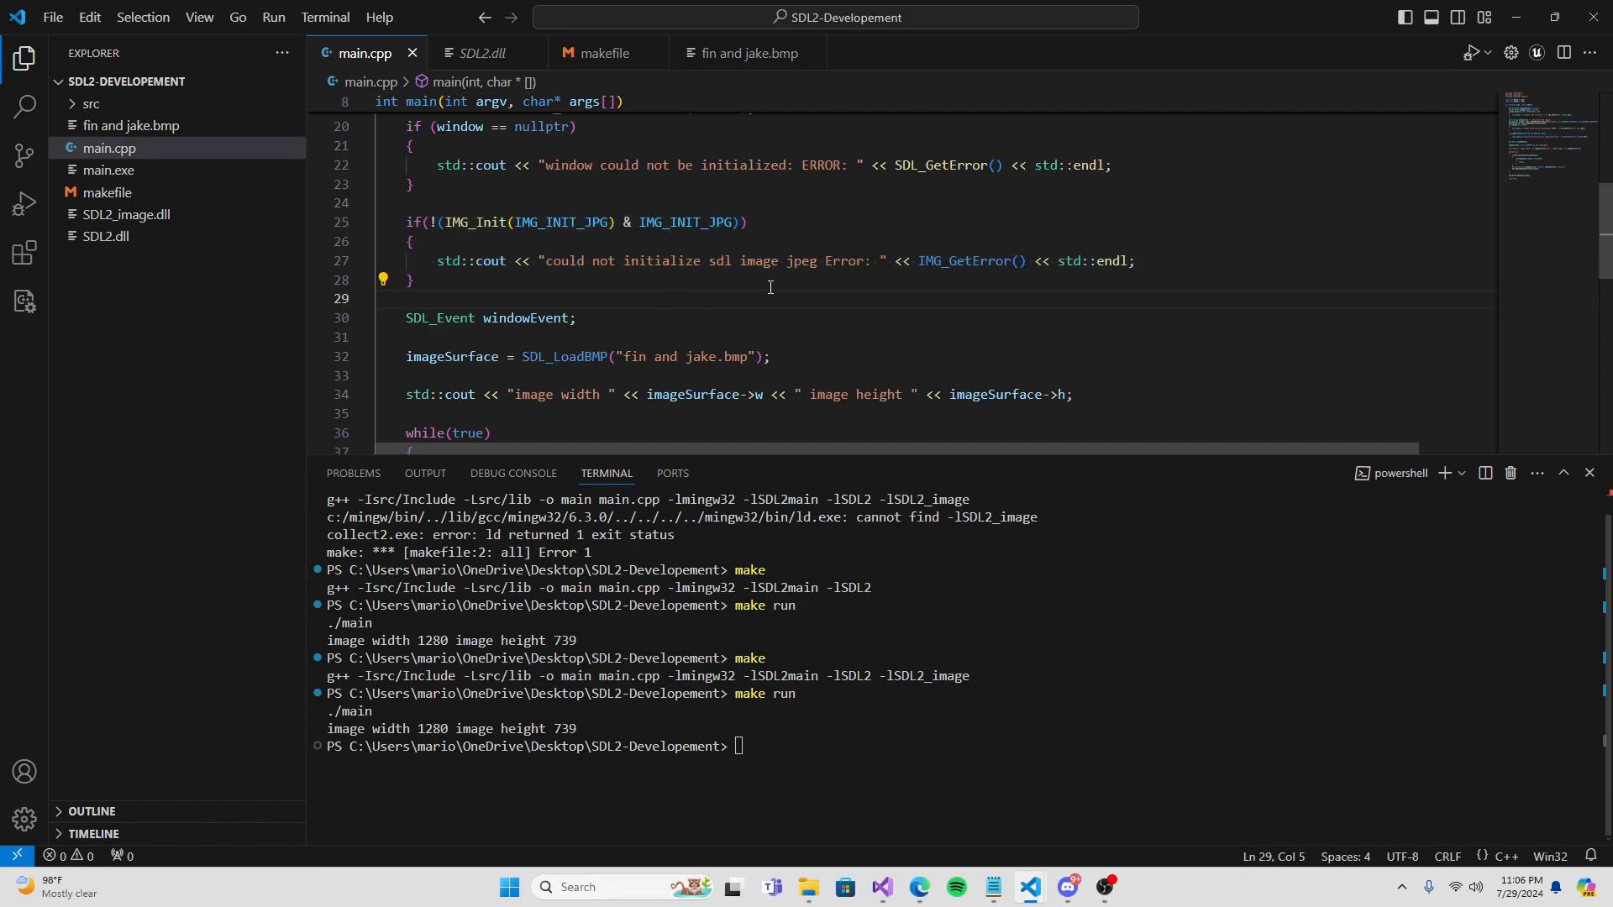
Replace the SDL_LoadBMP call with IMG_Load via autocomplete.
scroll(down, 3)
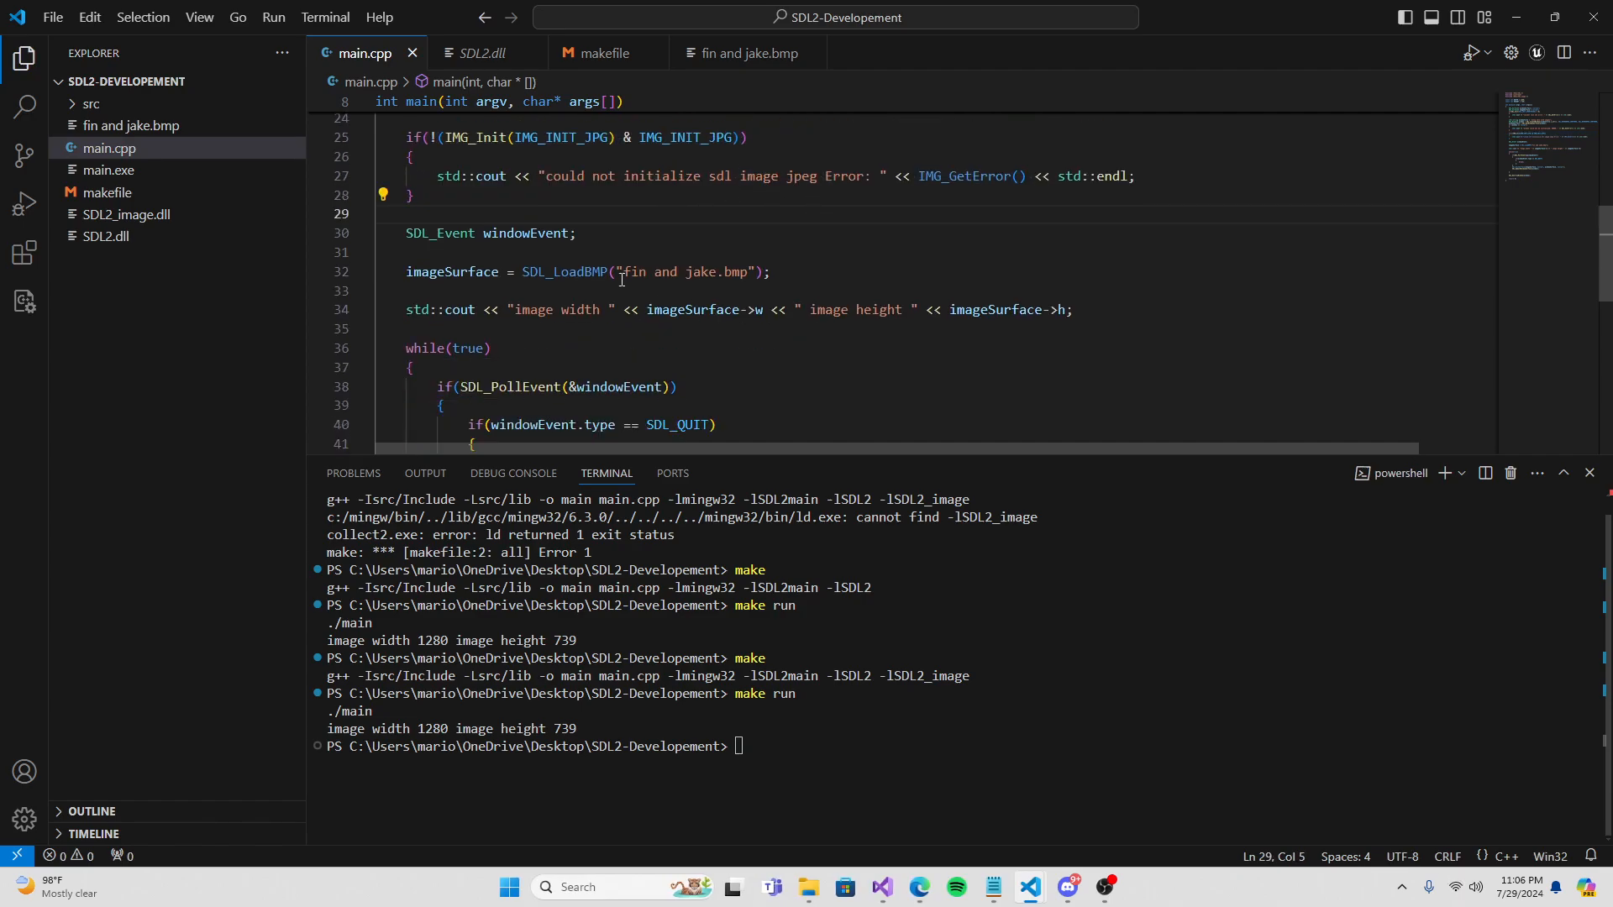
double_click(565, 272)
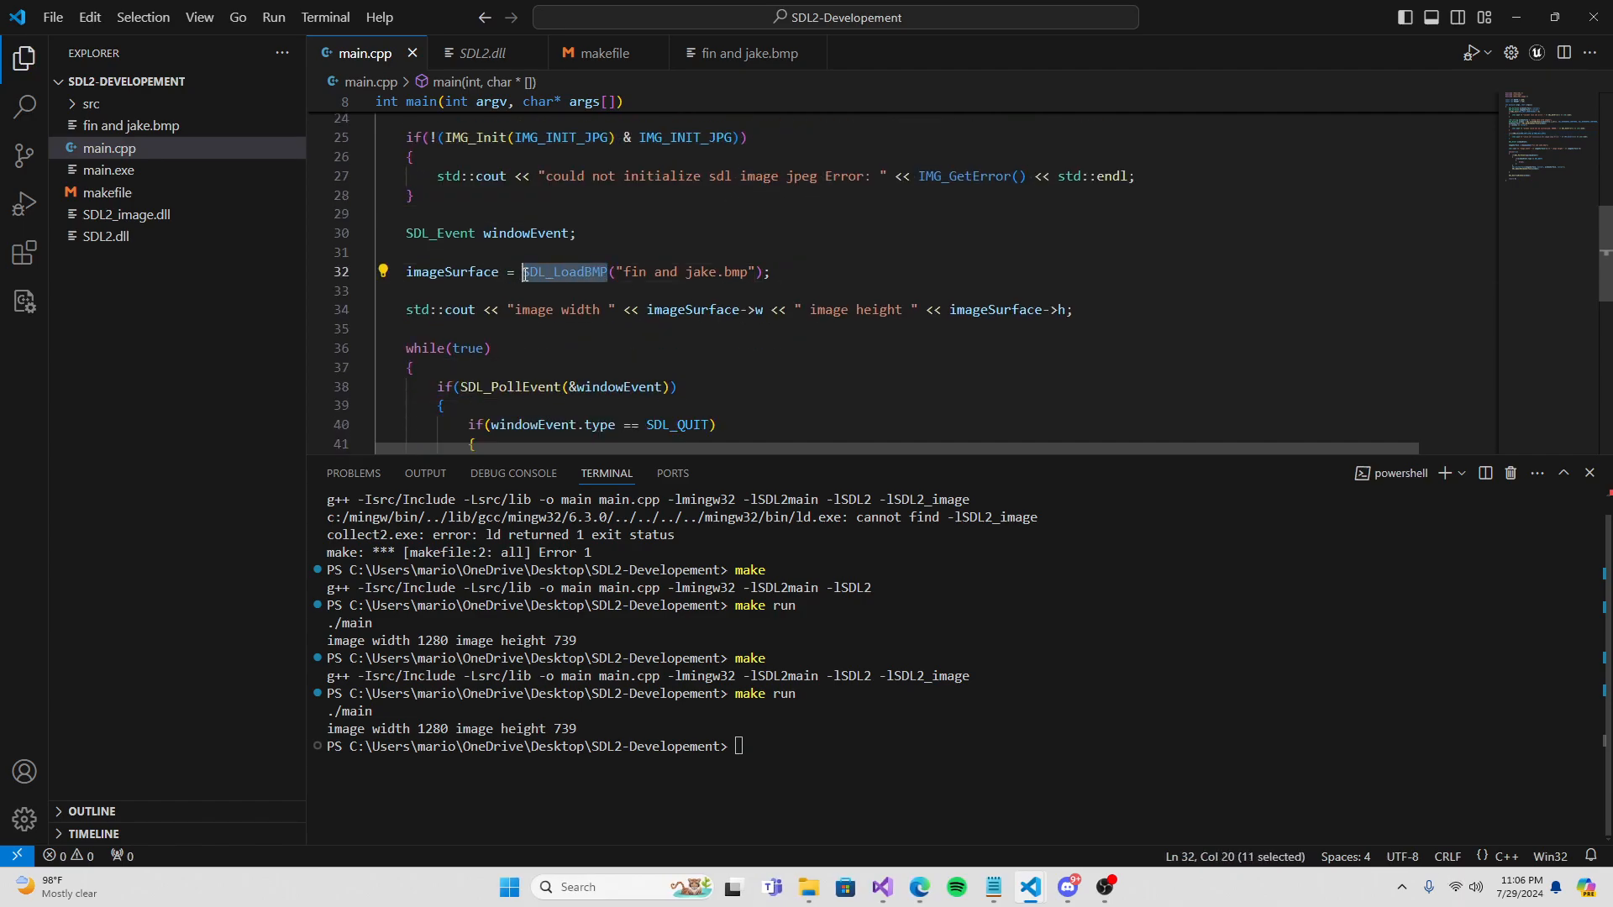
text(IMG)
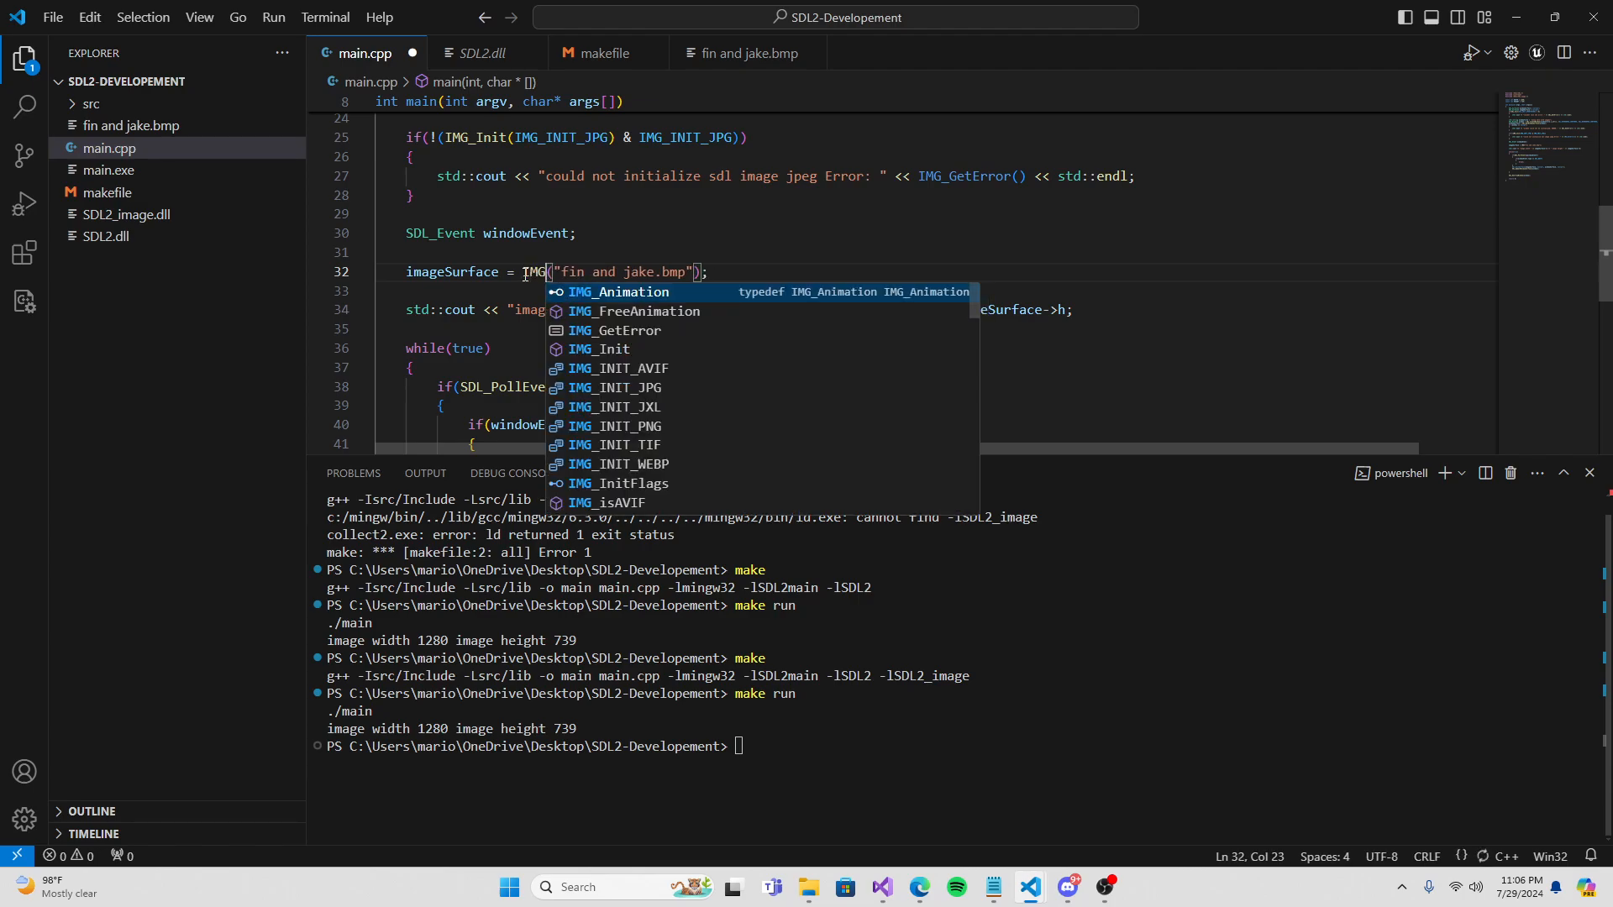
text(Load)
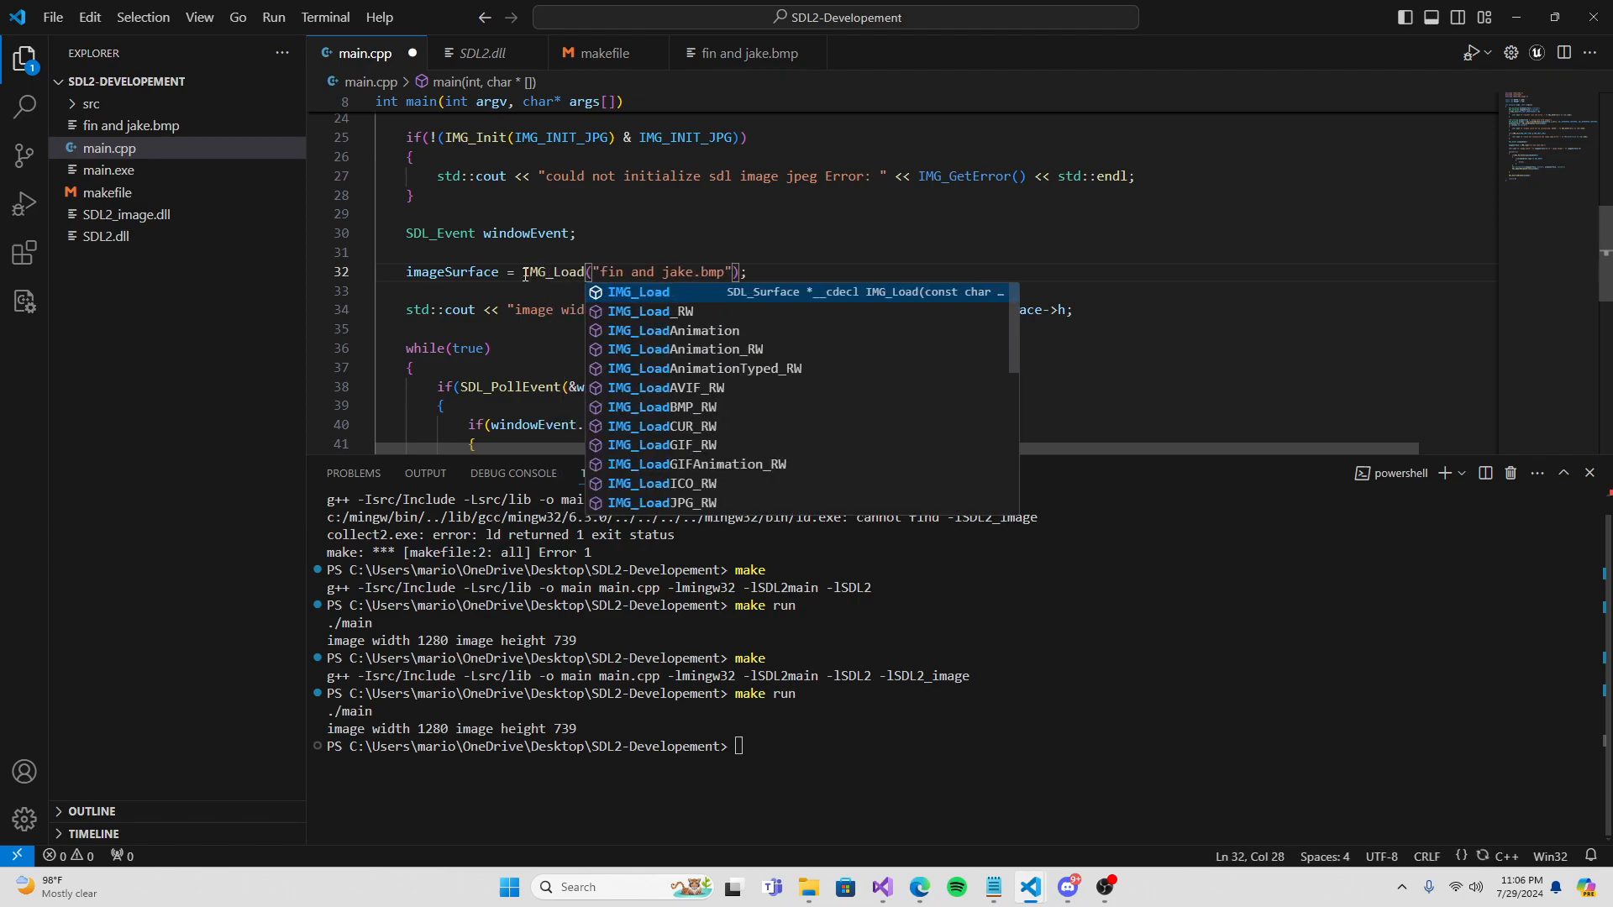
text(PNG)
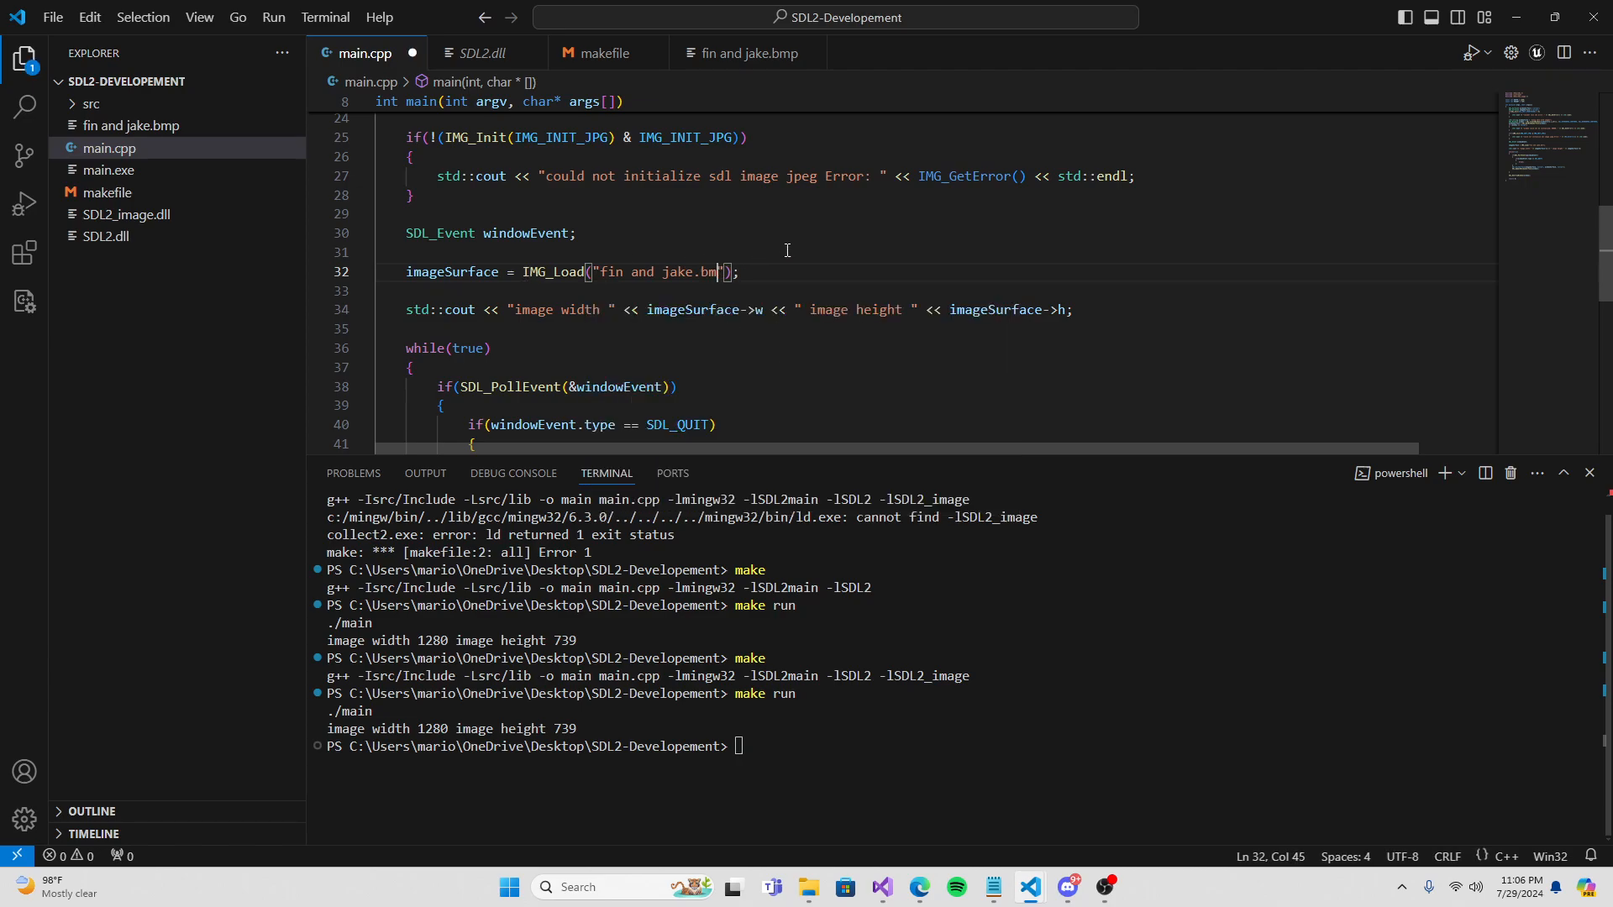
Change the file name to 'fin and jake.jpeg' and run make.
text(jp)
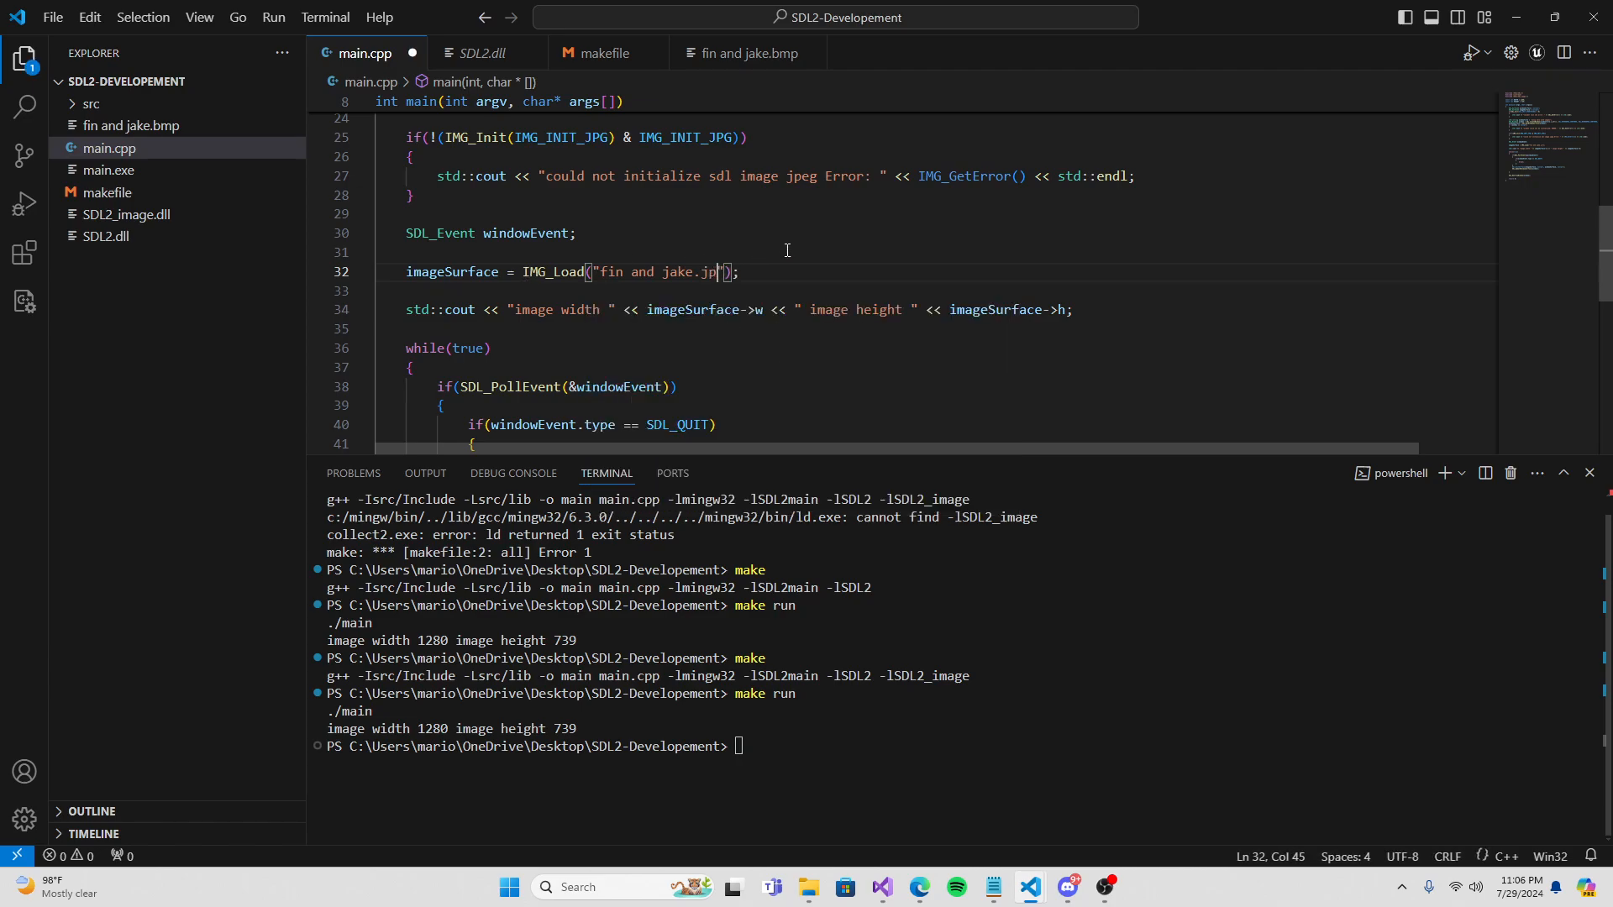
text(eg)
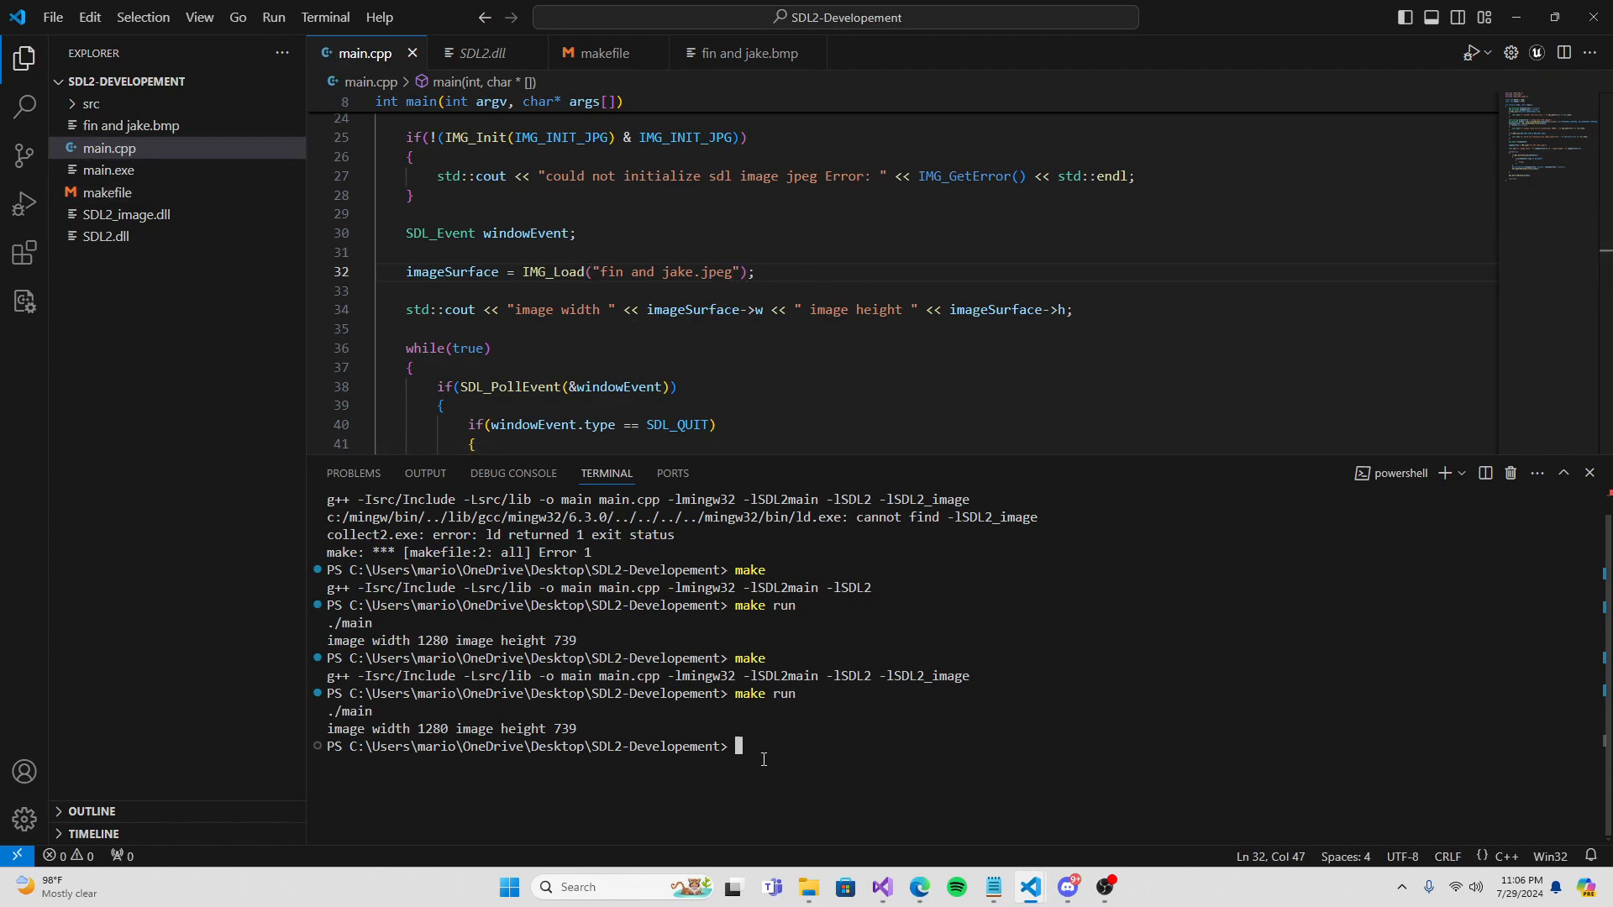
text(make)
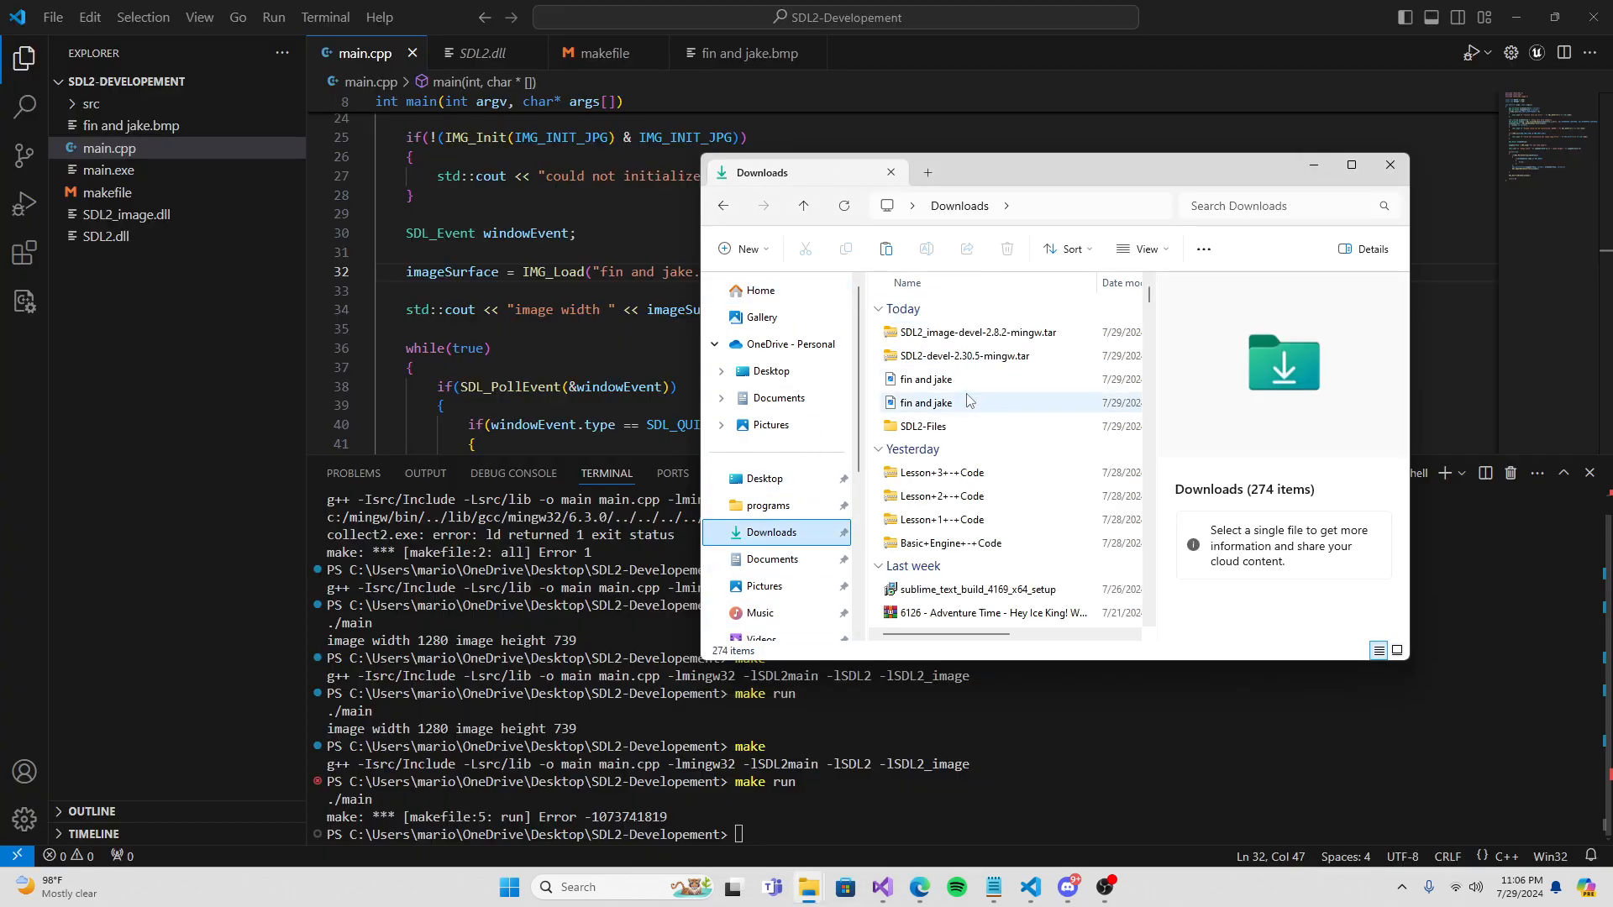
Copy fin and jake.jpeg into the project folder and return to main.cpp.
click(924, 403)
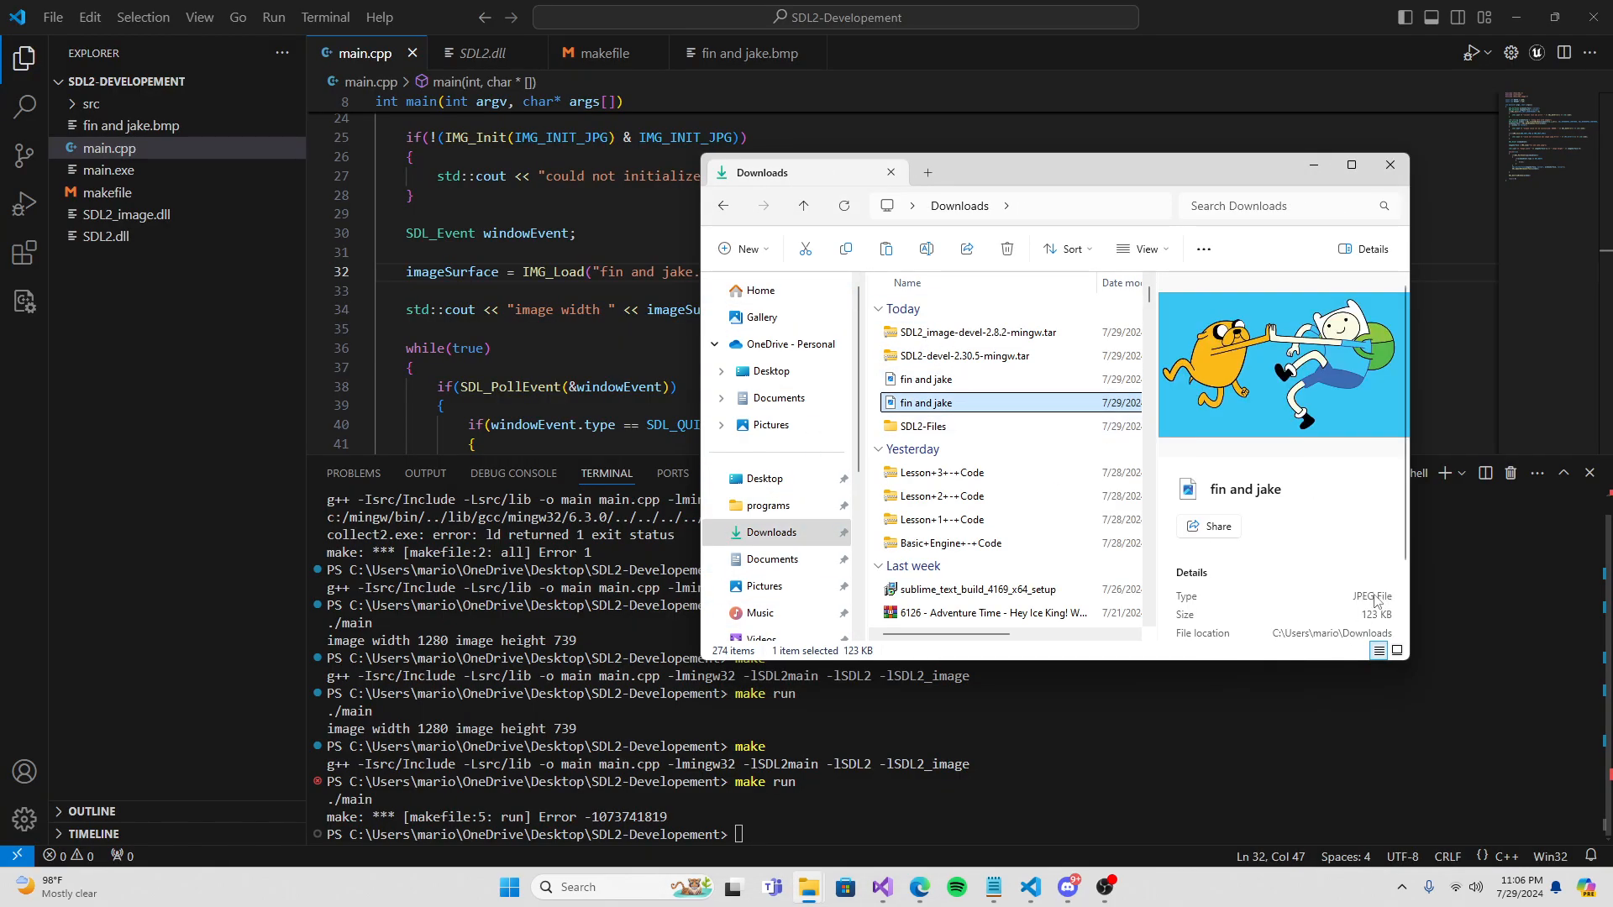
mouse_move(1045, 412)
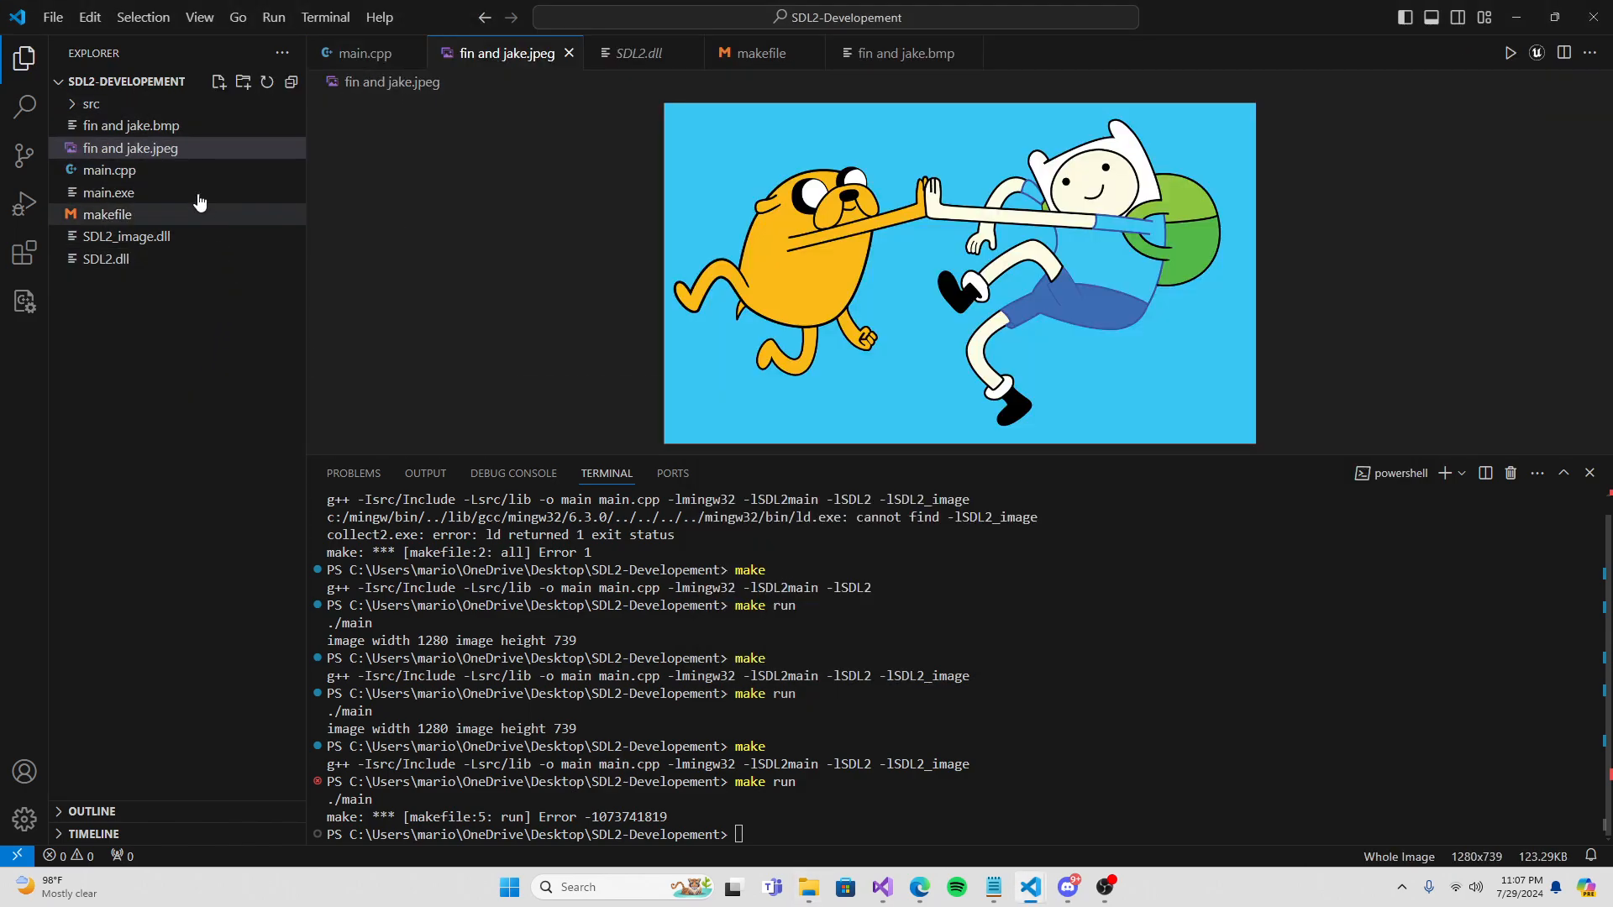
click(129, 147)
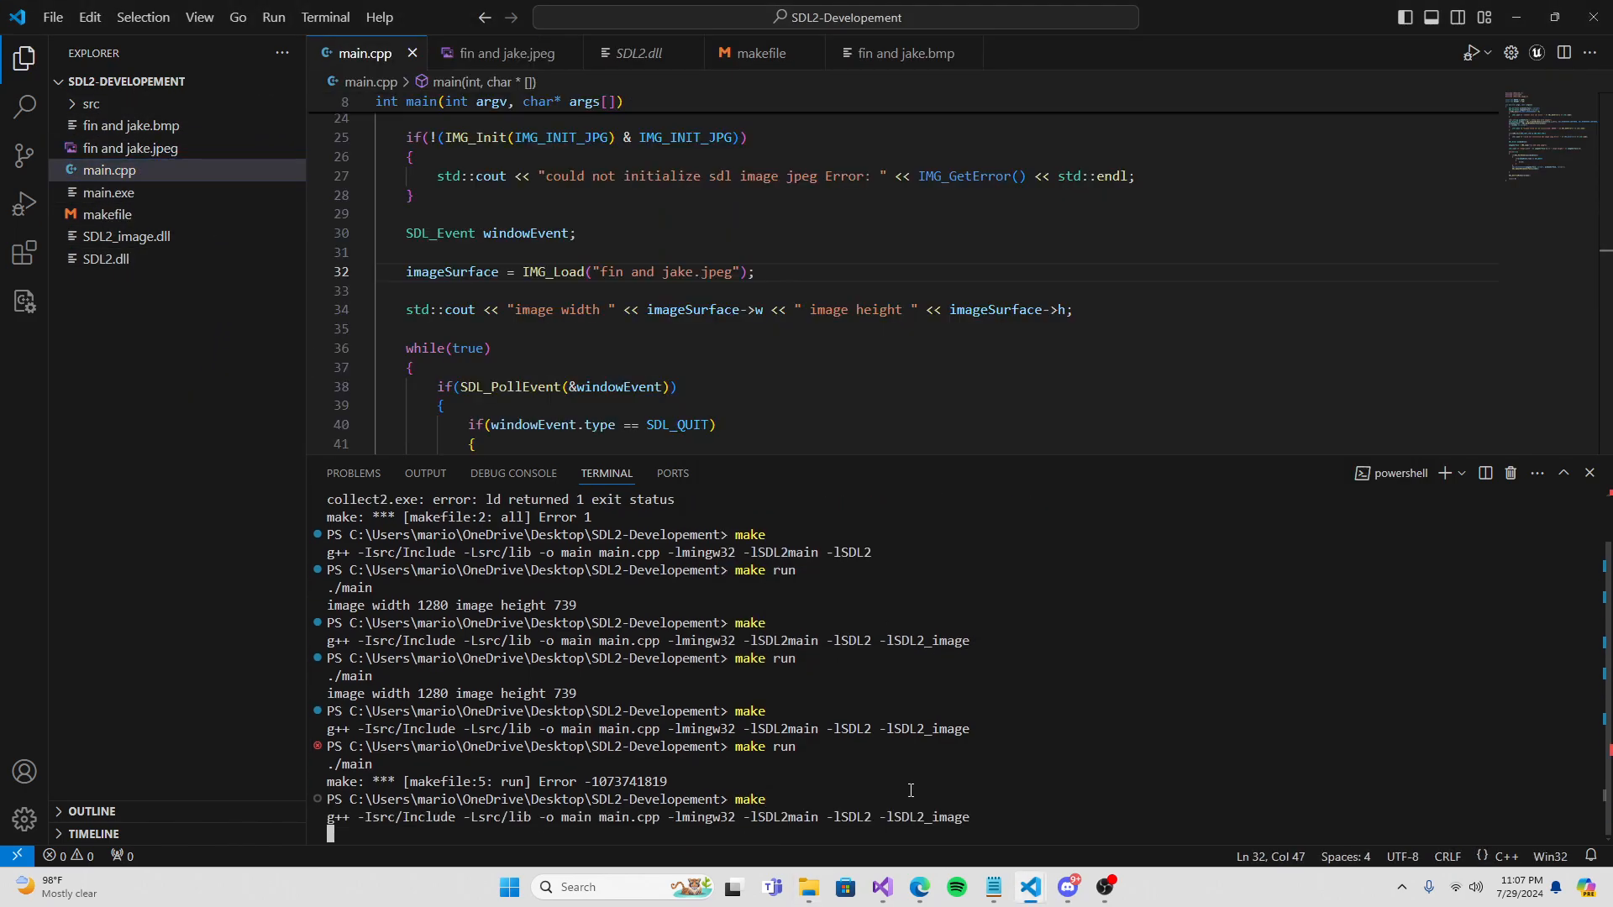
Run make run to display fin and jake.jpeg at 1280 by 739, then close the window.
text(make run)
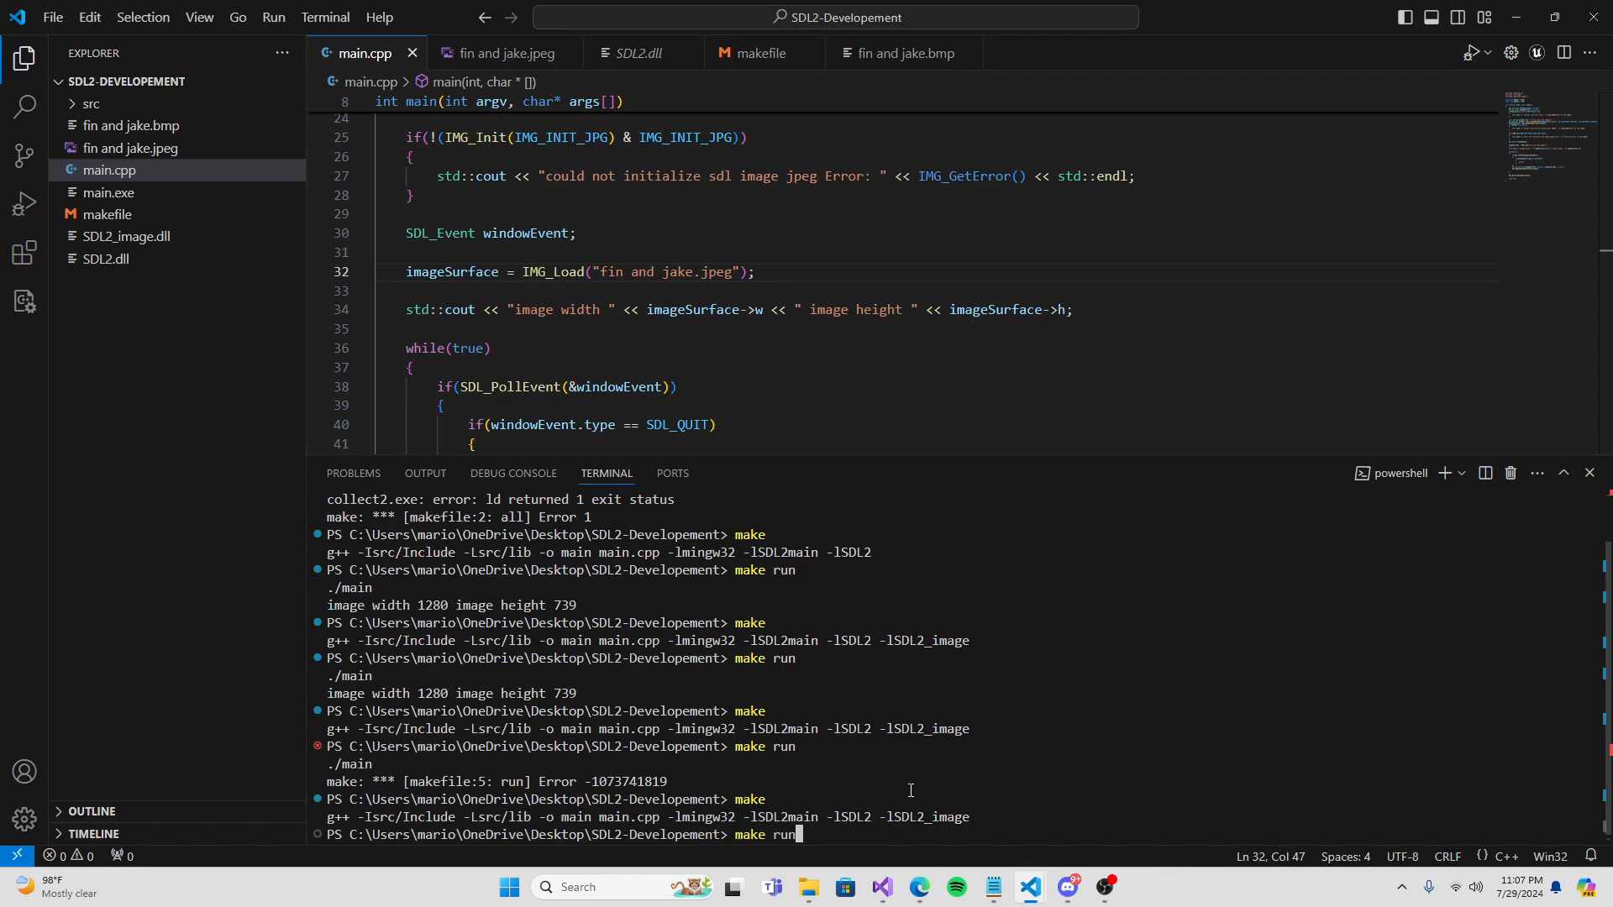
key(Enter)
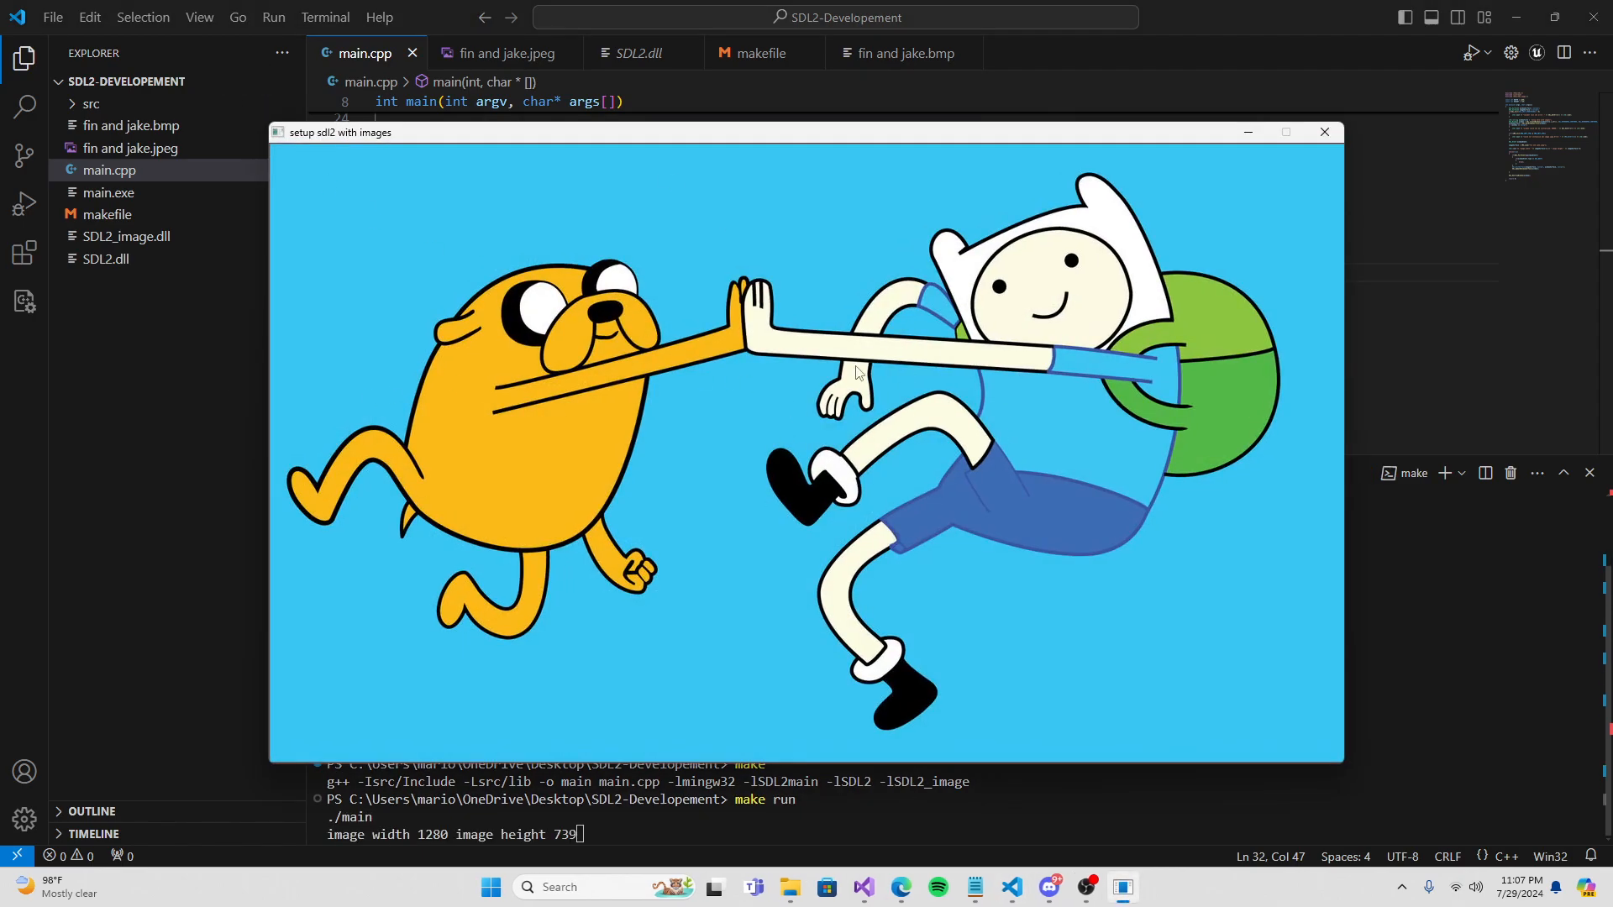
mouse_move(1307, 145)
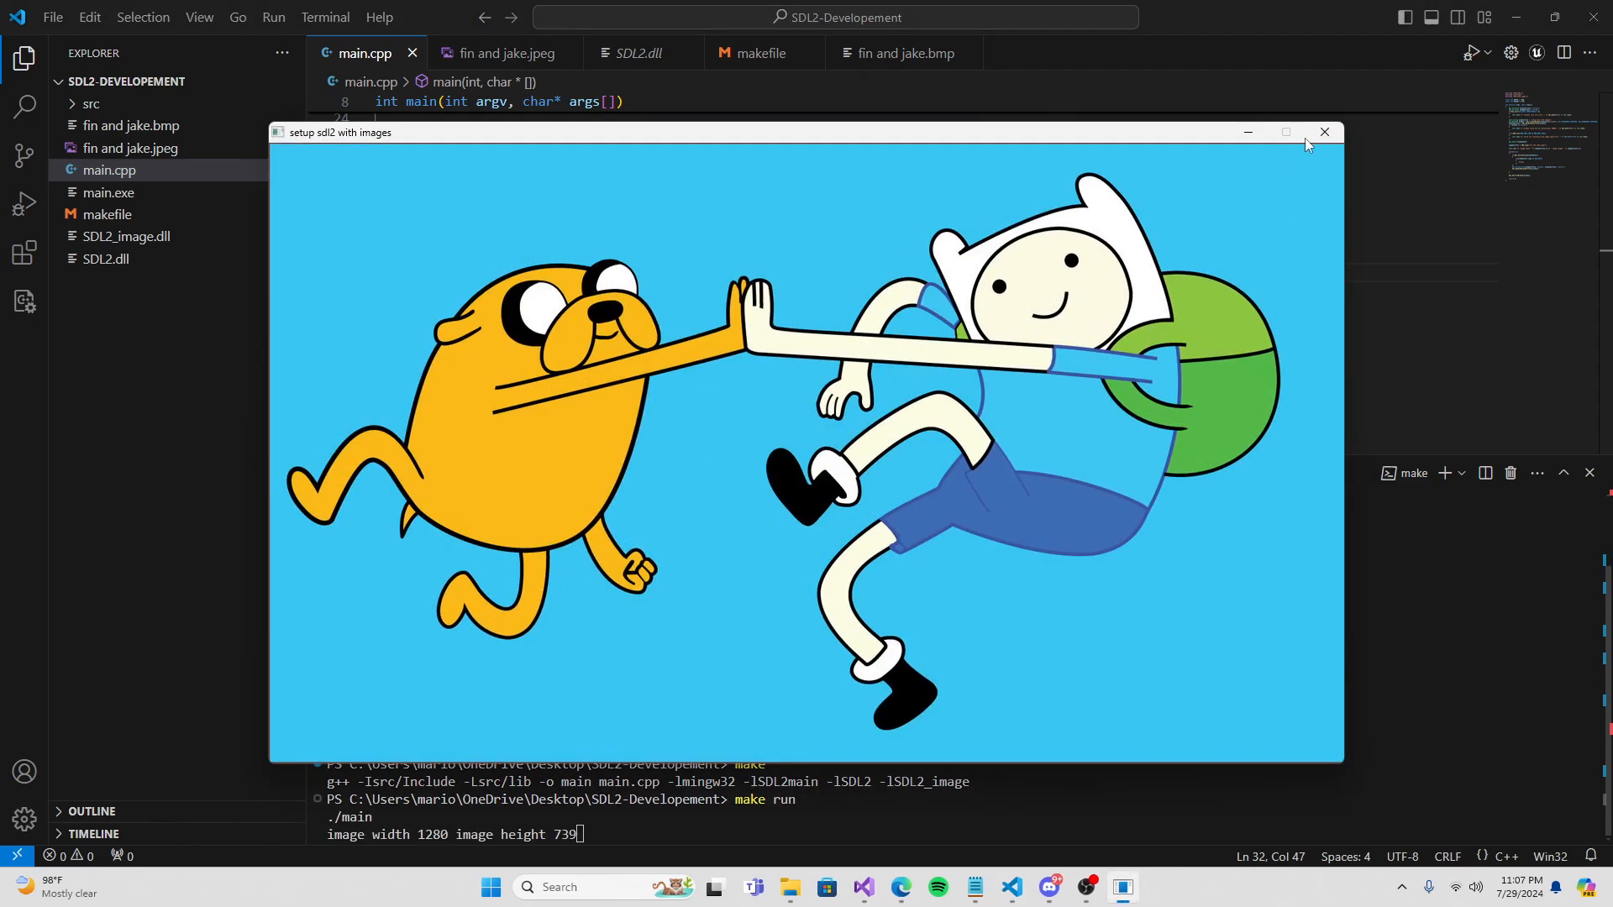
click(1324, 131)
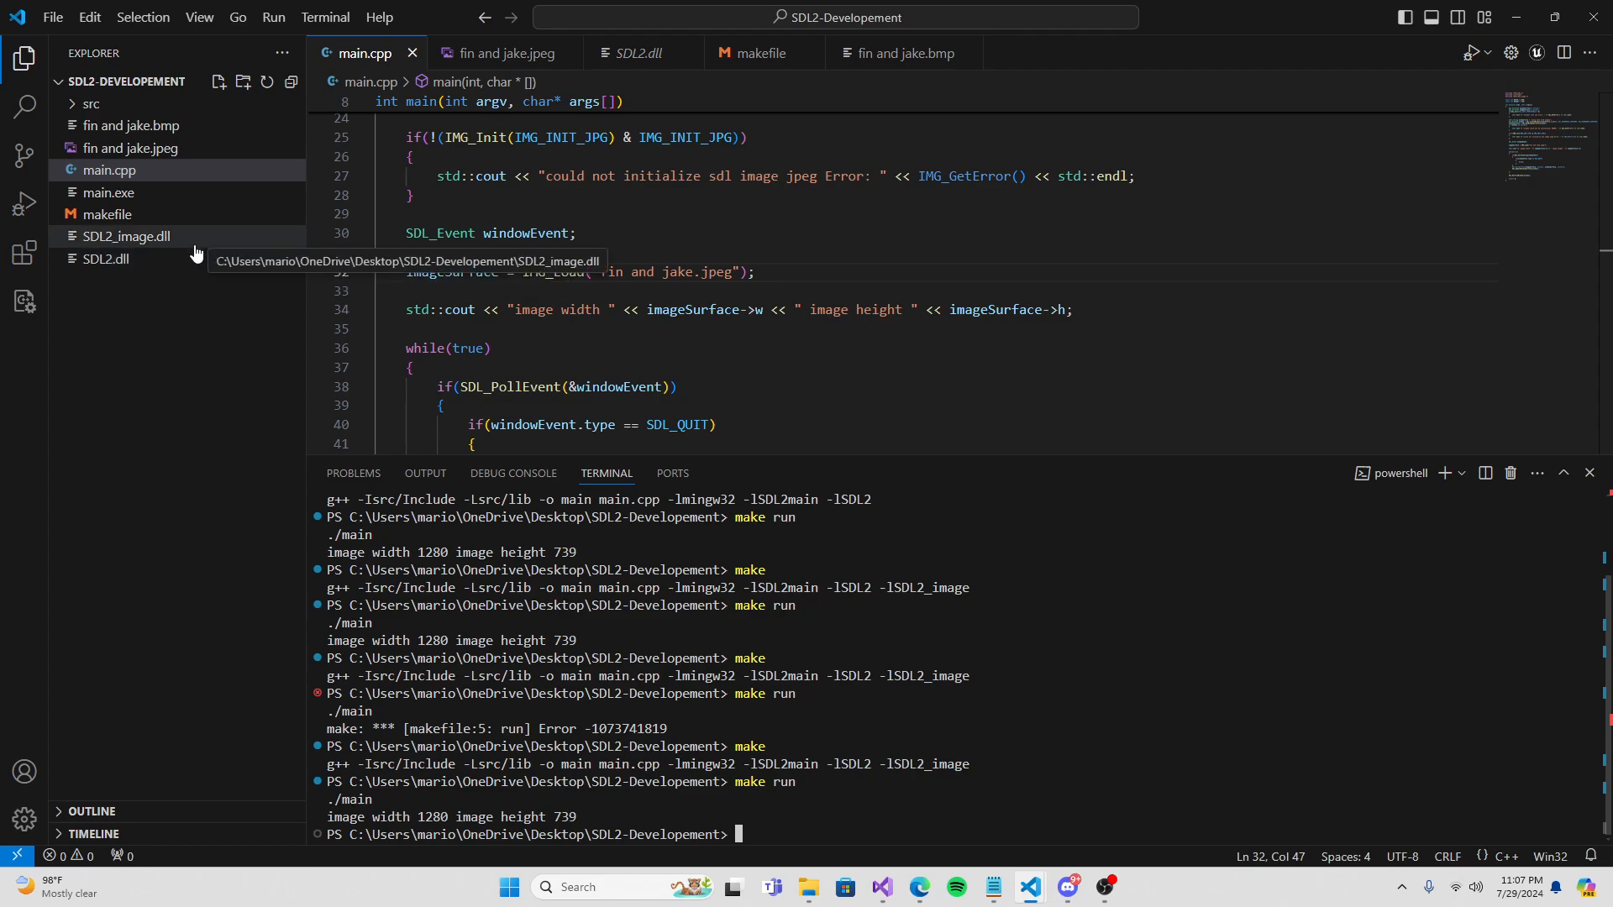
mouse_move(1106, 887)
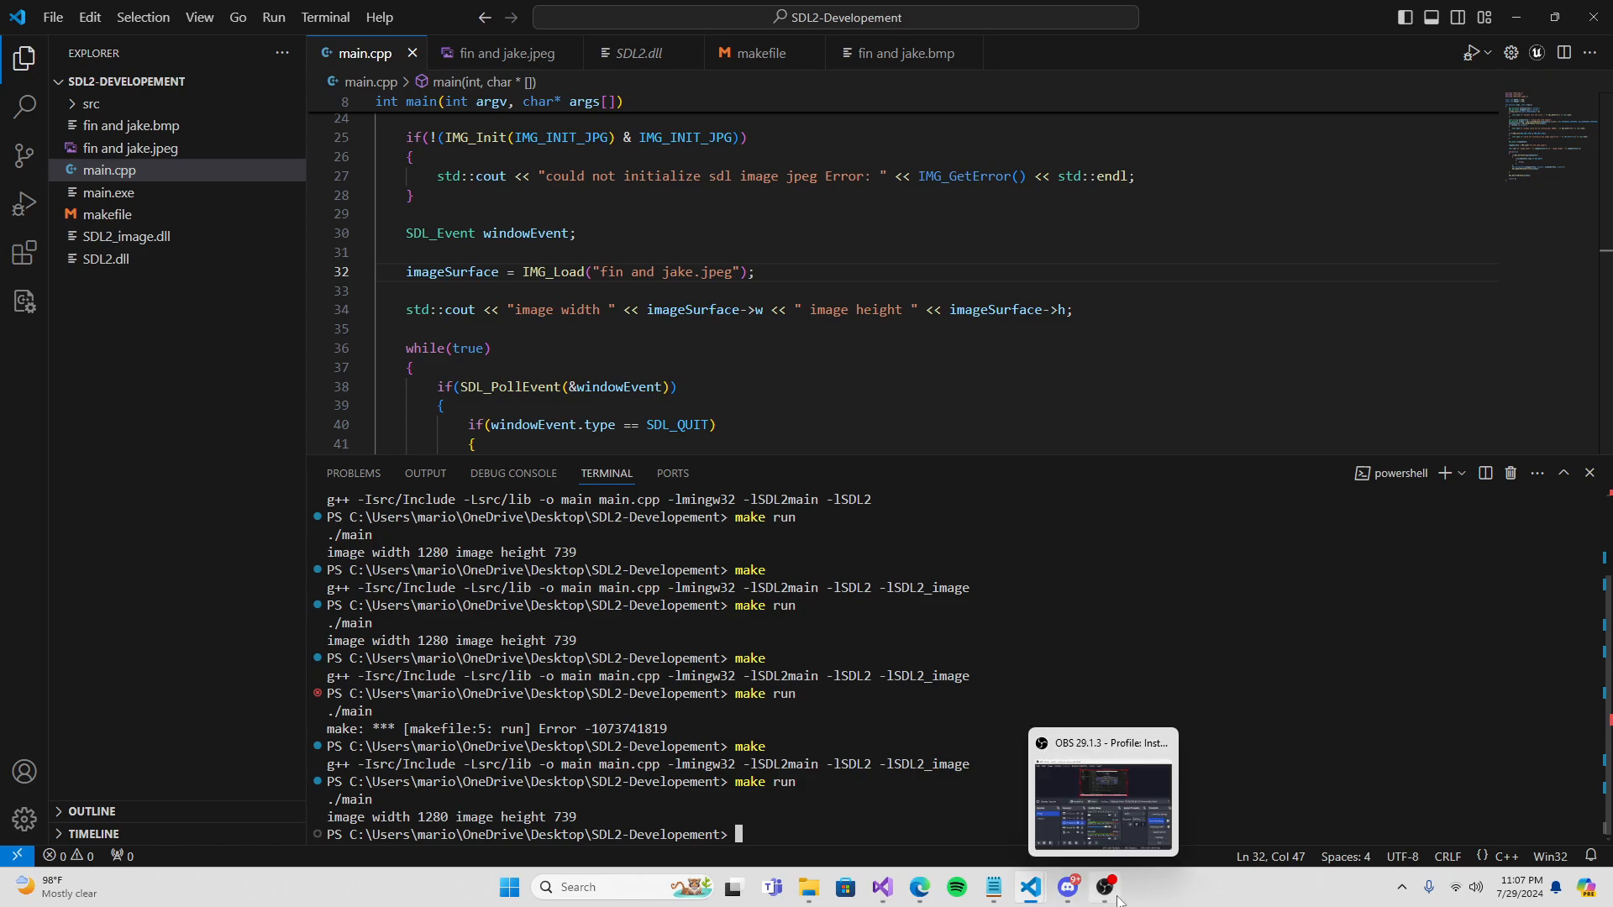